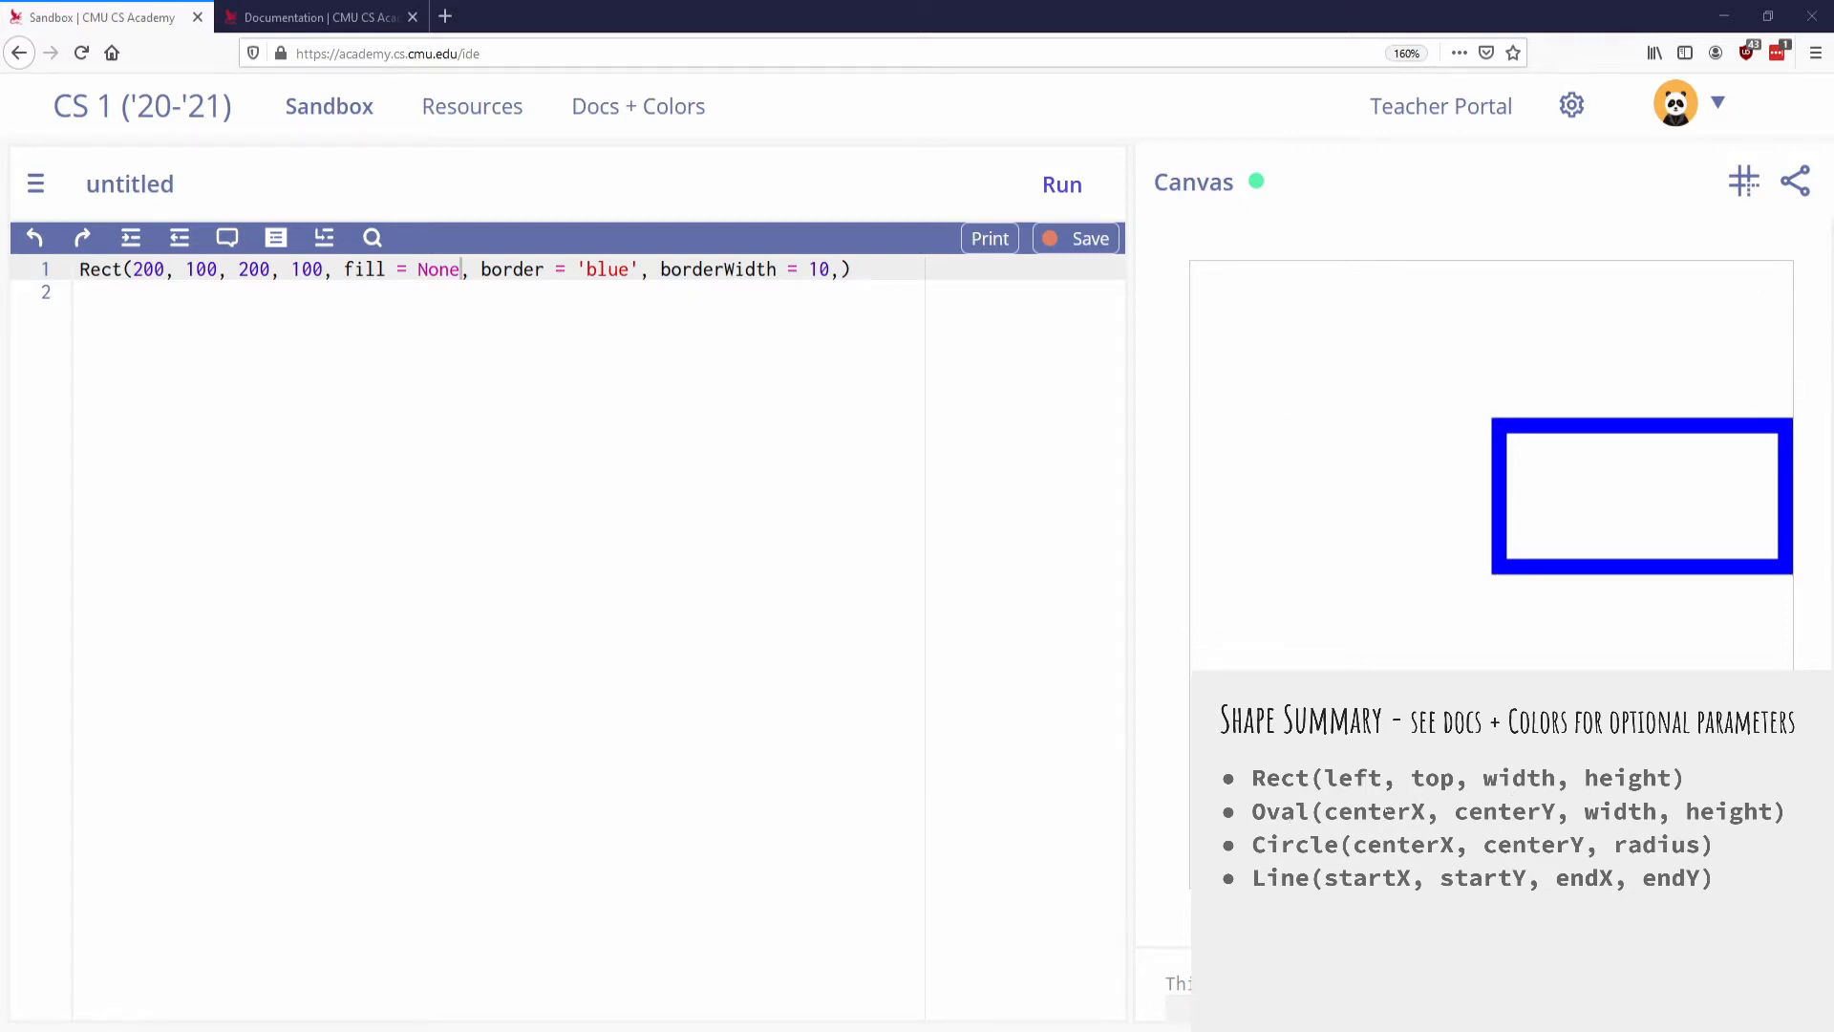
# - Drop the Rect call's trailing comma, add Oval(200, 200, 20, 30) and run it
pyautogui.click(854, 269)
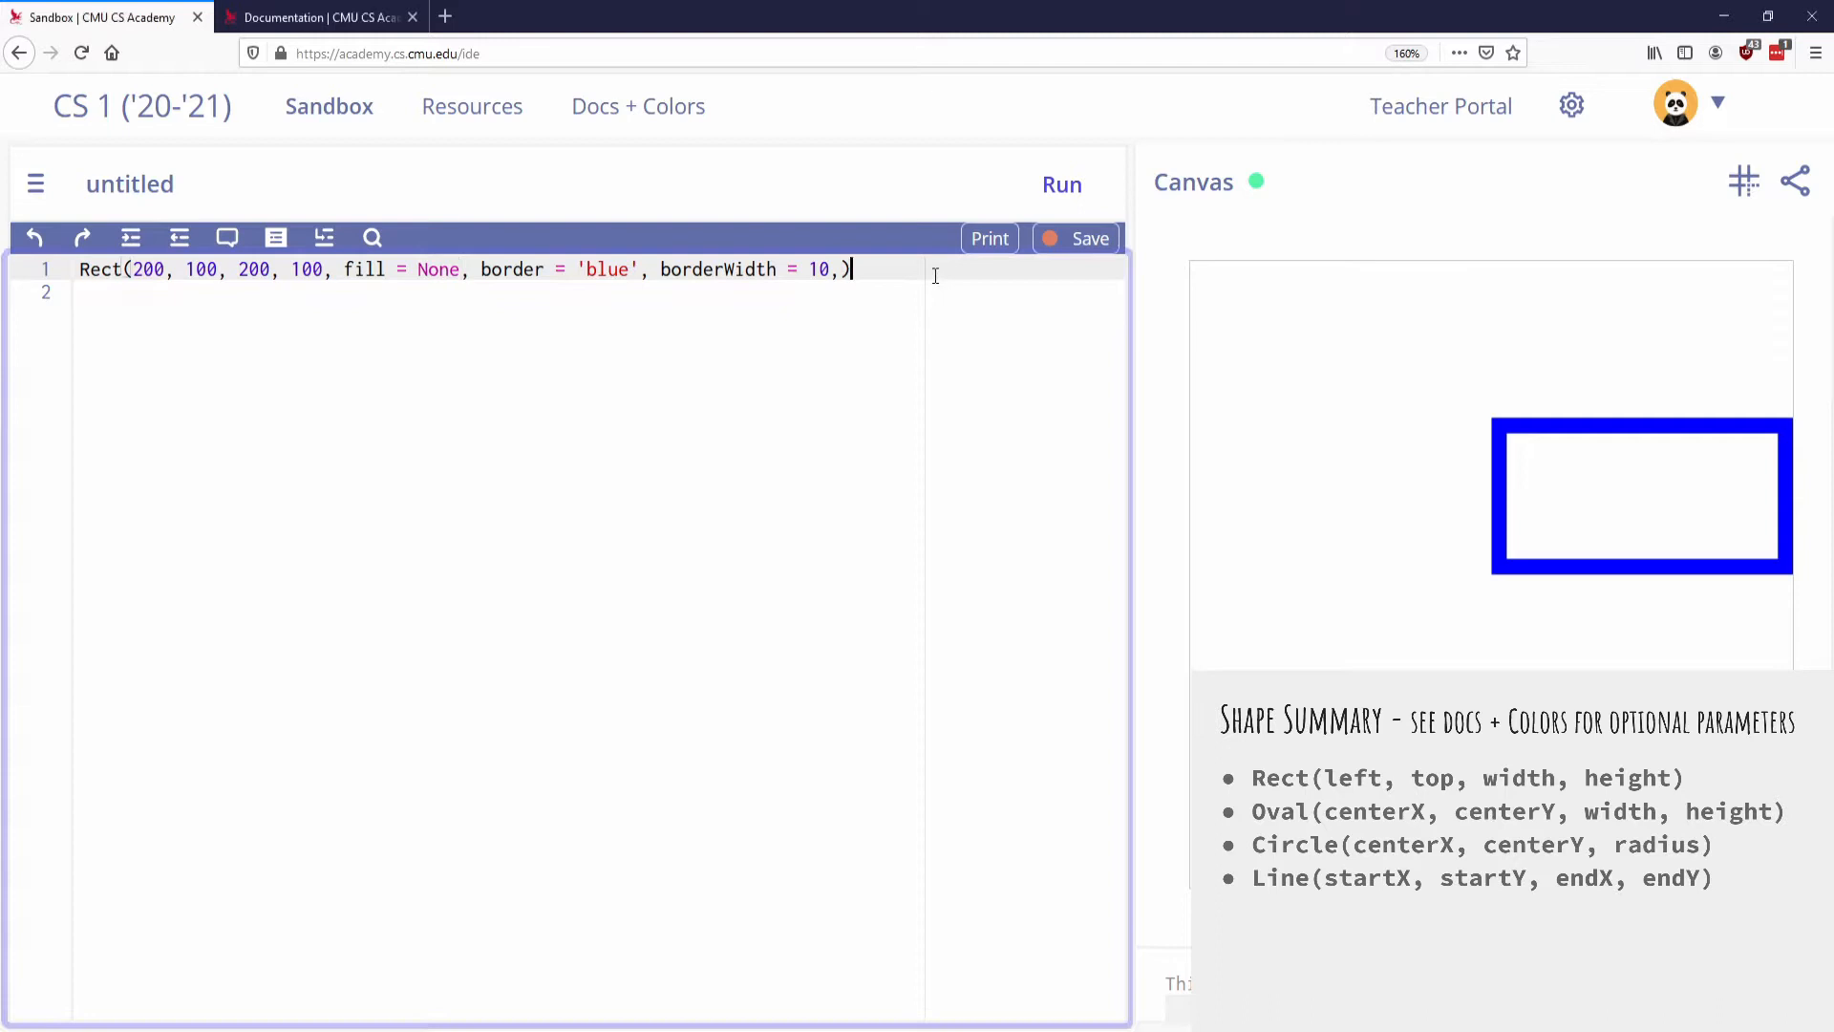
pyautogui.press('Backspace')
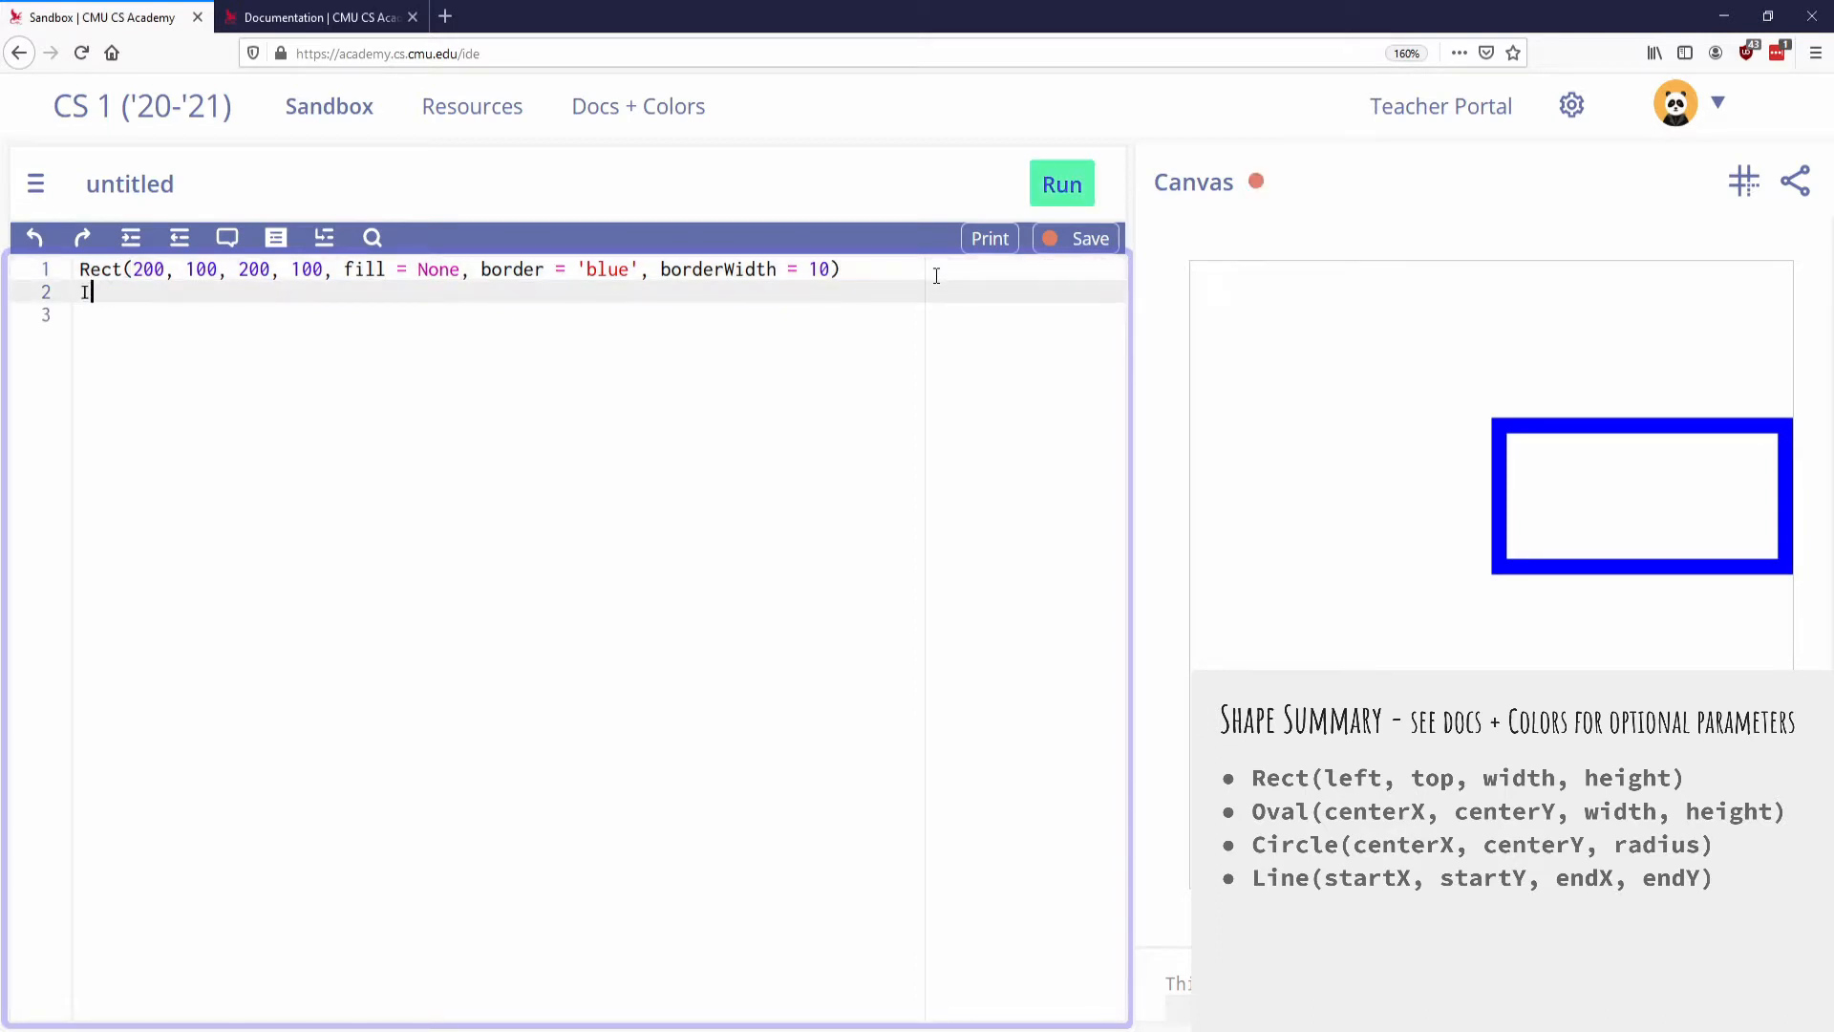
pyautogui.write('Oval')
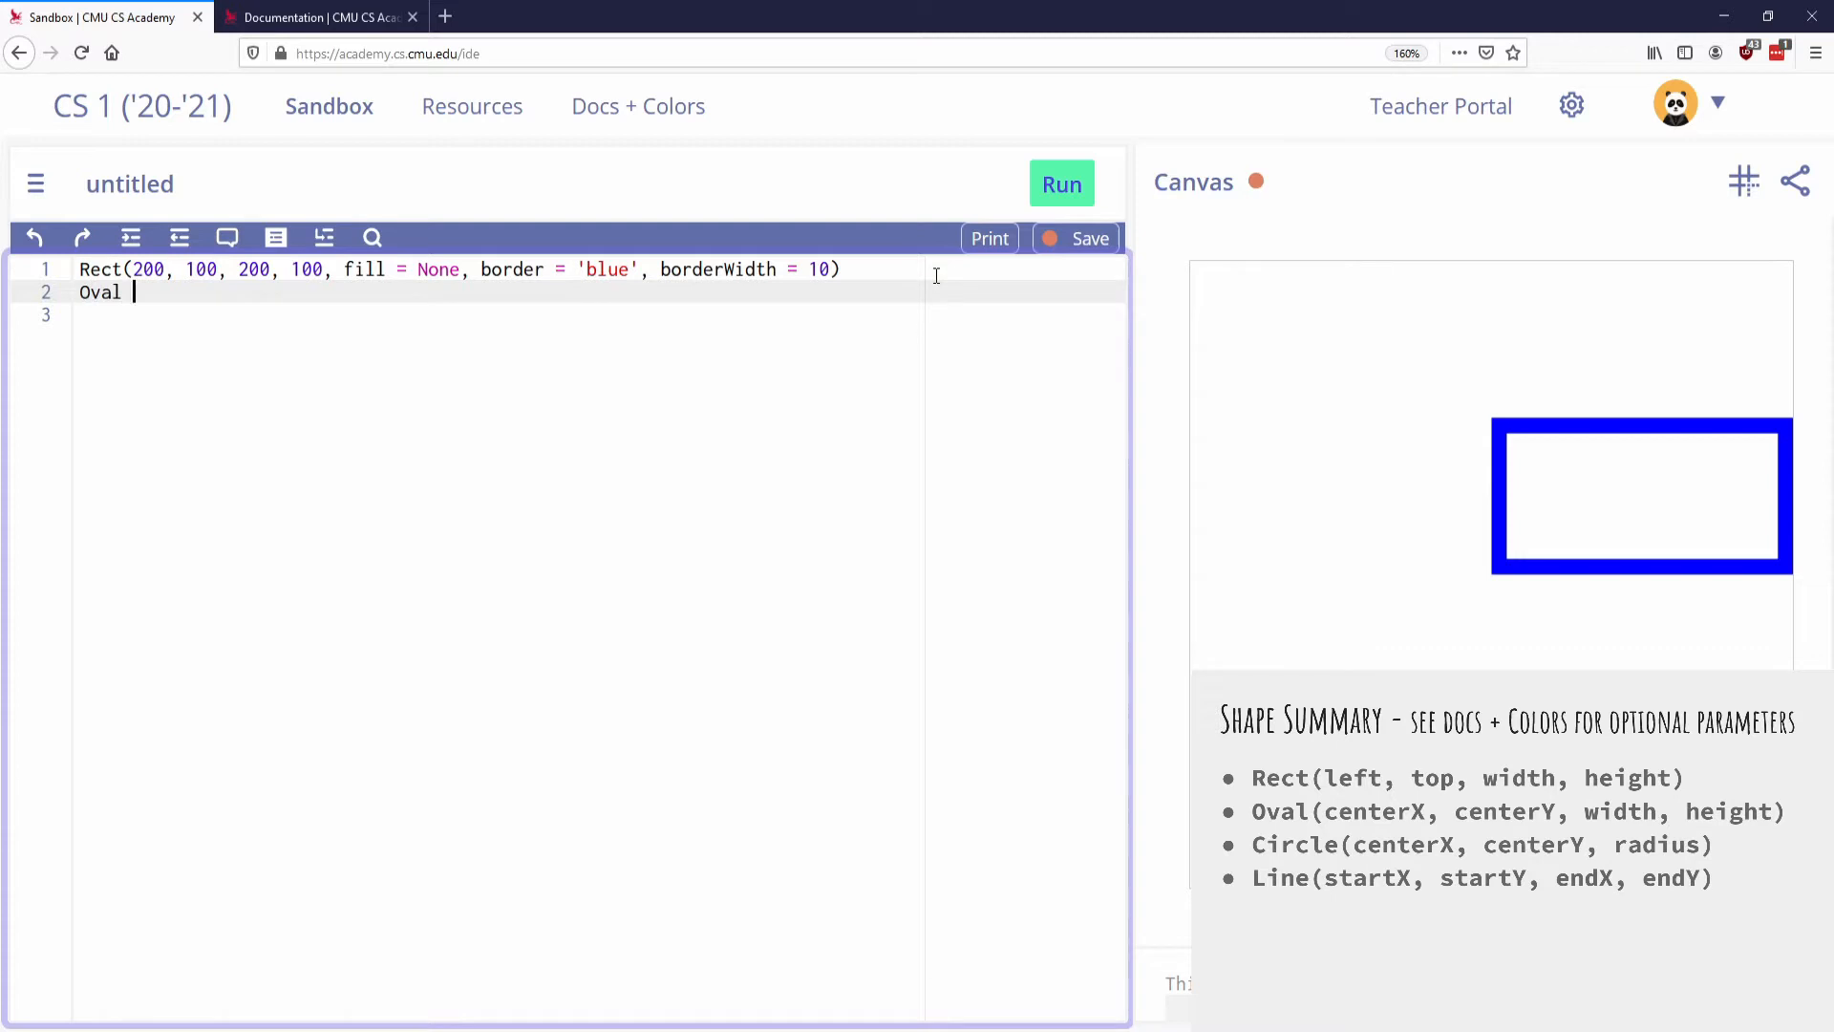
pyautogui.write('(200, 20')
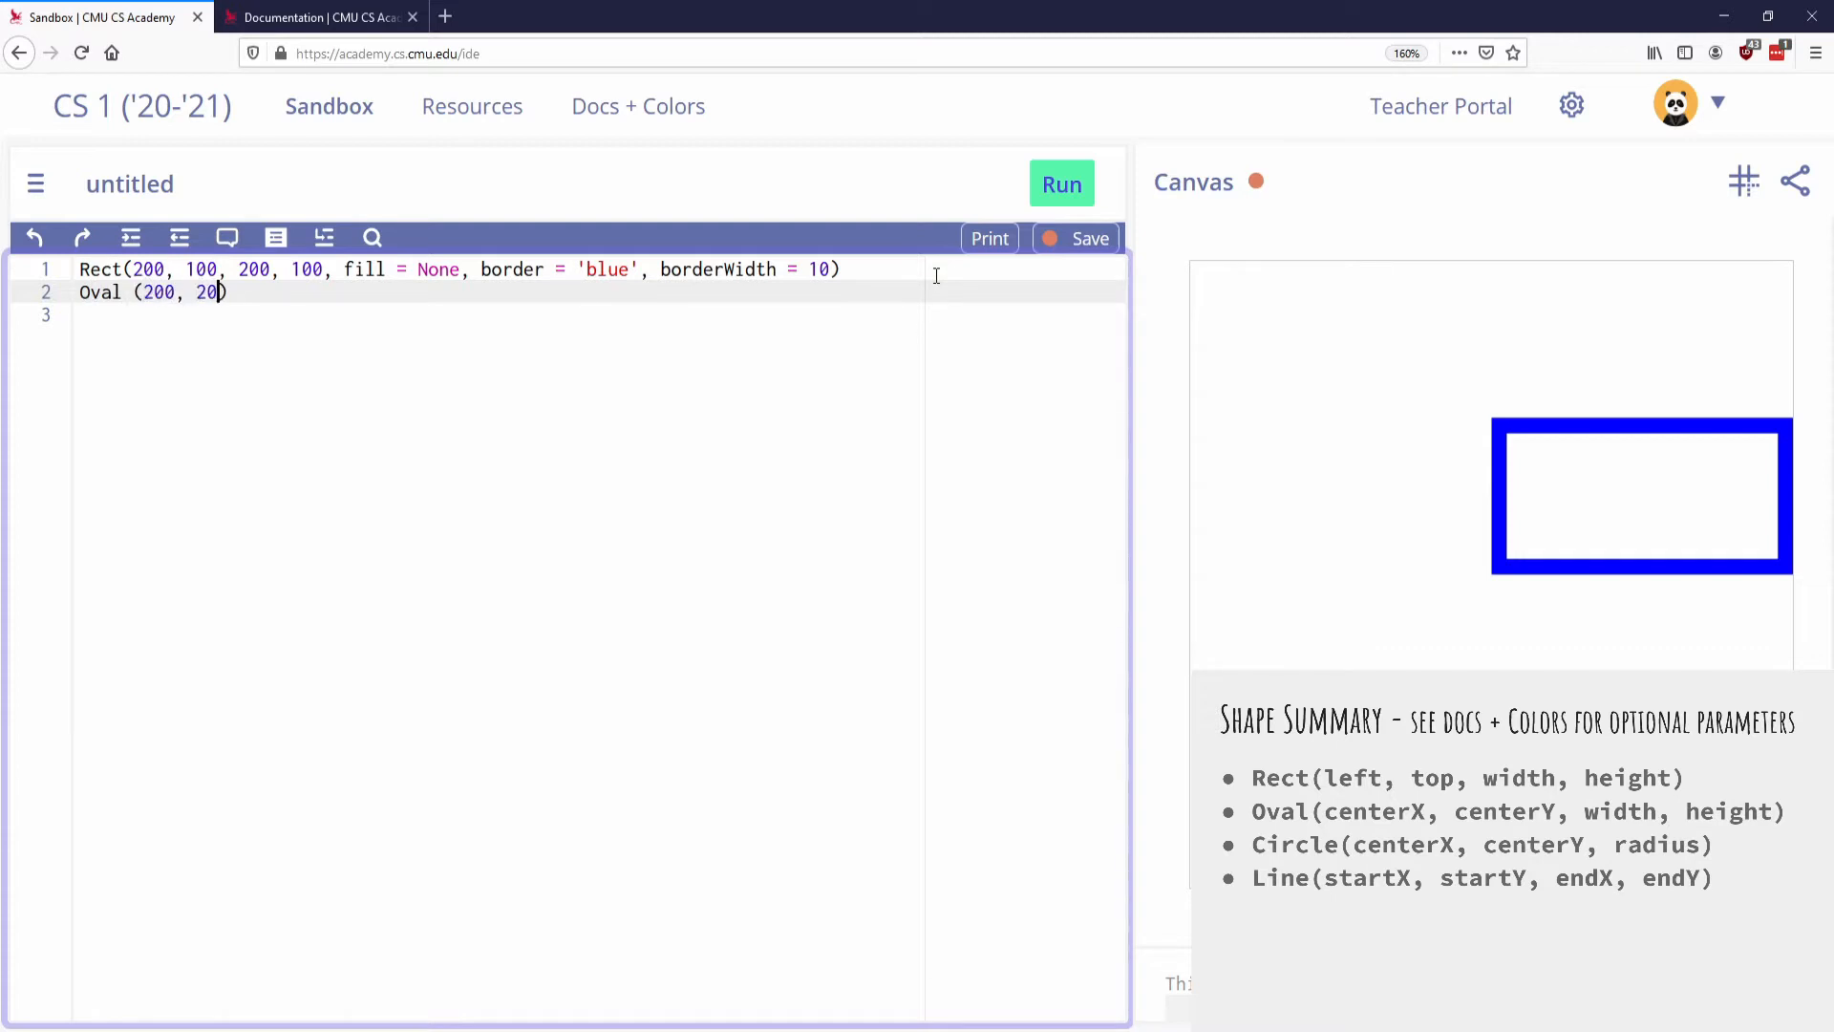
pyautogui.write('0,')
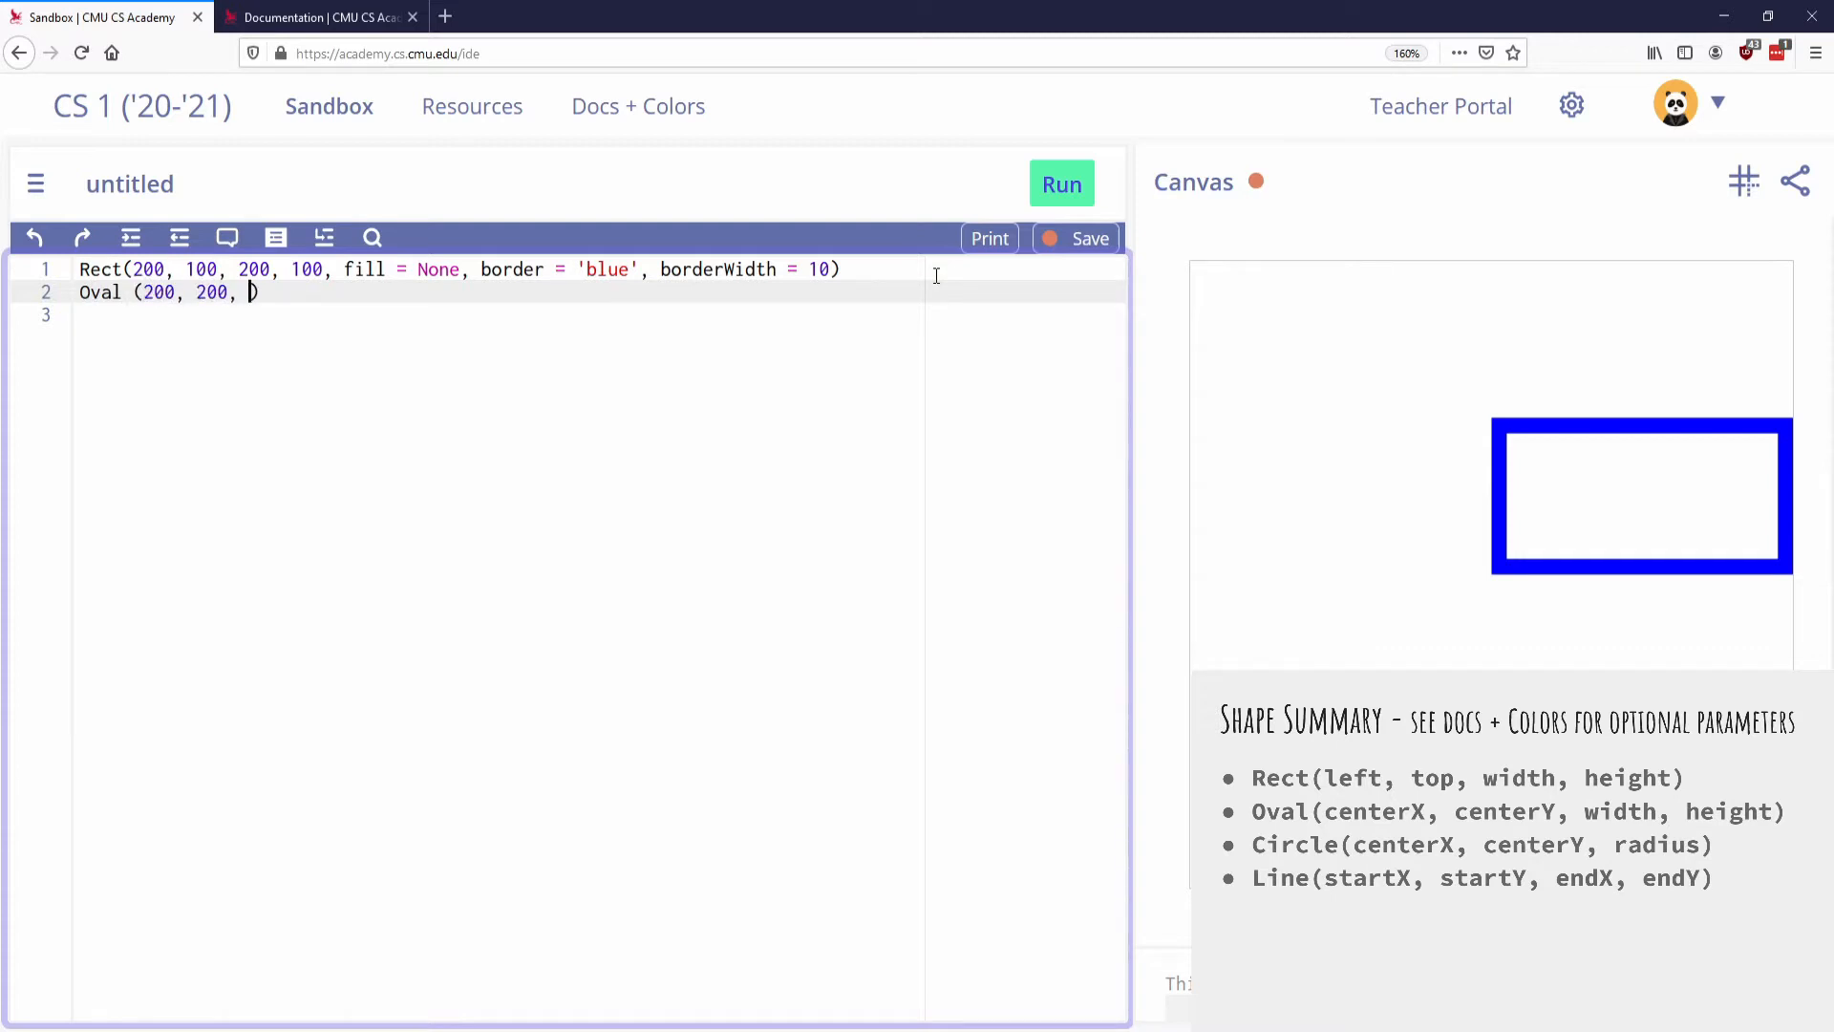
pyautogui.write('20,')
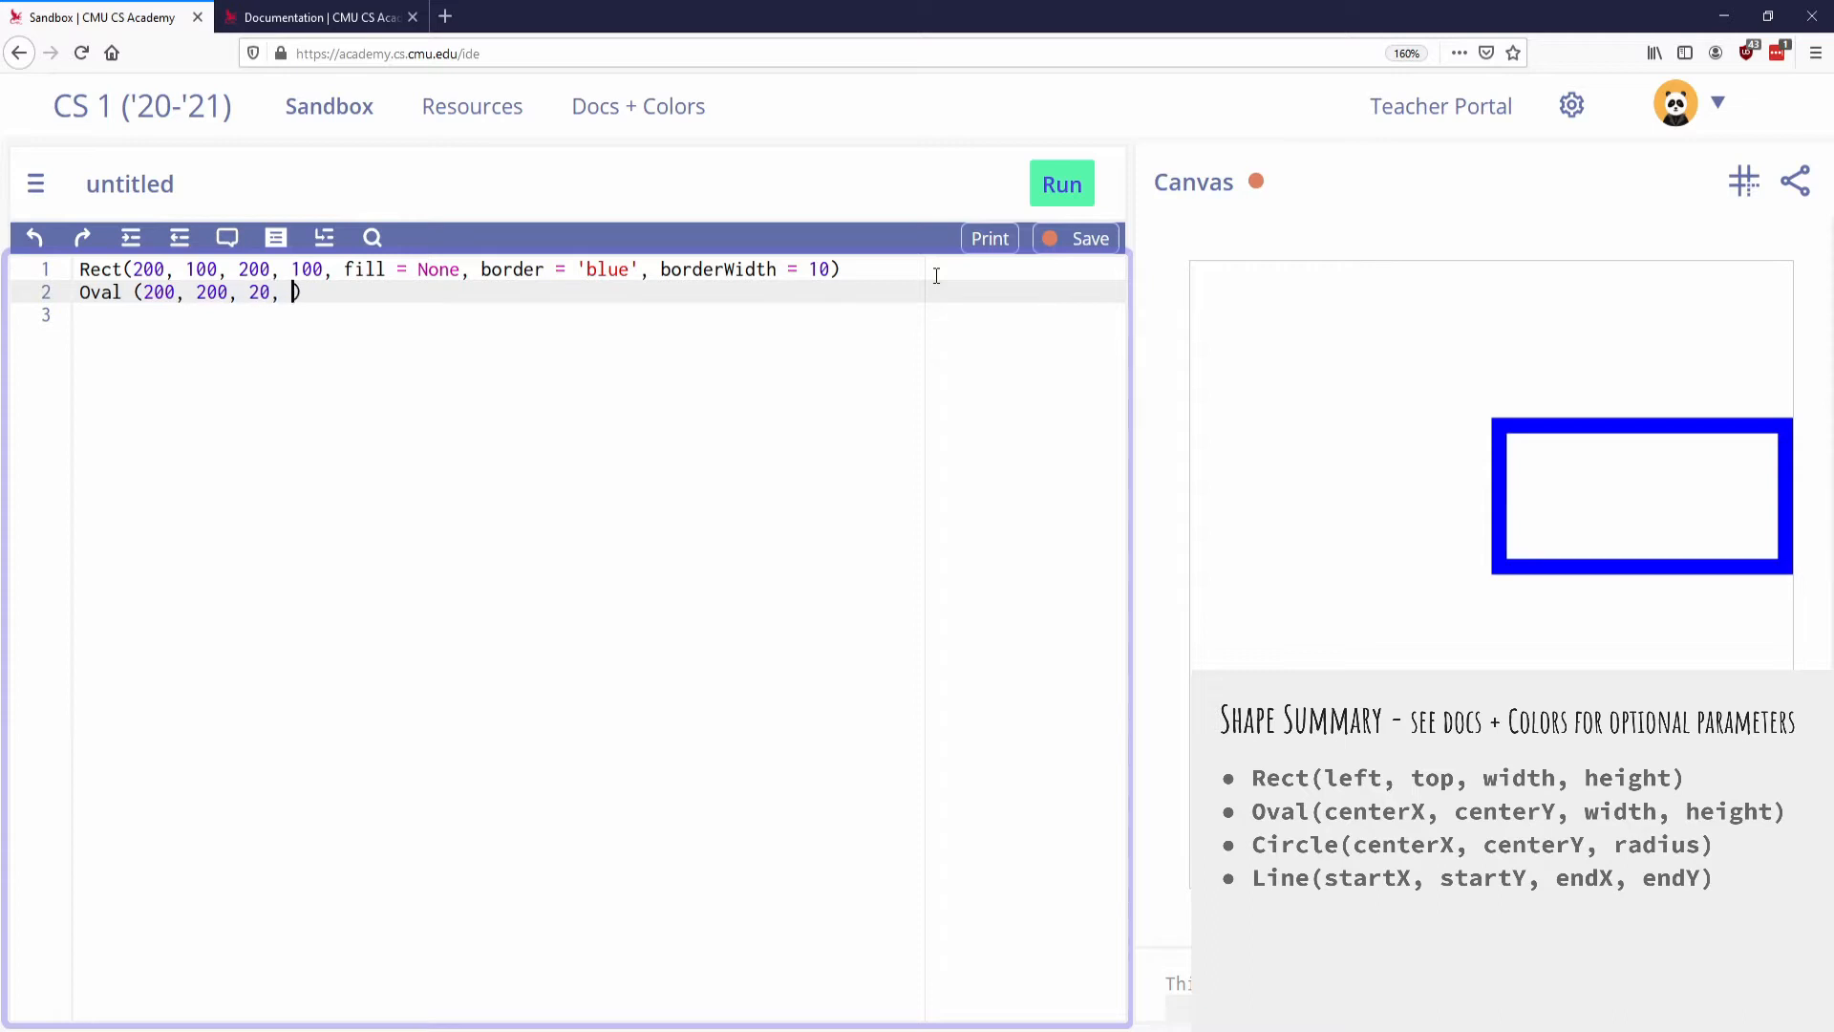
pyautogui.write('30)')
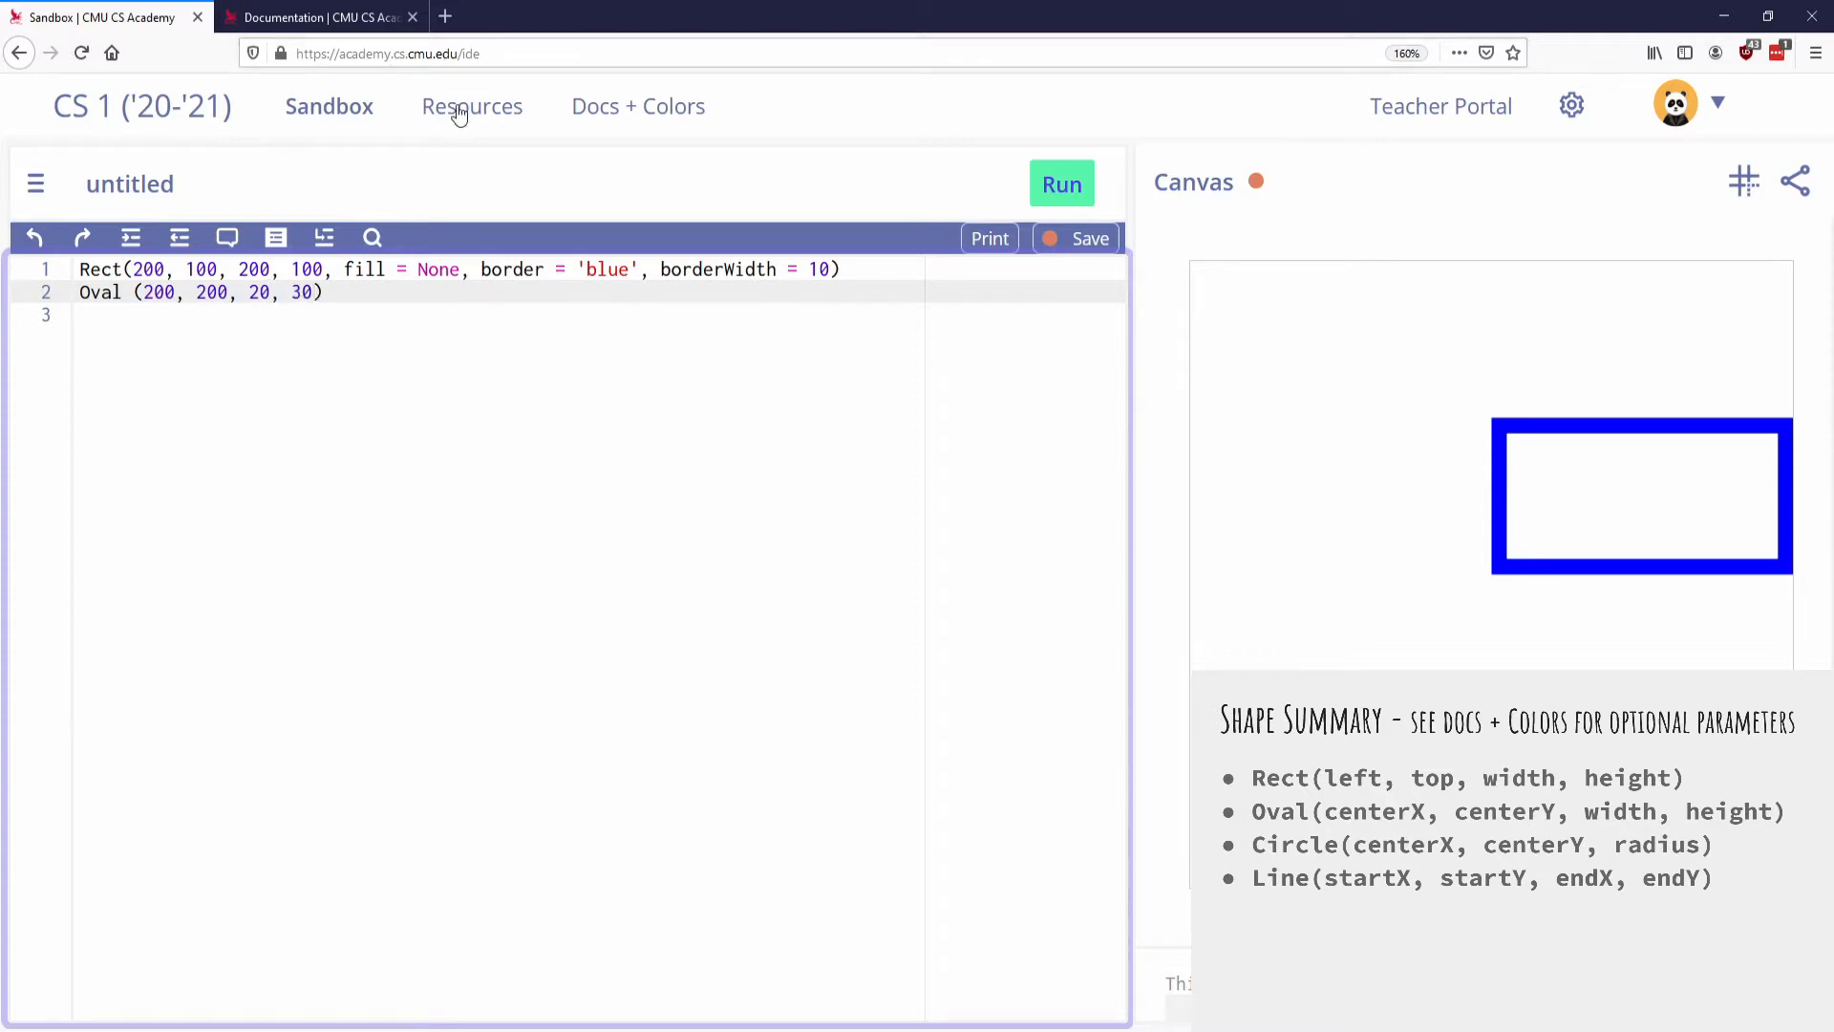
pyautogui.click(1060, 183)
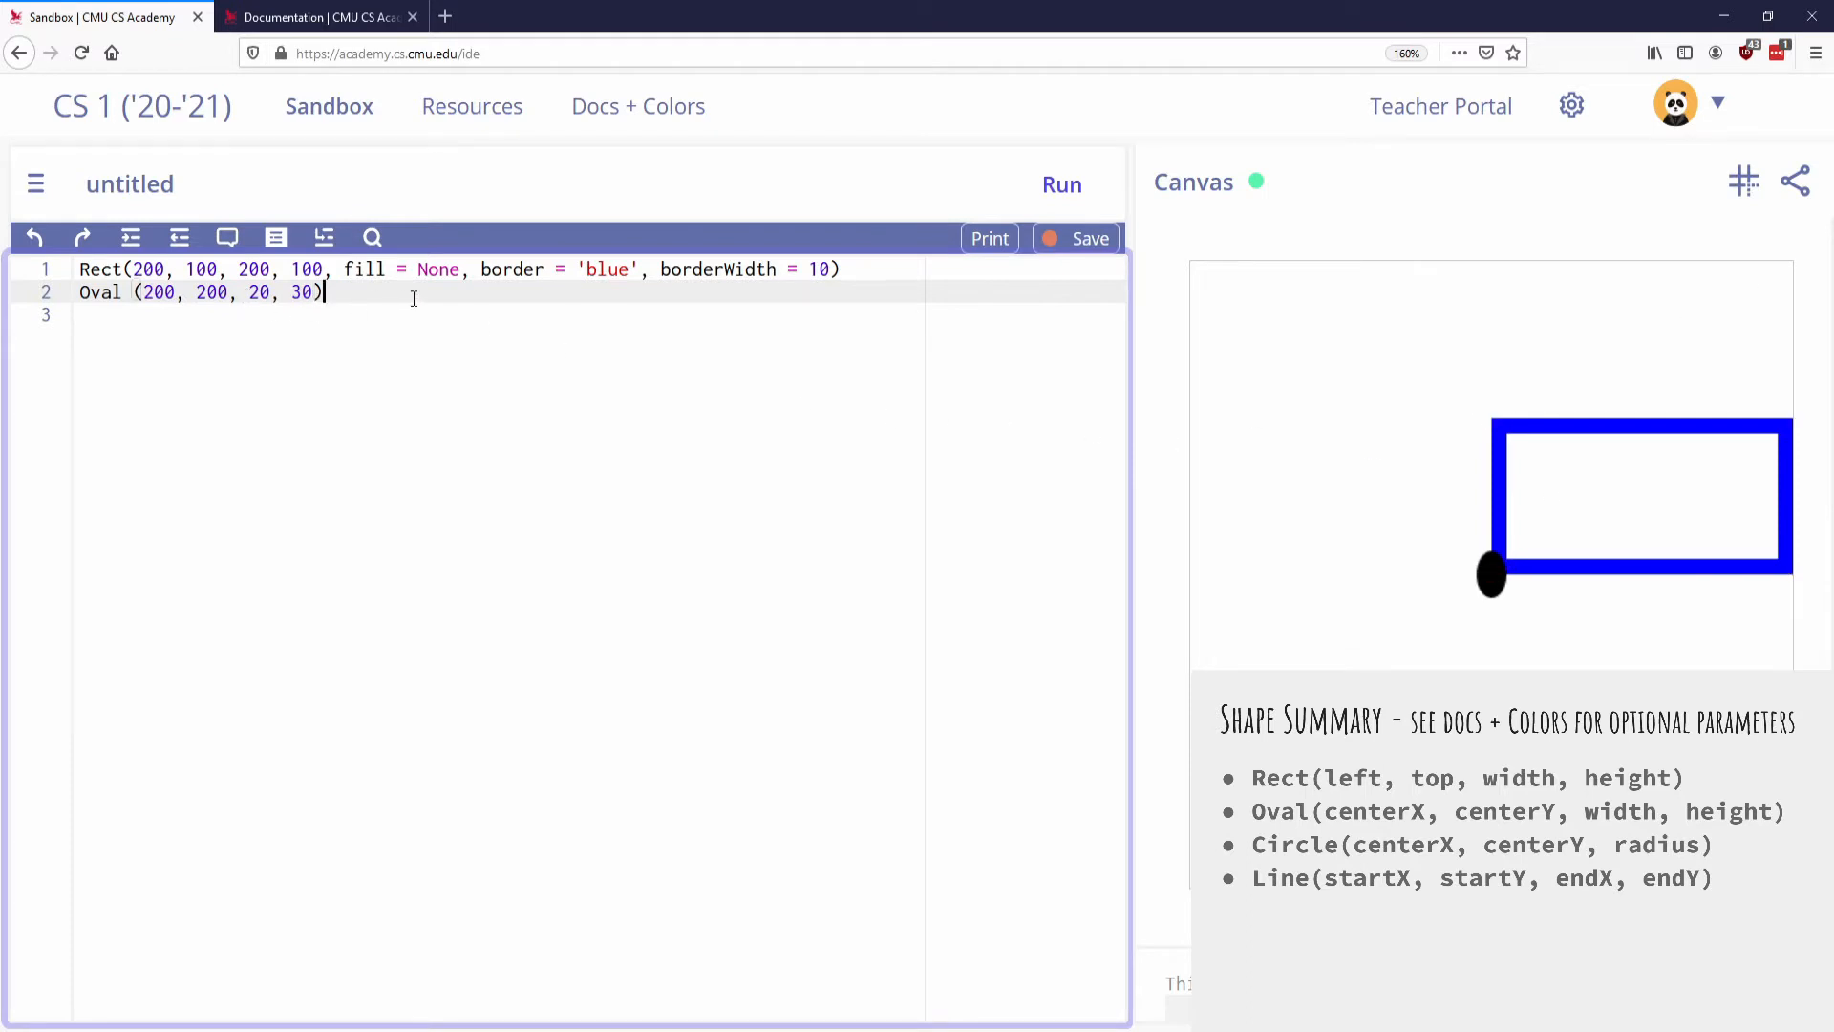
# - Add Circle(100, 100, 40) and Line(0, 0, 200, 200), run, and inspect canvas coordinates
pyautogui.write('Circ')
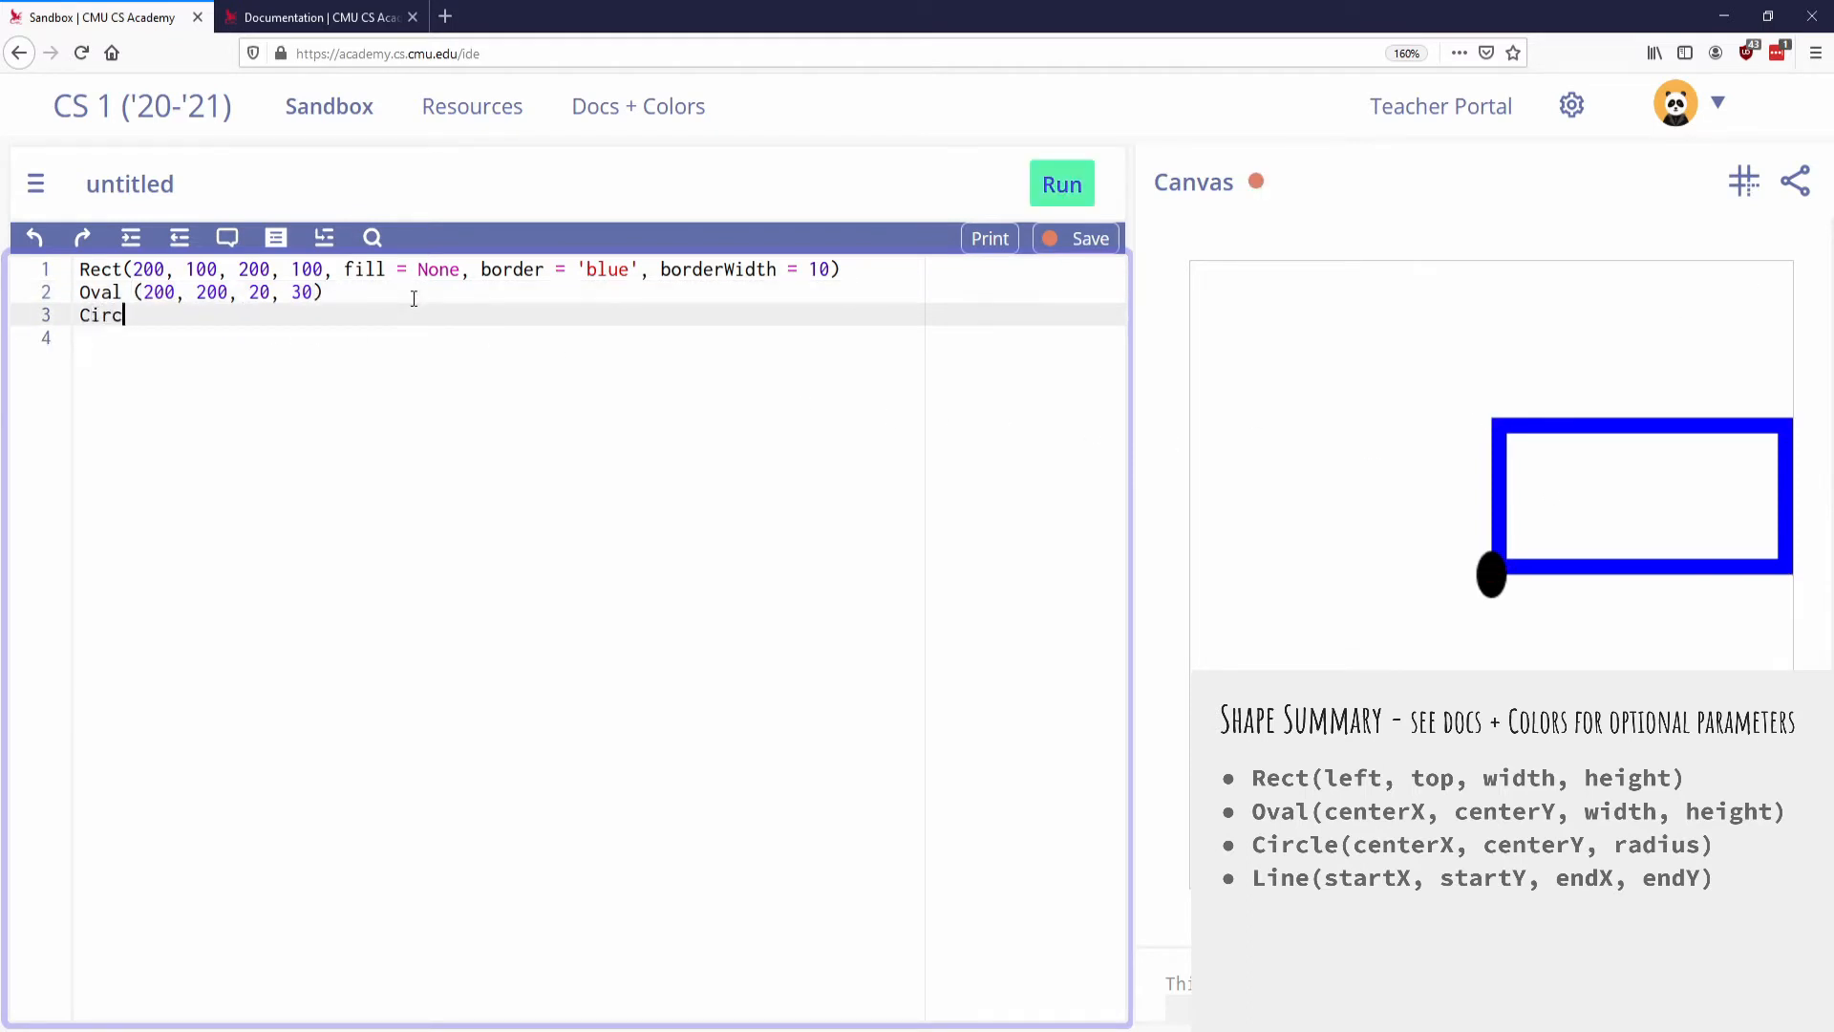
pyautogui.write('le')
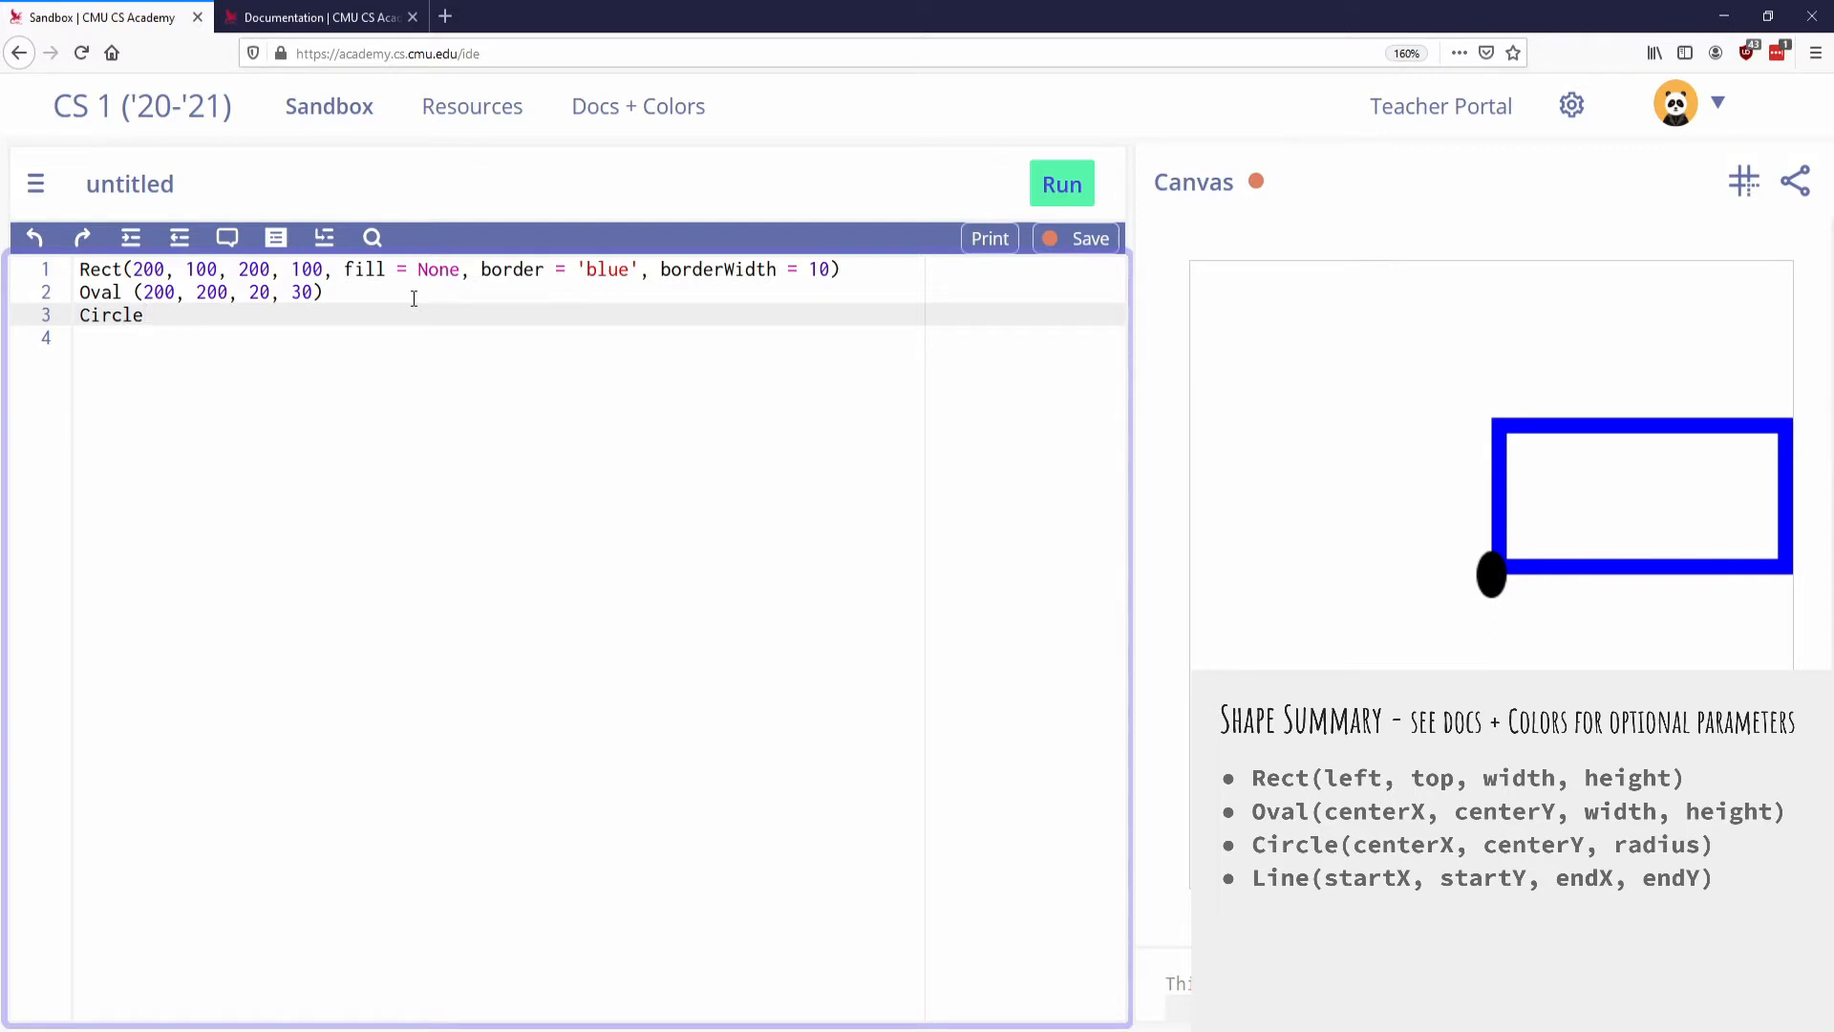
pyautogui.write('(200.,')
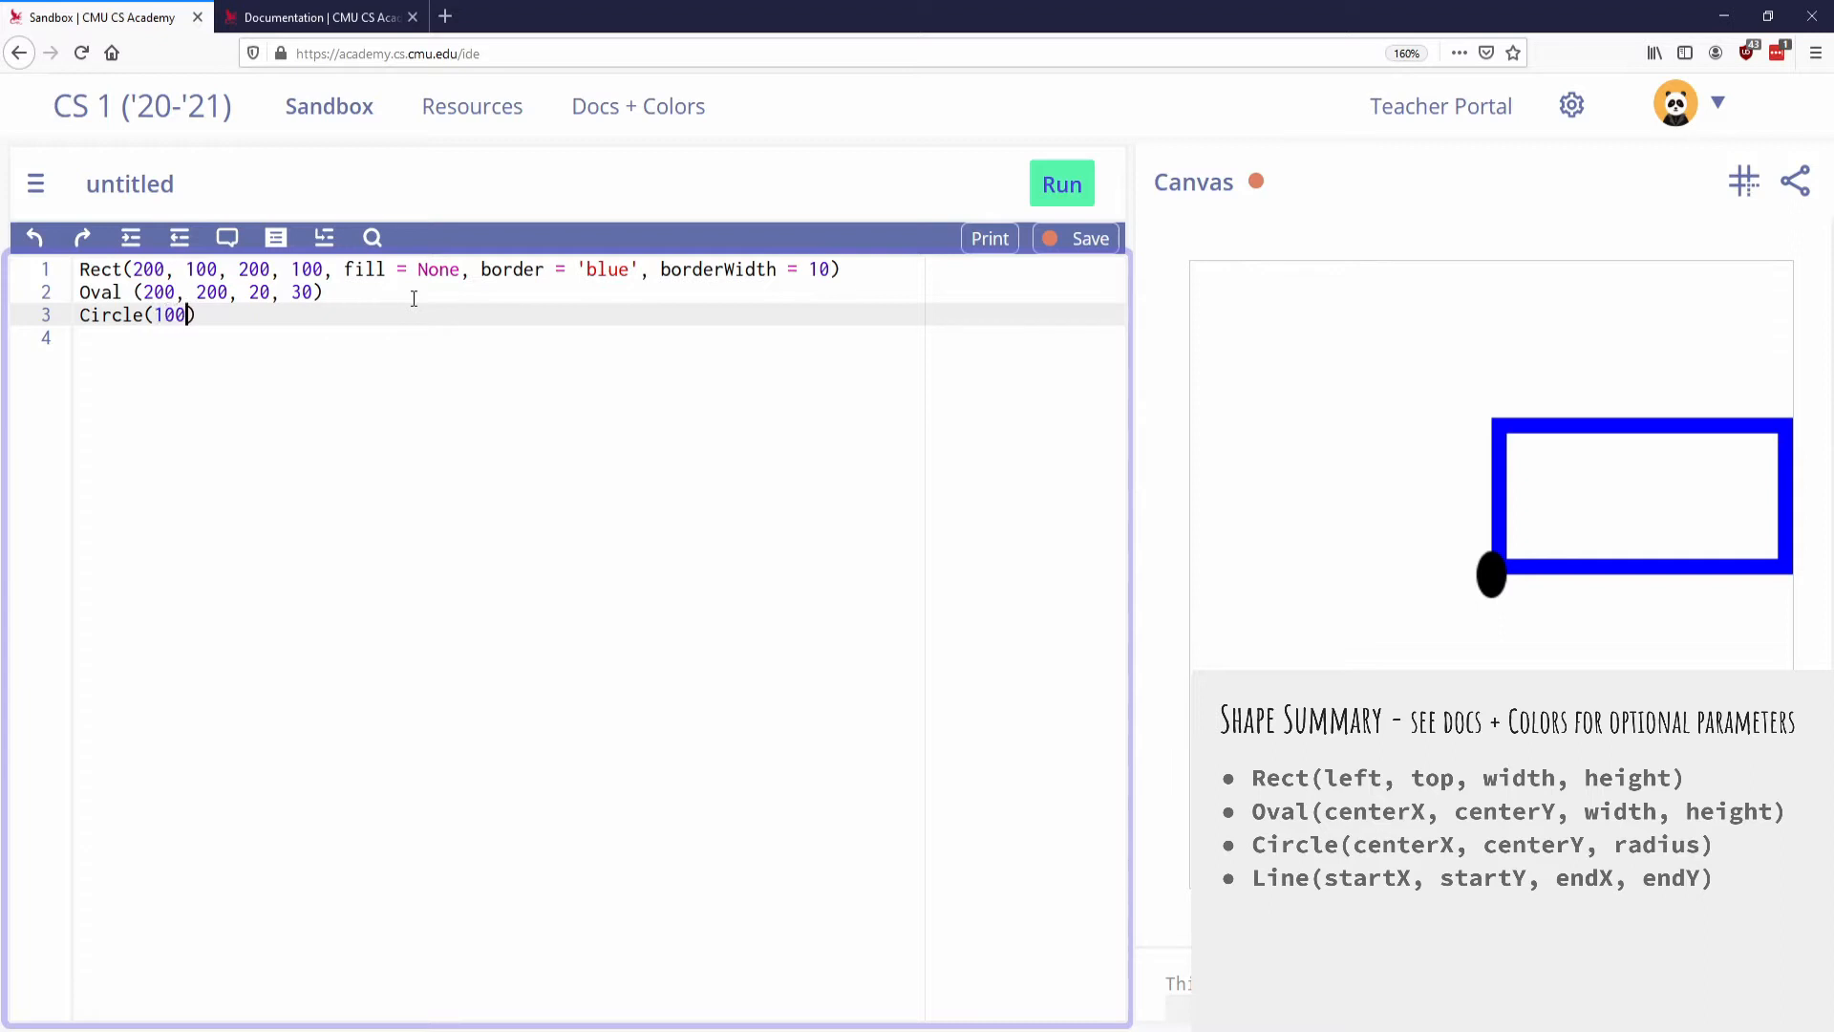
pyautogui.write(", '00")
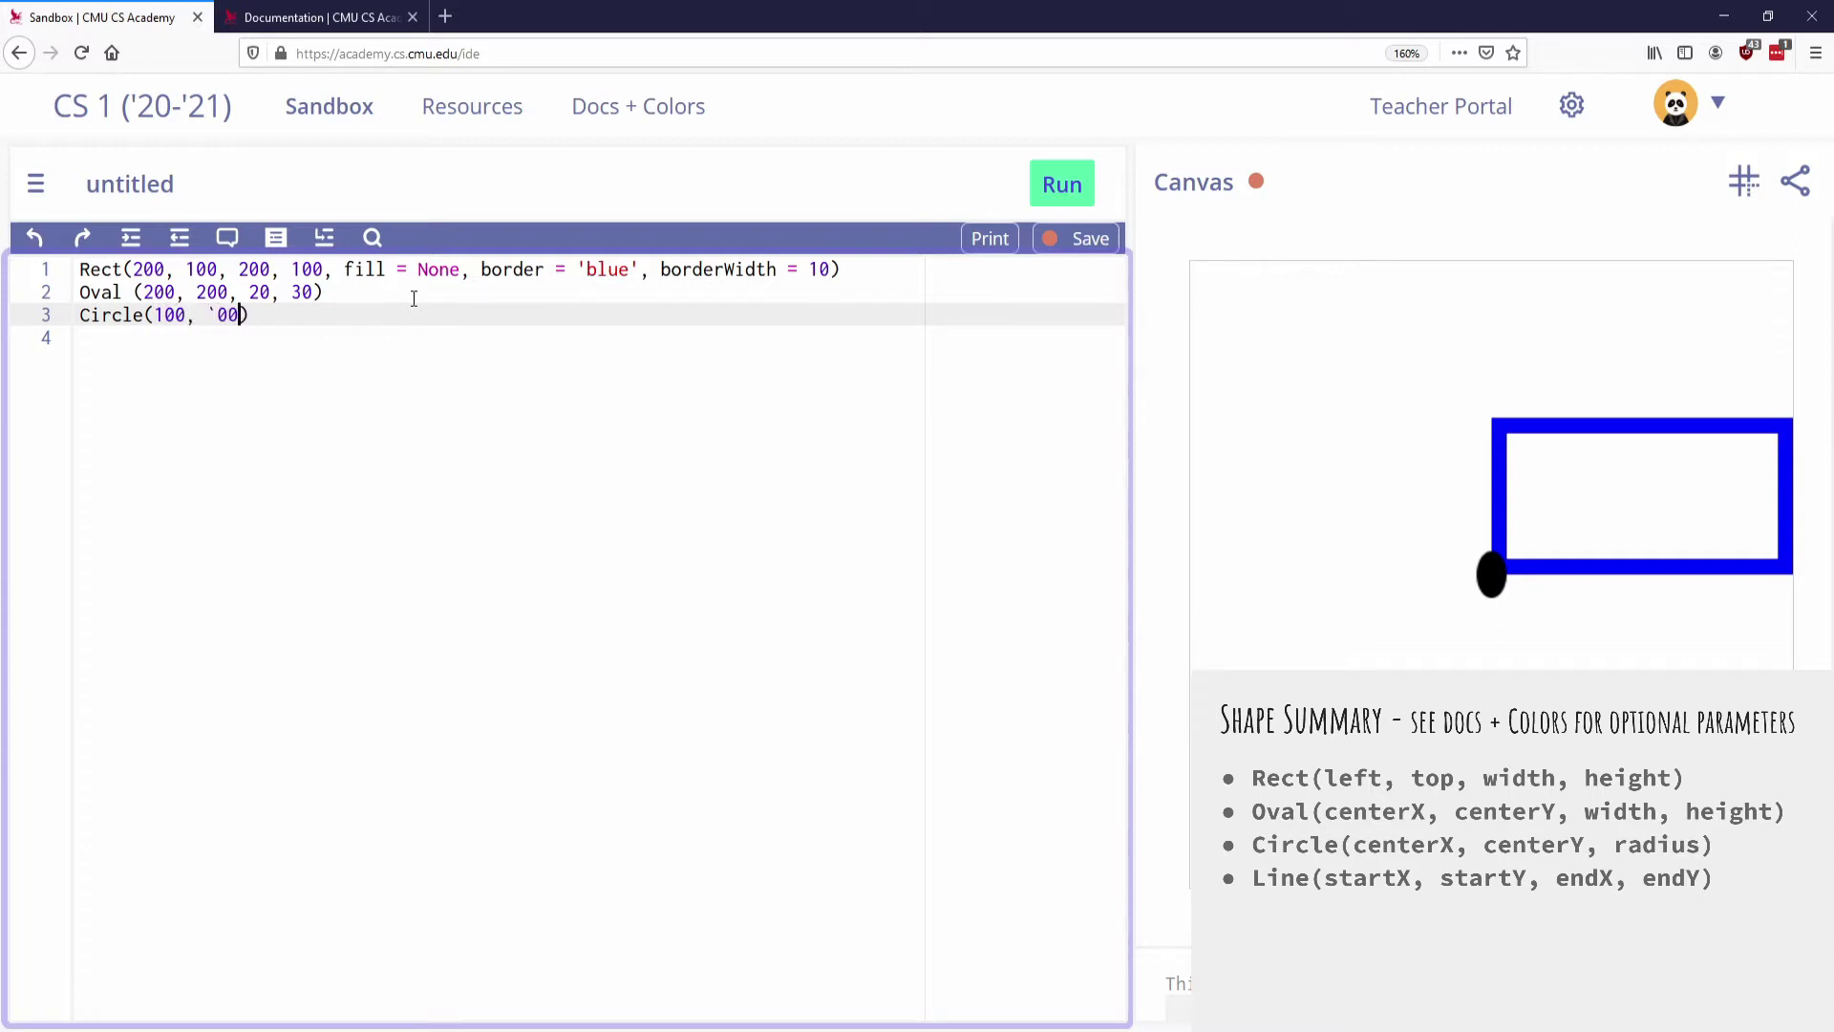
pyautogui.write('100, 4')
pyautogui.click(598, 337)
pyautogui.write('Line(')
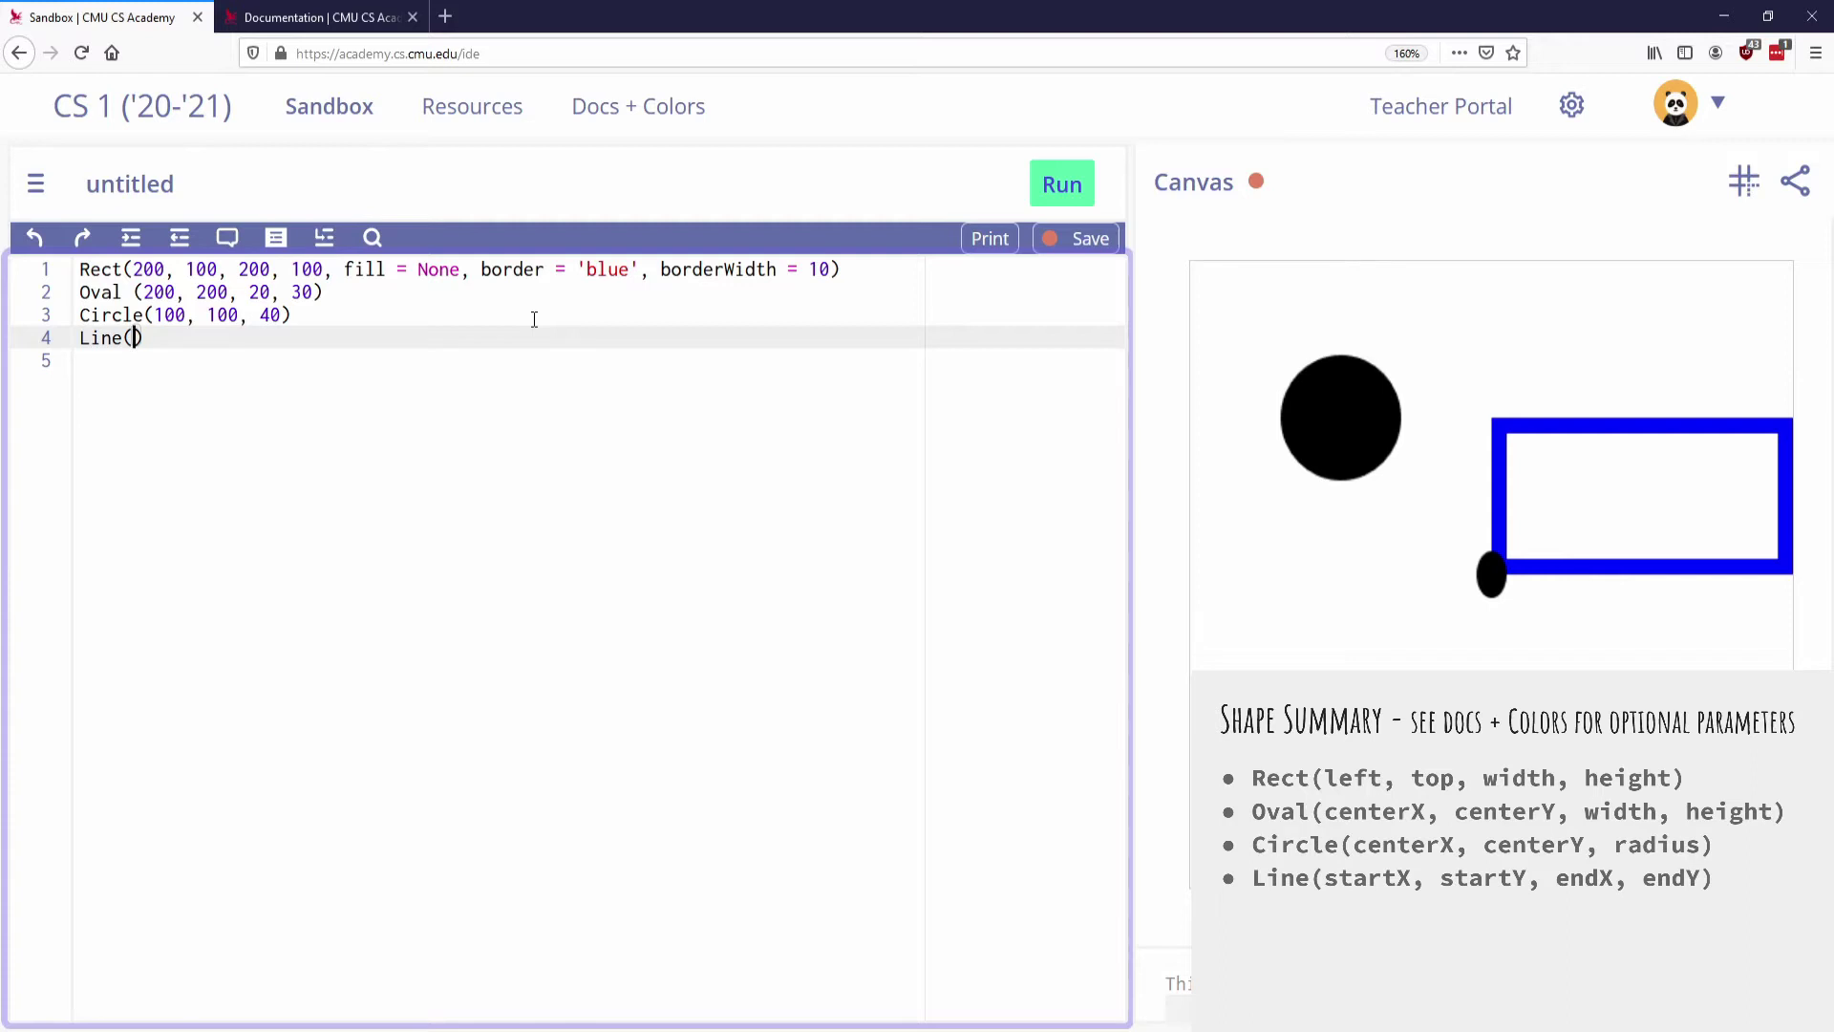
pyautogui.write('0, 0,')
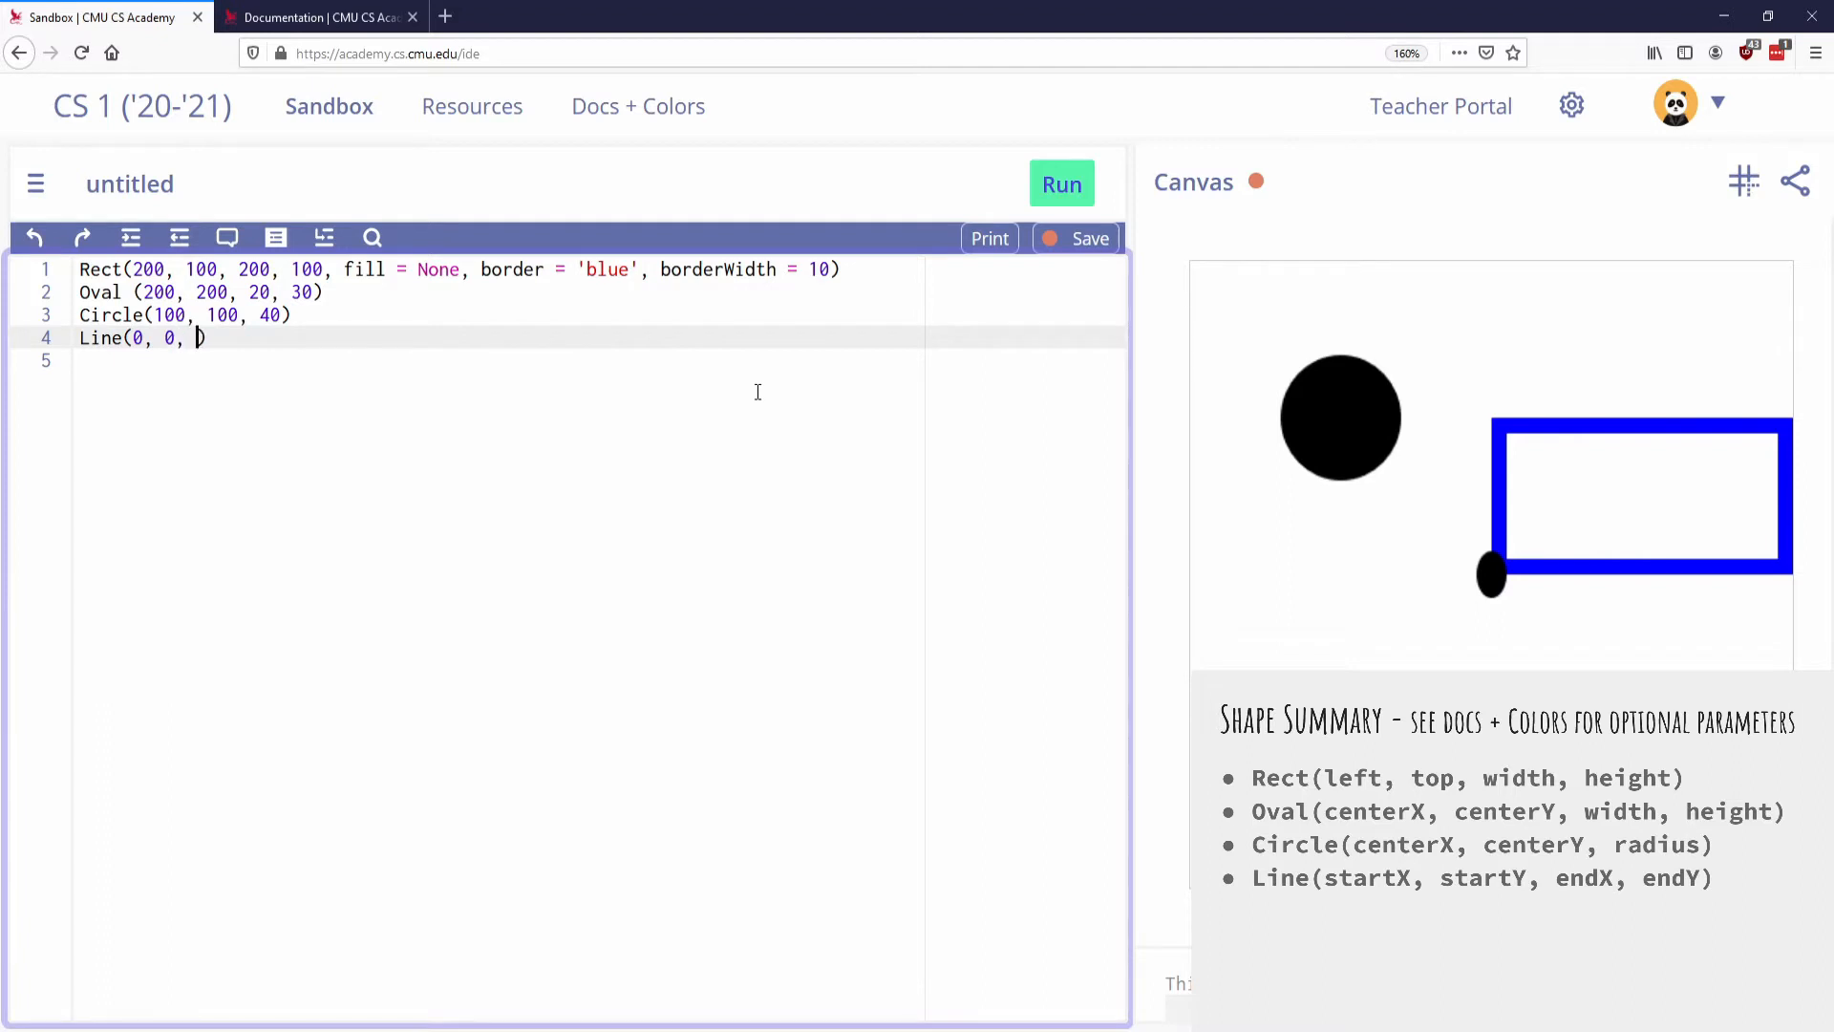
pyautogui.write('200, 200')
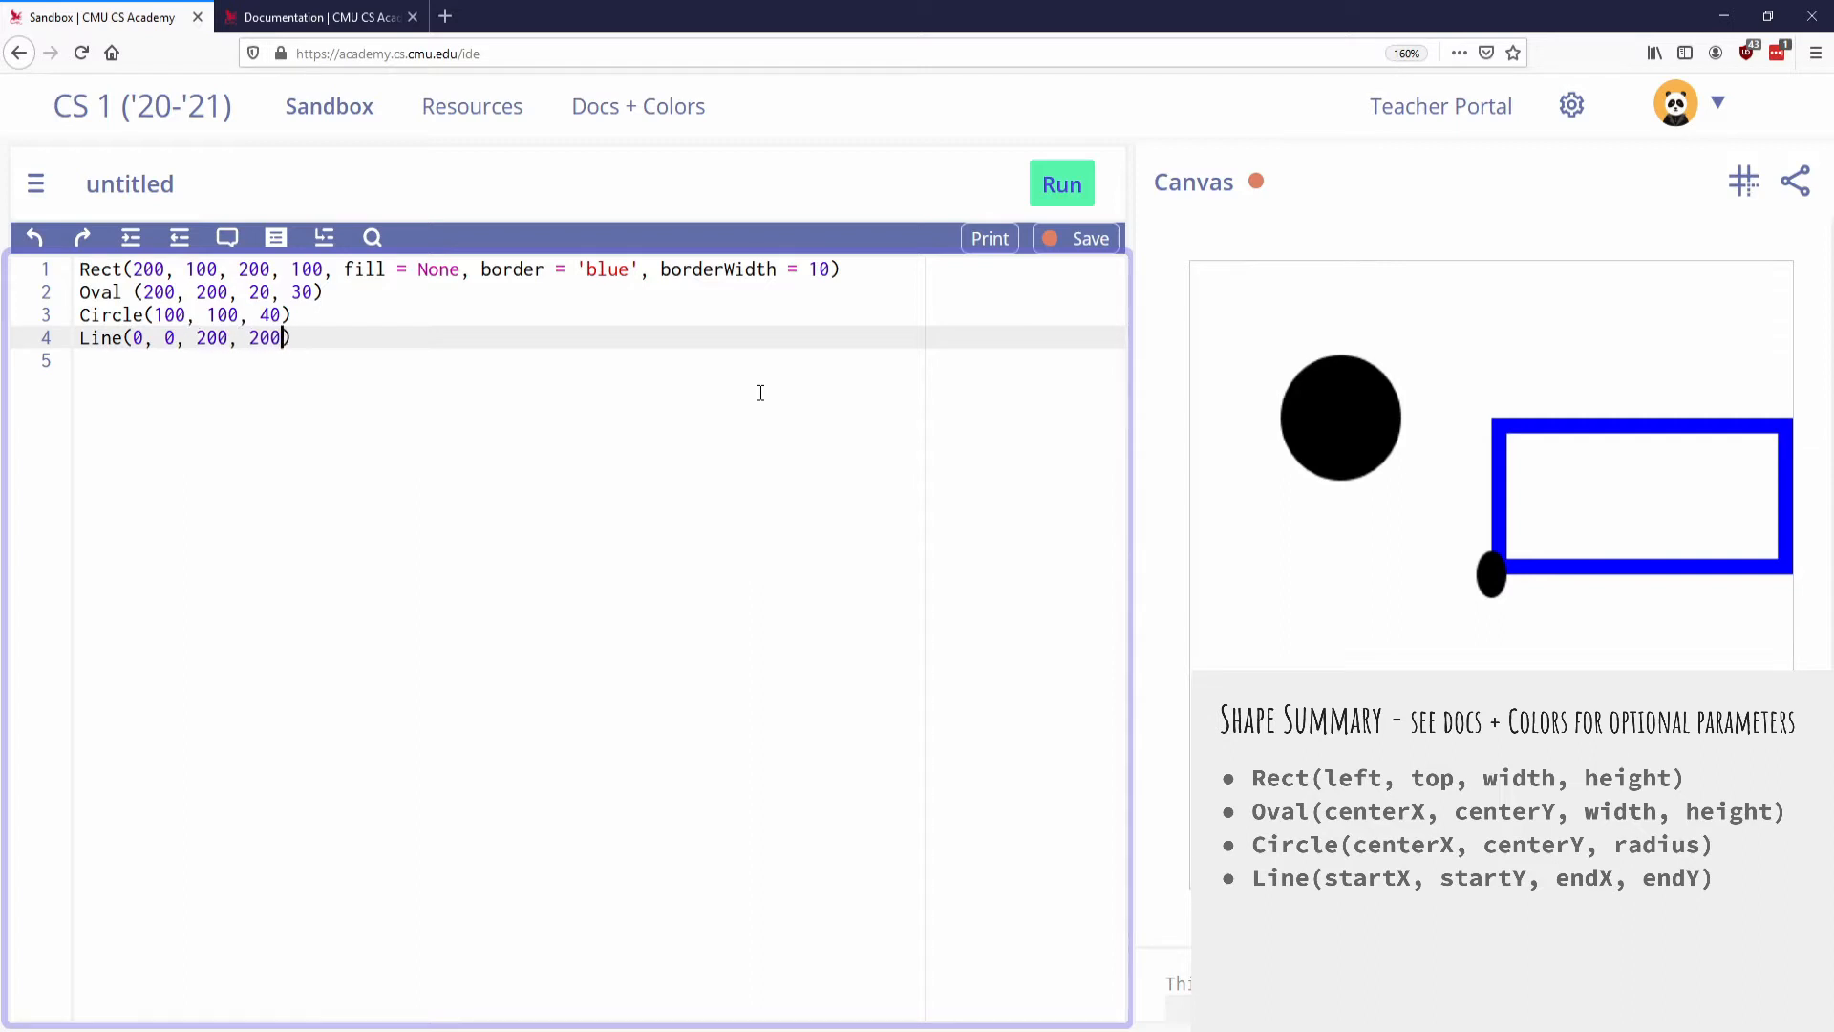
pyautogui.click(1060, 183)
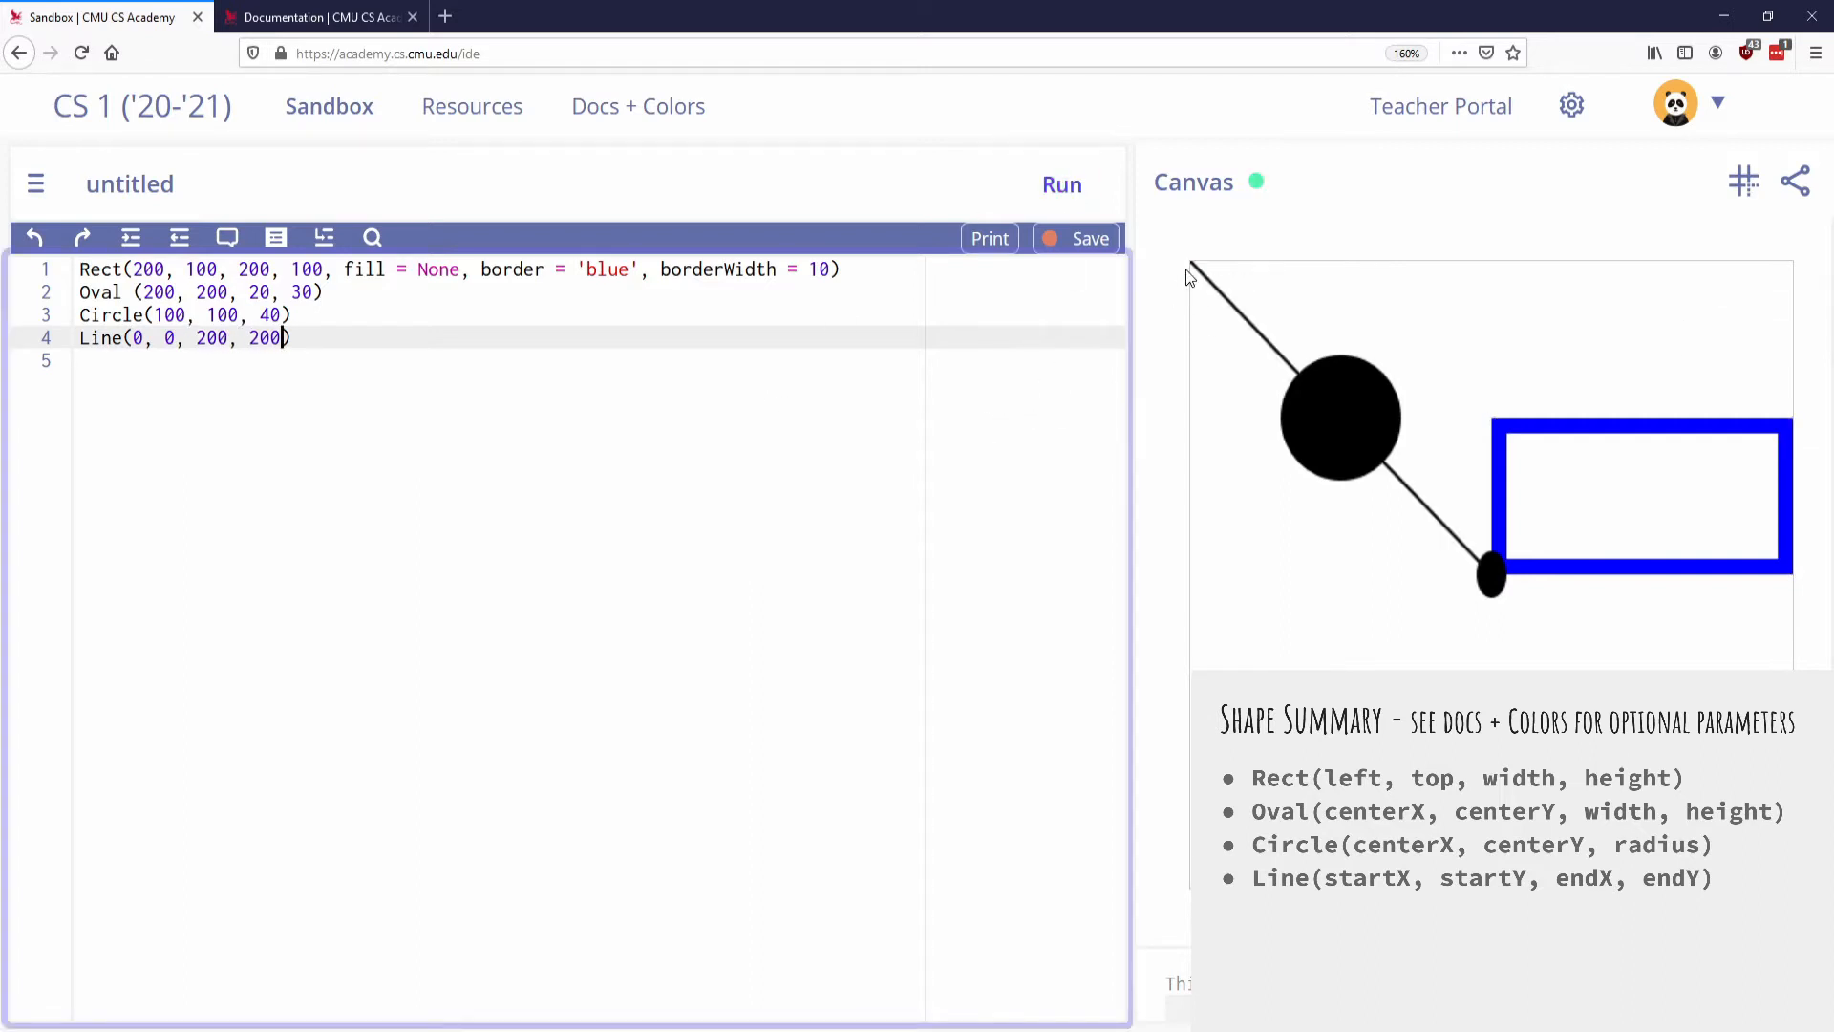
pyautogui.click(1192, 269)
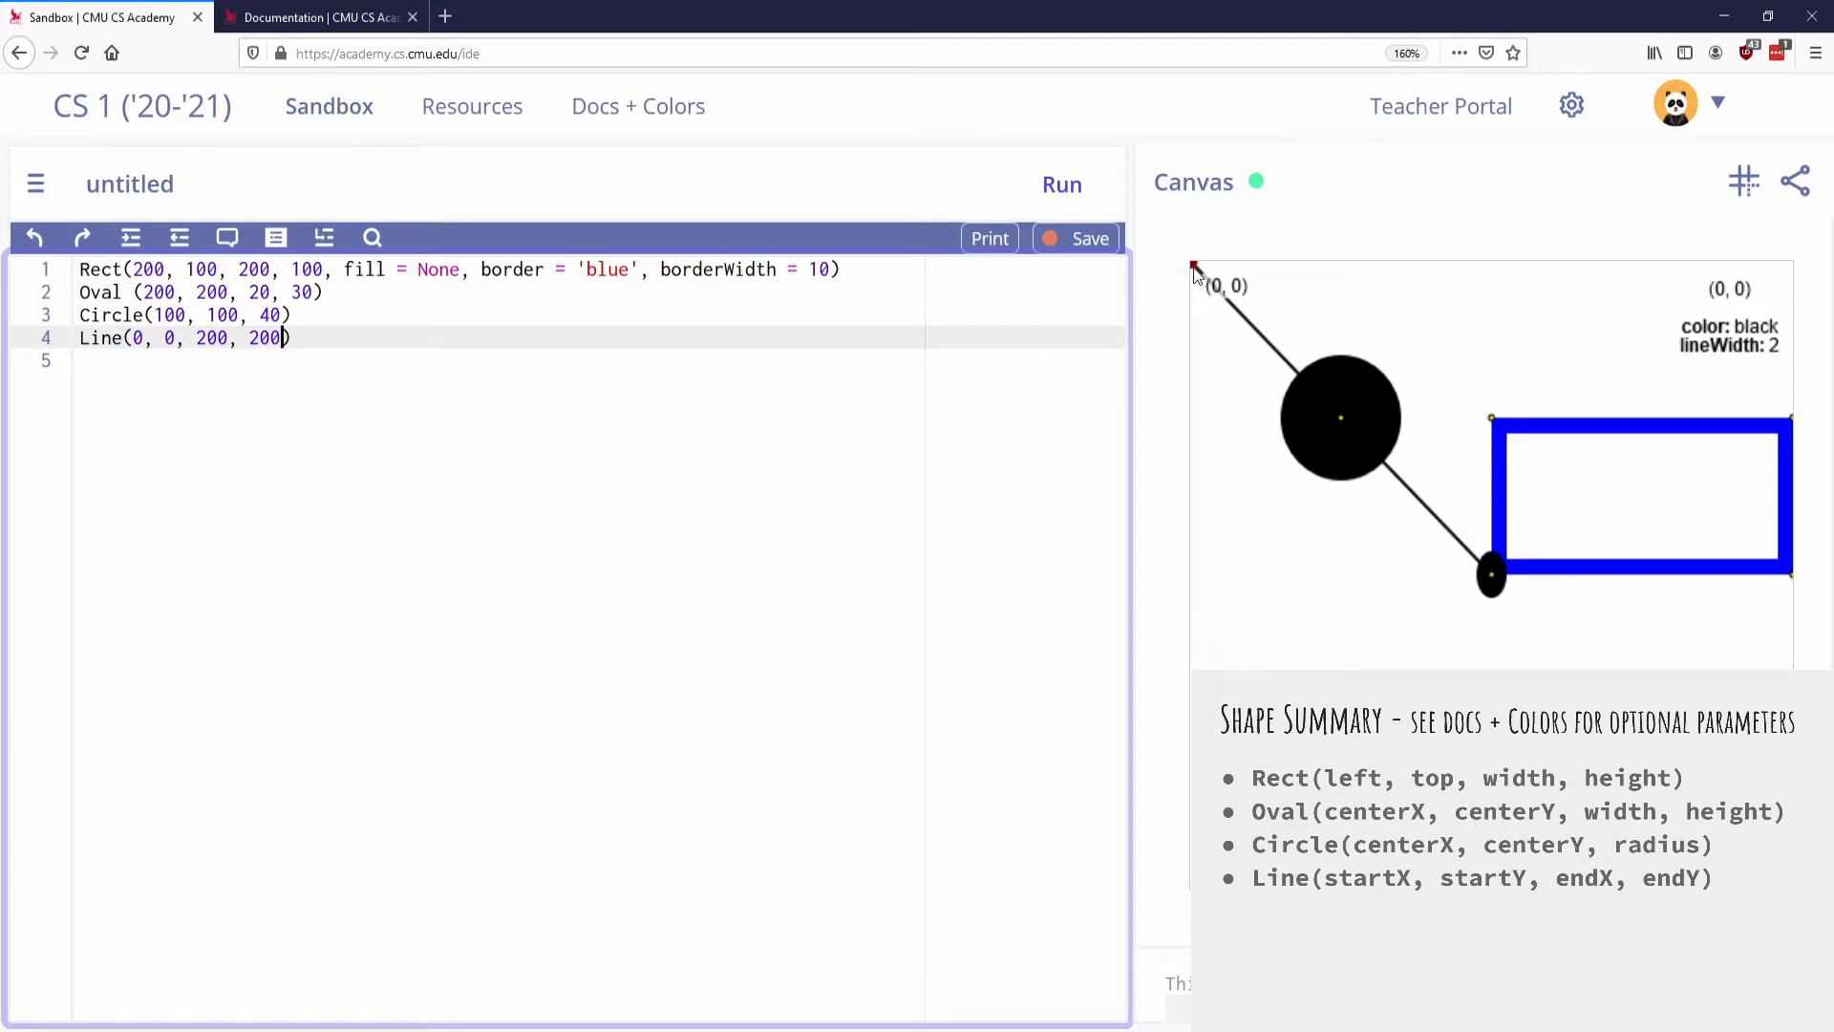
pyautogui.moveTo(1492, 579)
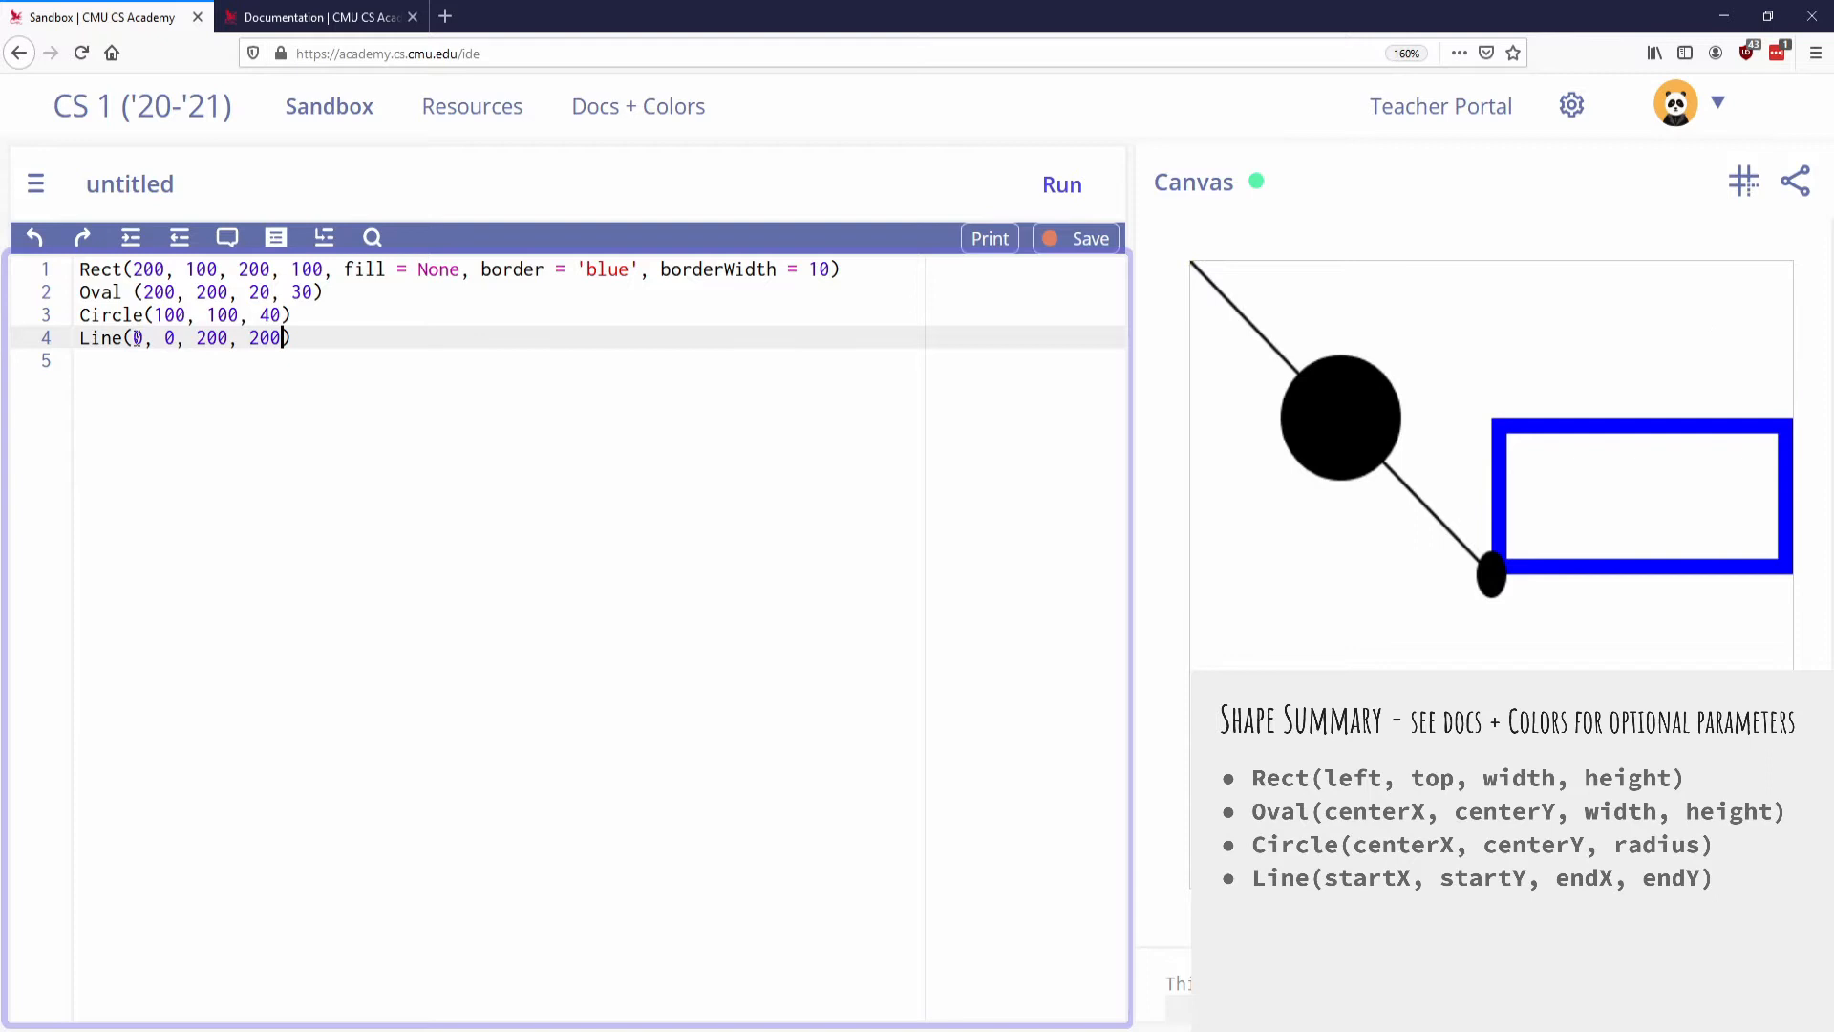
pyautogui.moveTo(1133, 231)
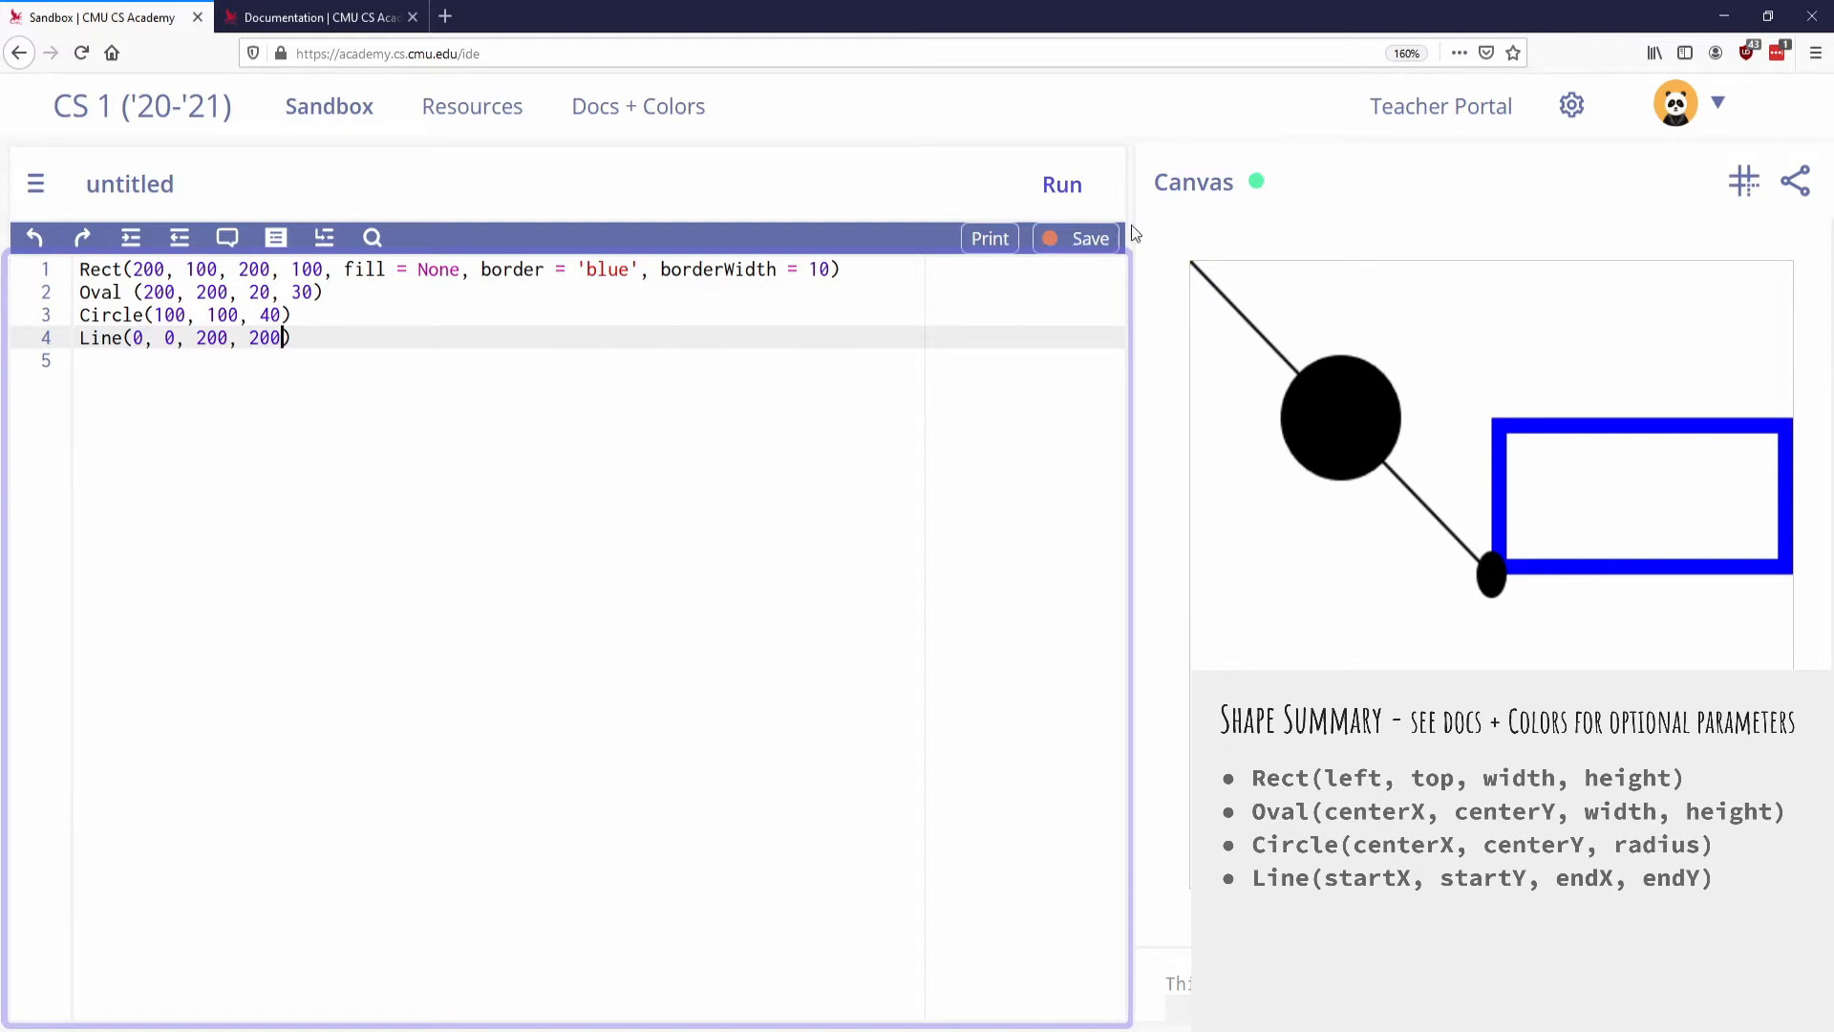
pyautogui.moveTo(1516, 551)
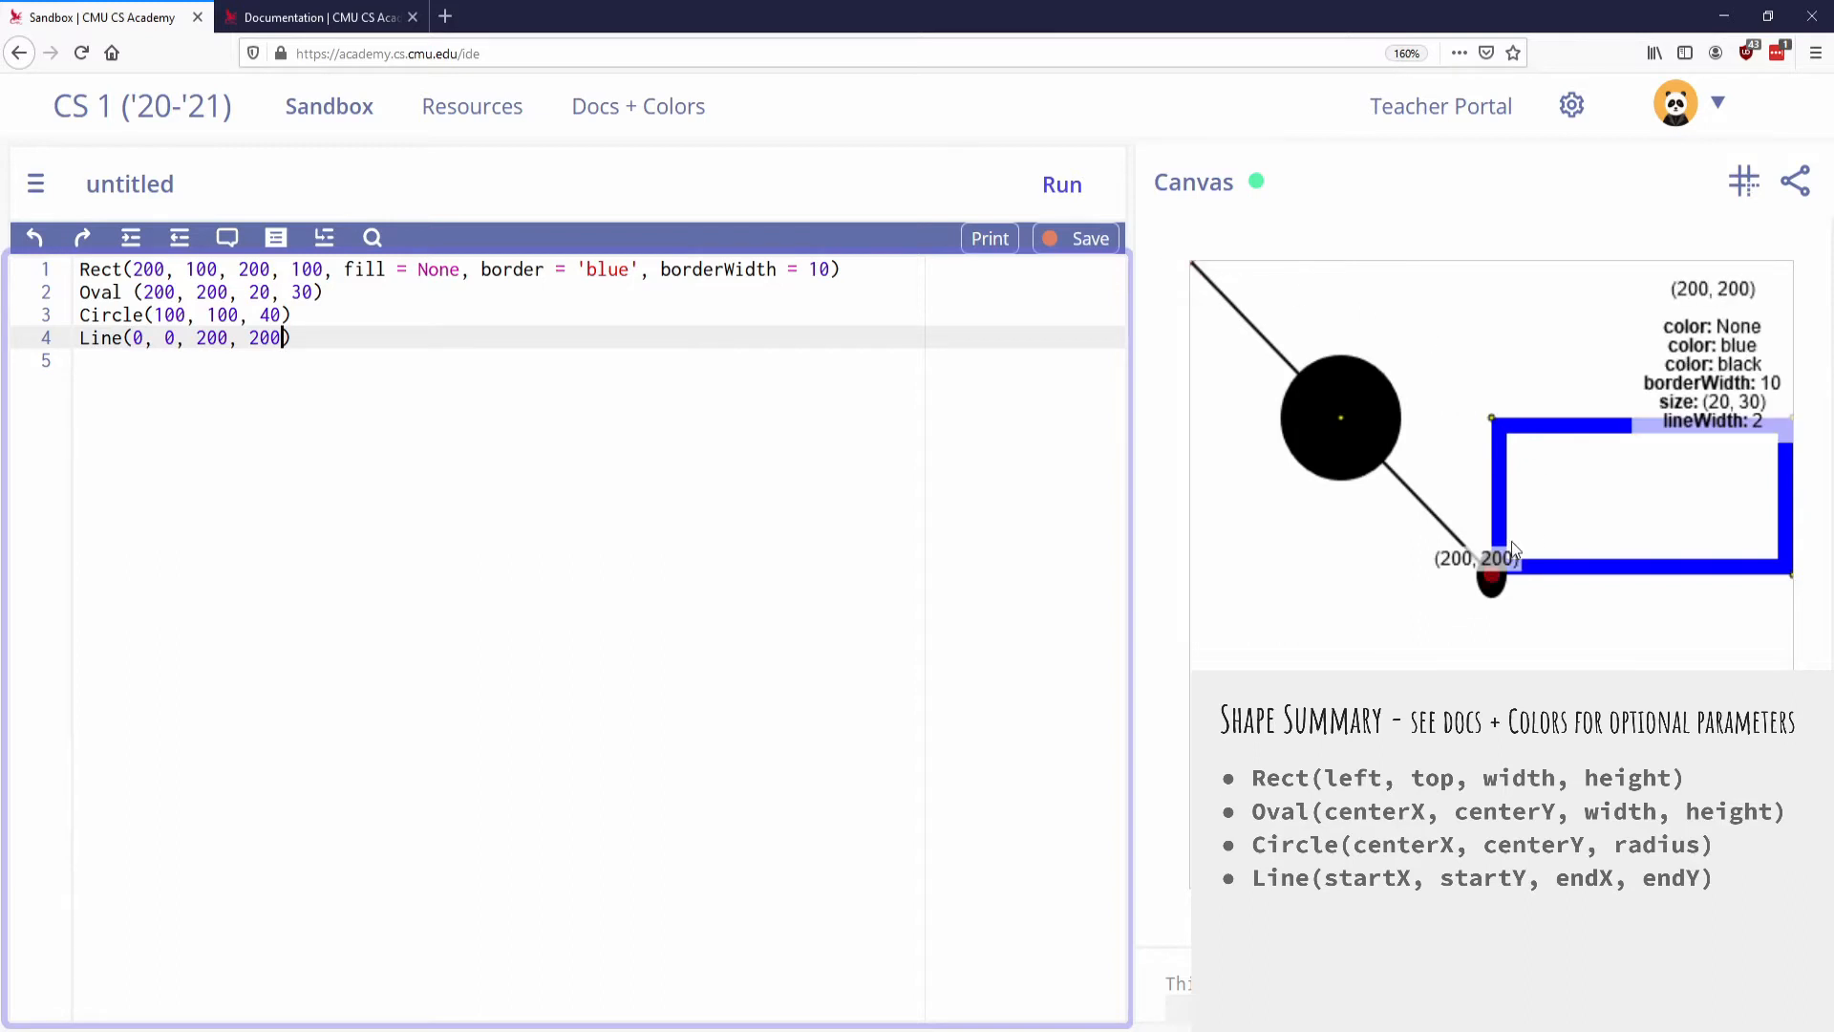
pyautogui.moveTo(1647, 676)
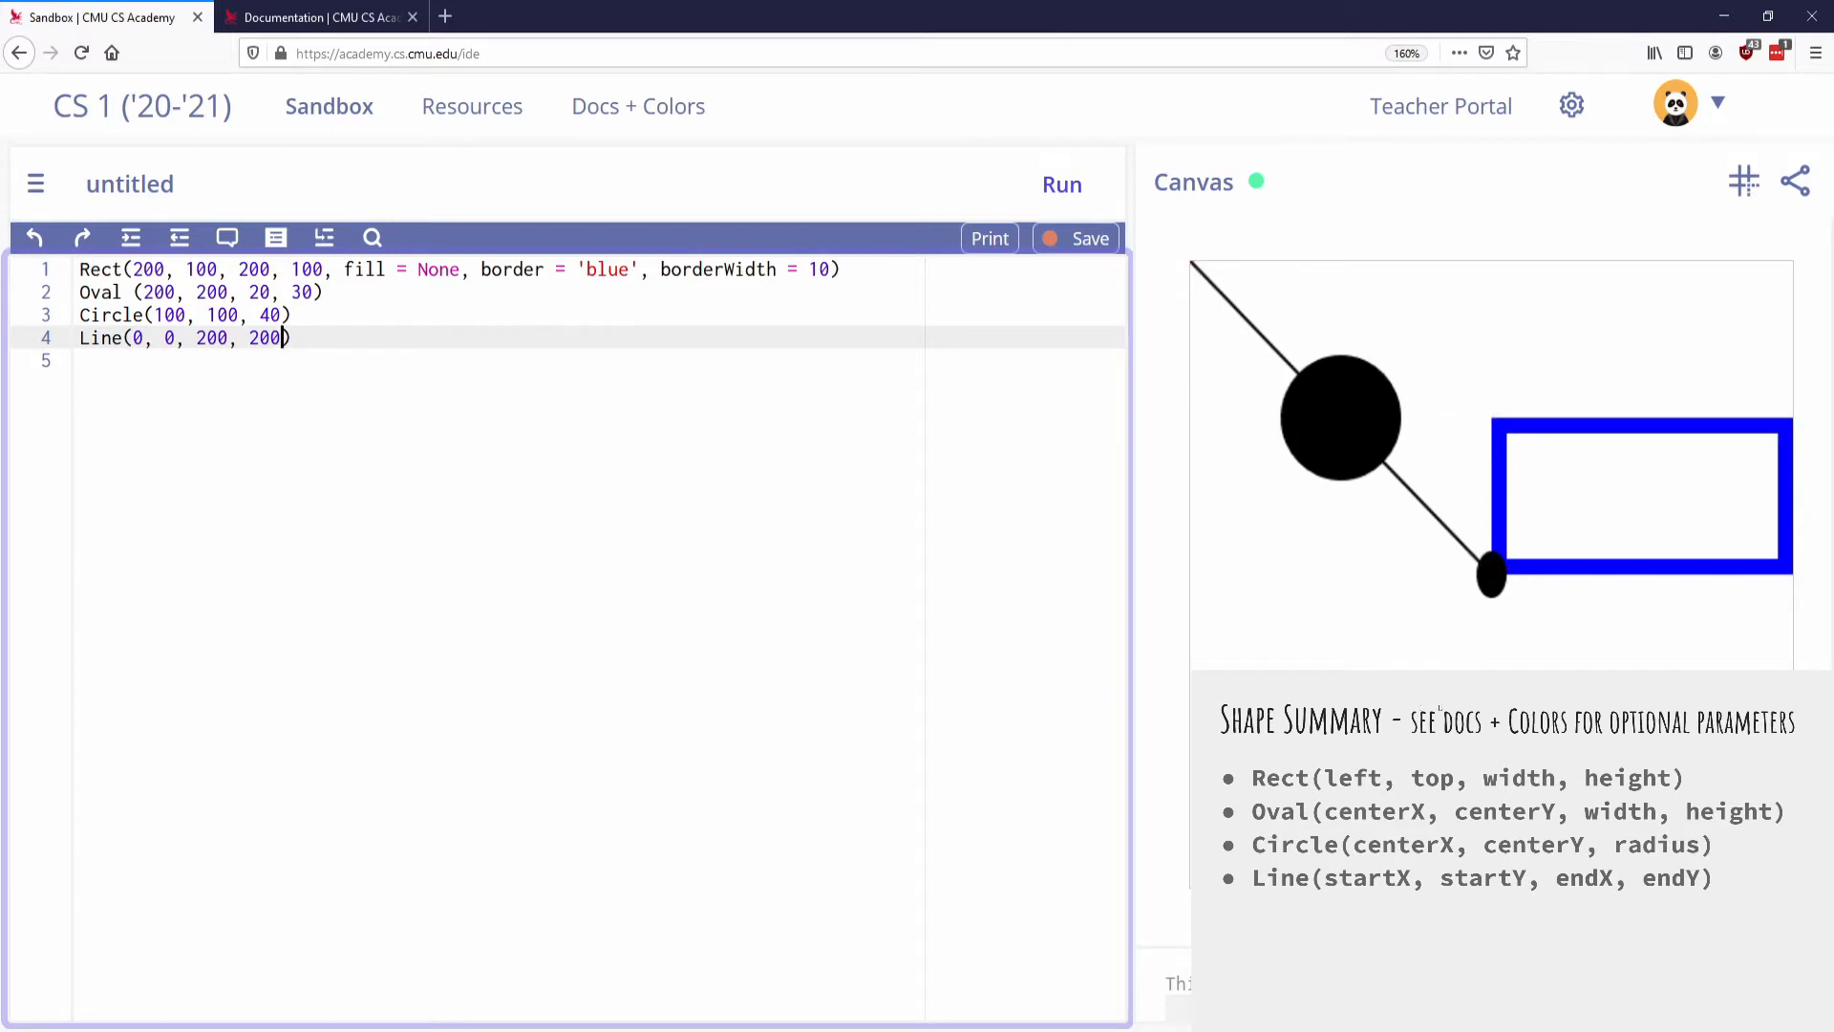
# - Search the docs for 'line' and view the Line entry's fill parameter
pyautogui.click(639, 107)
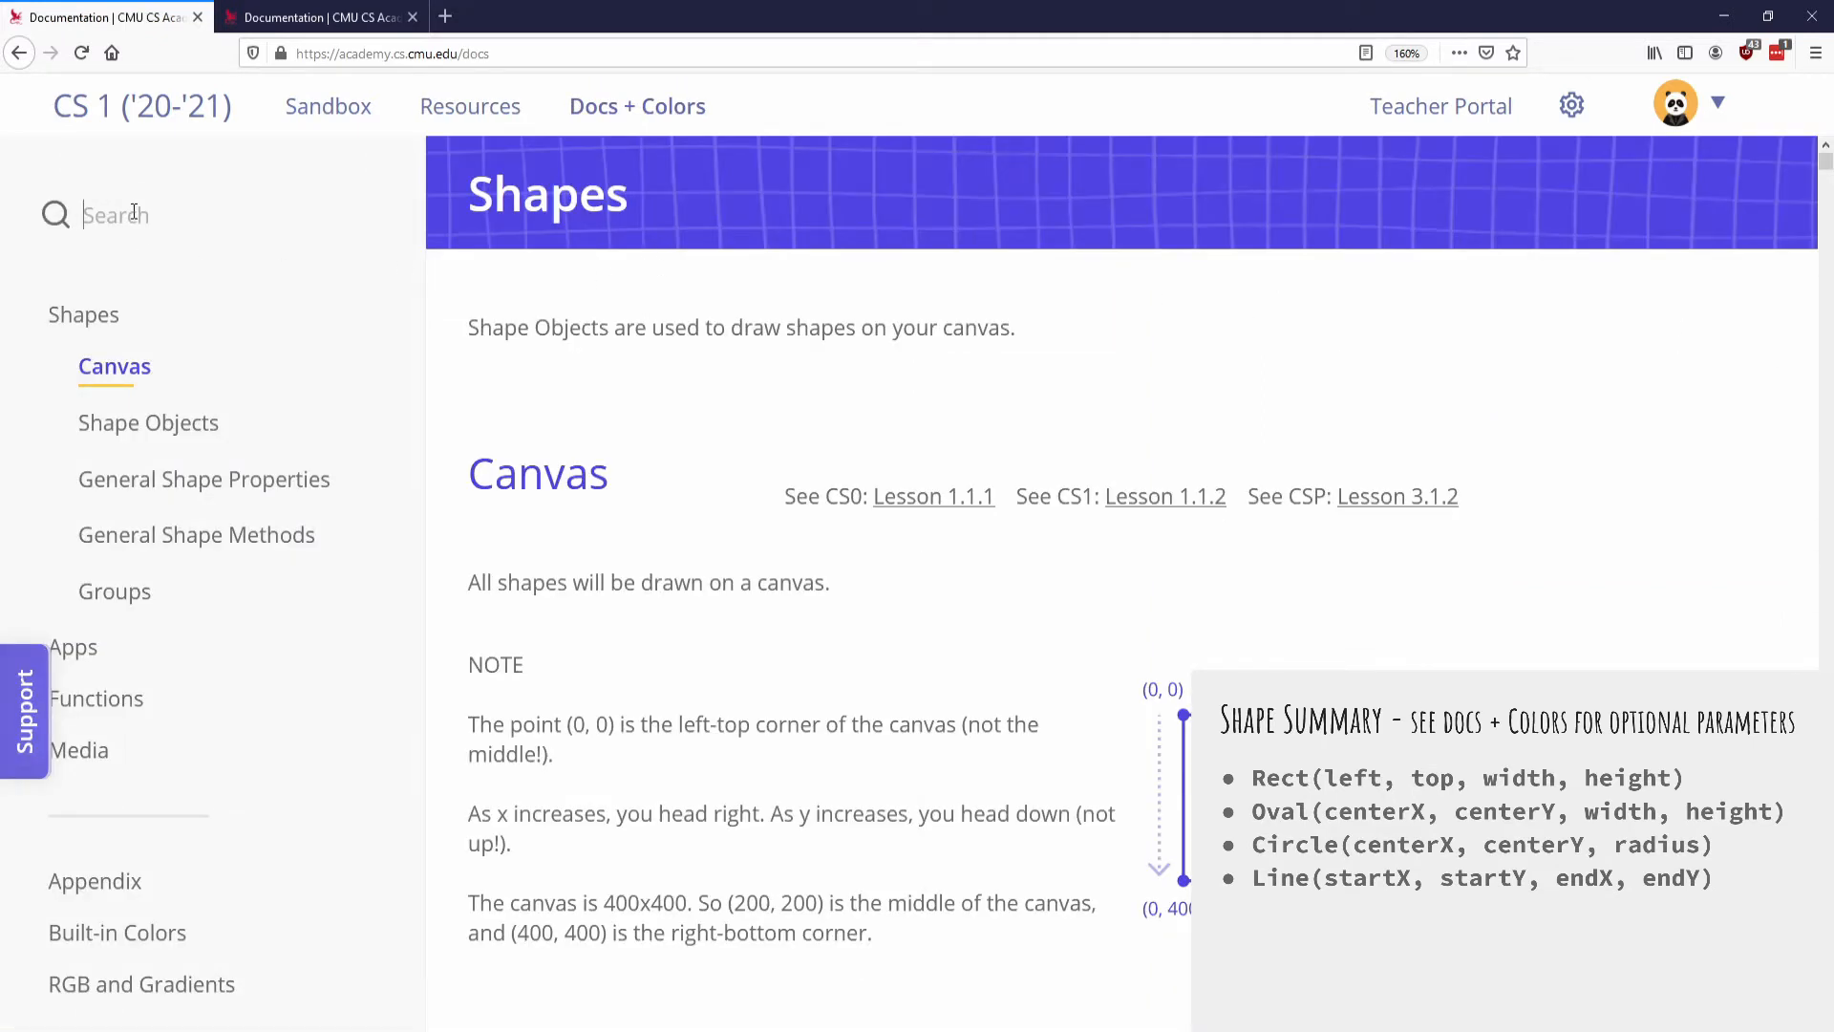
pyautogui.write('line')
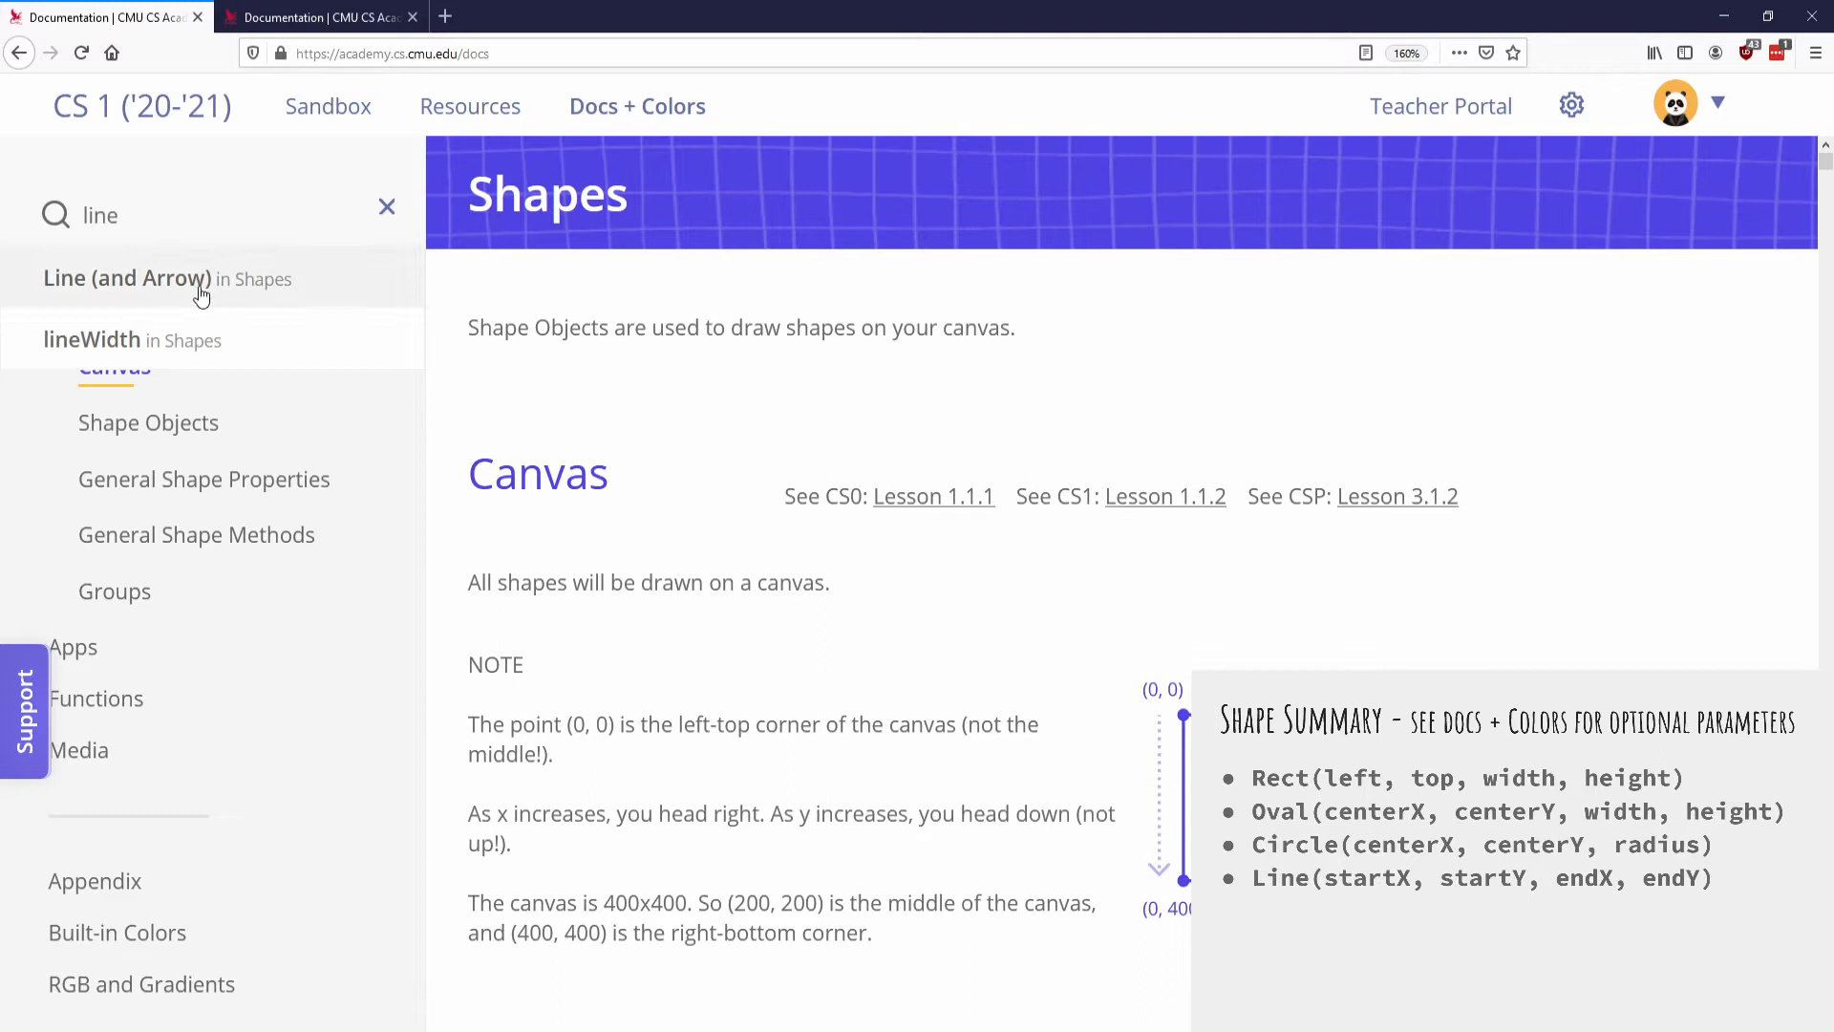
pyautogui.click(126, 279)
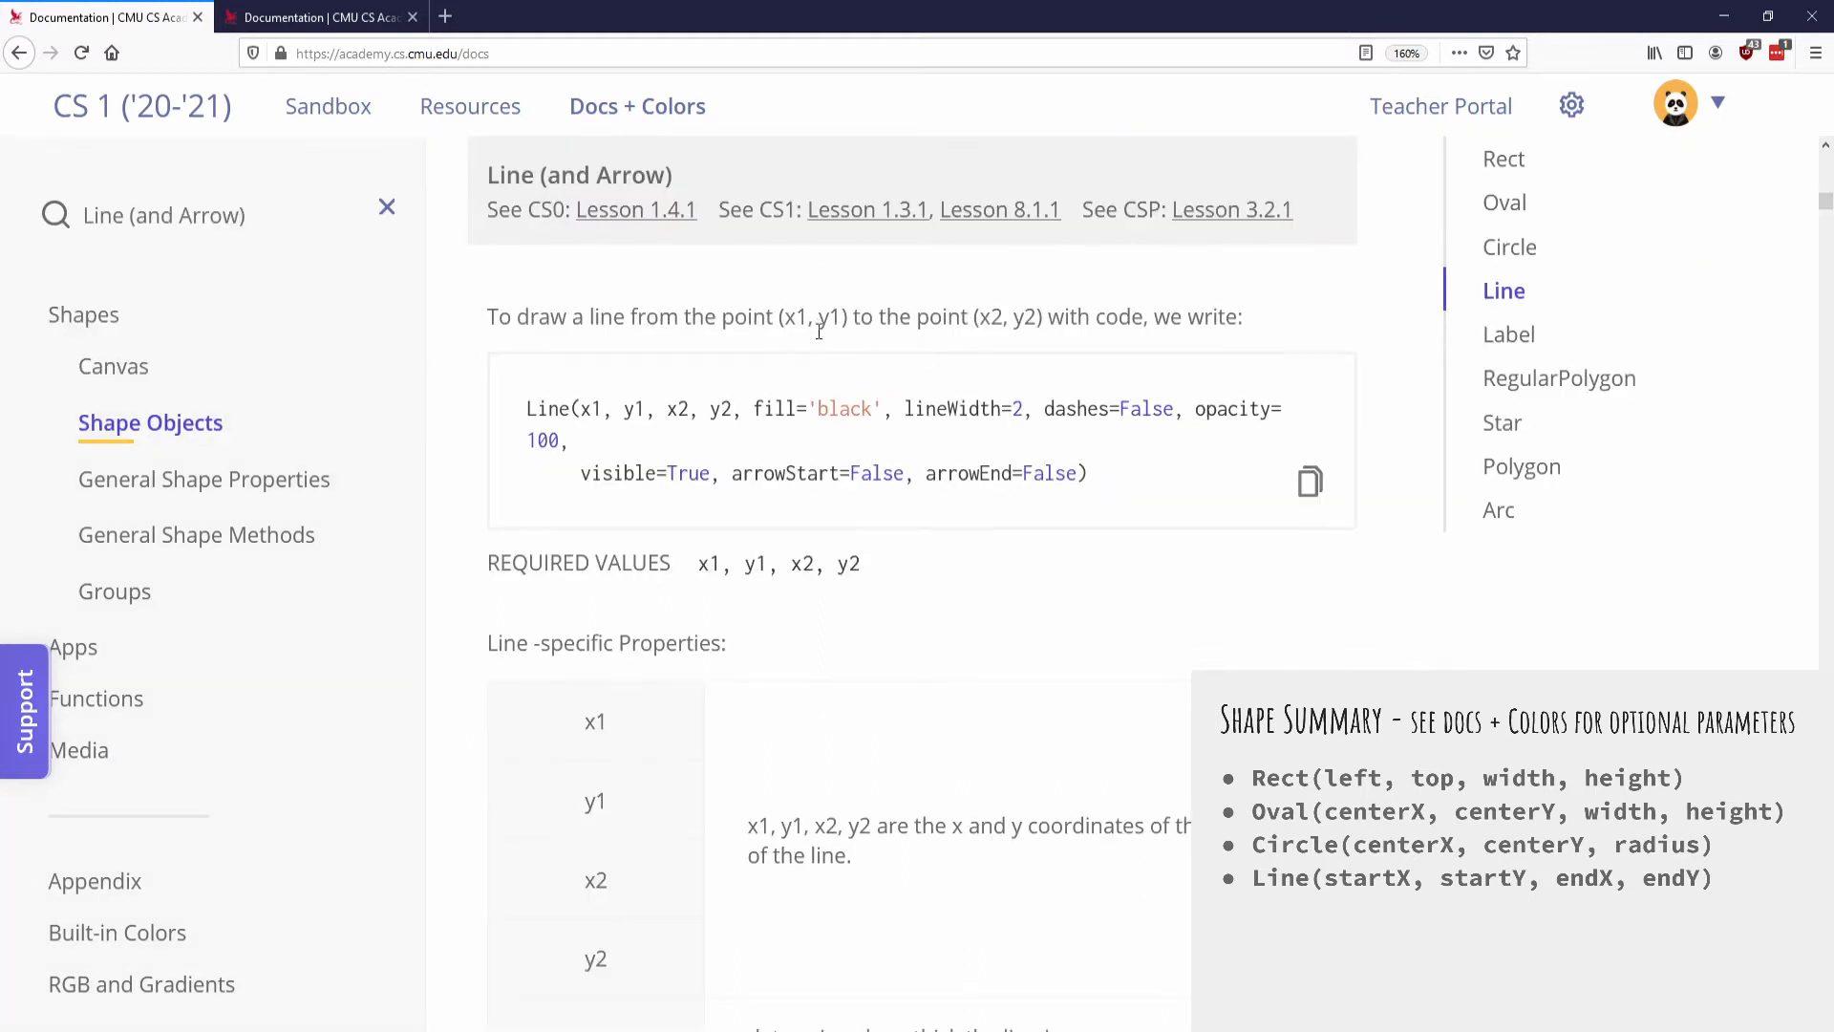
pyautogui.doubleClick(812, 409)
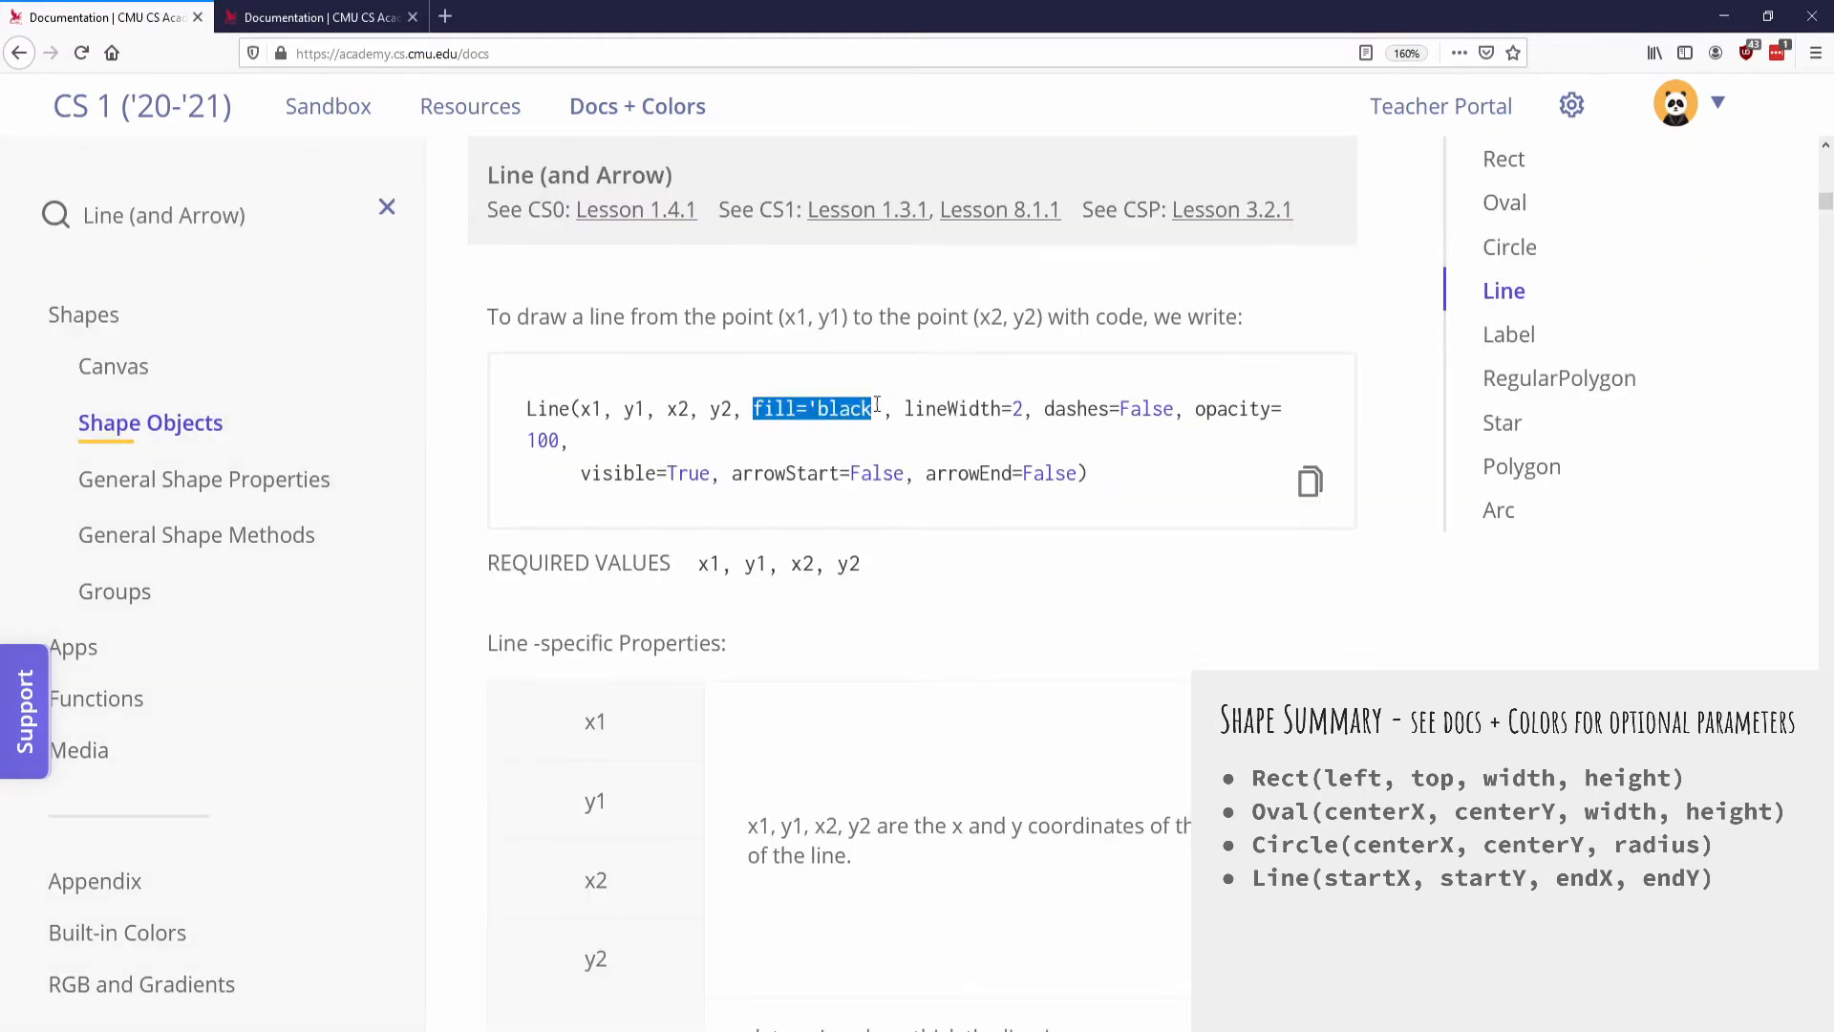
pyautogui.moveTo(936, 407)
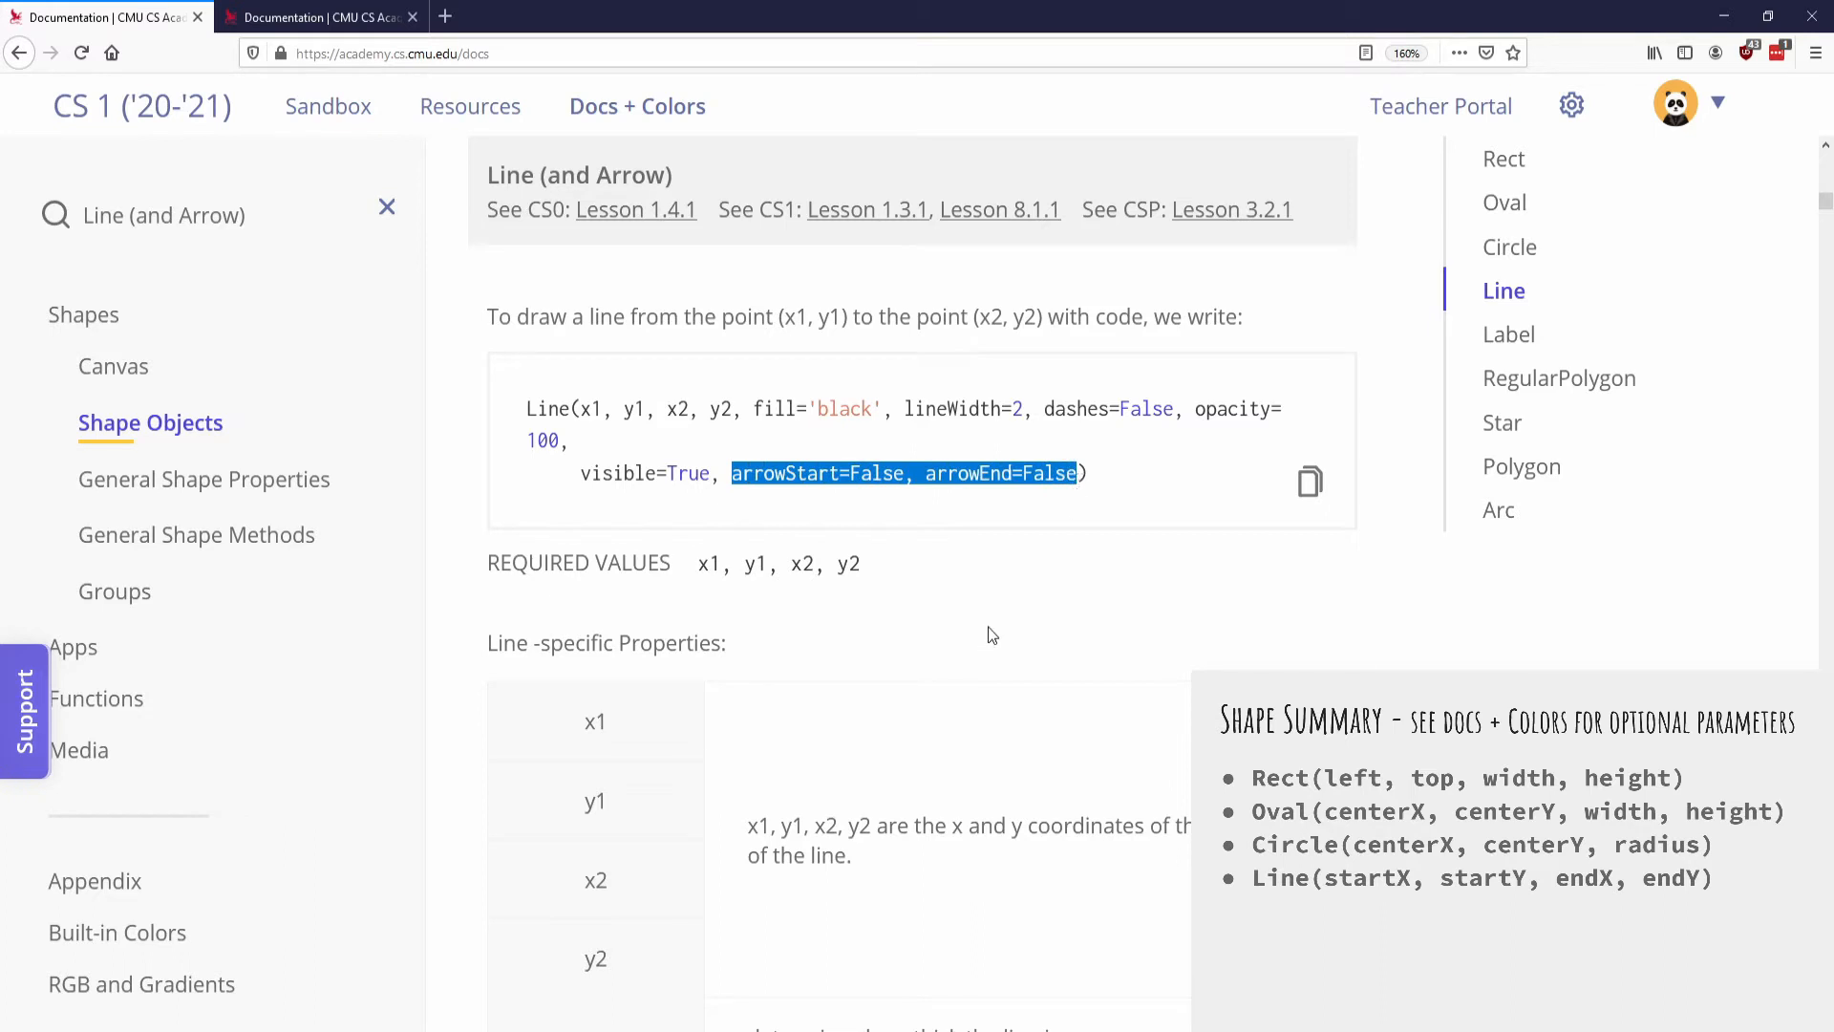
pyautogui.moveTo(1515, 430)
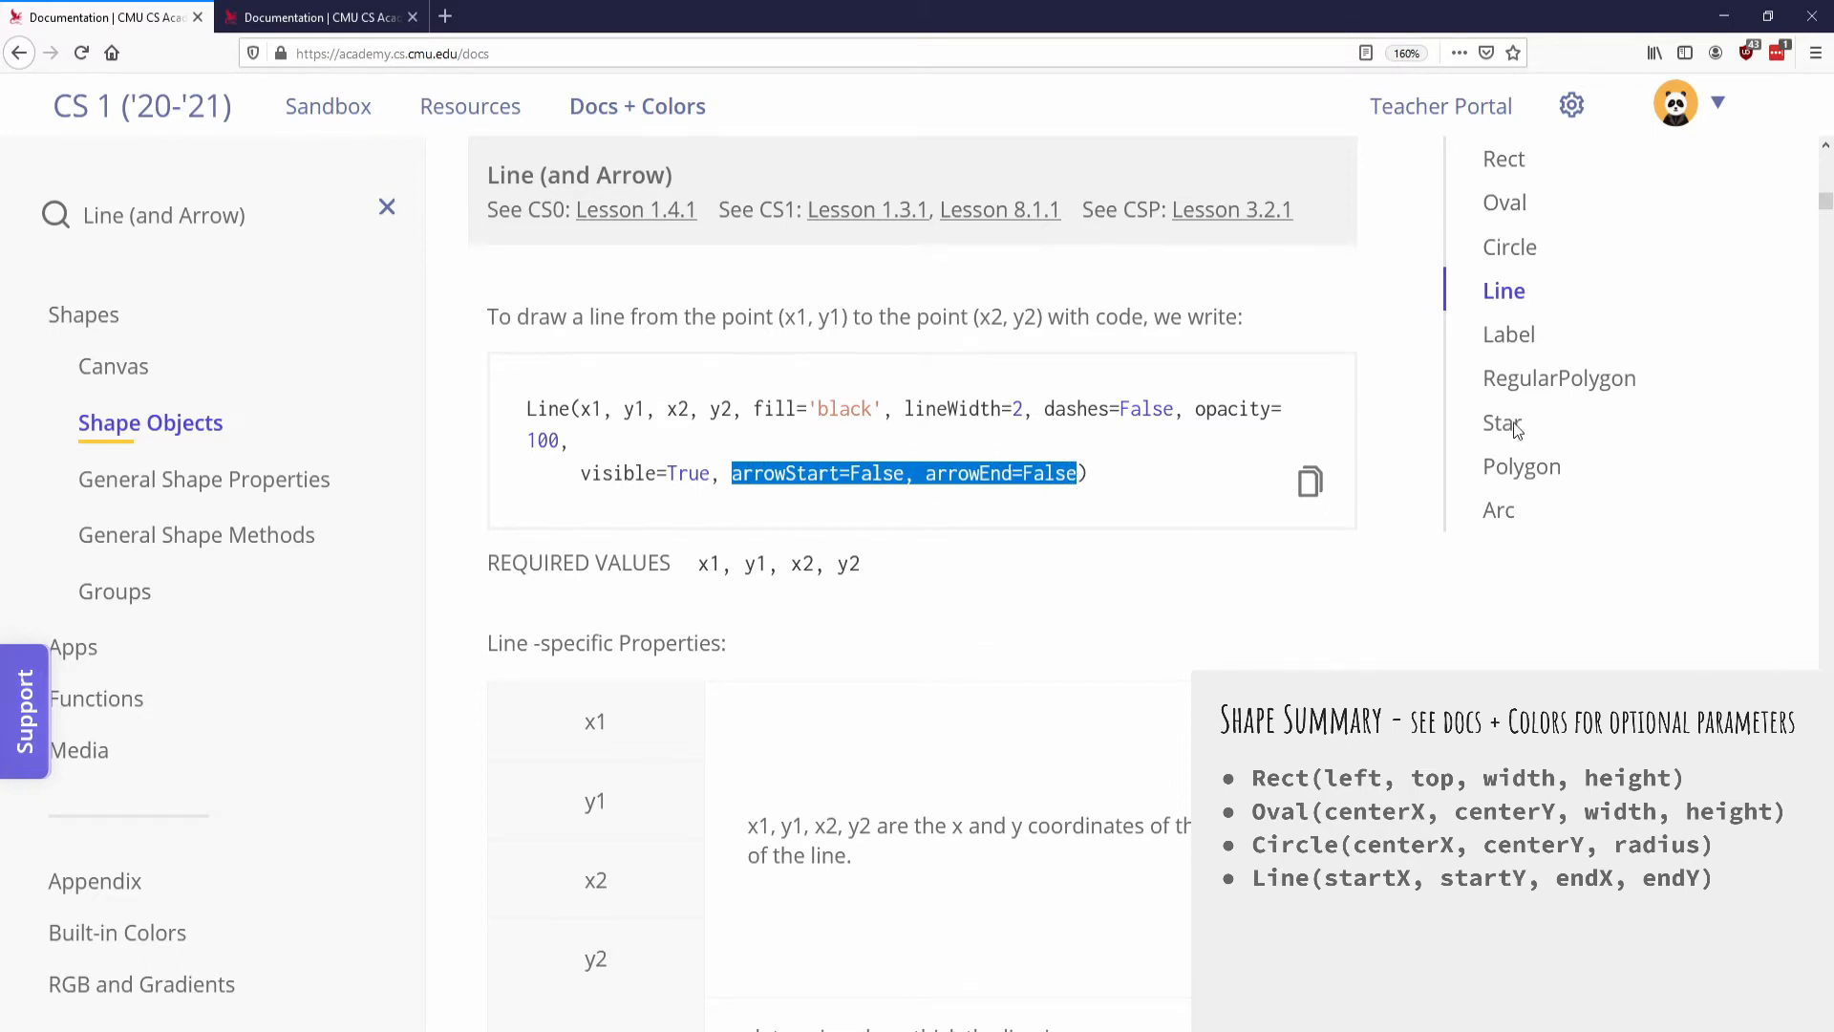
pyautogui.moveTo(1404, 623)
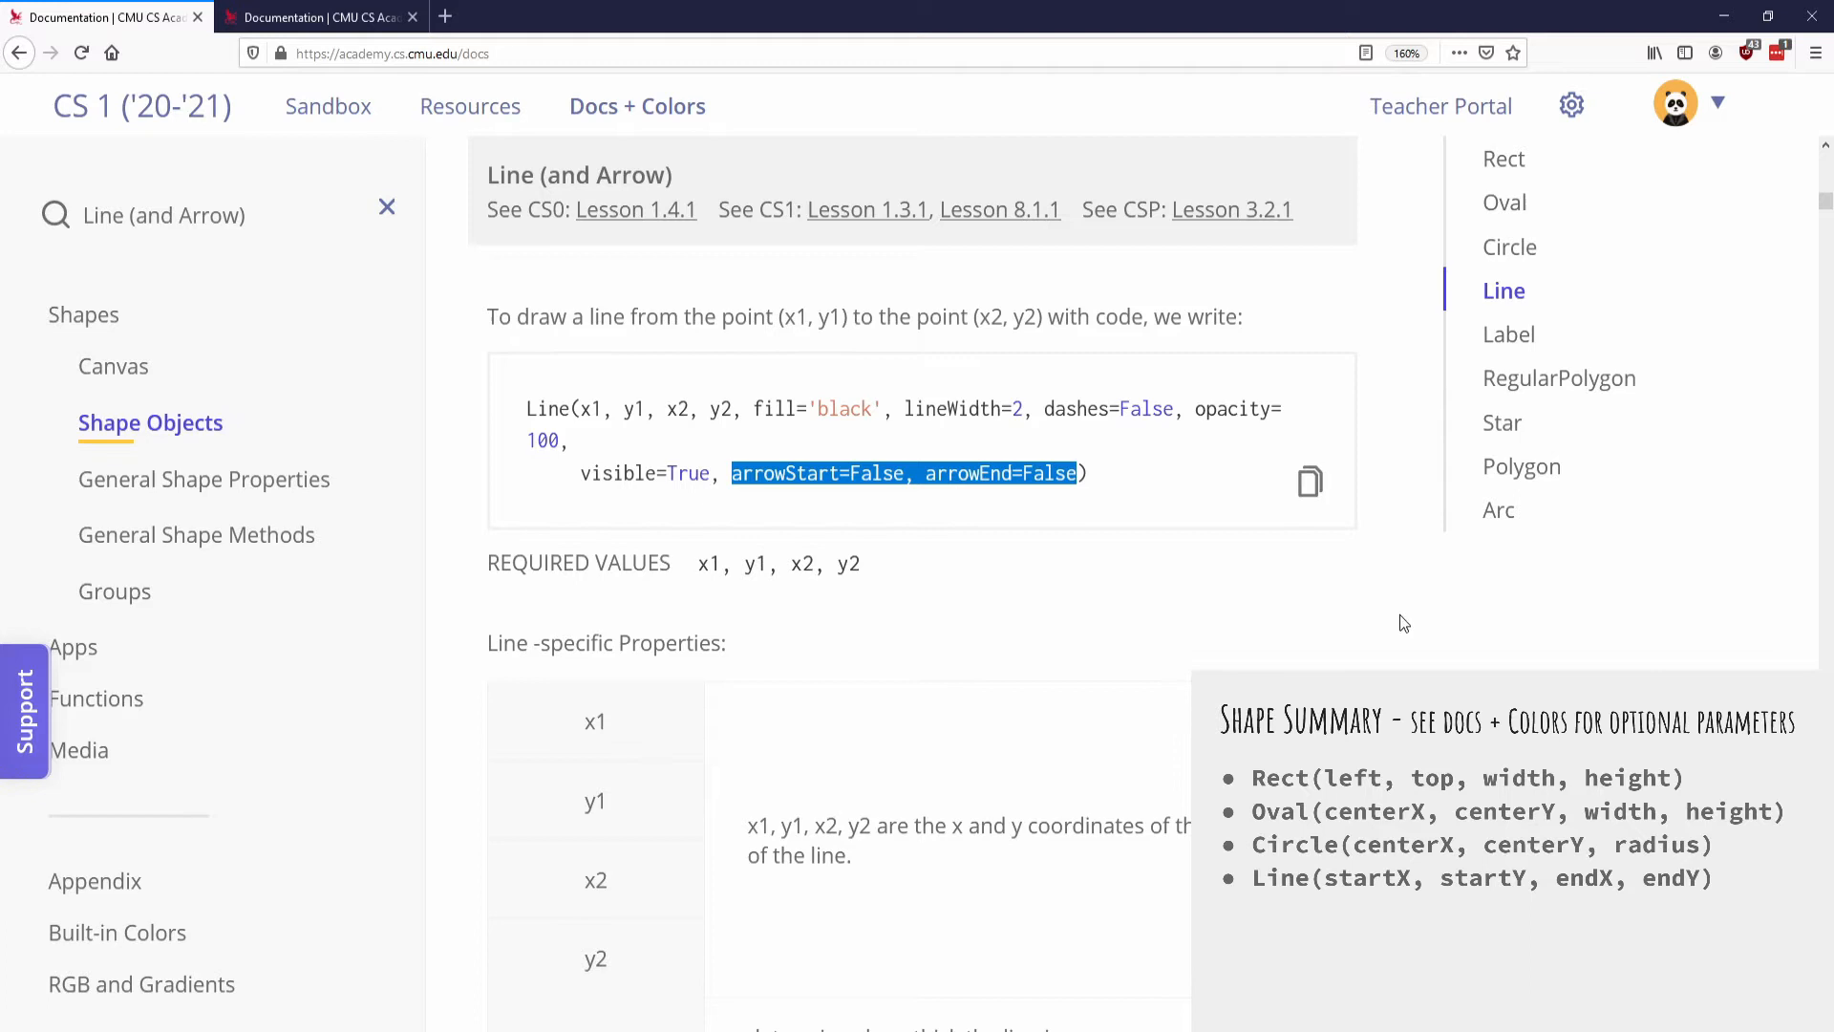
pyautogui.moveTo(1309, 606)
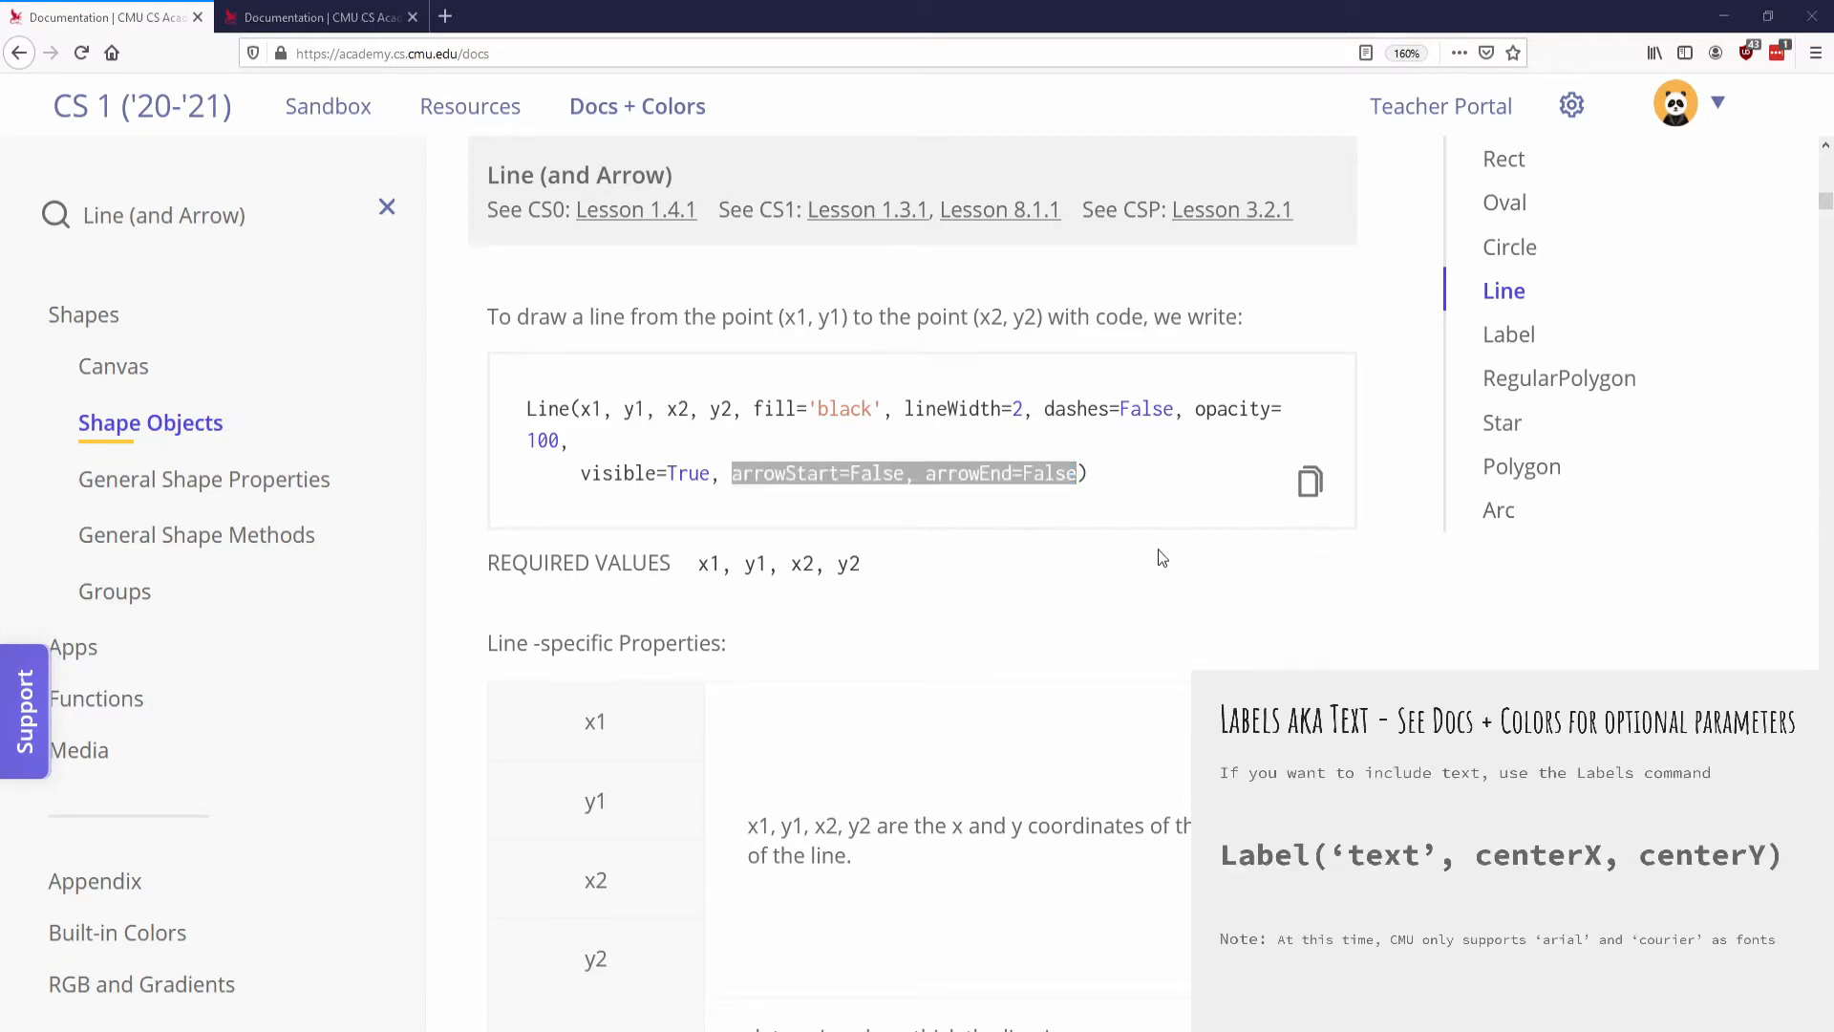
# - Search 'labe' instead and bring up the Label documentation entry
pyautogui.click(210, 214)
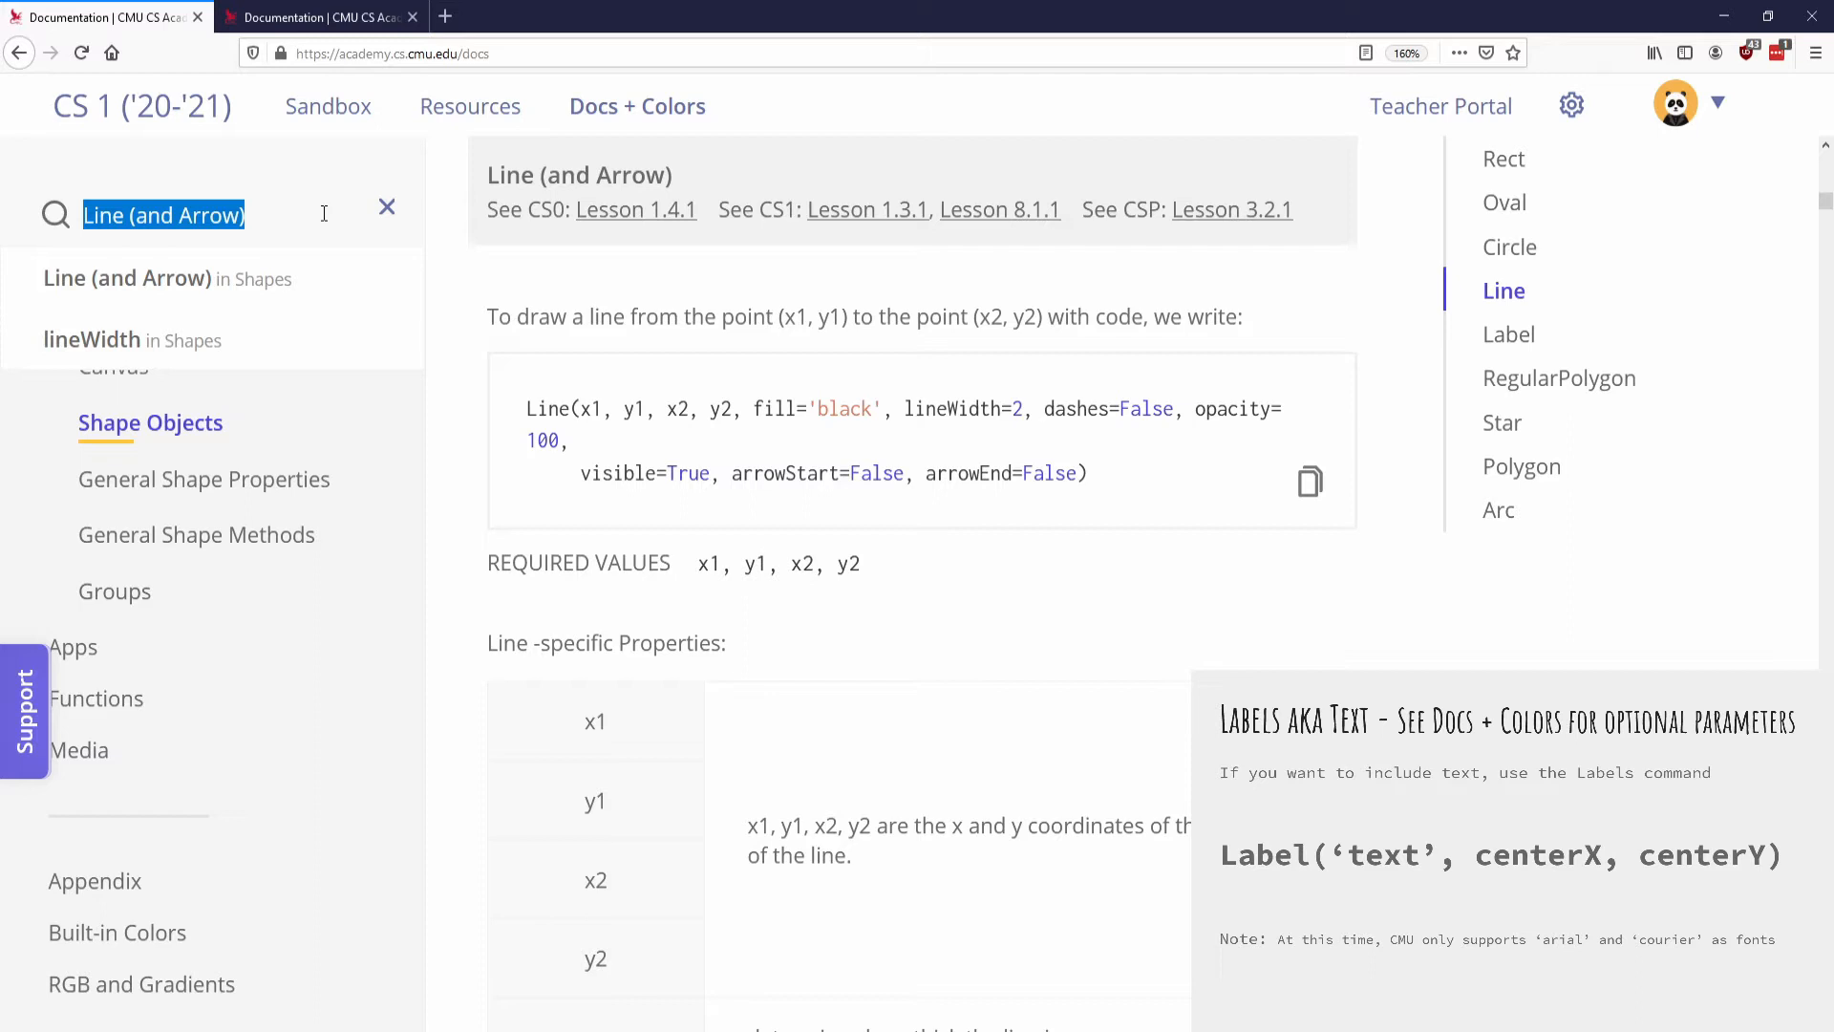
pyautogui.write('labe')
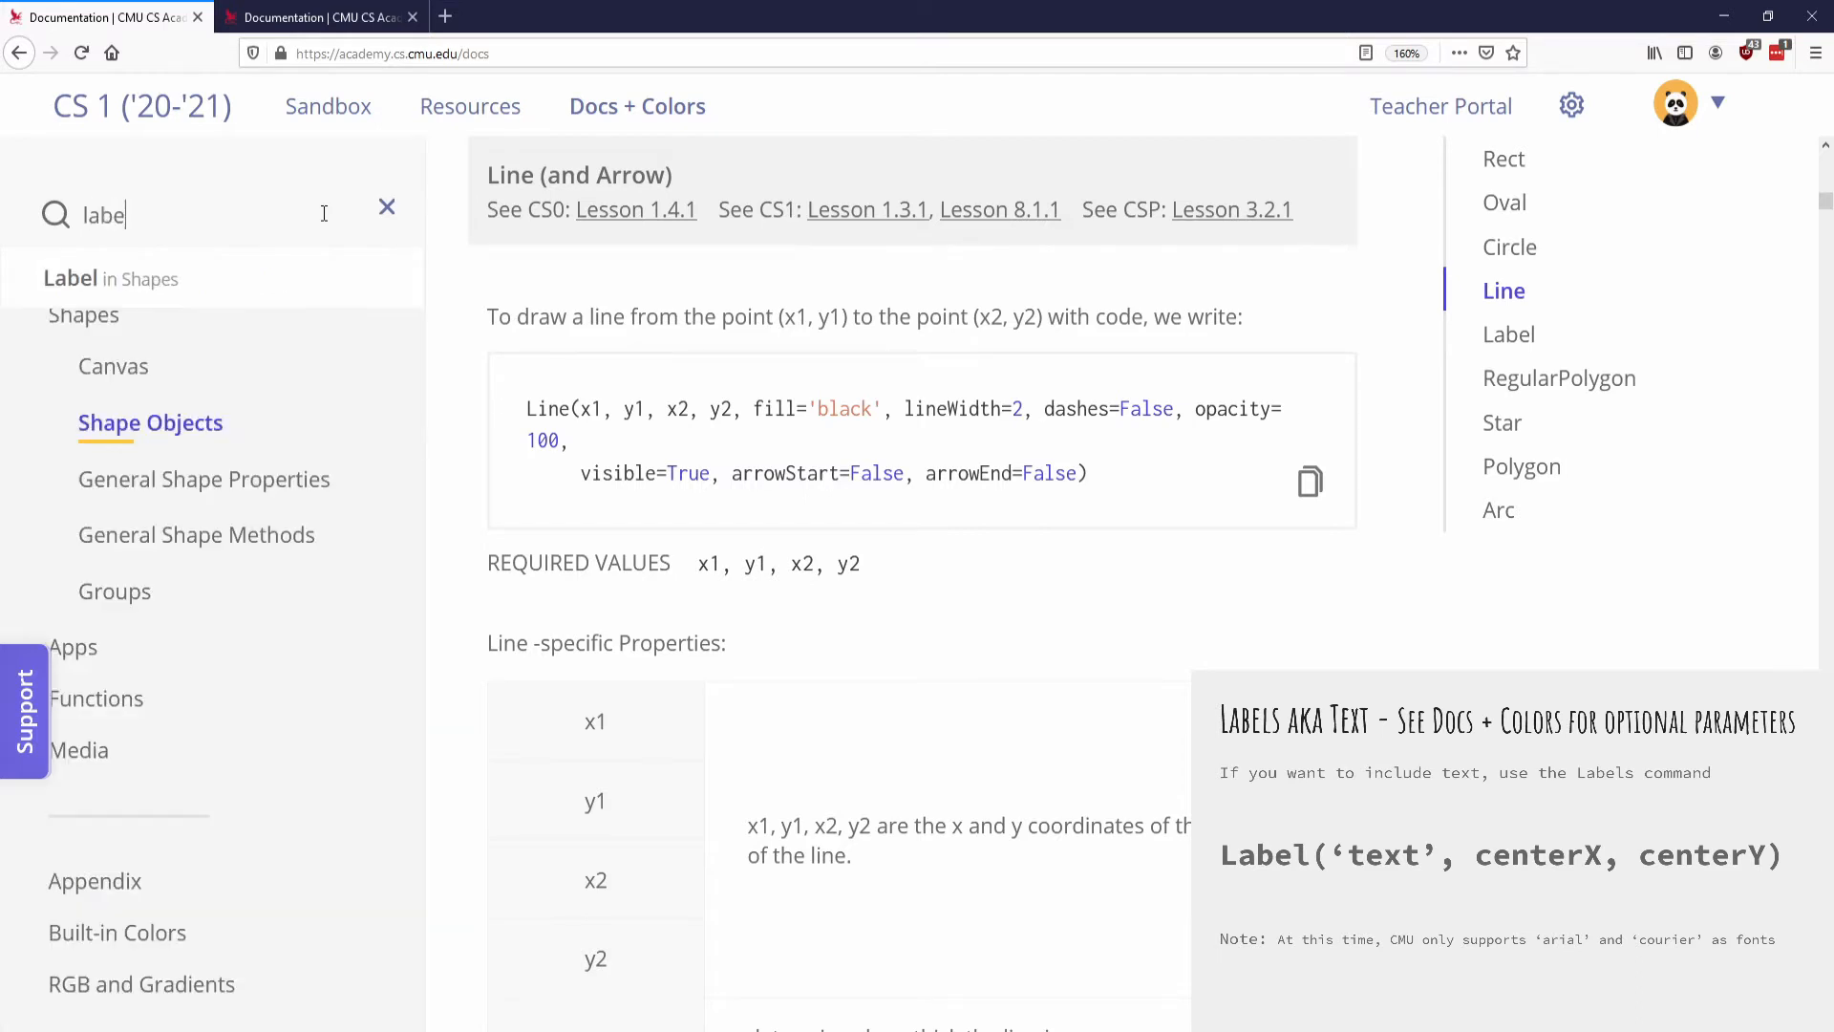
pyautogui.click(71, 279)
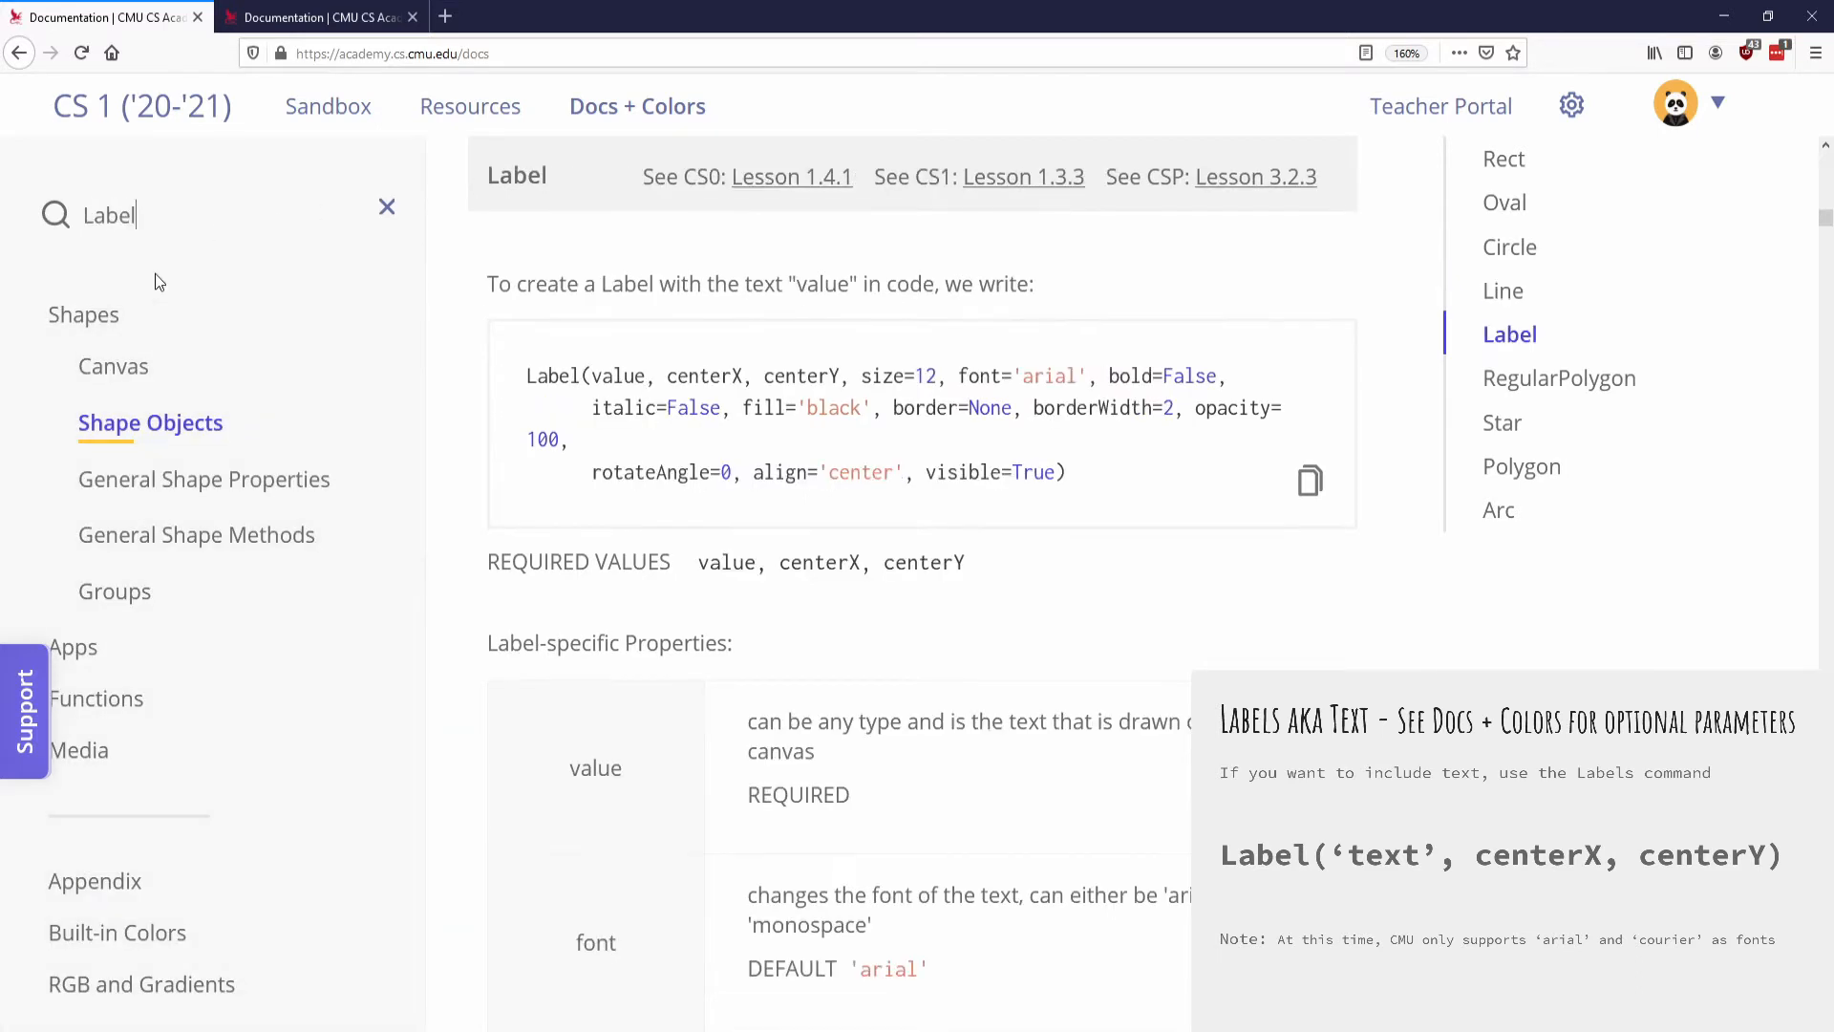
pyautogui.moveTo(380, 295)
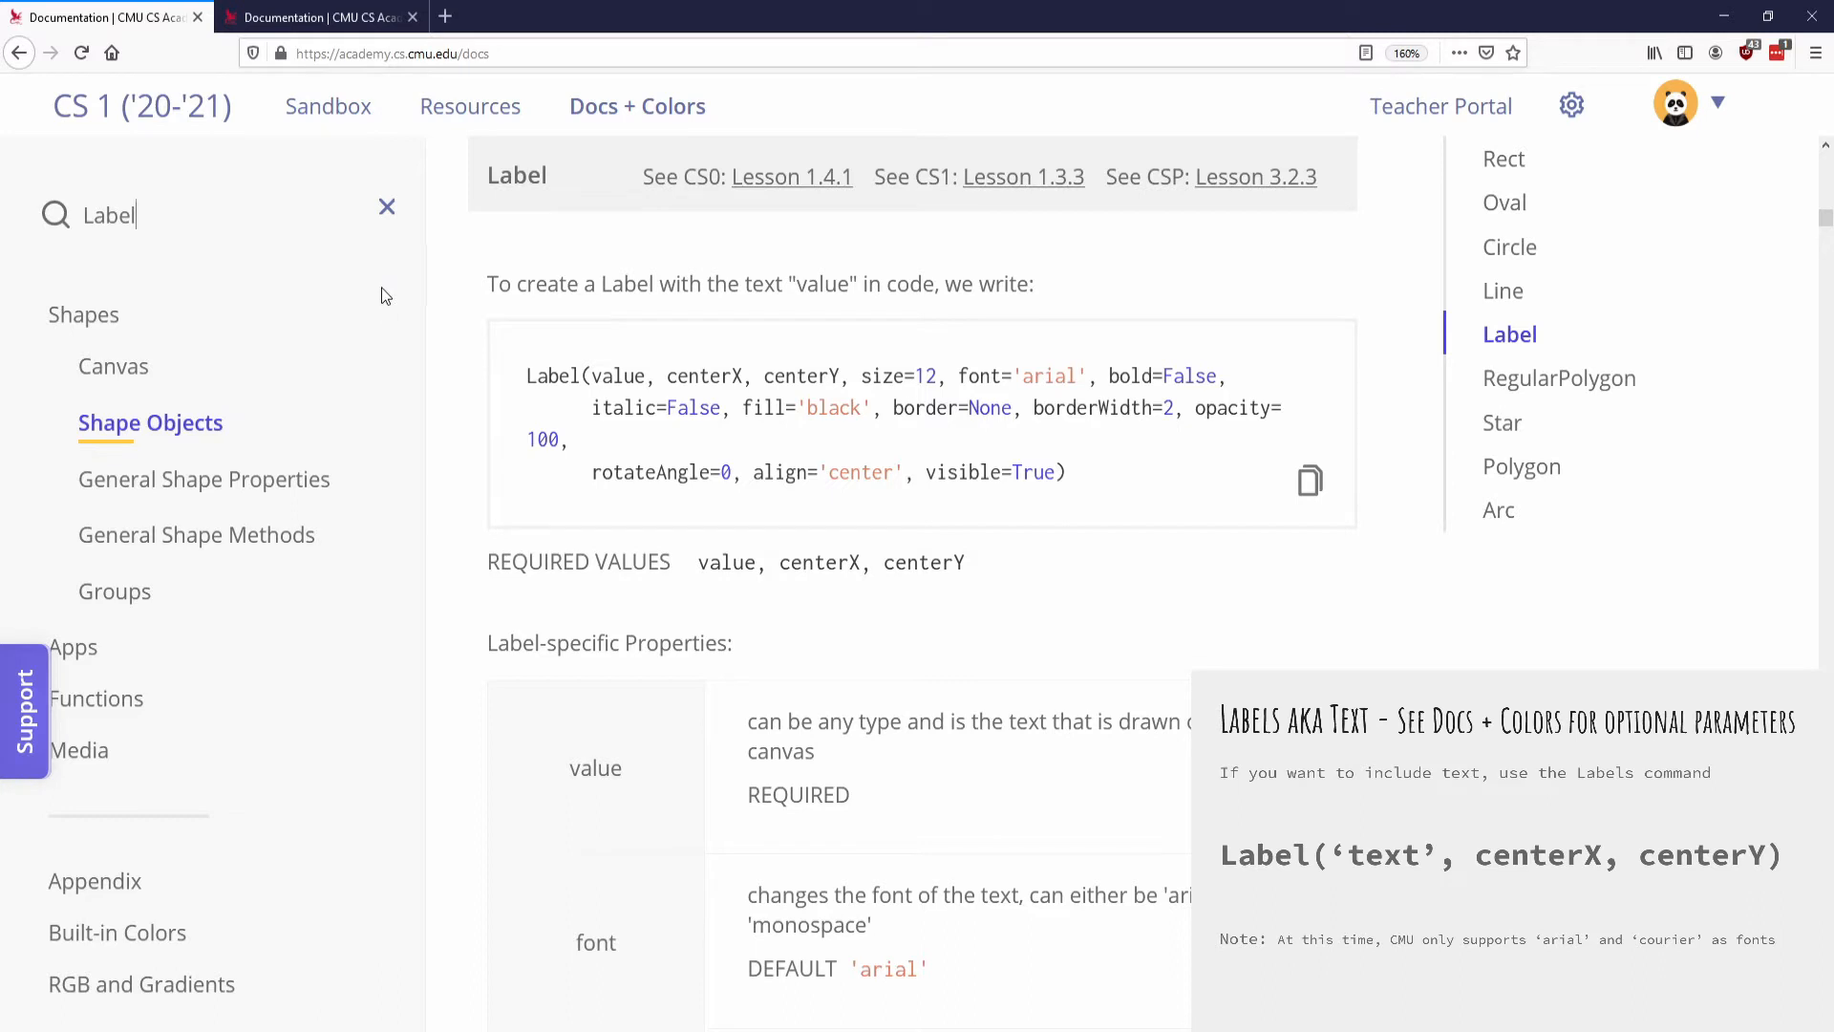
pyautogui.moveTo(327, 107)
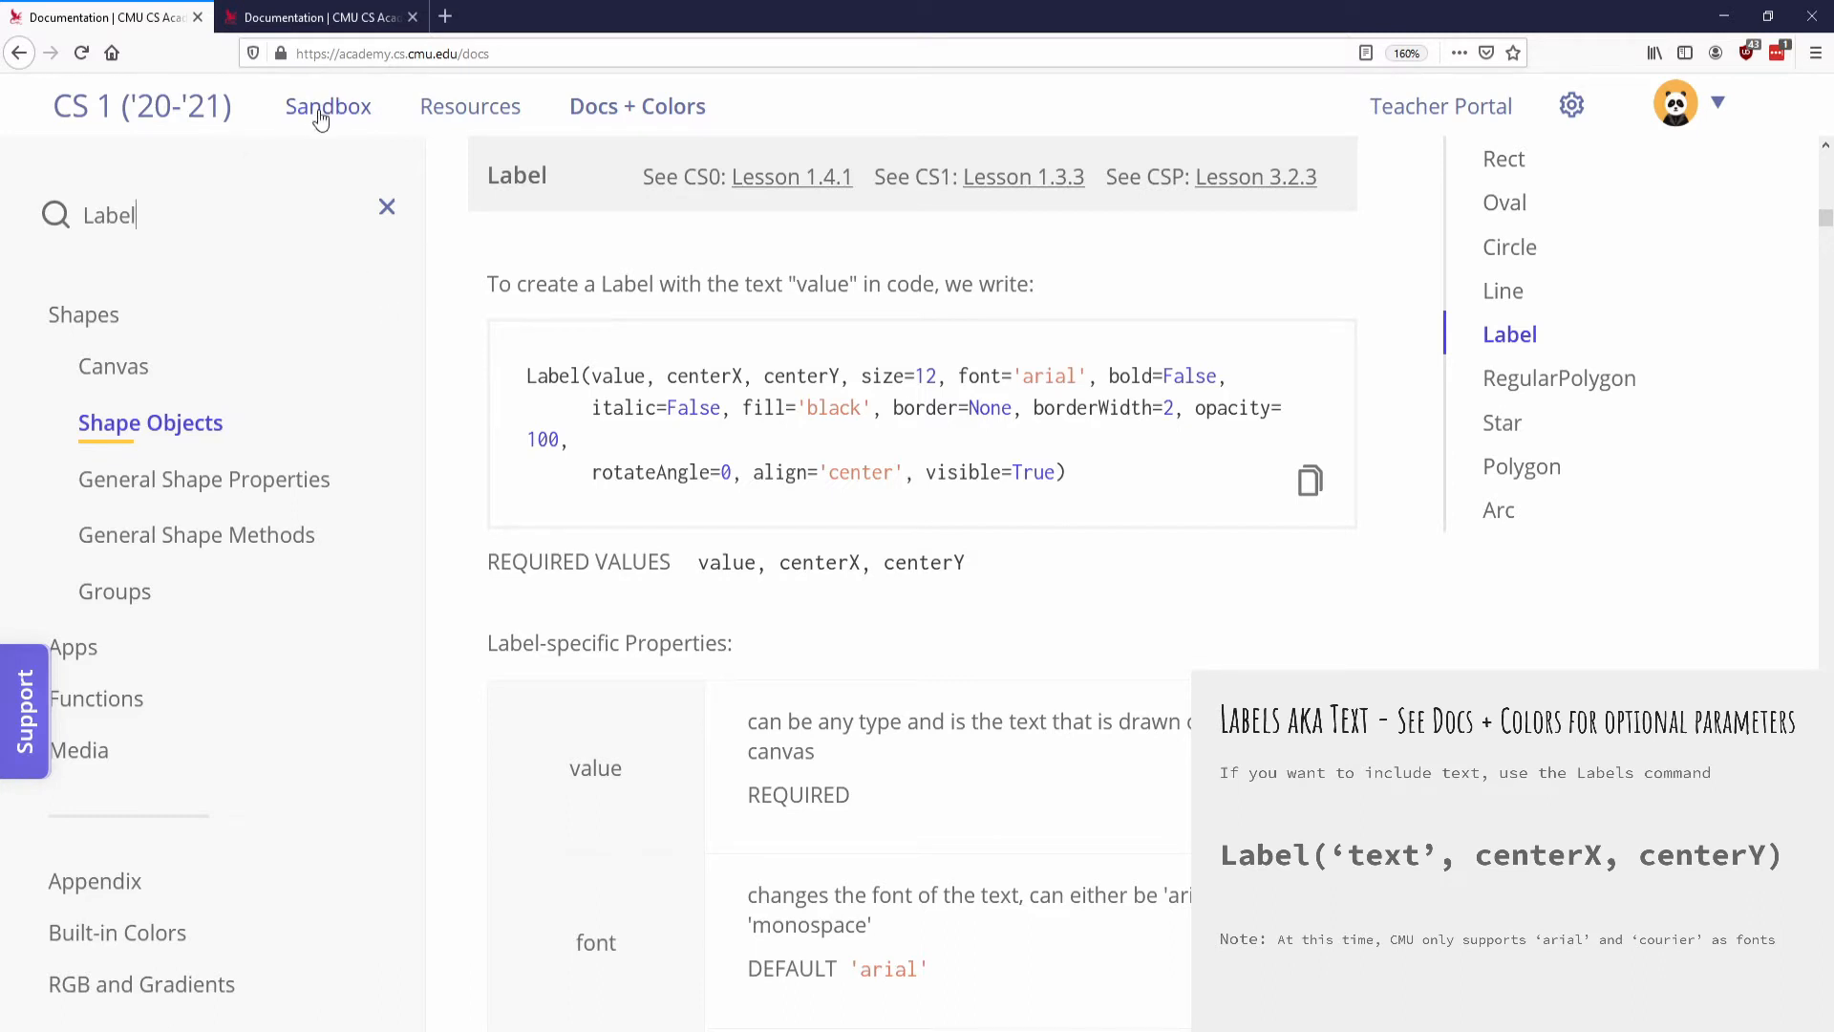
# - Replace all sandbox code with Label('Hello World', 200, 200) and run it
pyautogui.click(326, 107)
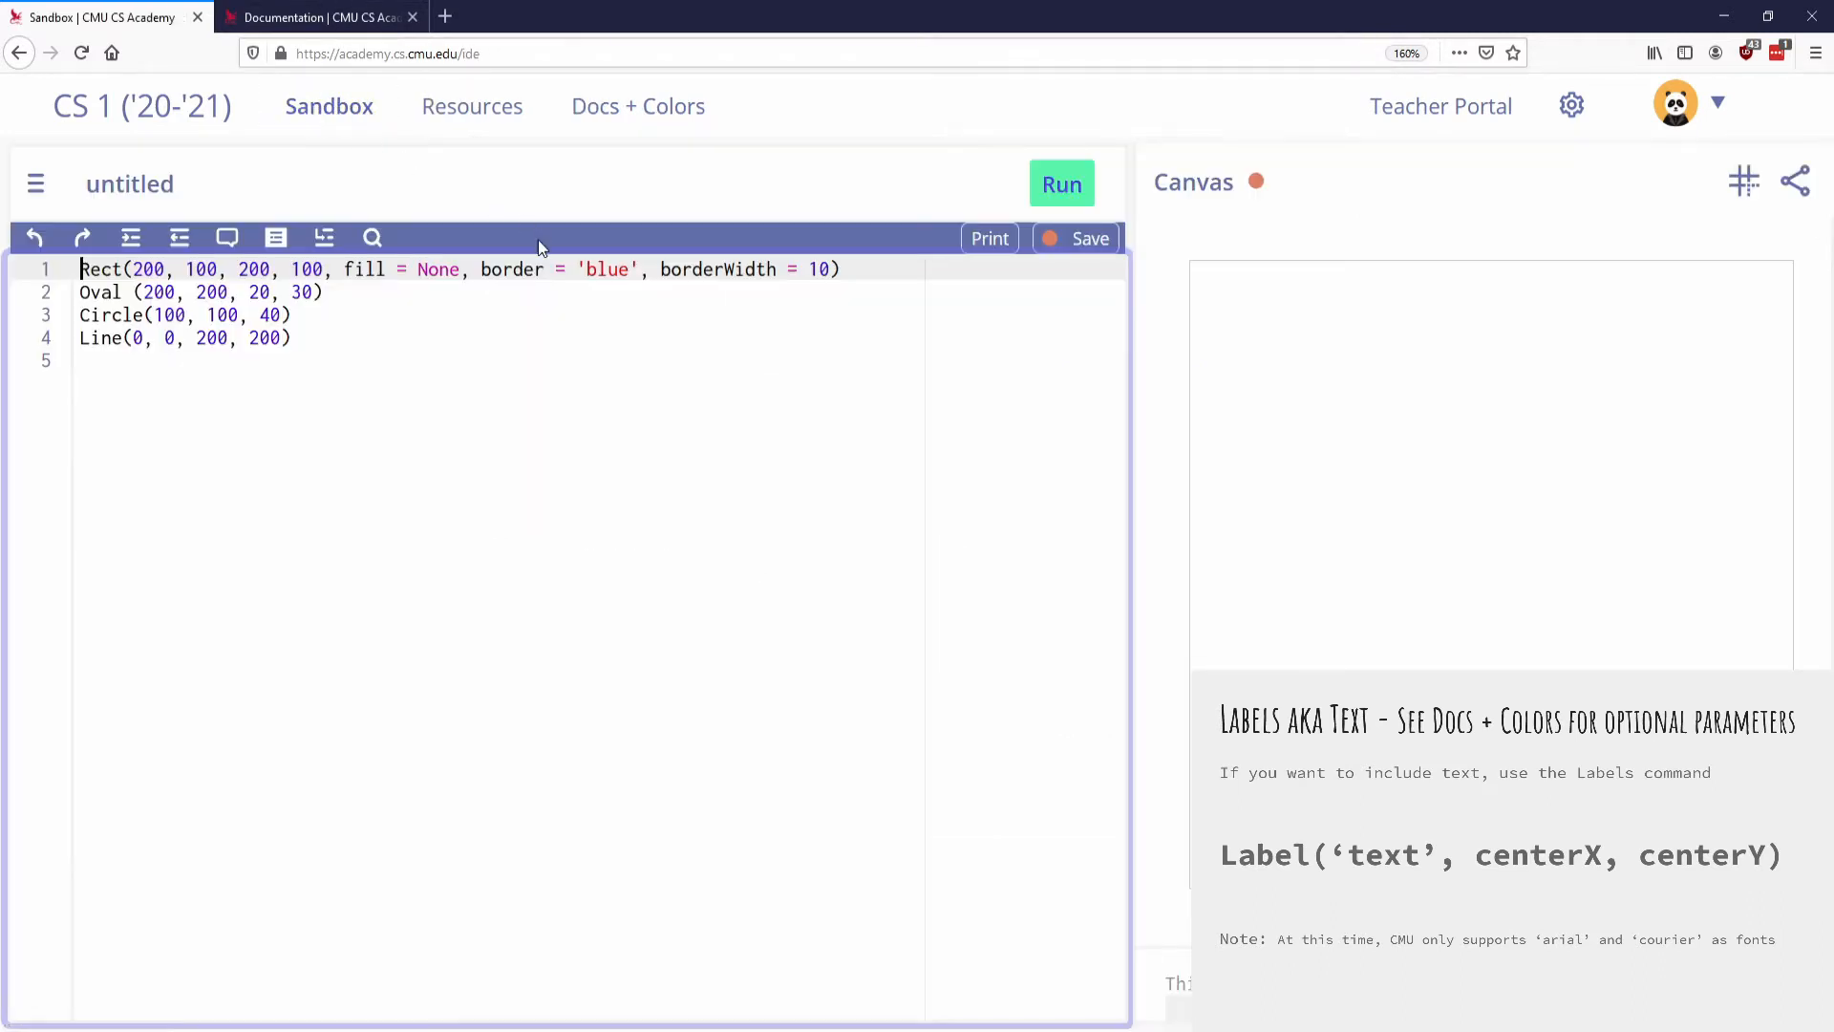
pyautogui.press('ctrl+a')
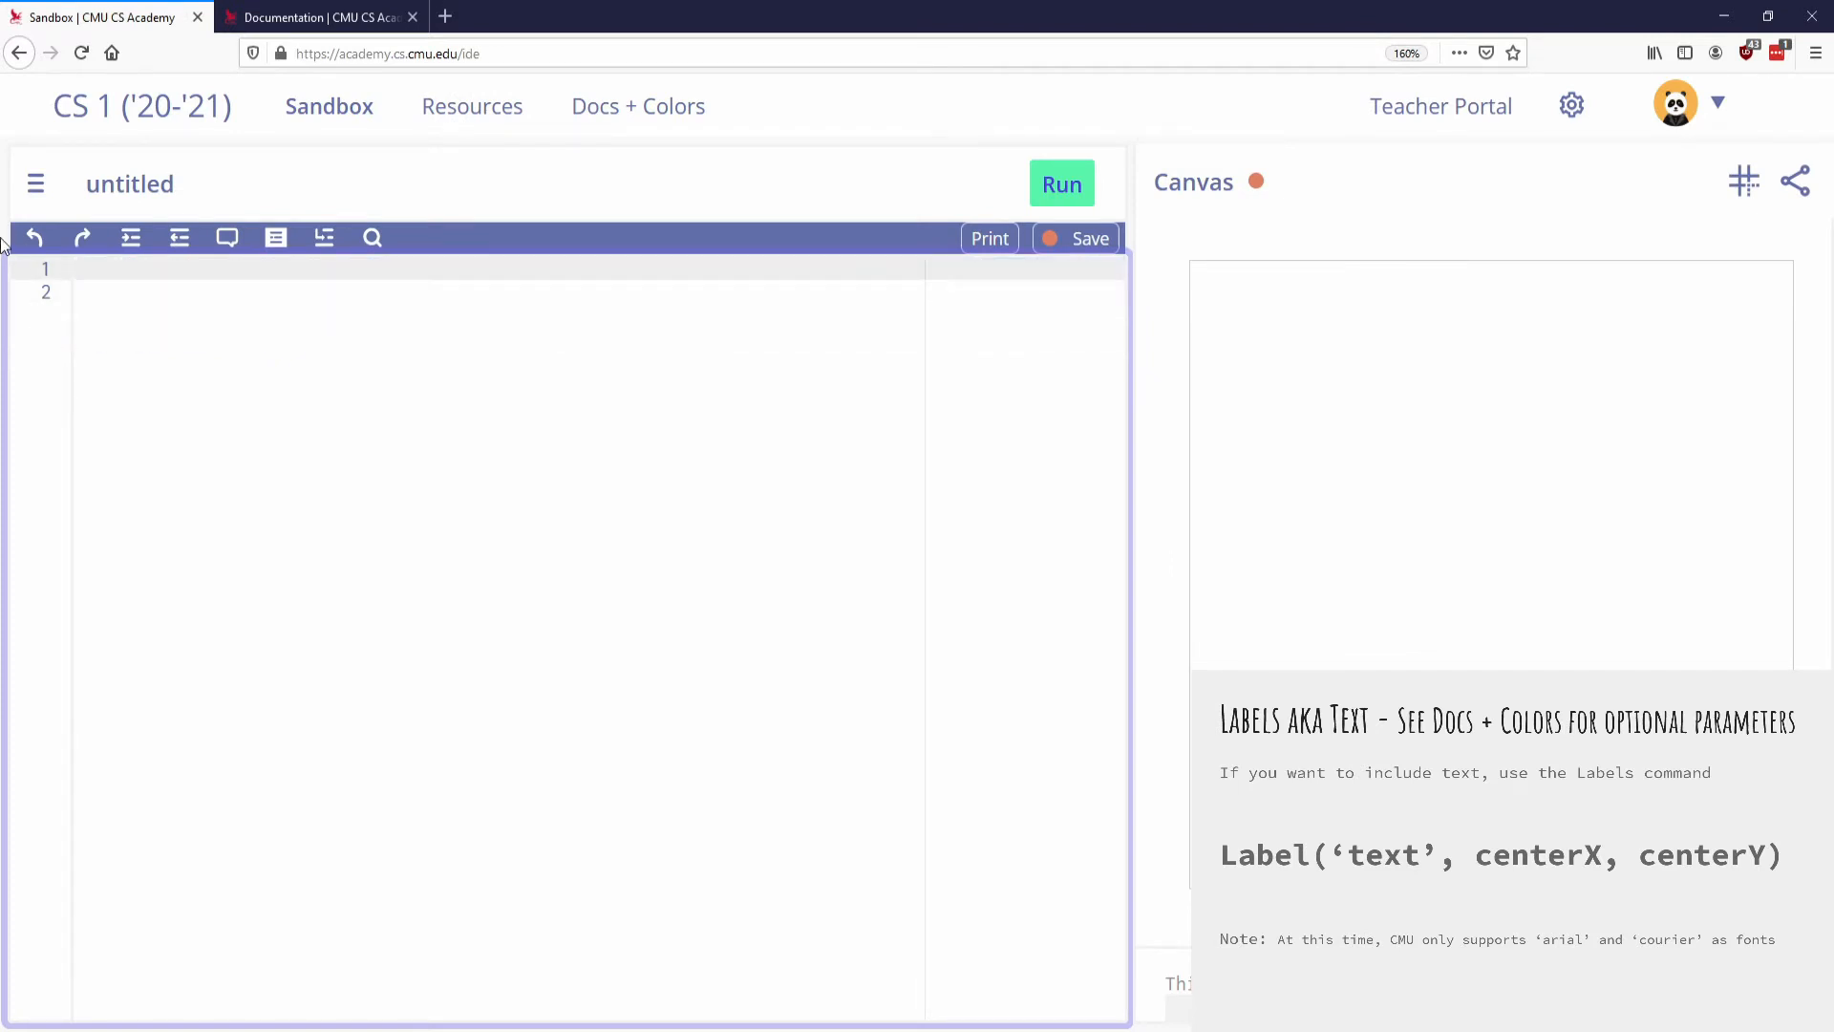
pyautogui.write("Label('")
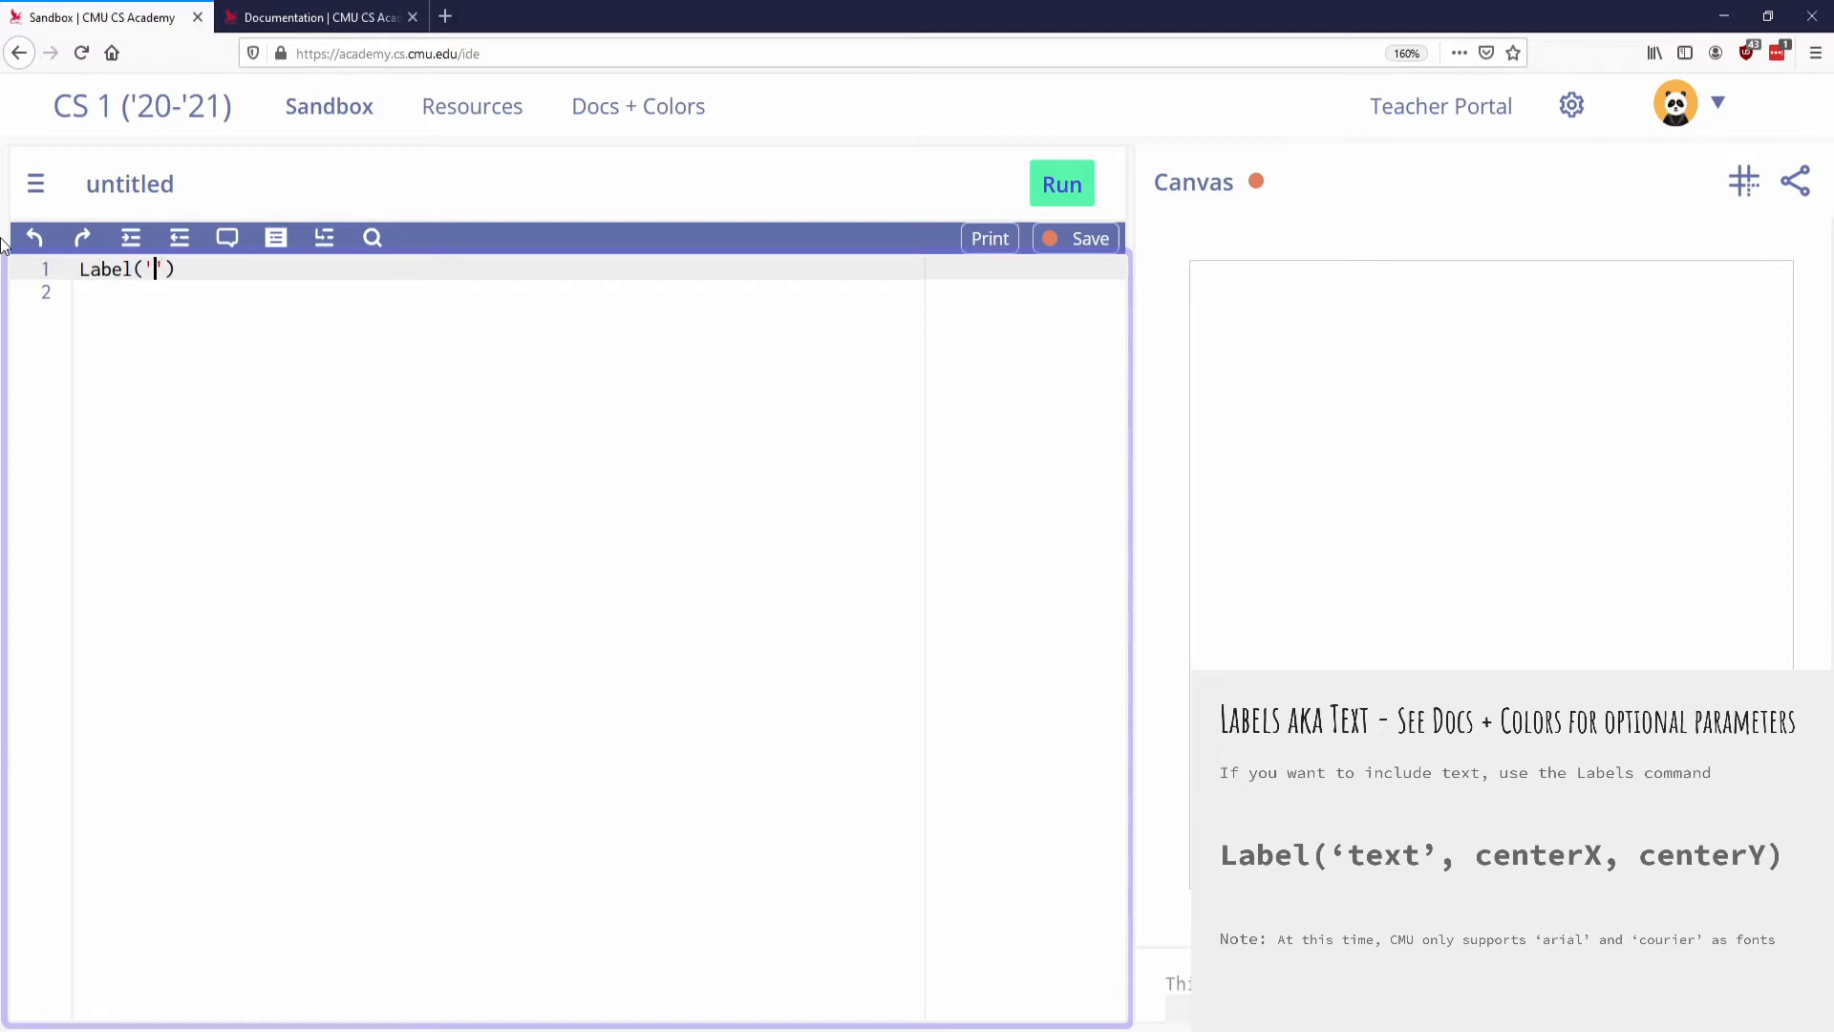
pyautogui.write('Hello World')
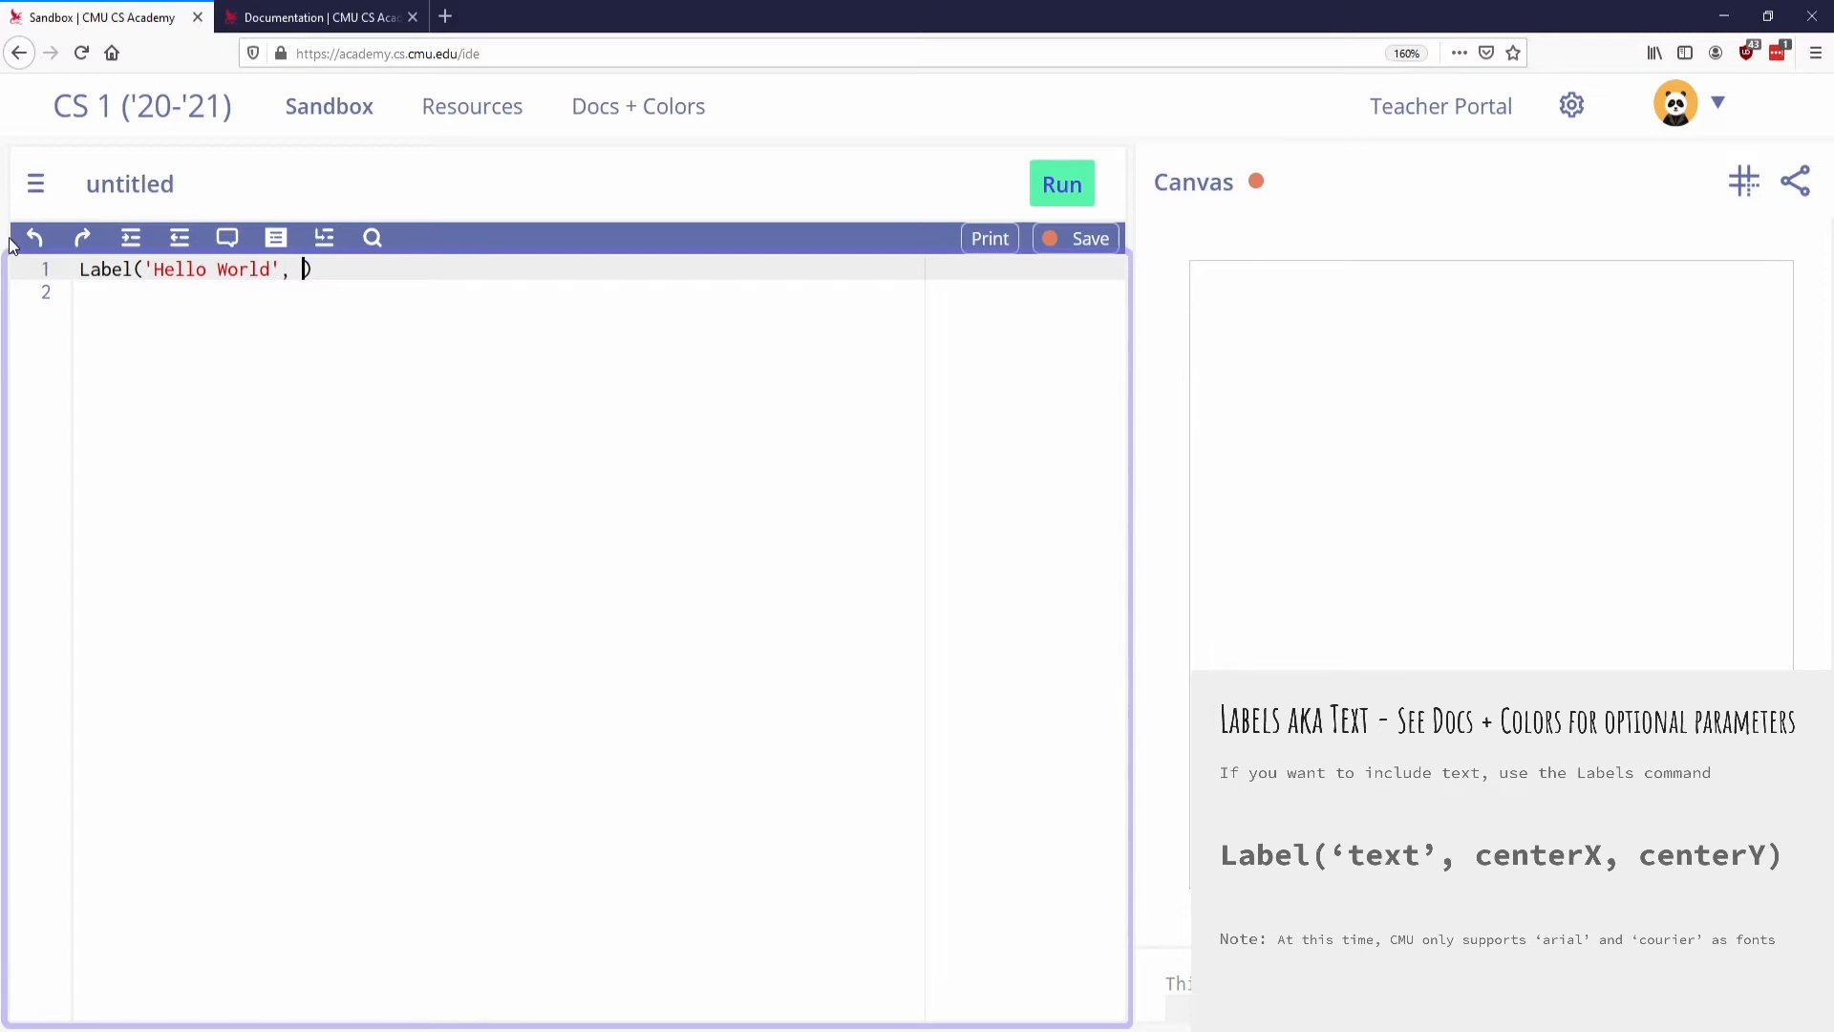
pyautogui.write('200')
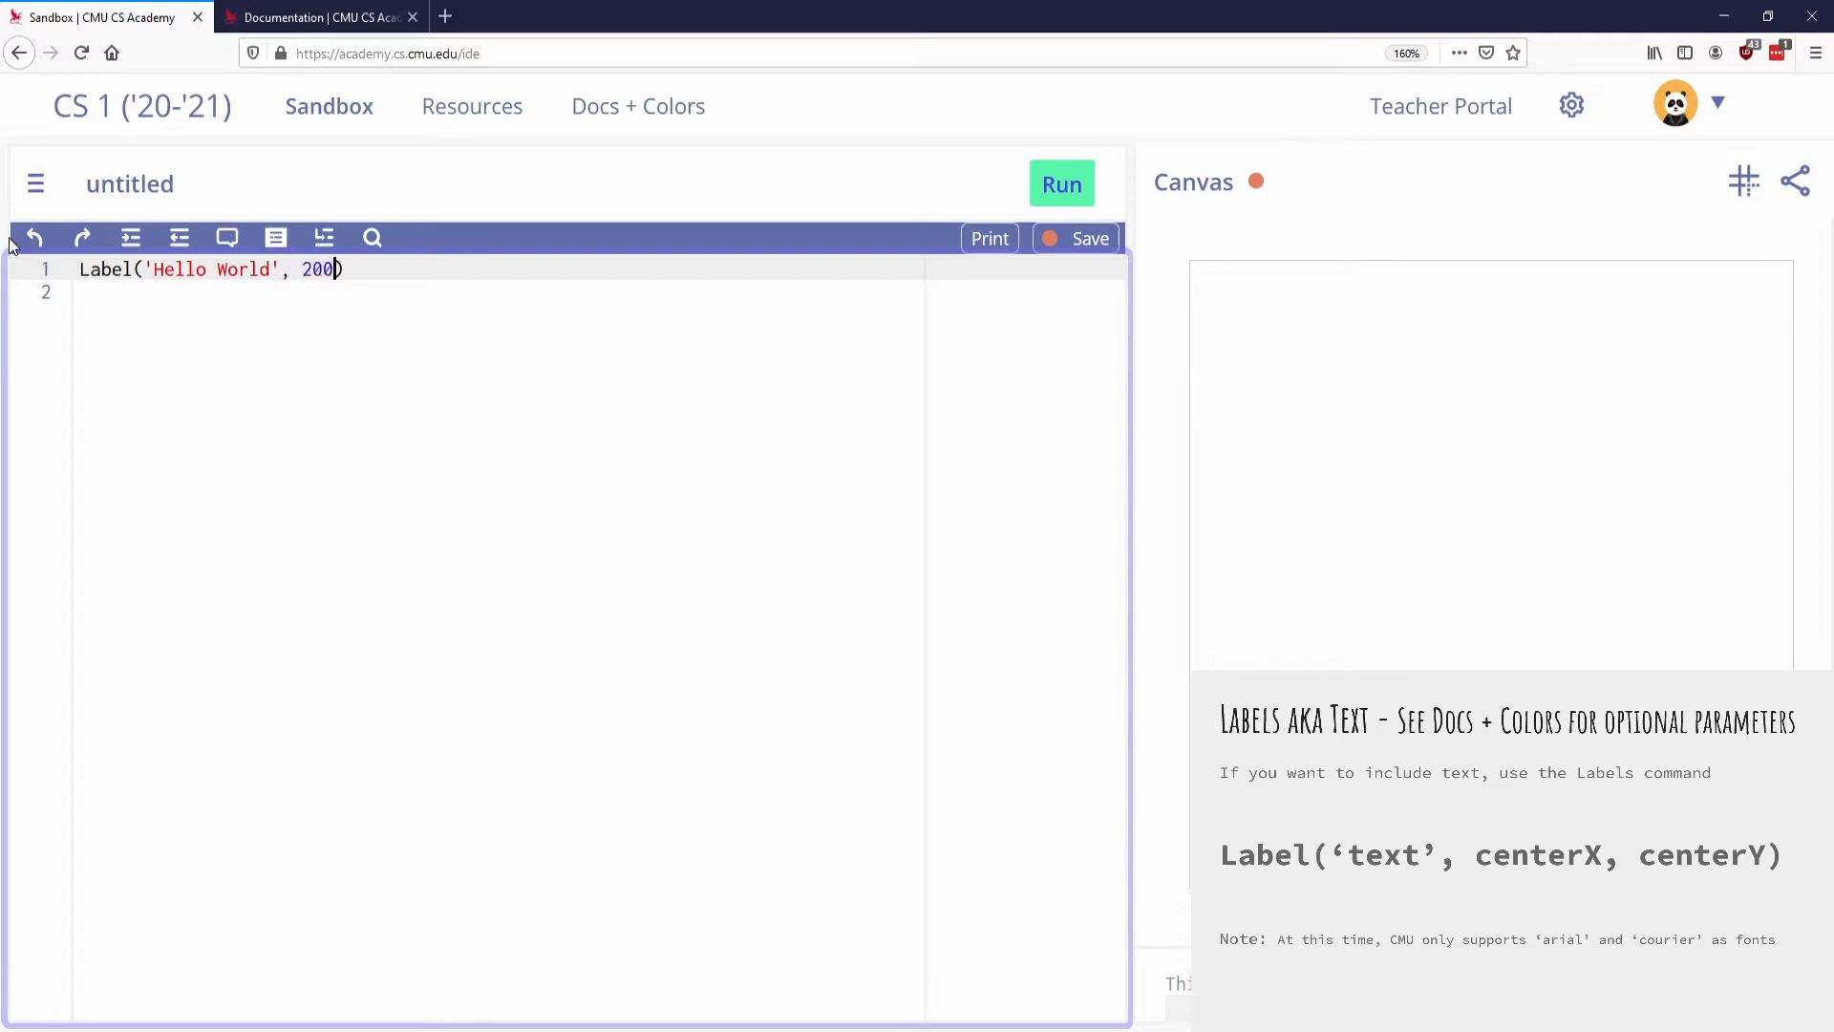
pyautogui.write(', 200')
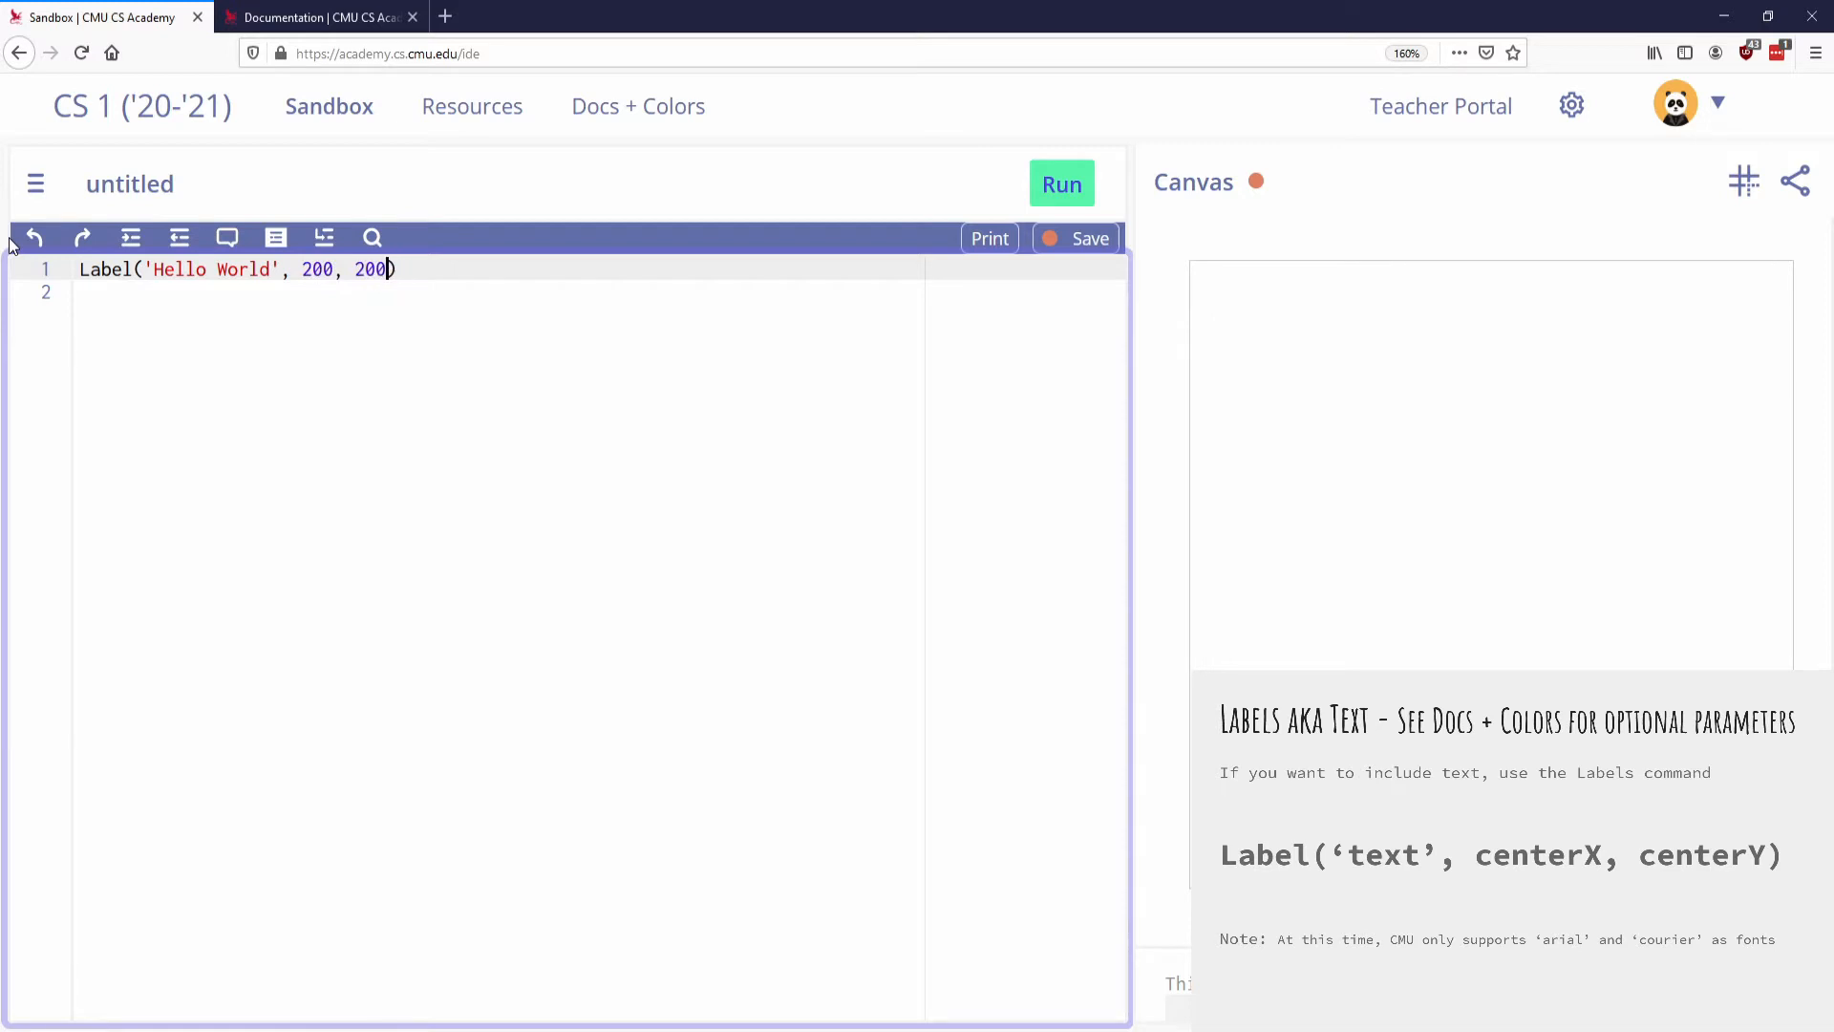
pyautogui.moveTo(1061, 184)
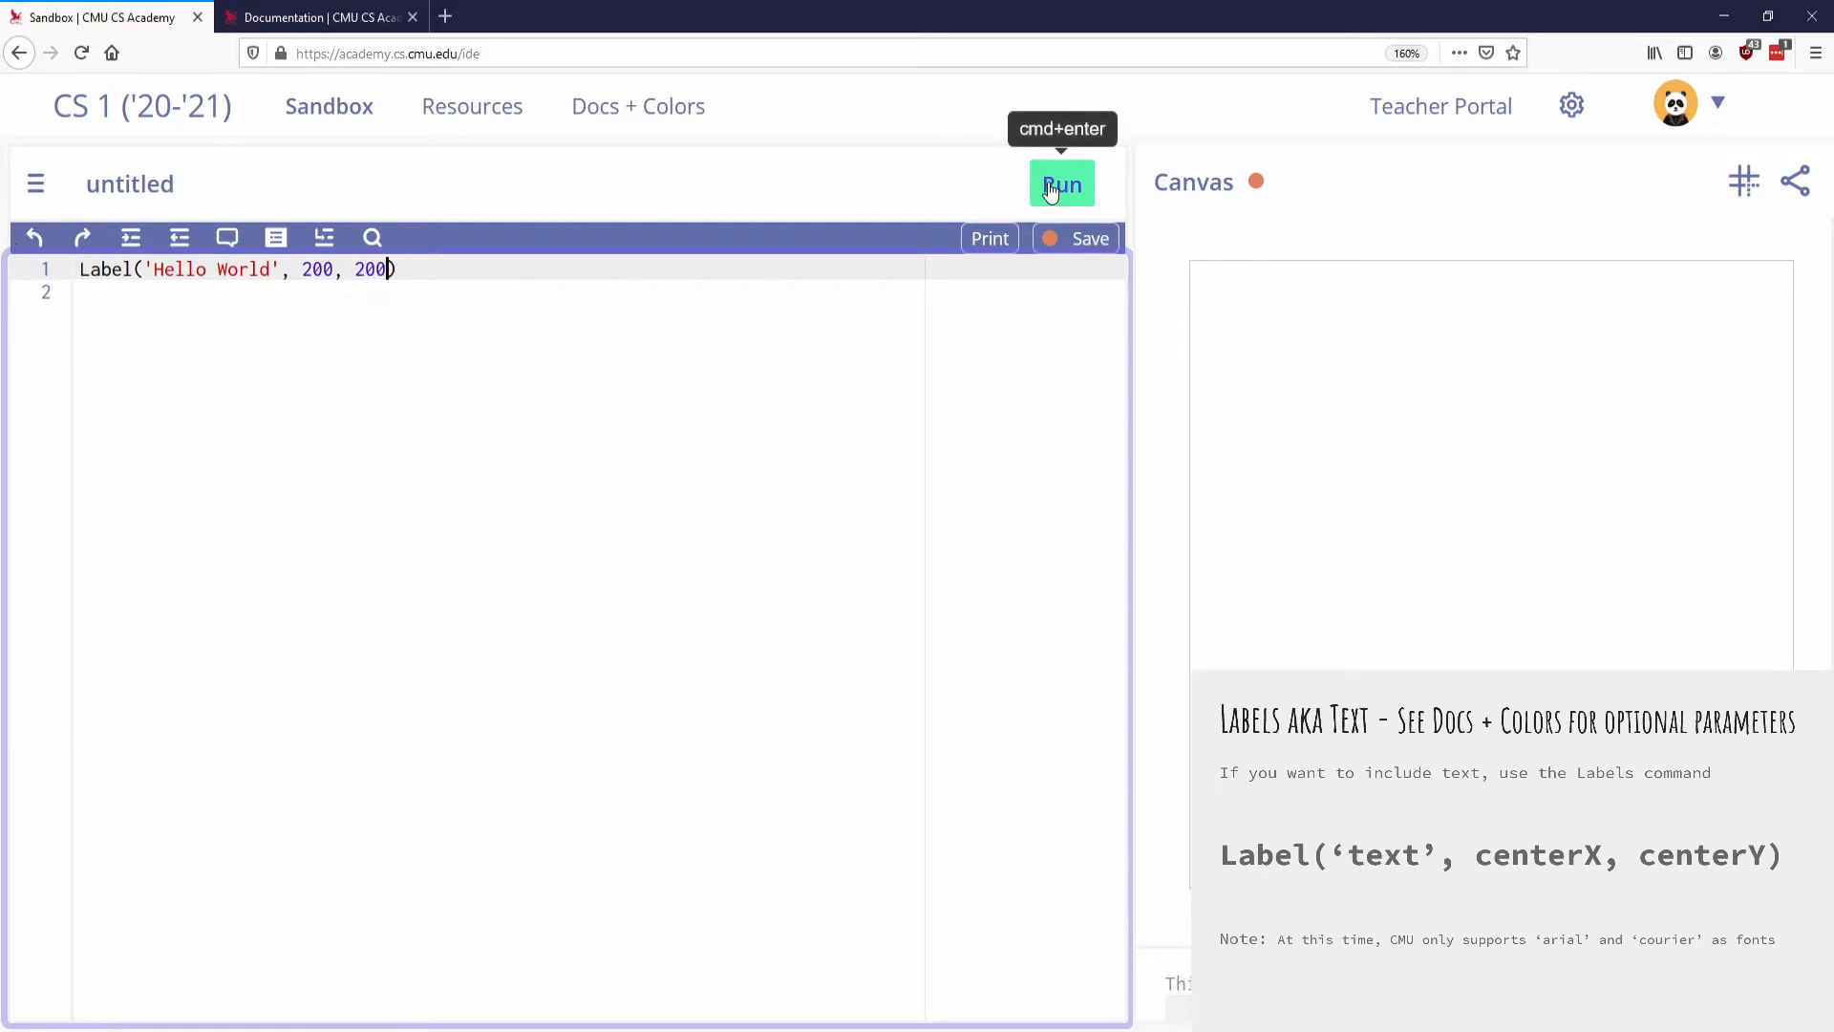
pyautogui.click(1061, 183)
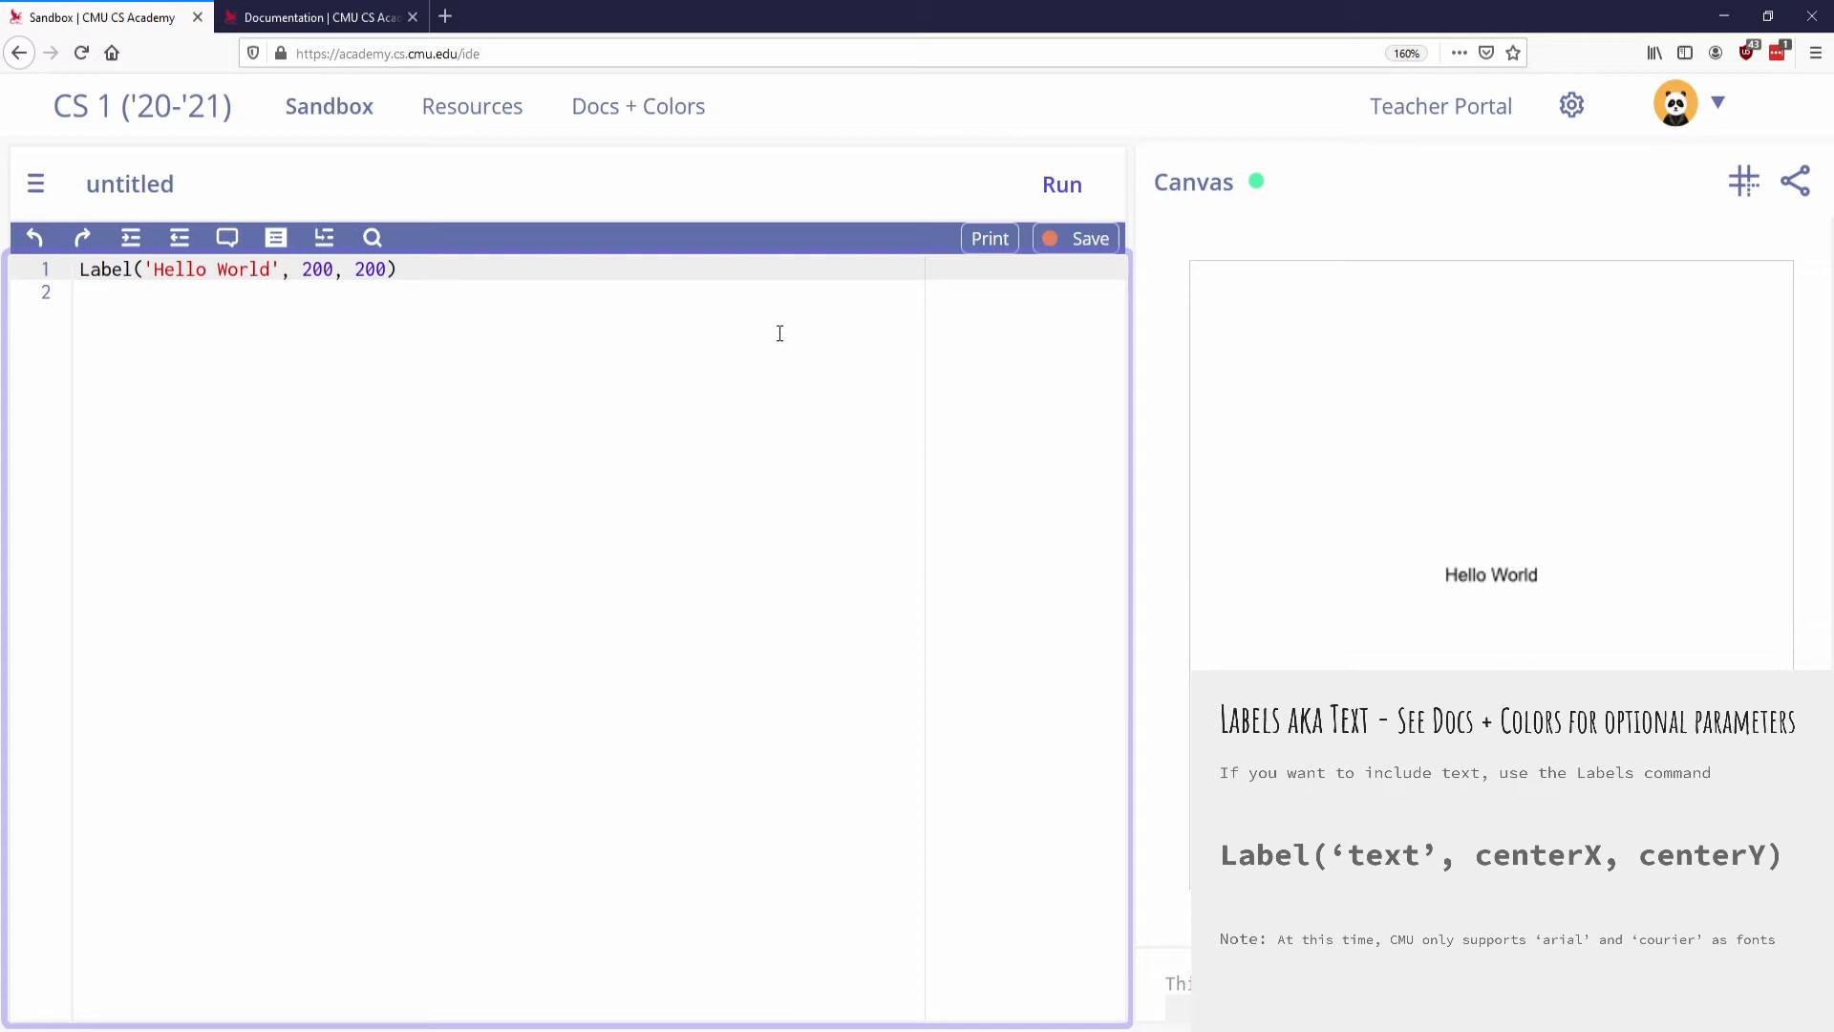
# - Search 'label' in the docs to see Label's optional size, font, bold and fill
pyautogui.click(315, 17)
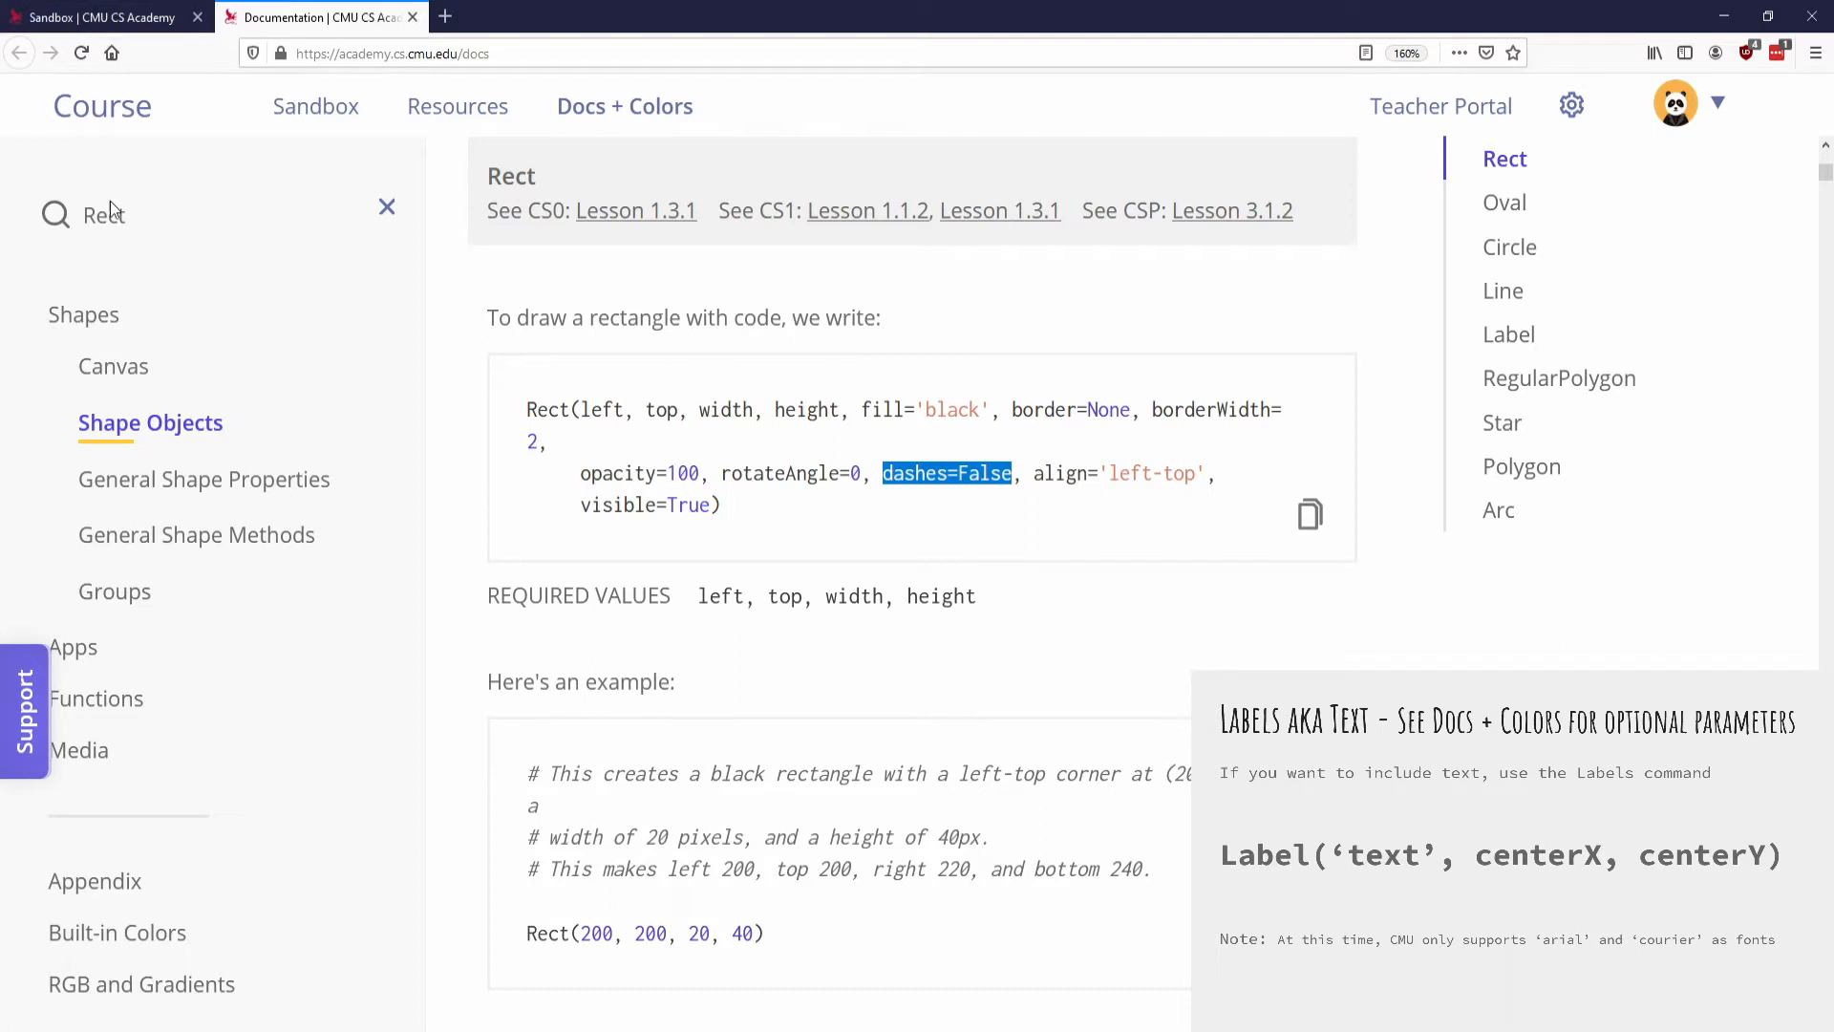
pyautogui.write('label')
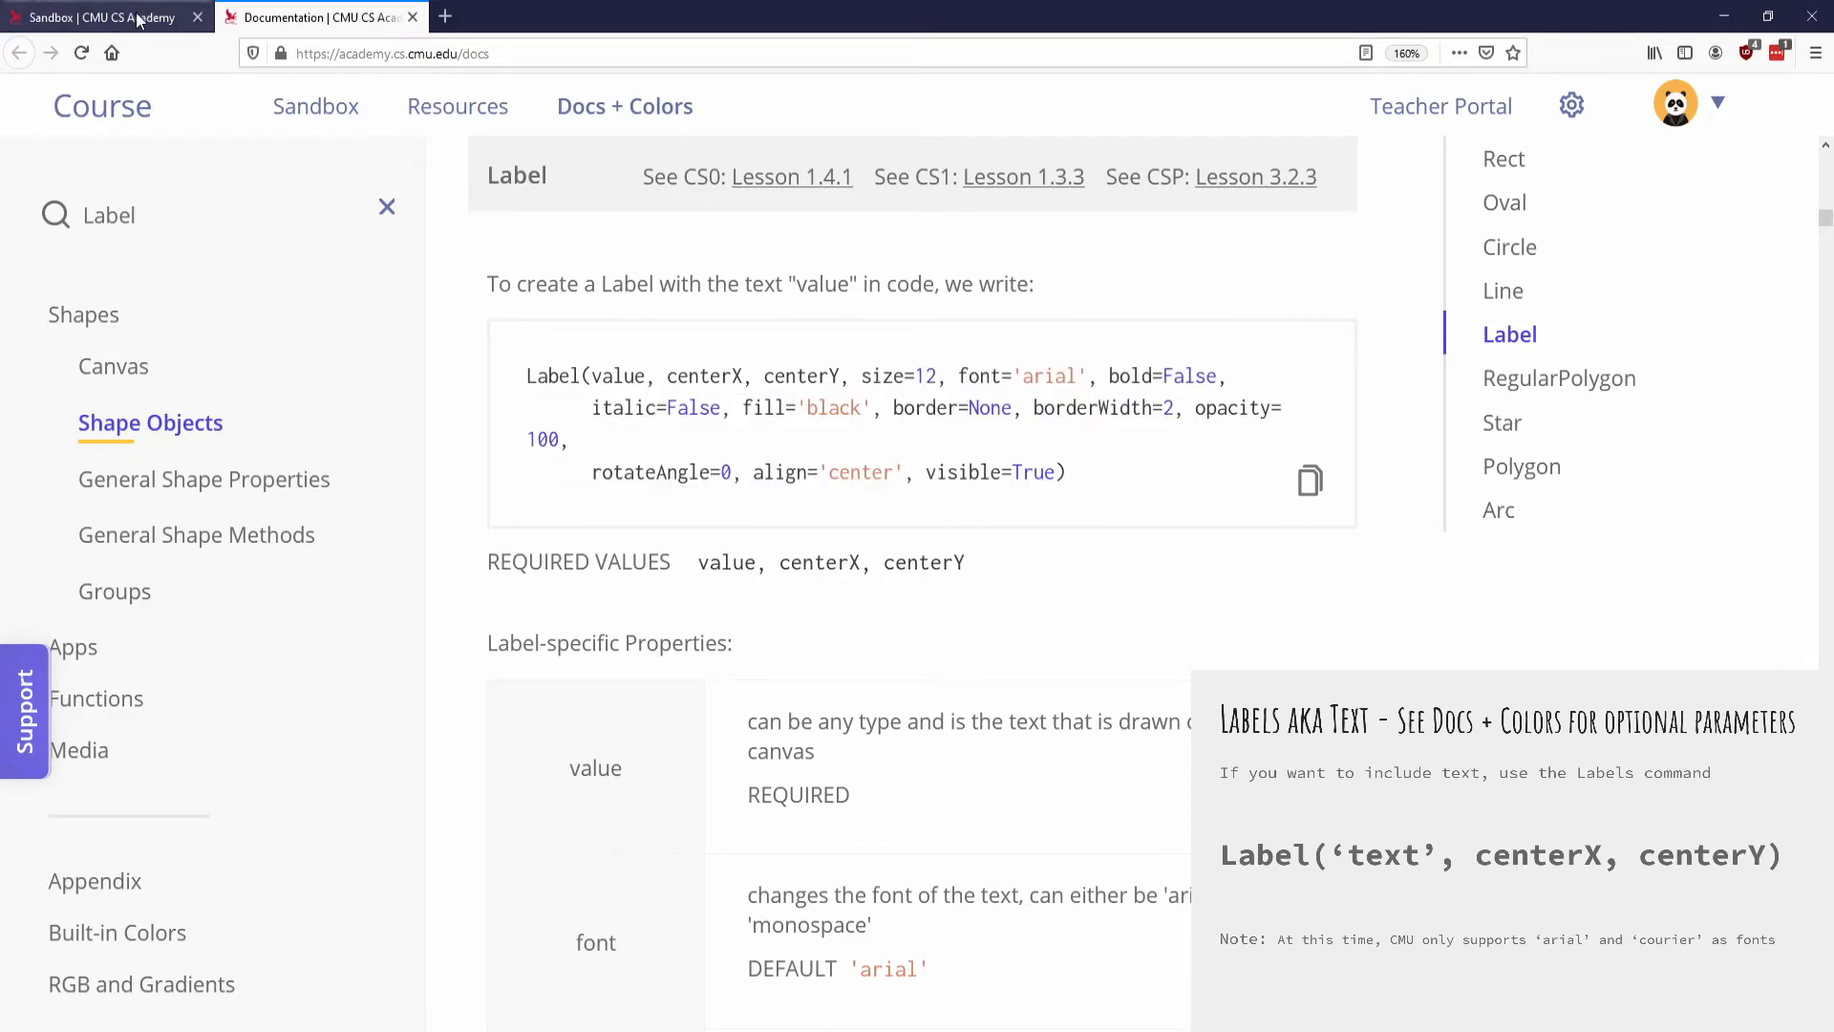
# - Add size = 40 to the Label call in the sandbox and run it
pyautogui.click(95, 17)
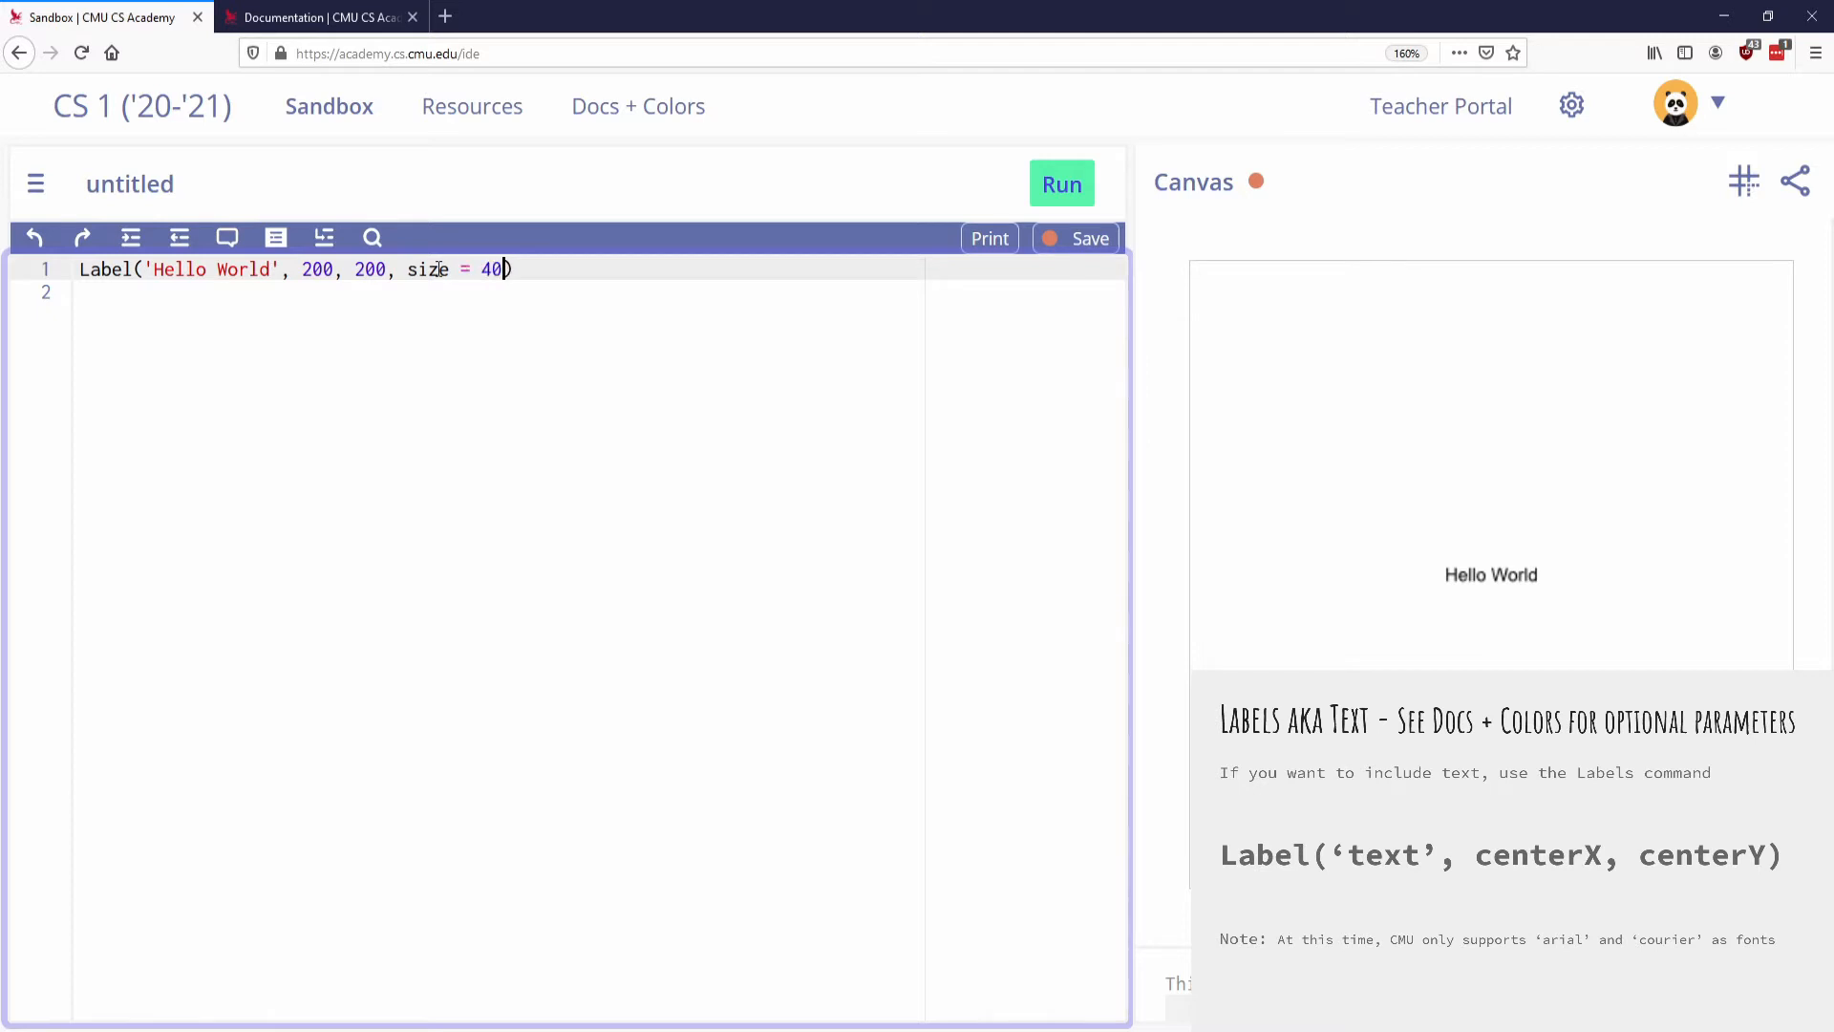
pyautogui.click(1060, 183)
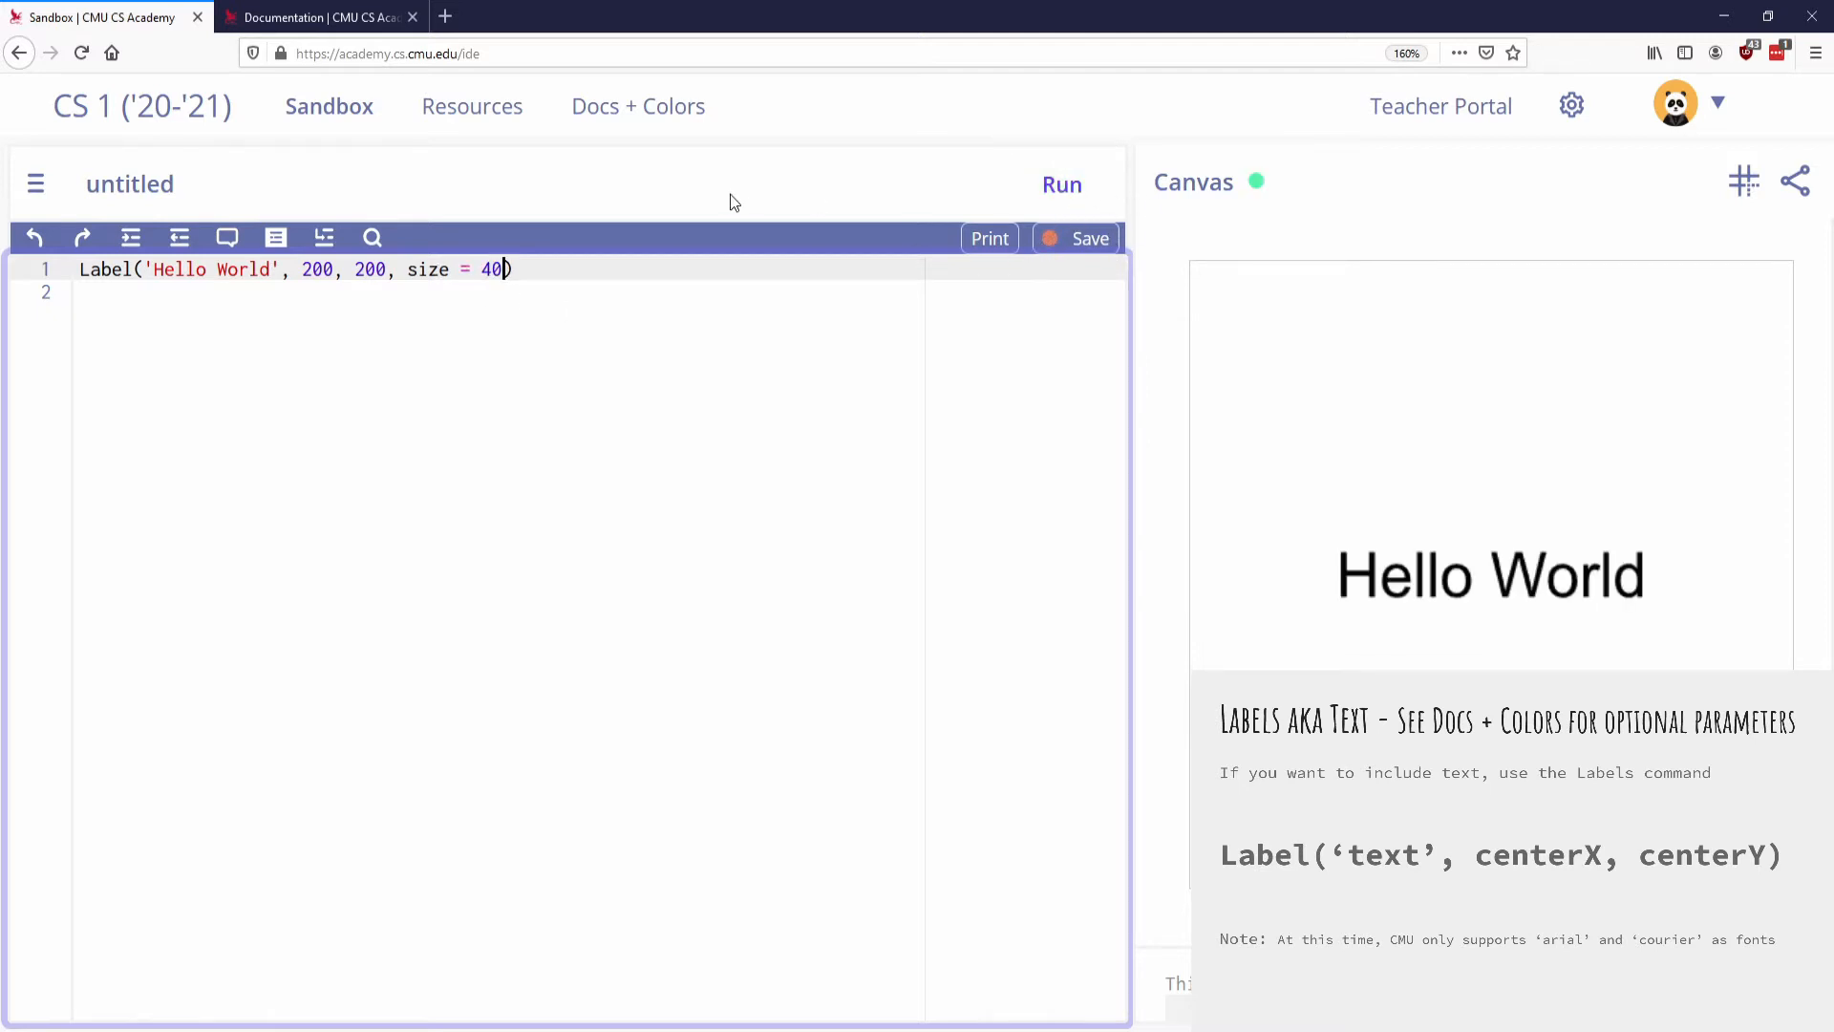
# - Review Label's 'arial' and 'monospace' font options, then jump back to the Label entry
pyautogui.click(316, 18)
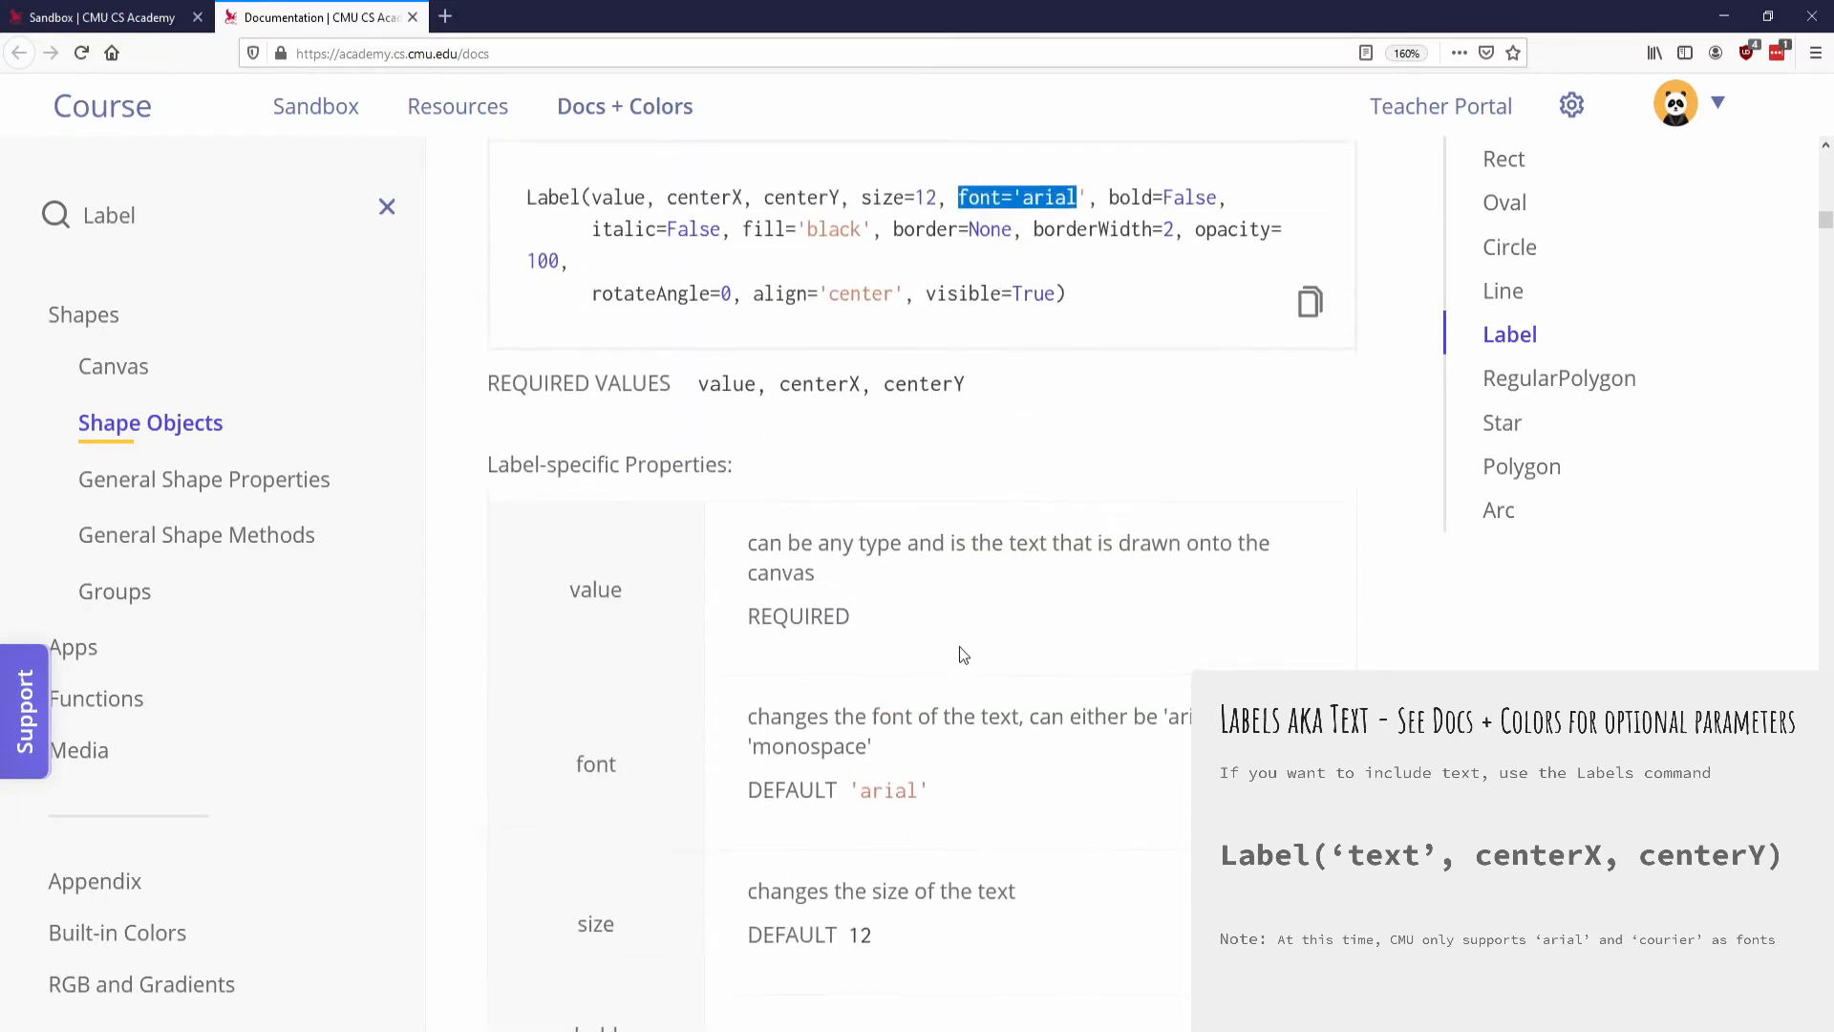
pyautogui.scroll(-3)
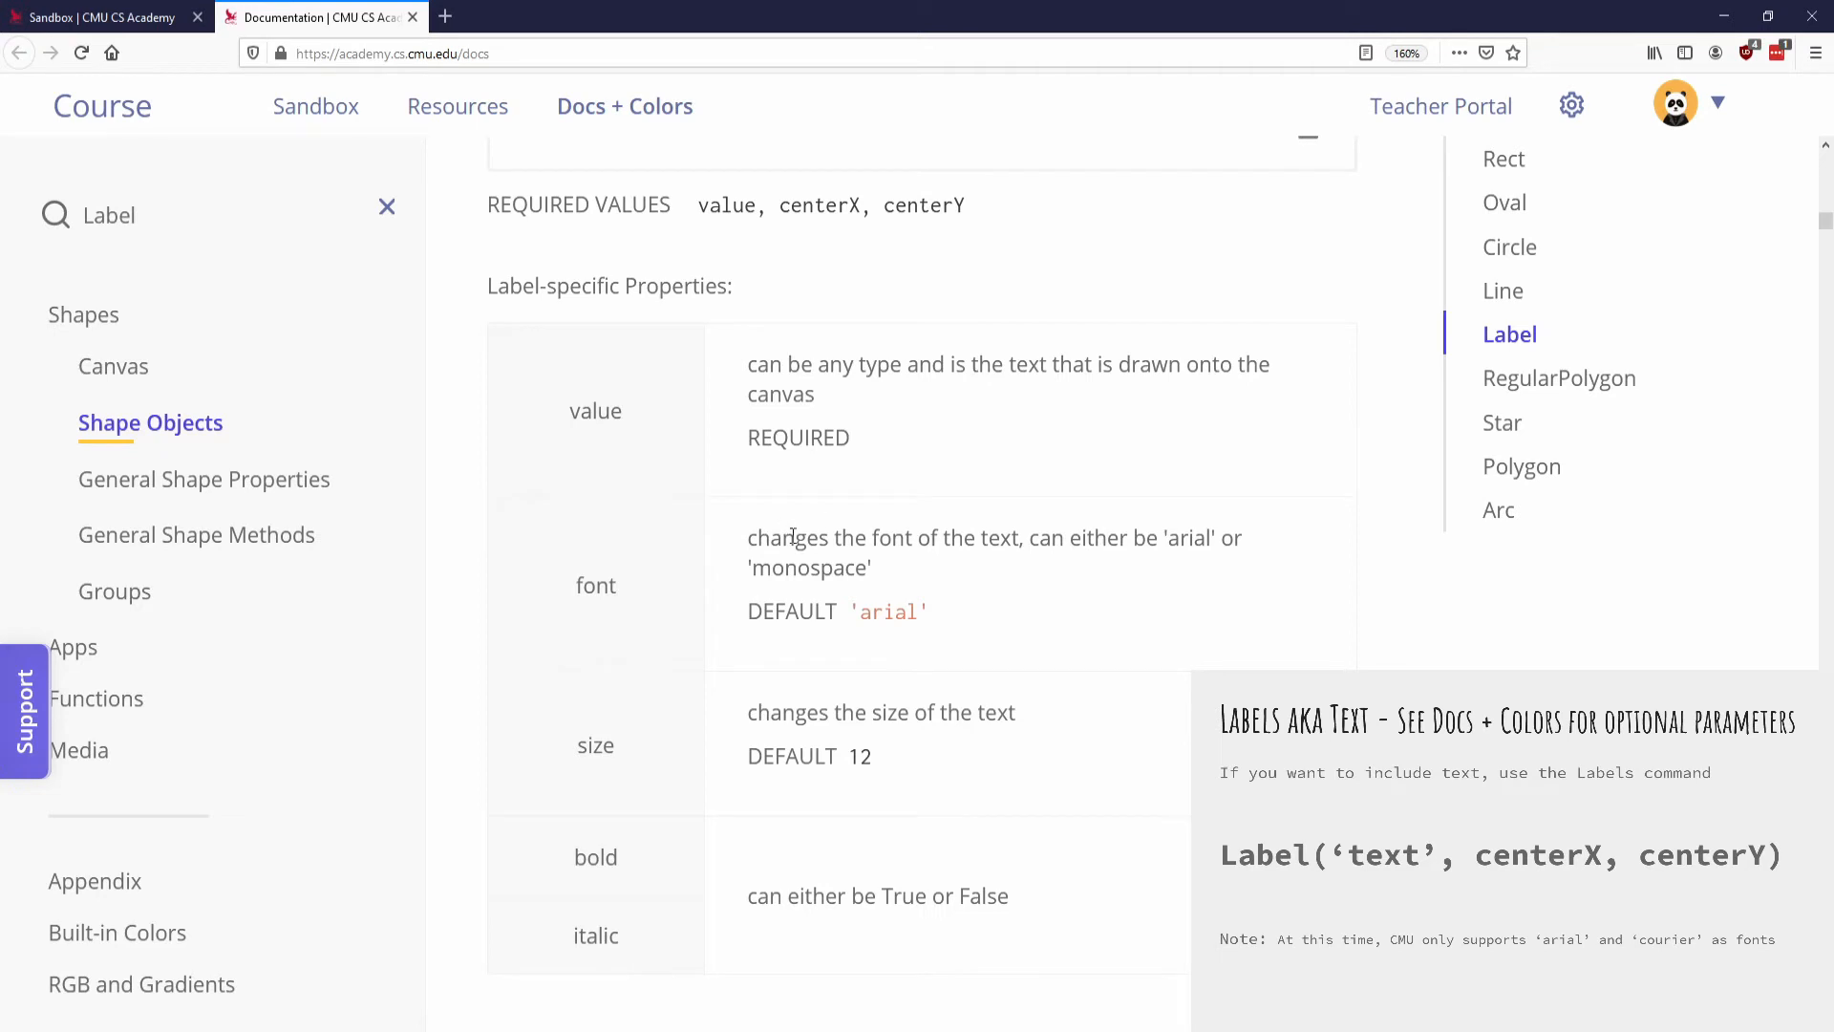
pyautogui.doubleClick(1186, 539)
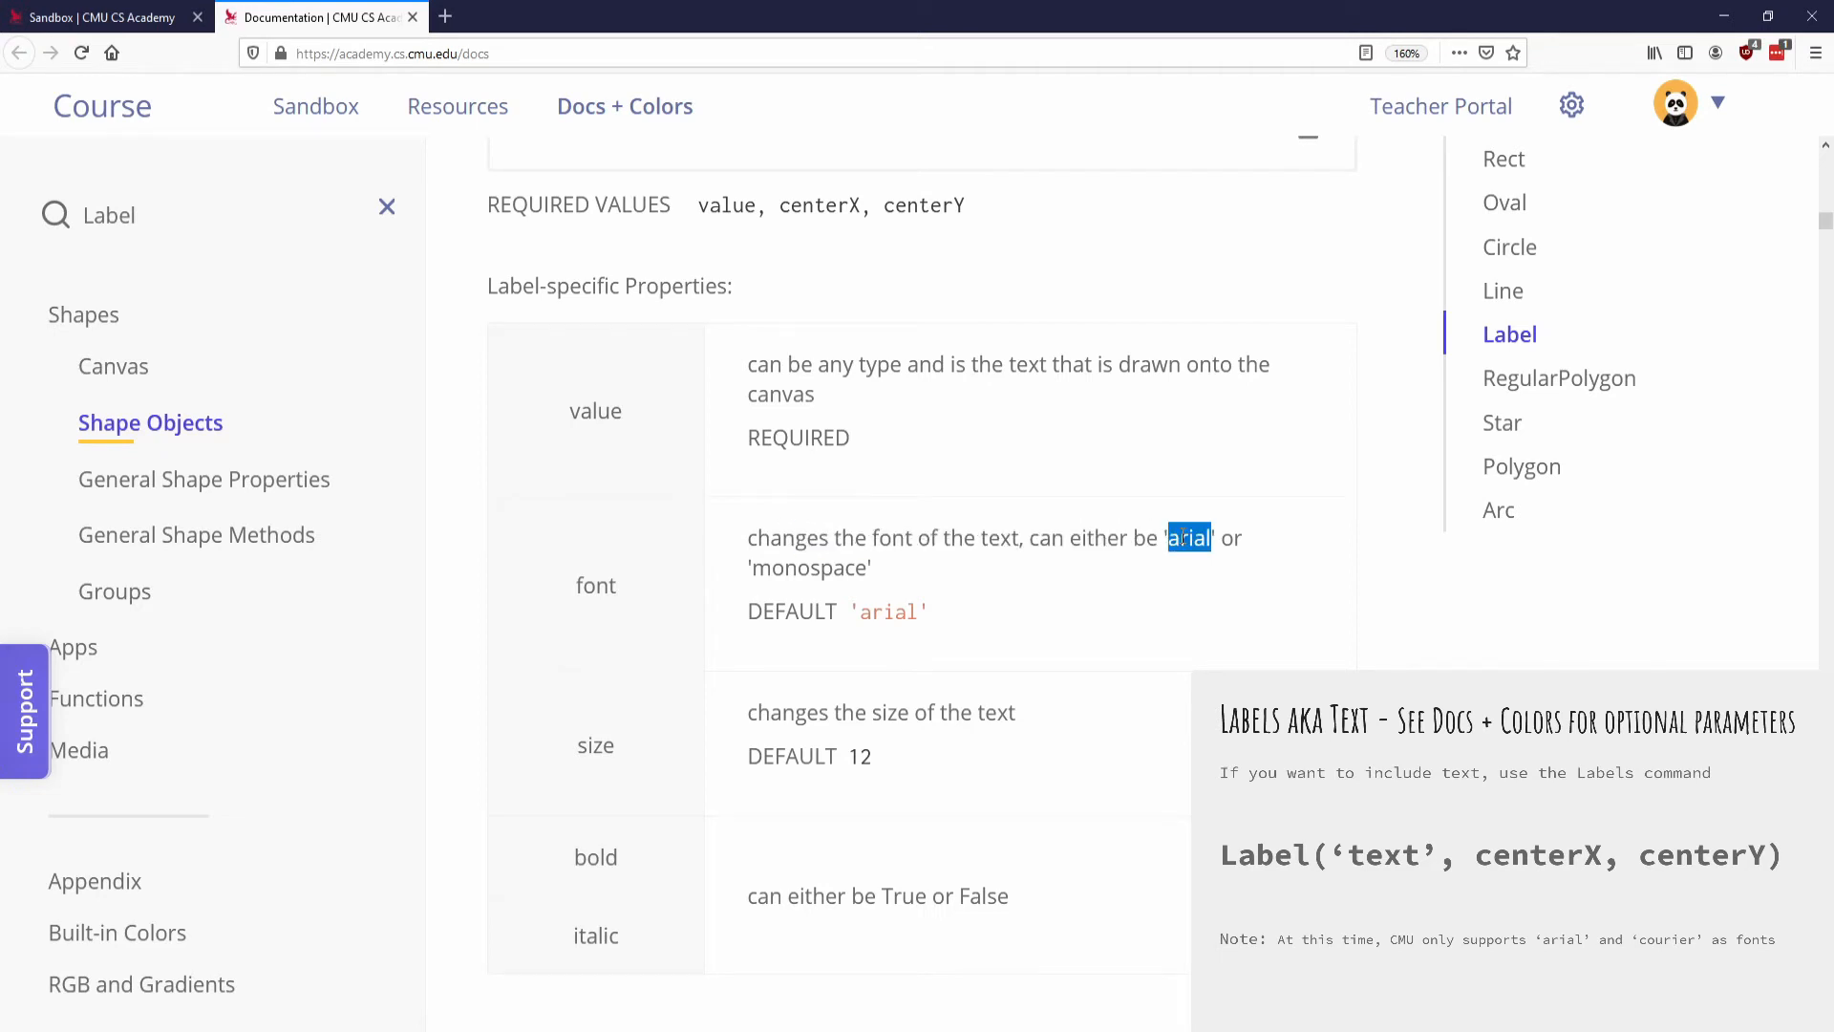
pyautogui.doubleClick(810, 568)
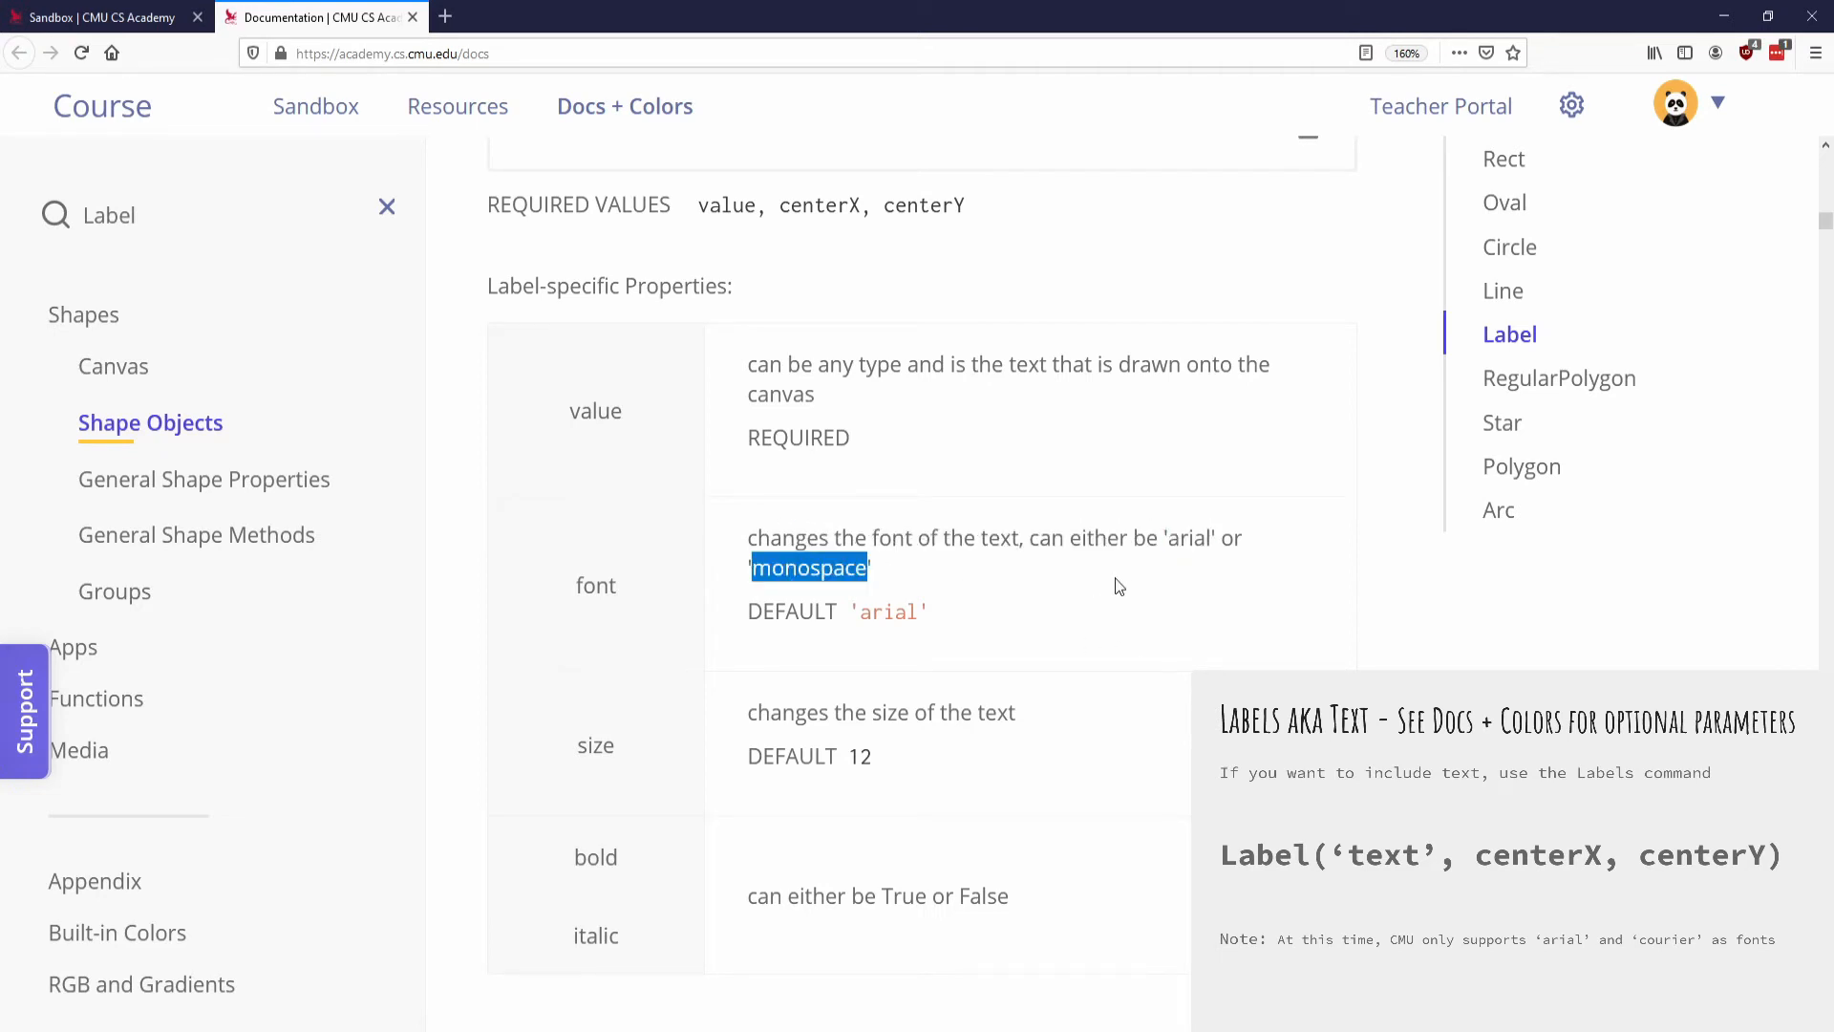
pyautogui.scroll(3)
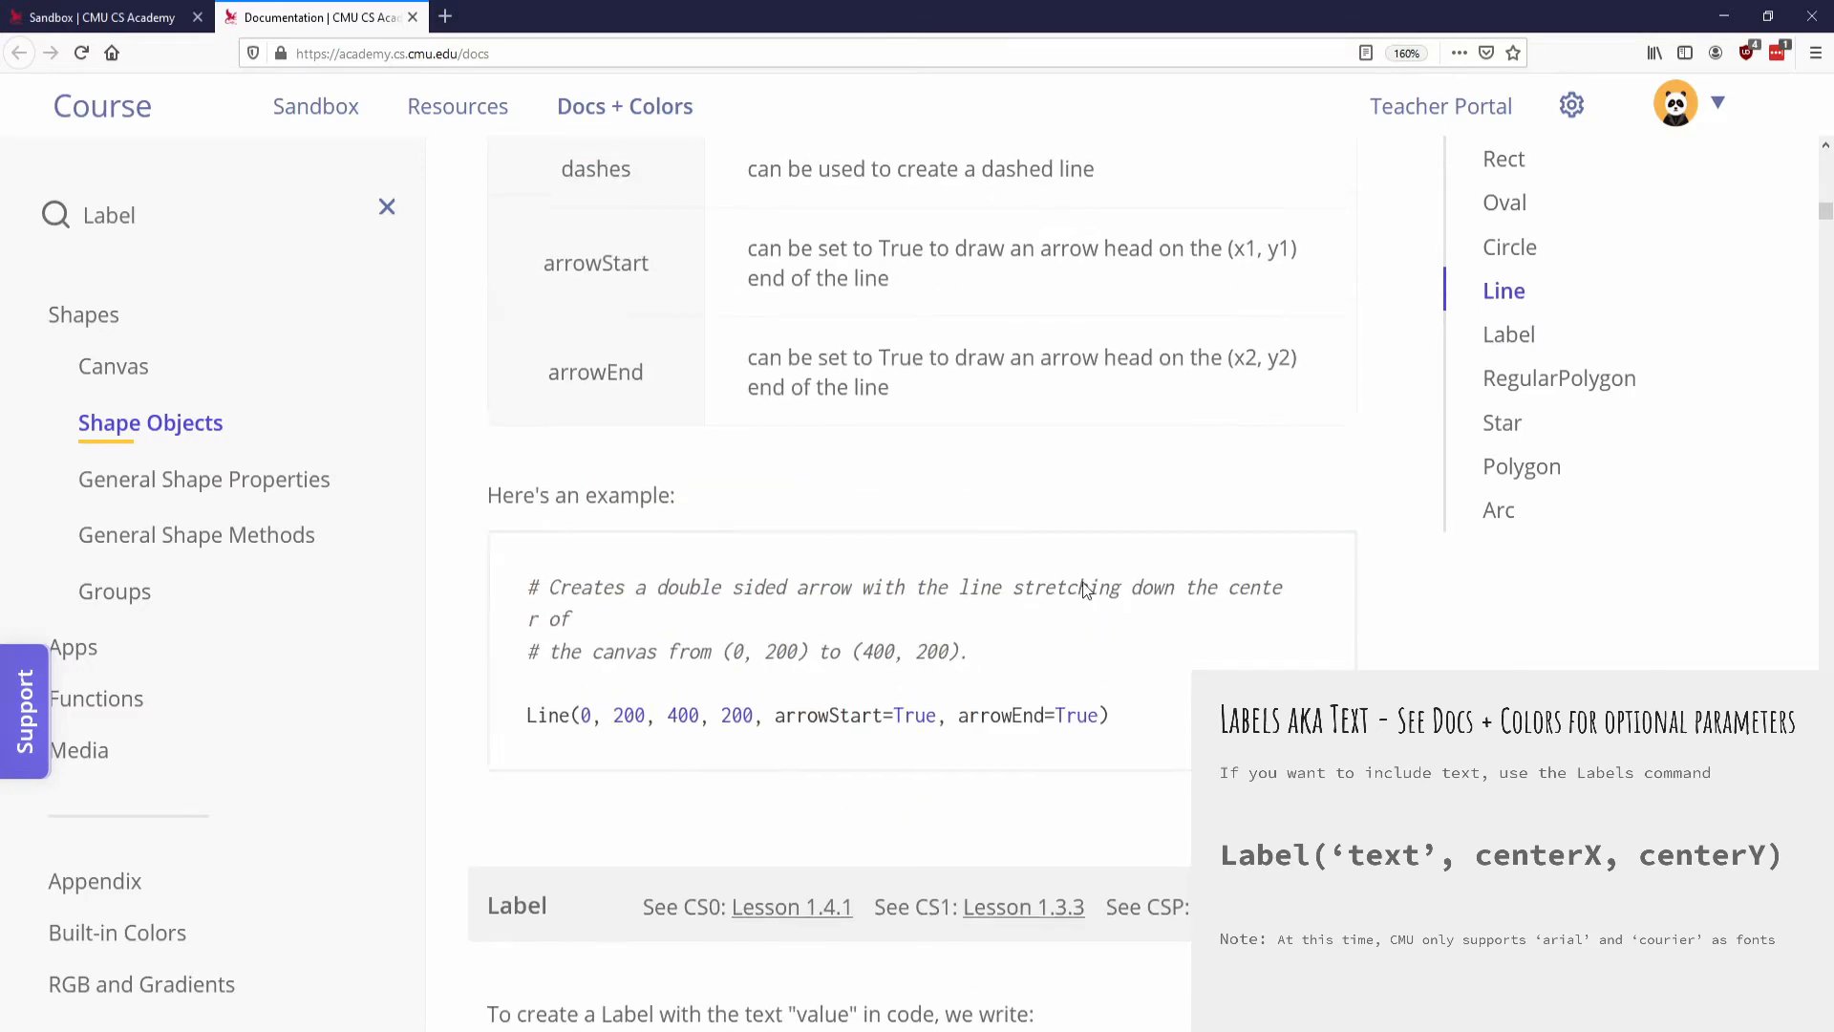
pyautogui.scroll(3)
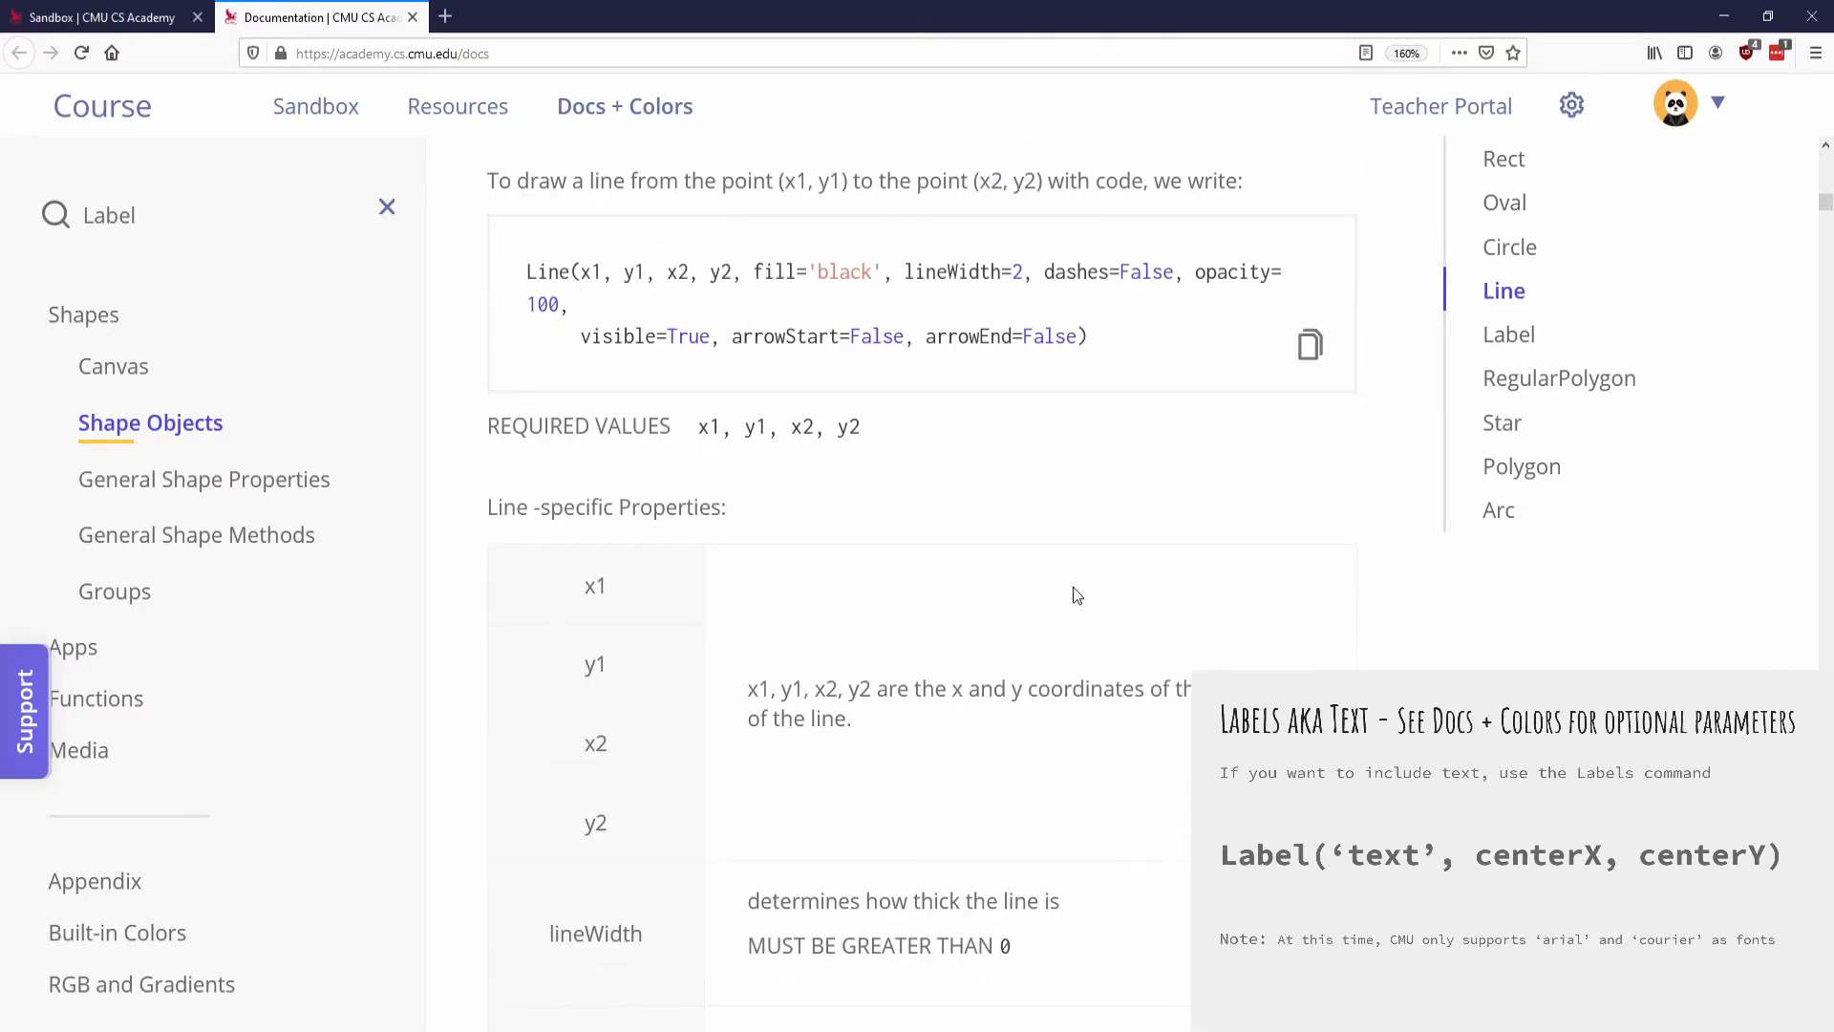
pyautogui.scroll(-3)
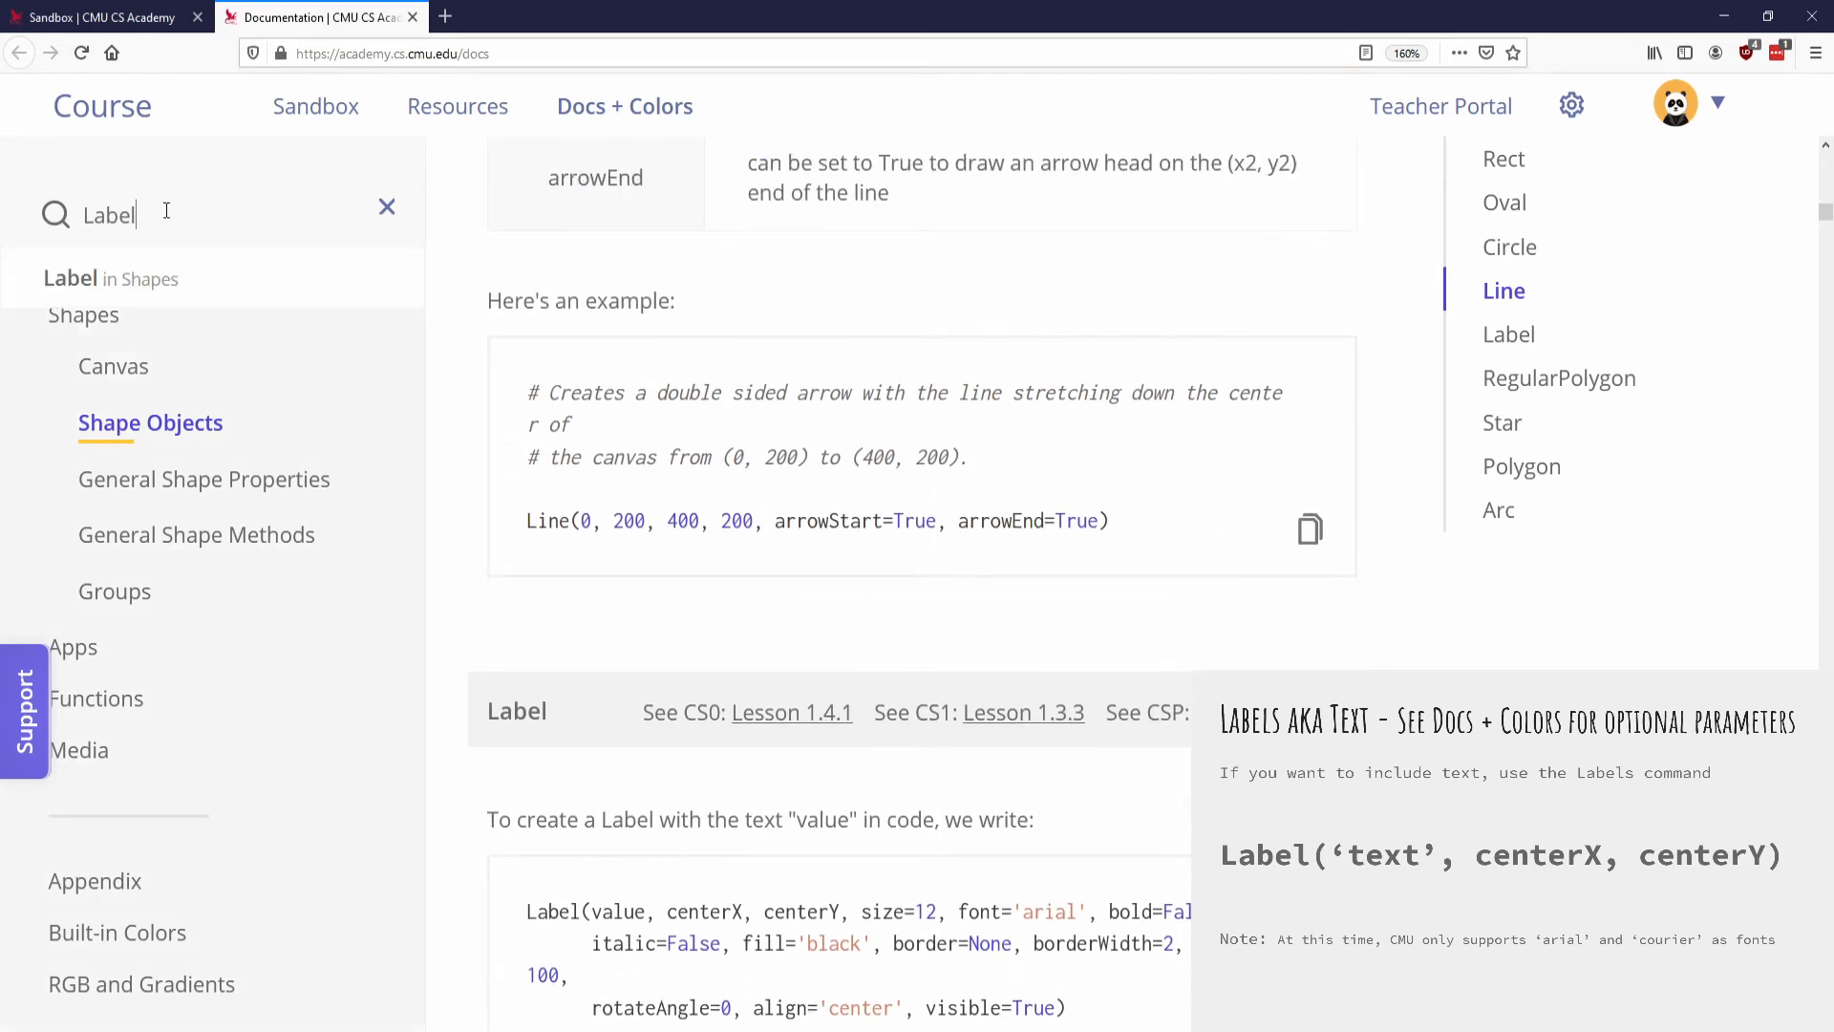
pyautogui.click(1508, 332)
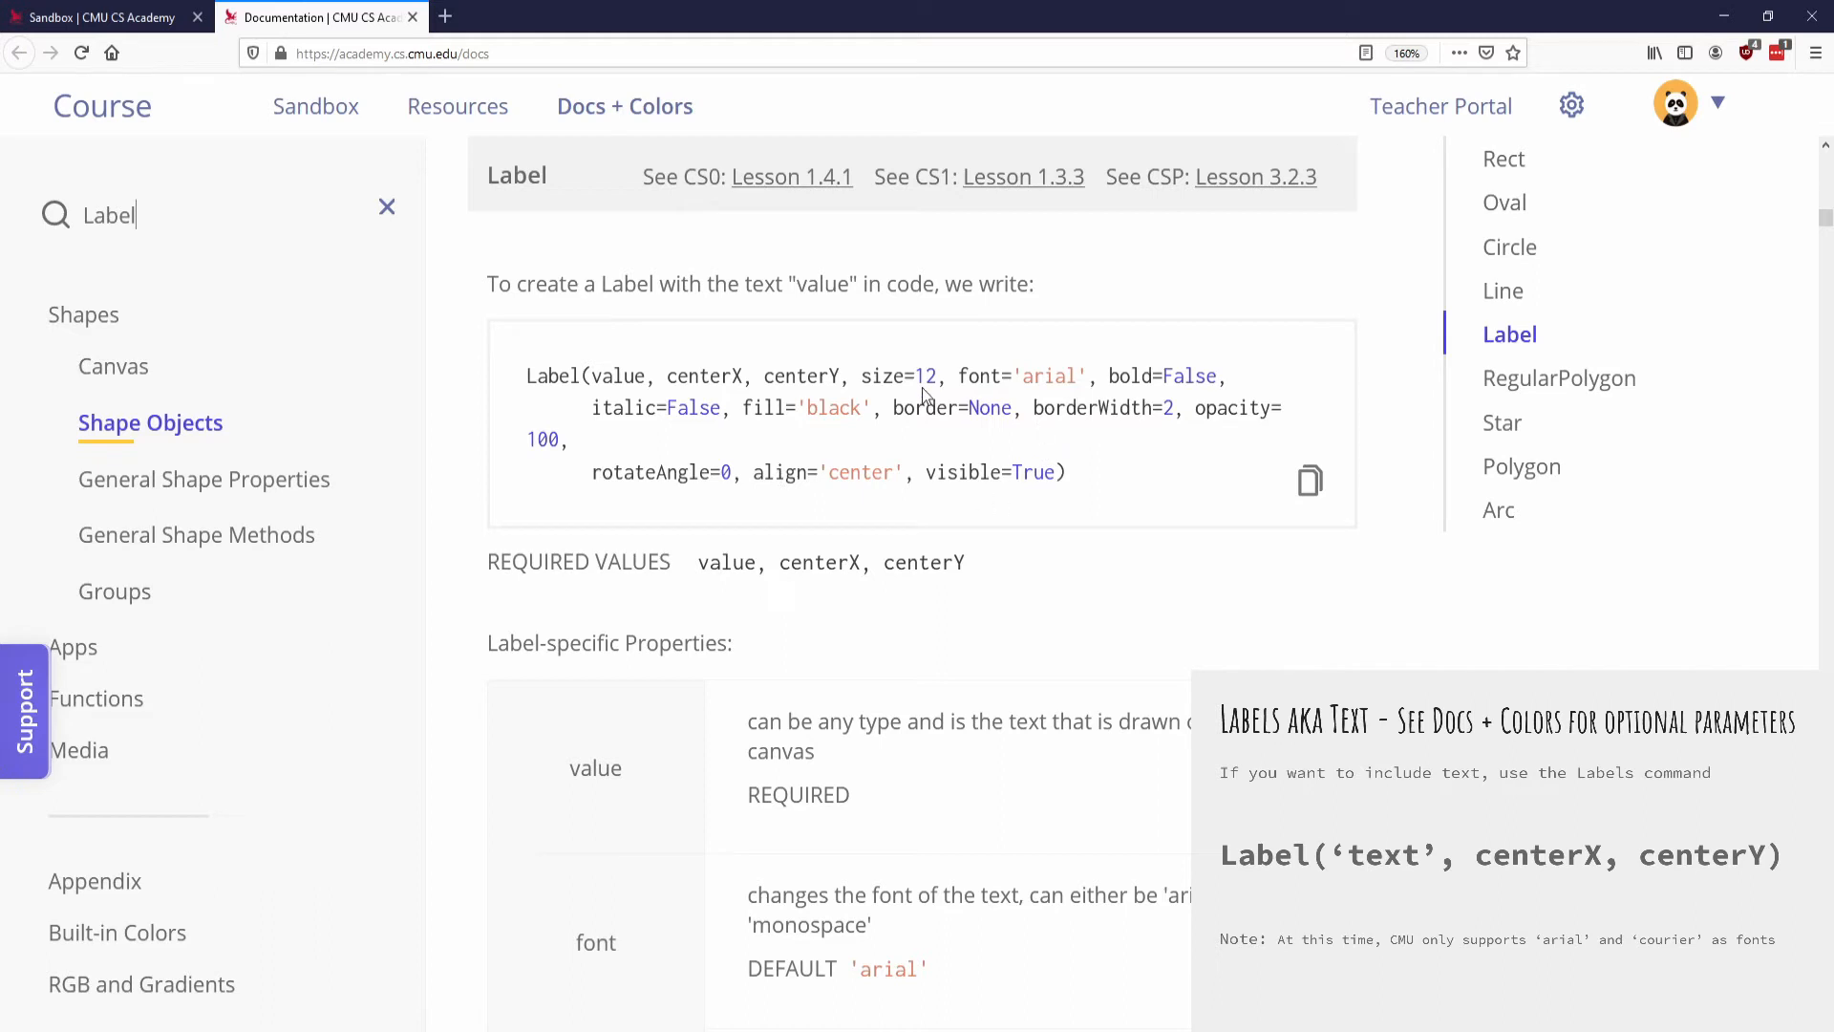
pyautogui.moveTo(601, 447)
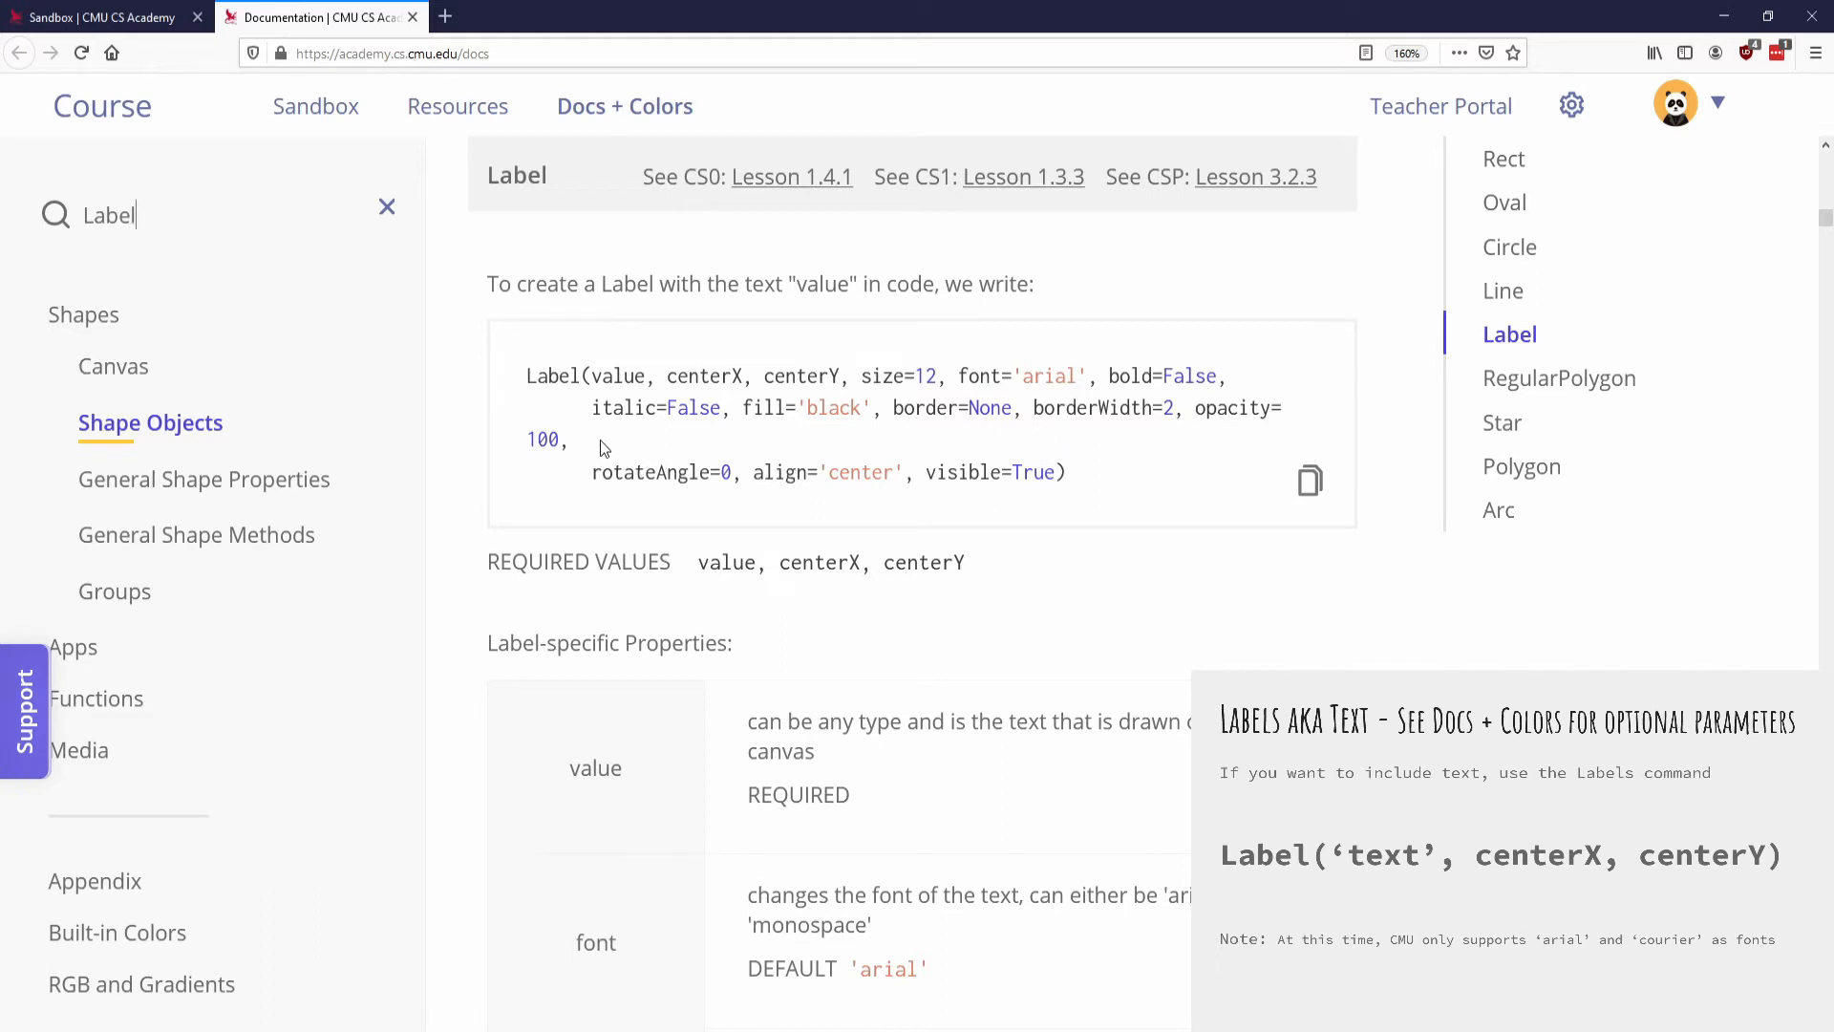
pyautogui.moveTo(556, 461)
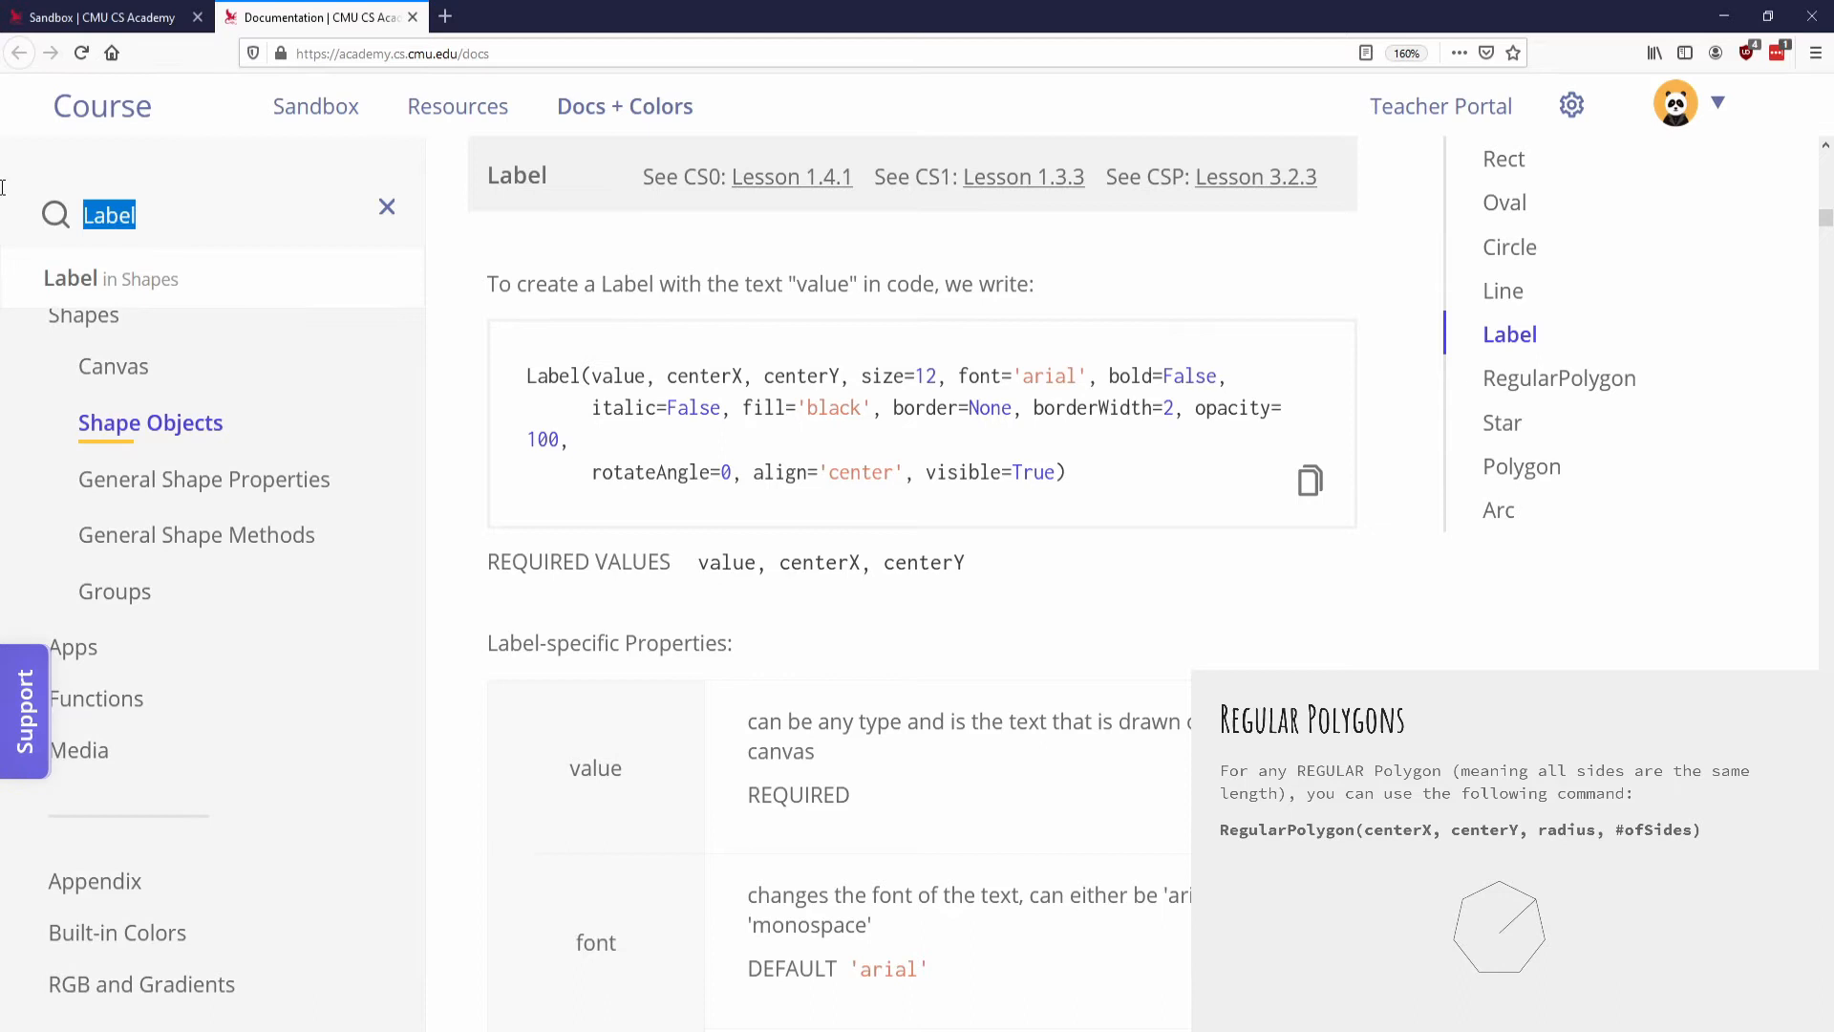
# - Search 'regular', read the RegularPolygon entry, and return to the sandbox
pyautogui.write('regular')
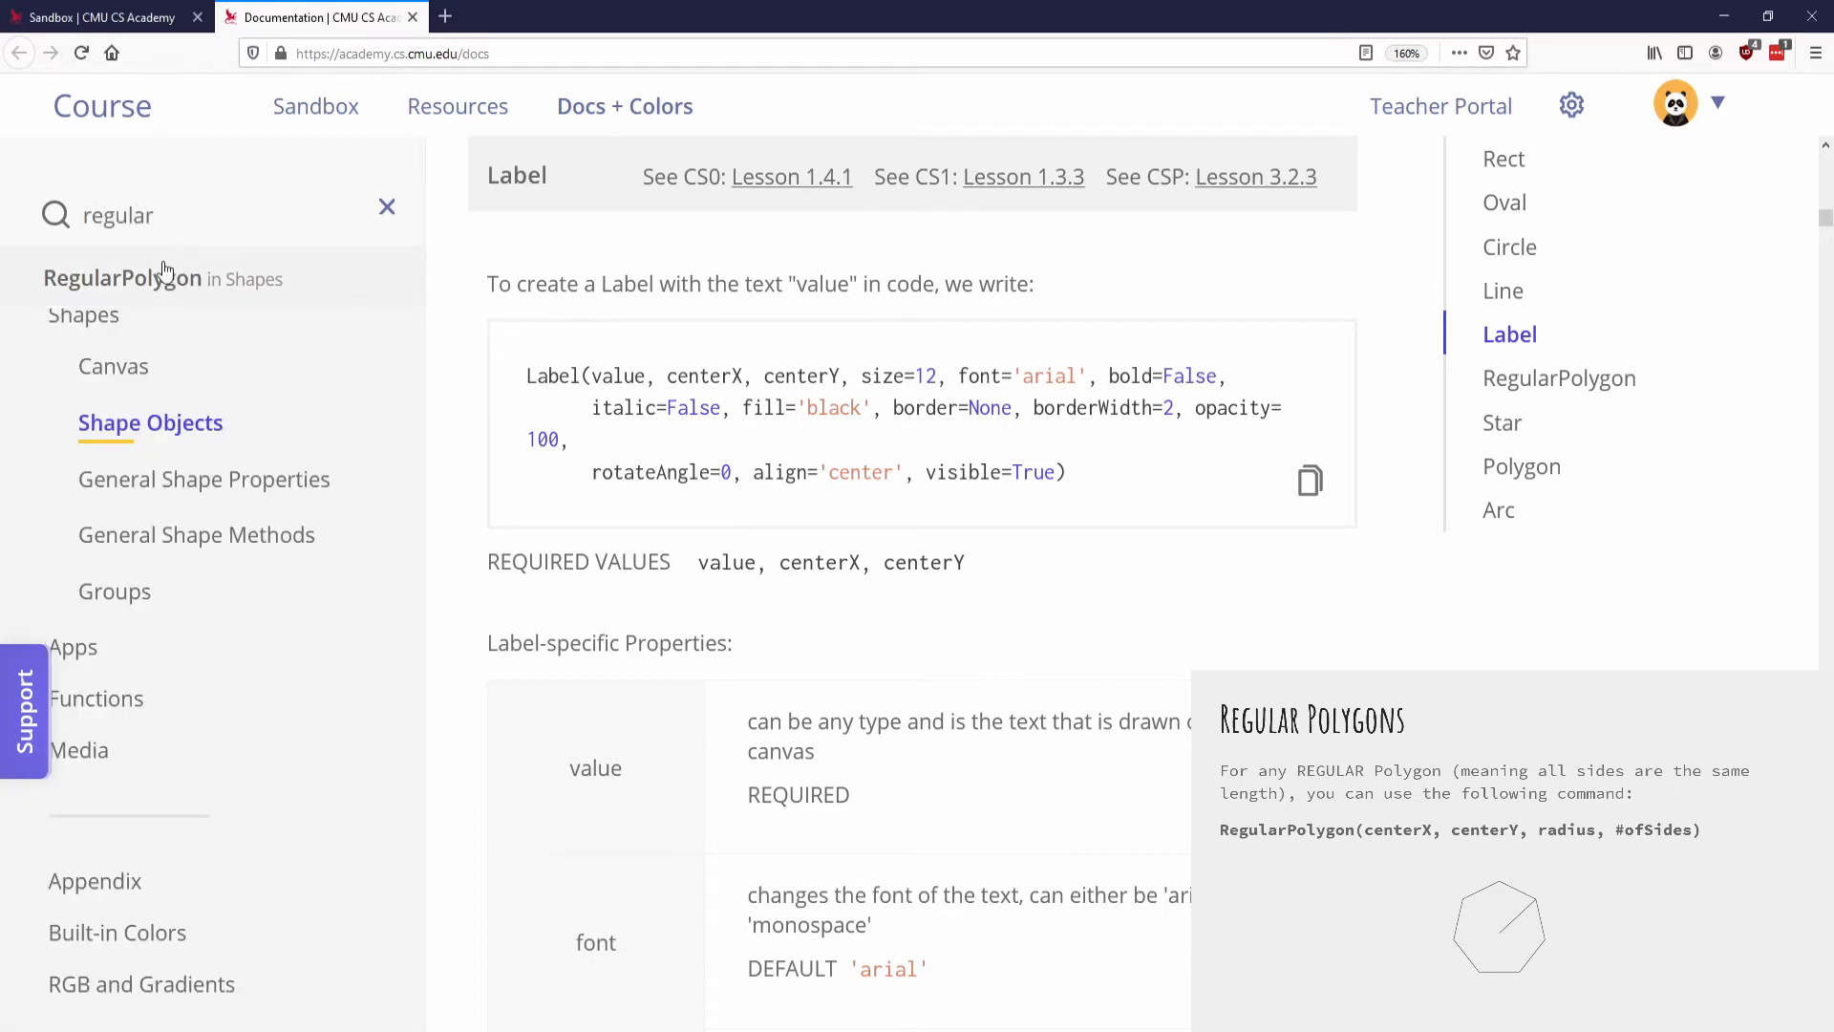
pyautogui.click(122, 279)
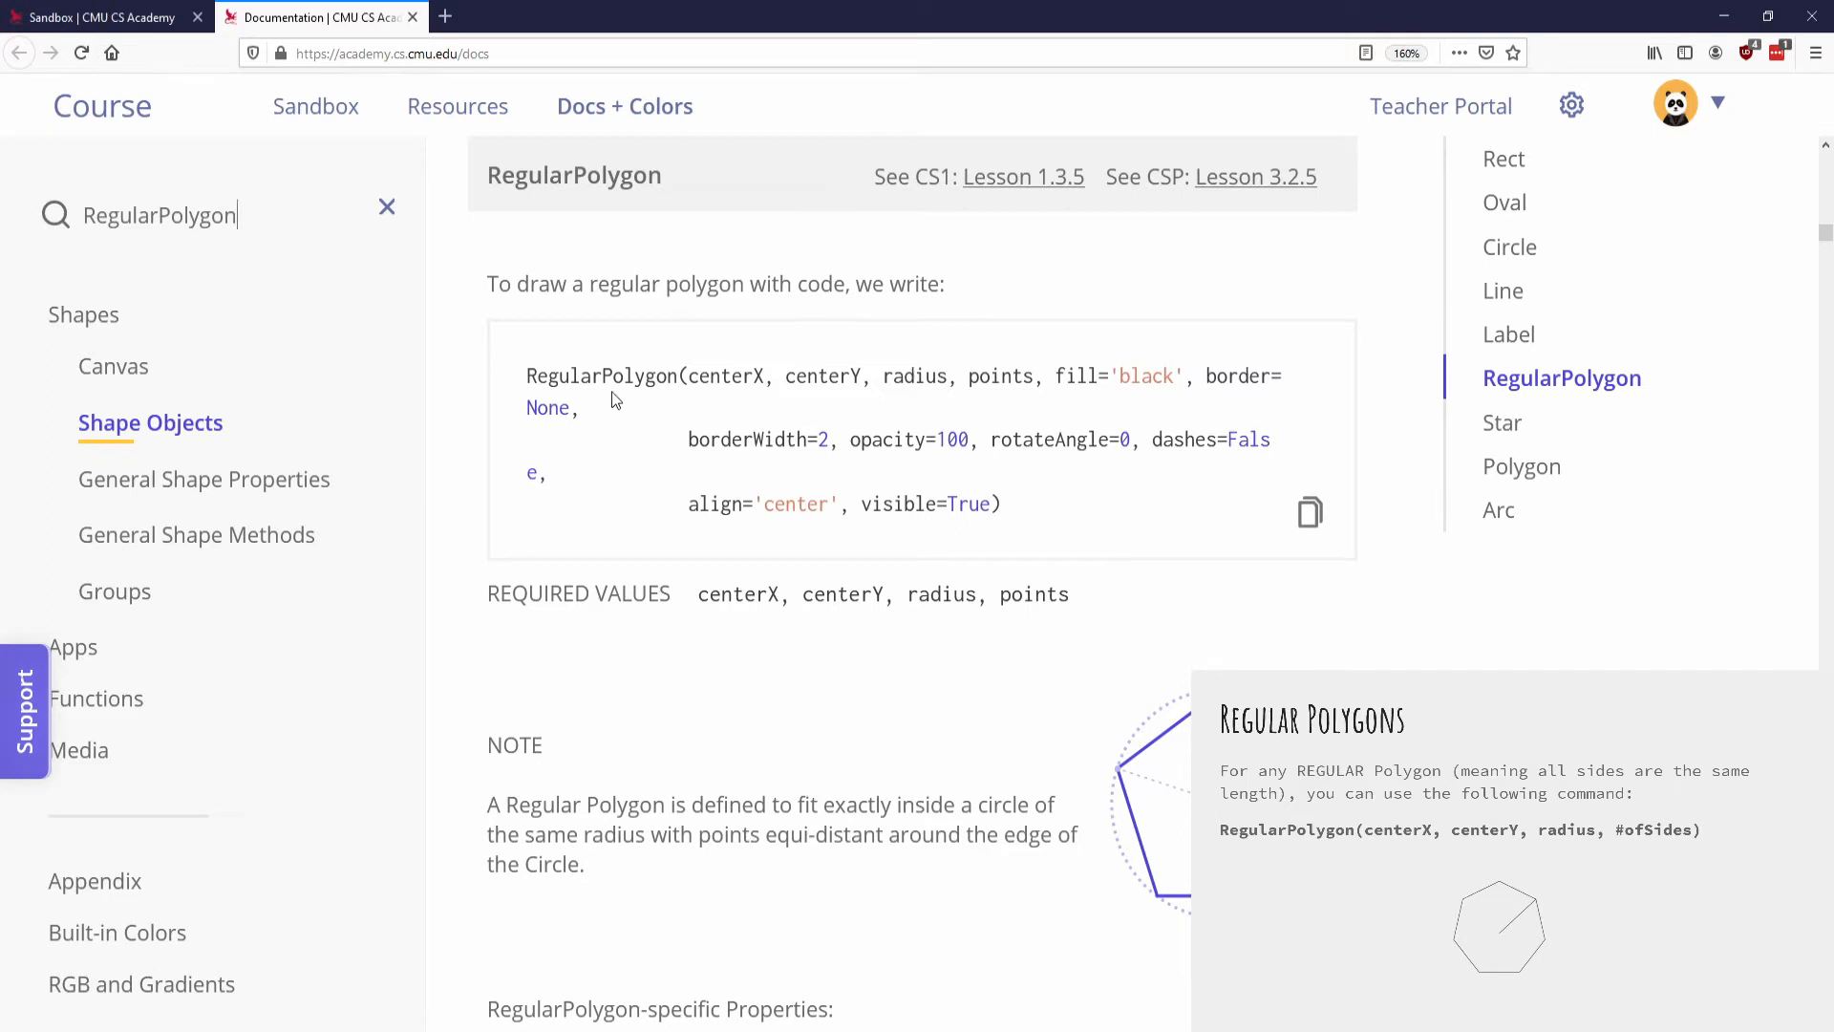
pyautogui.moveTo(845, 596)
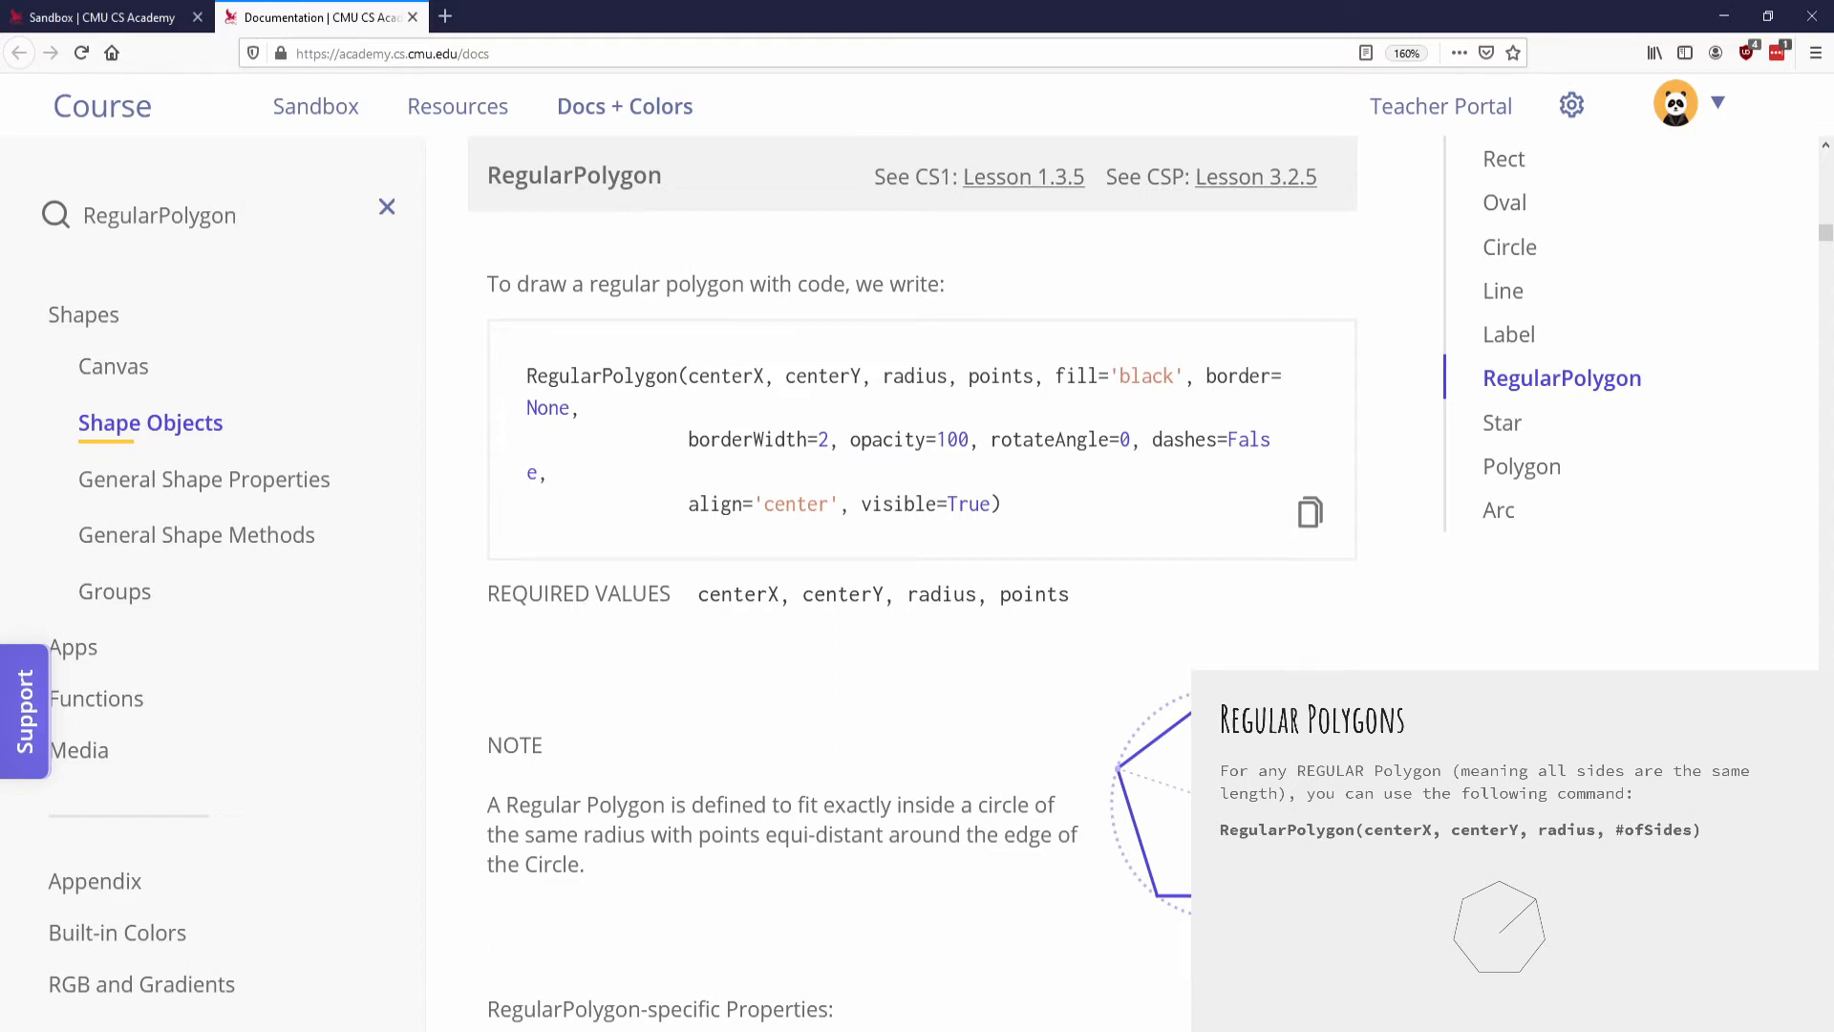
pyautogui.moveTo(1150, 788)
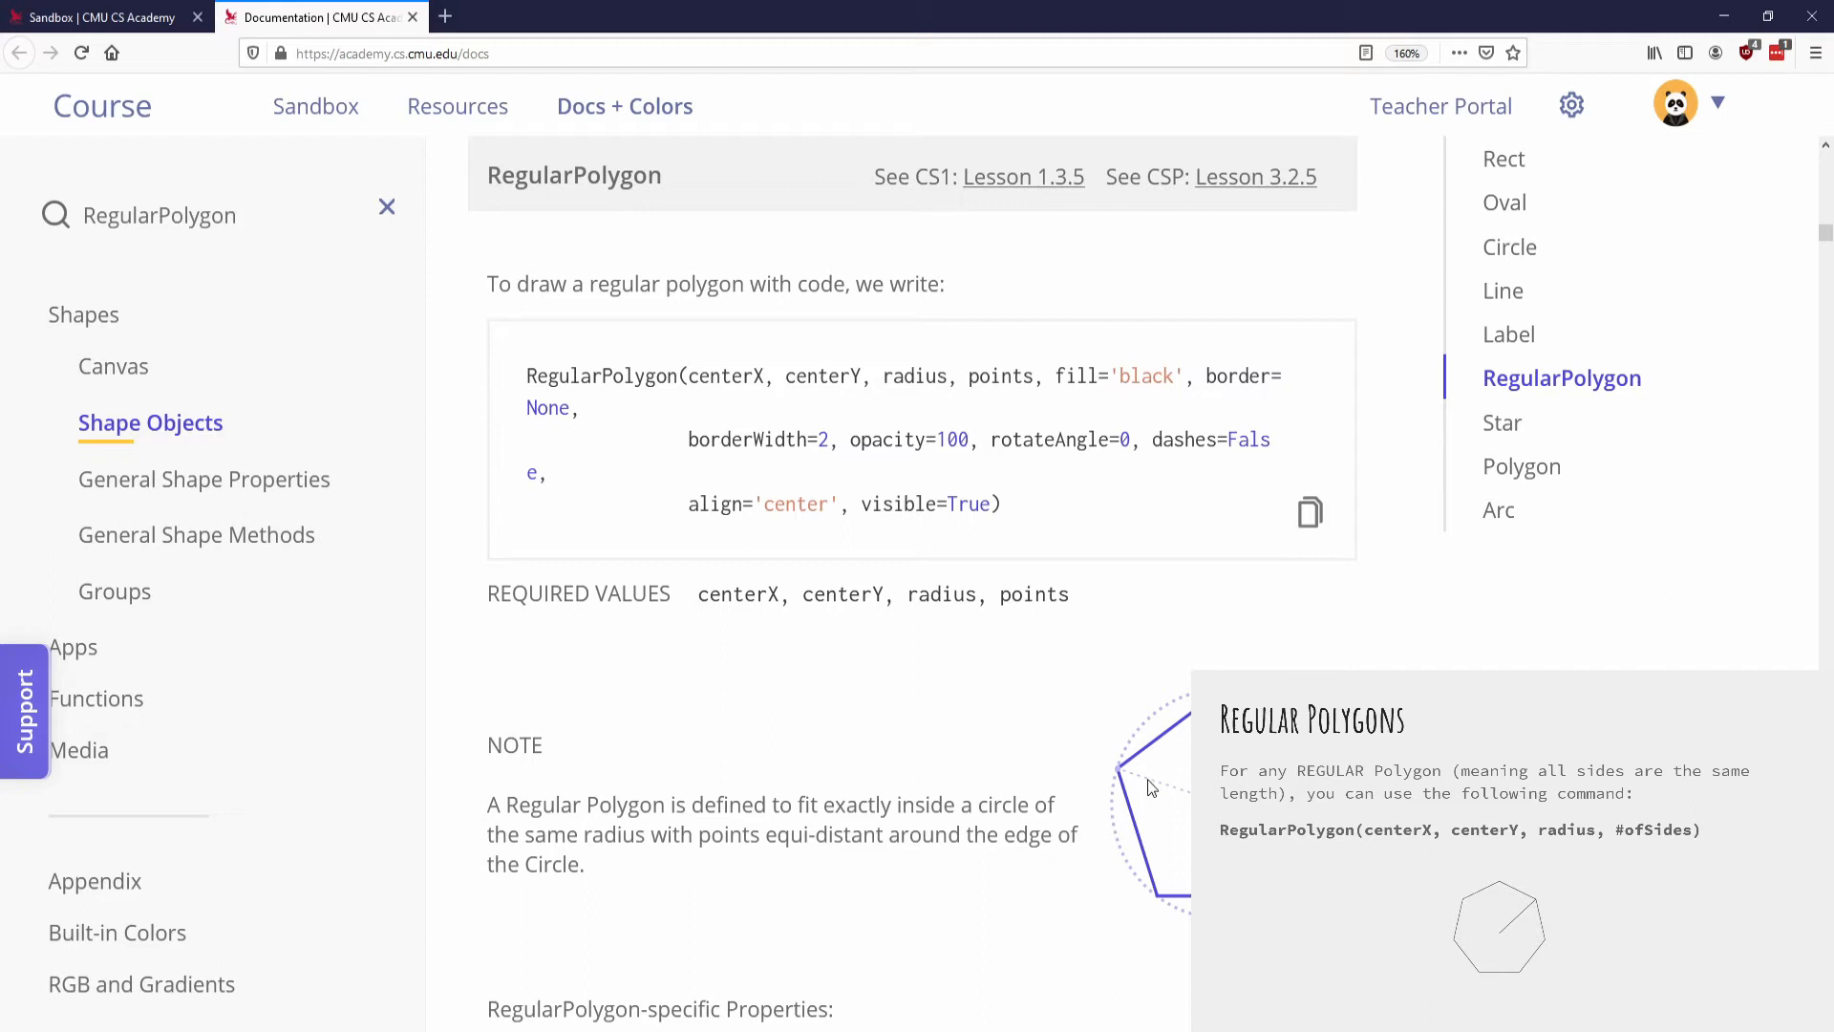
pyautogui.moveTo(1152, 785)
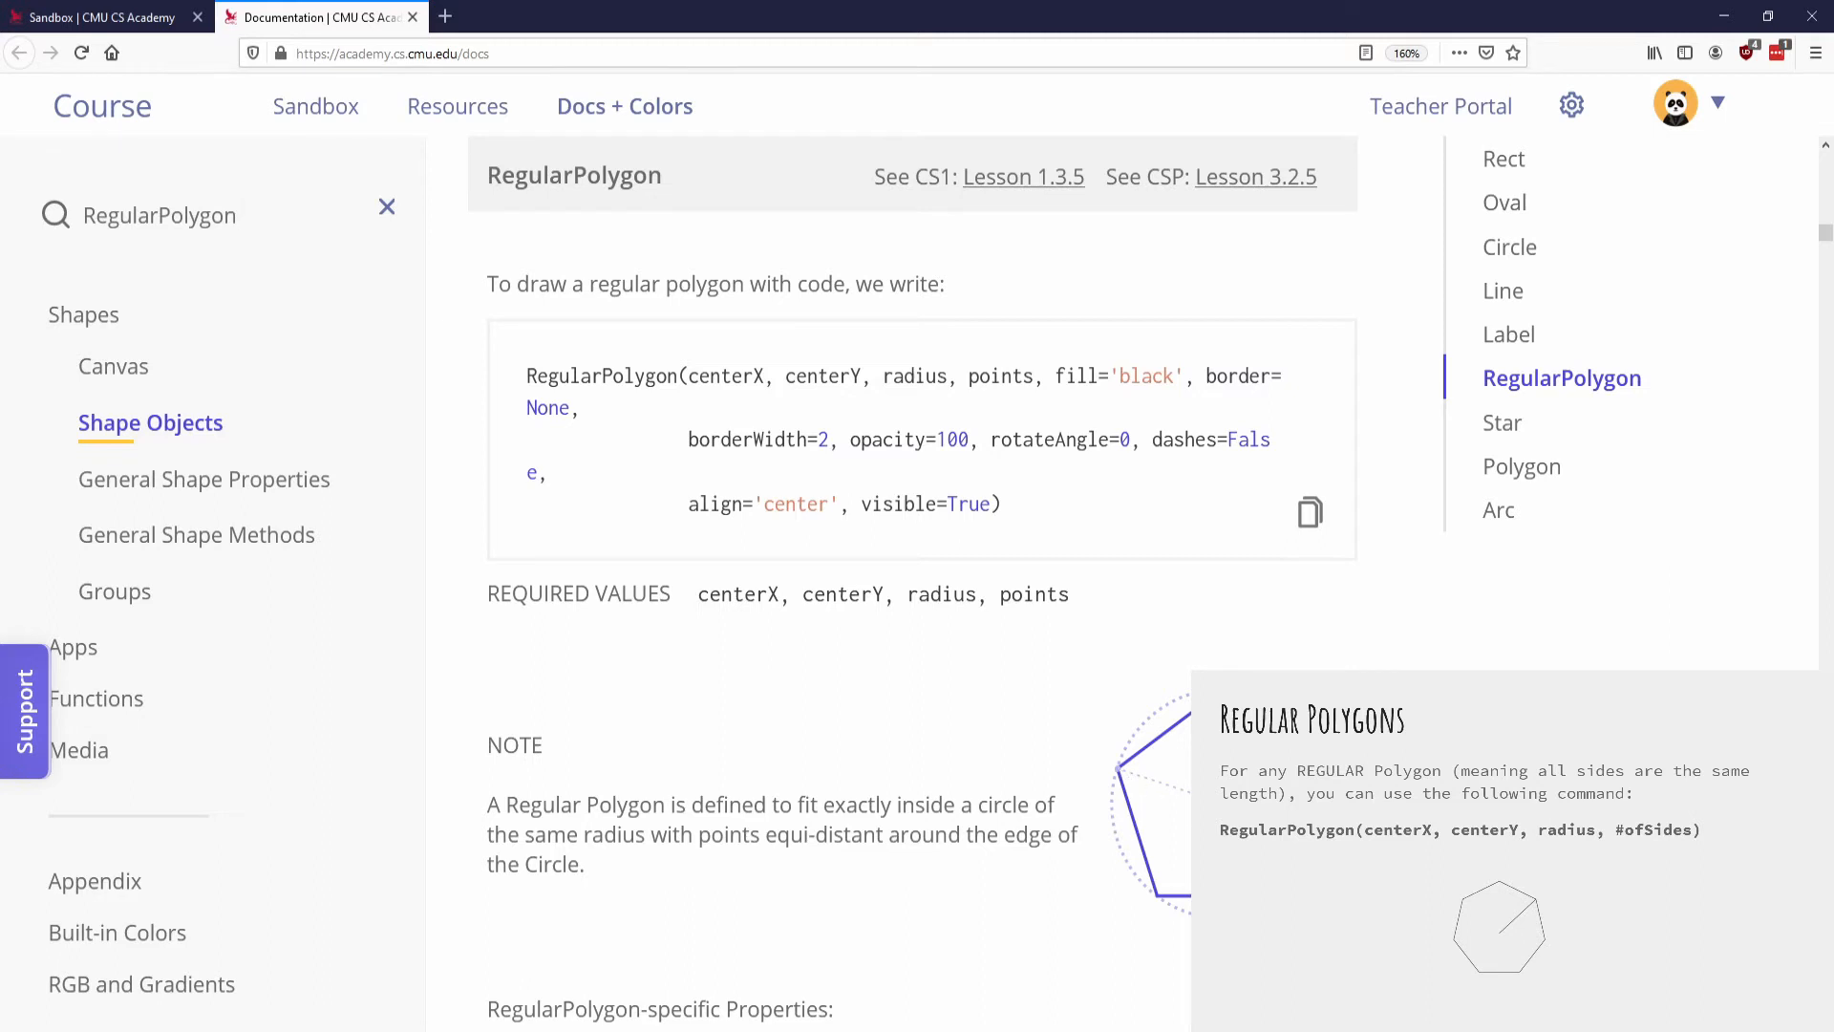
pyautogui.click(216, 216)
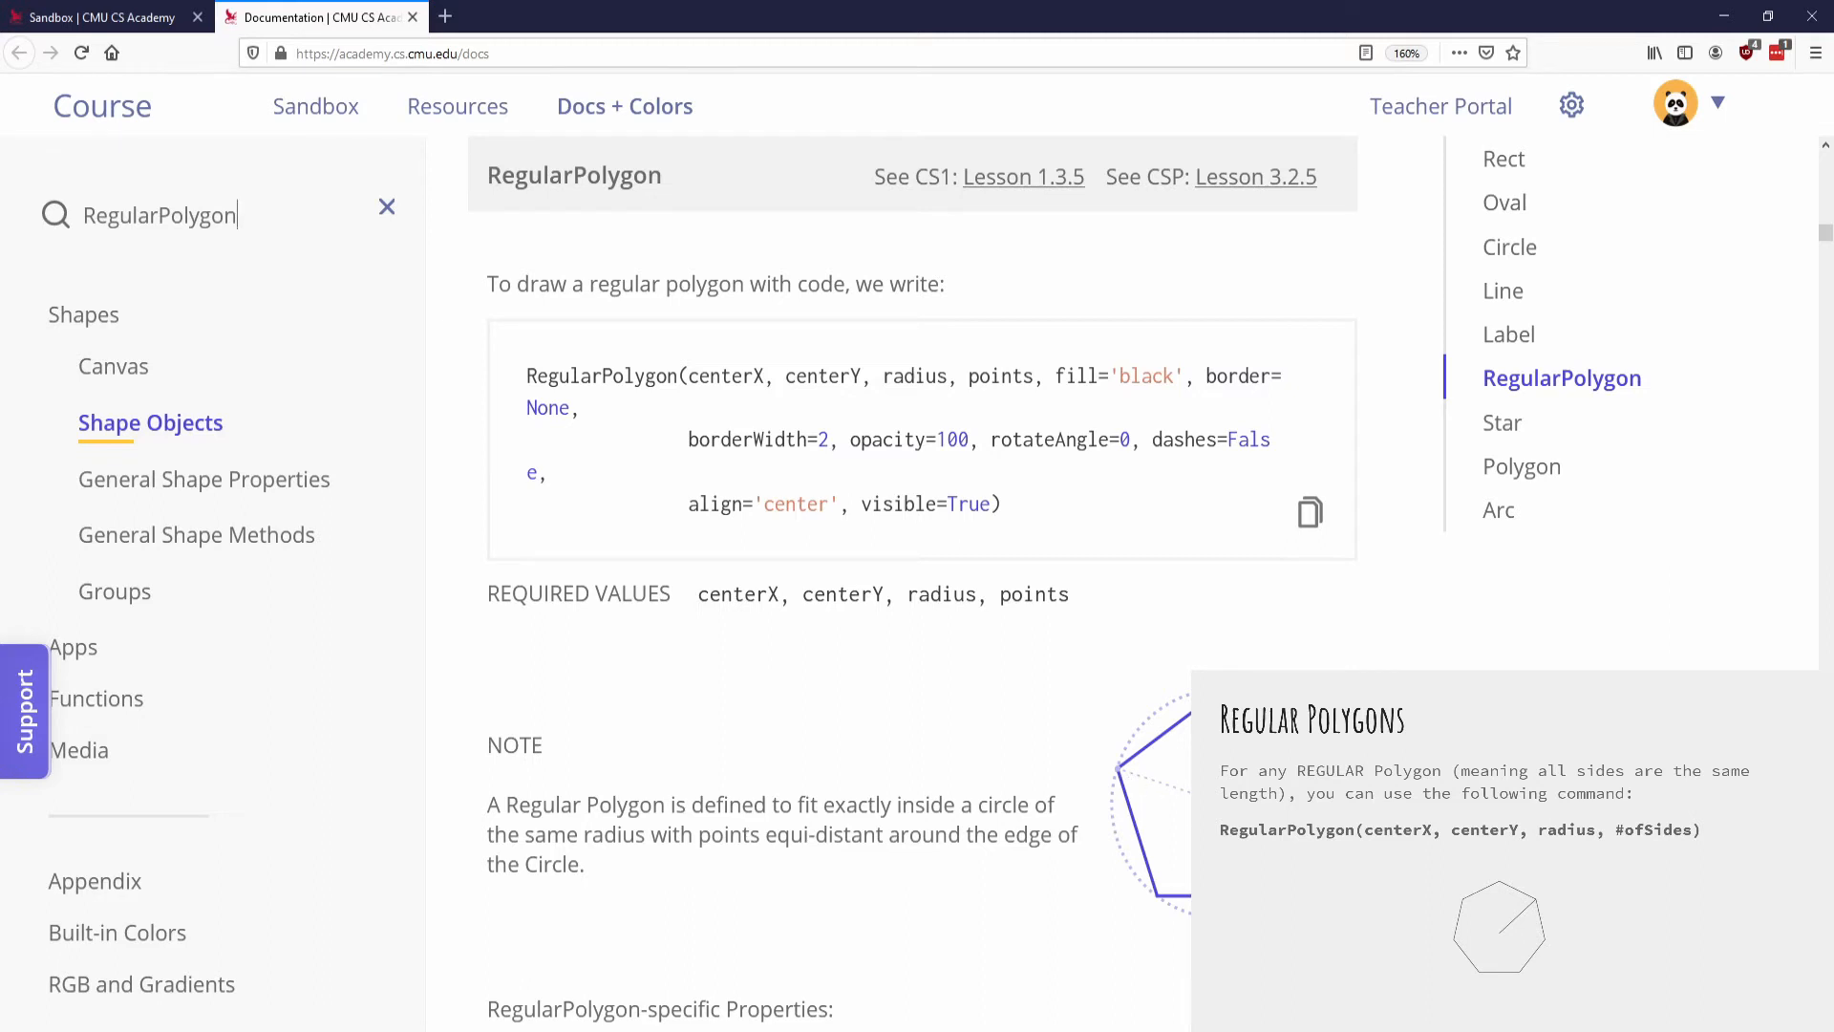
pyautogui.click(104, 17)
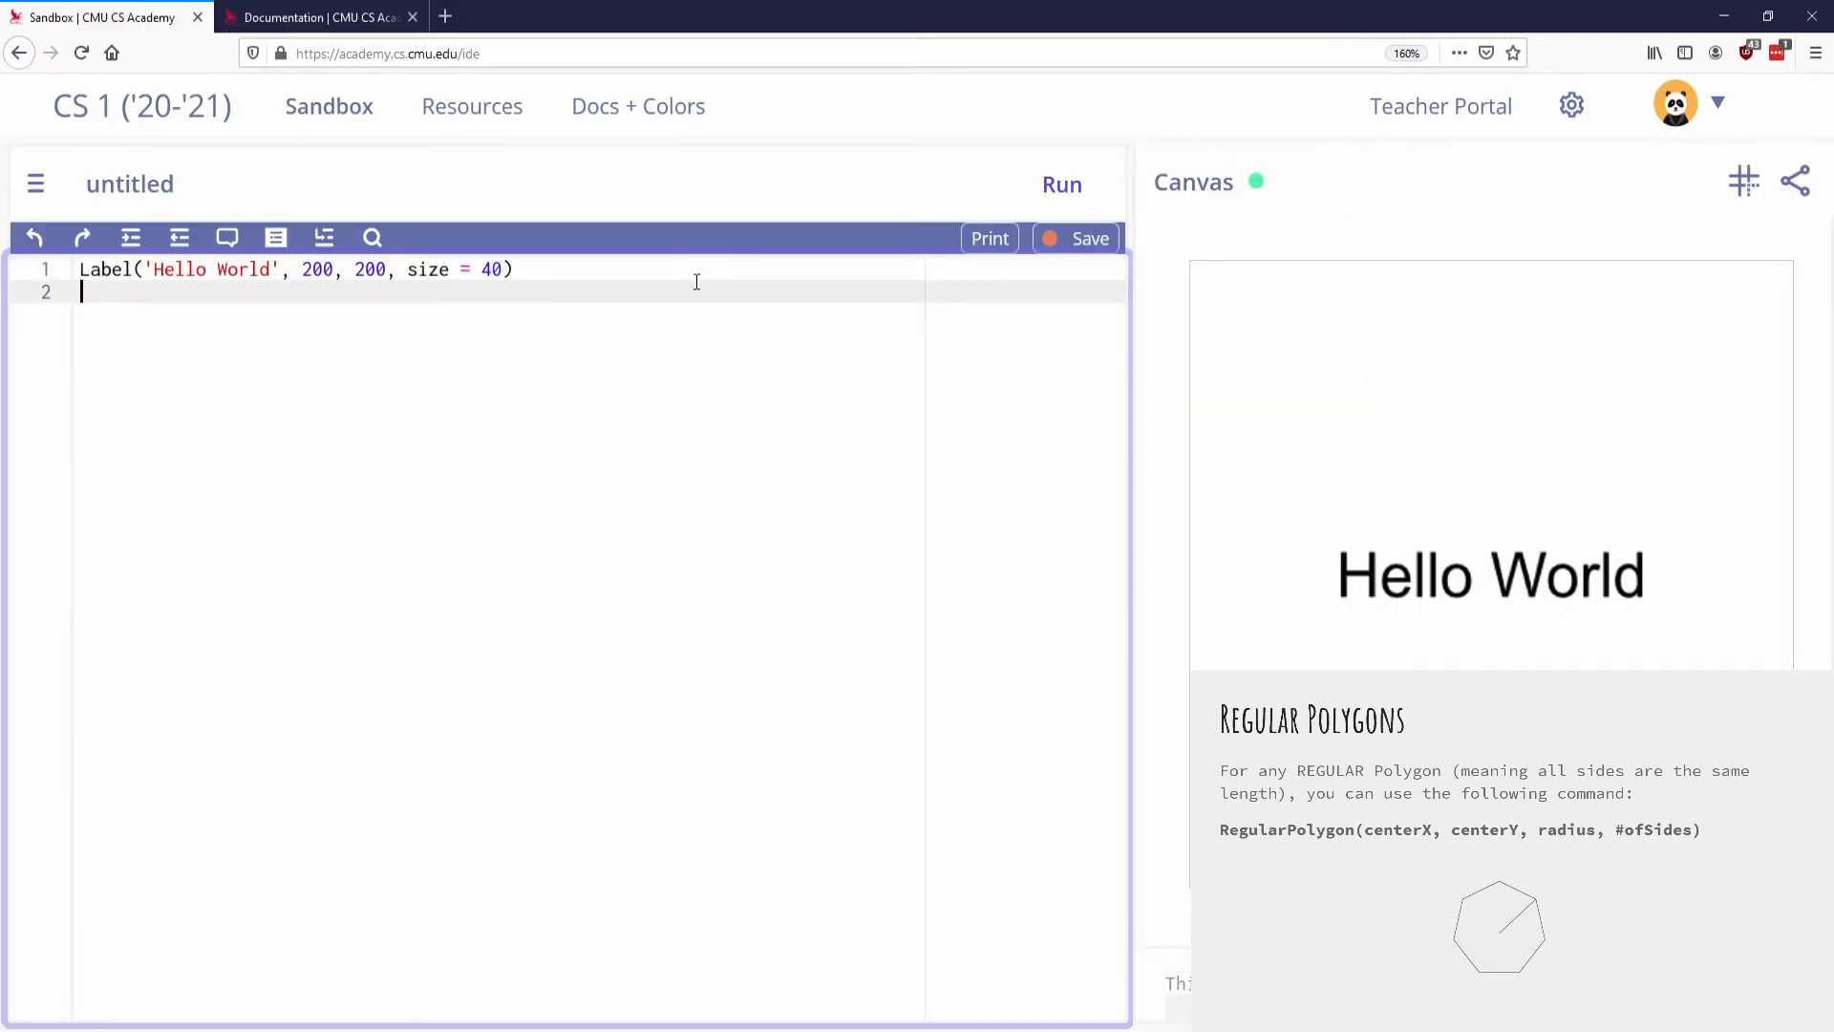
# - Write RegularPolygon(200, 200, 50, 6), checking its parameters in the docs, and run the hexagon
pyautogui.write('RegularPolygon(')
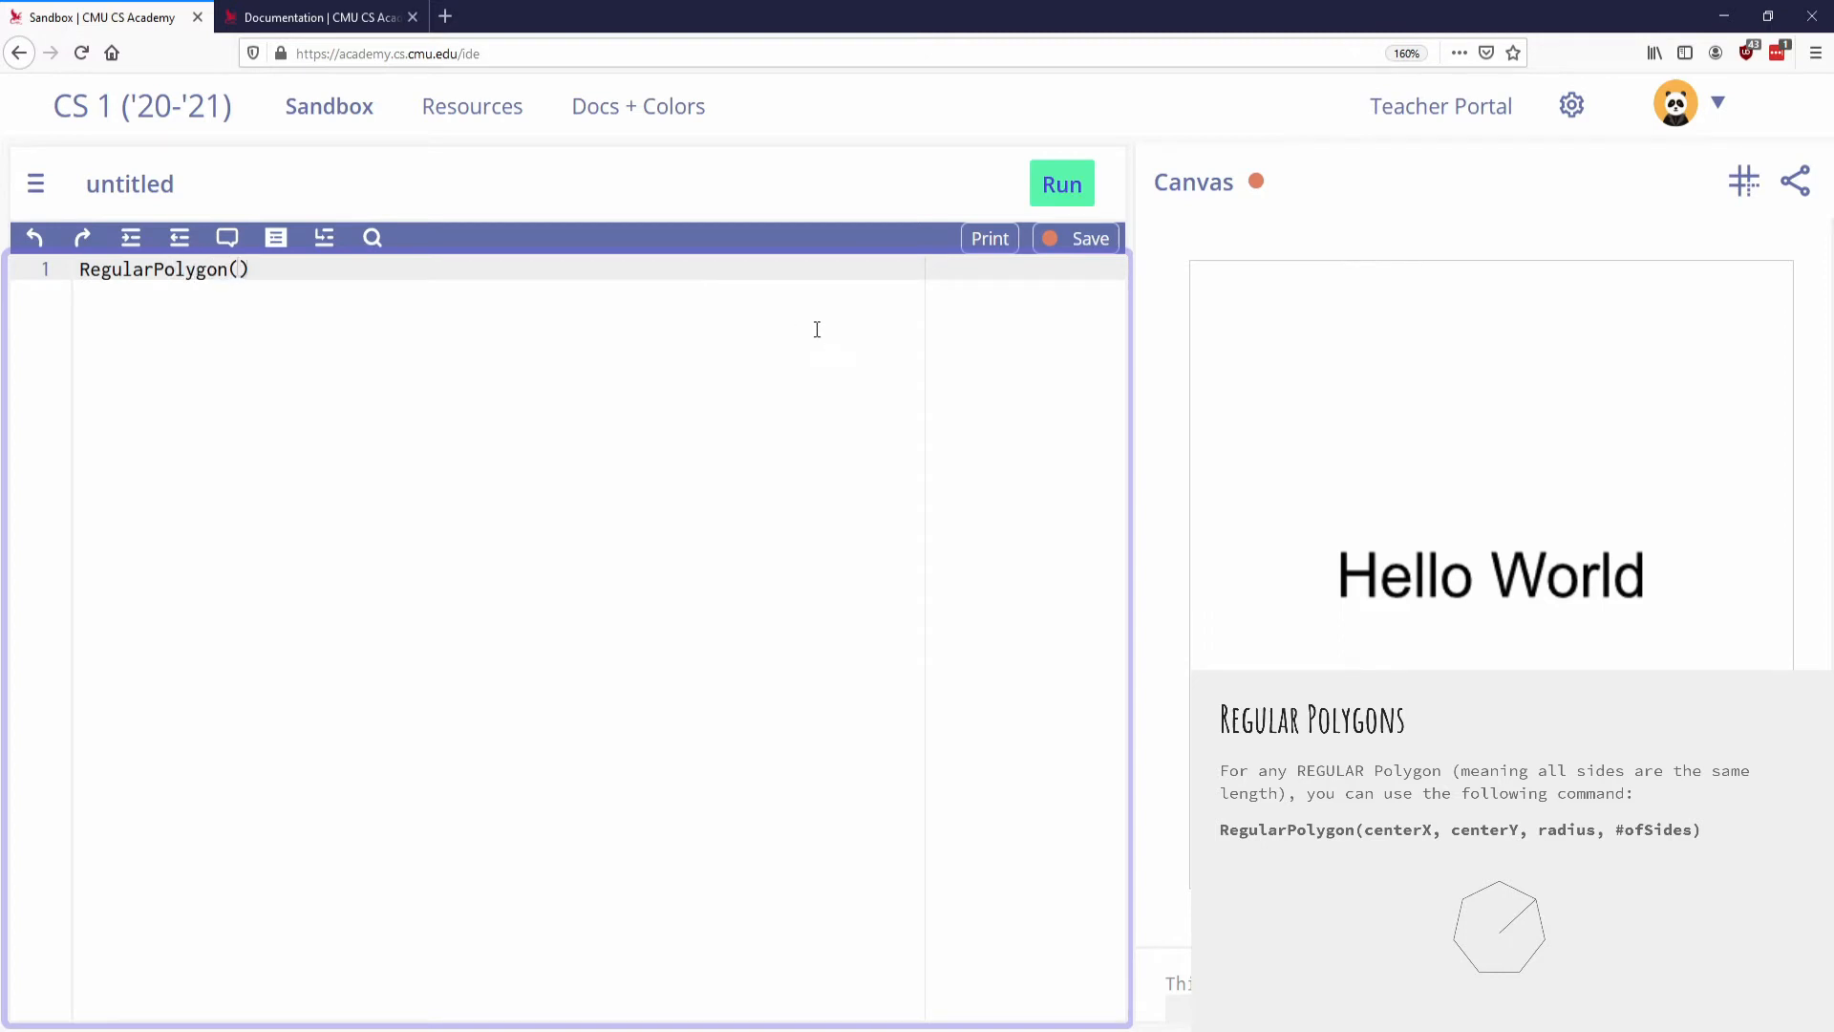
pyautogui.click(316, 18)
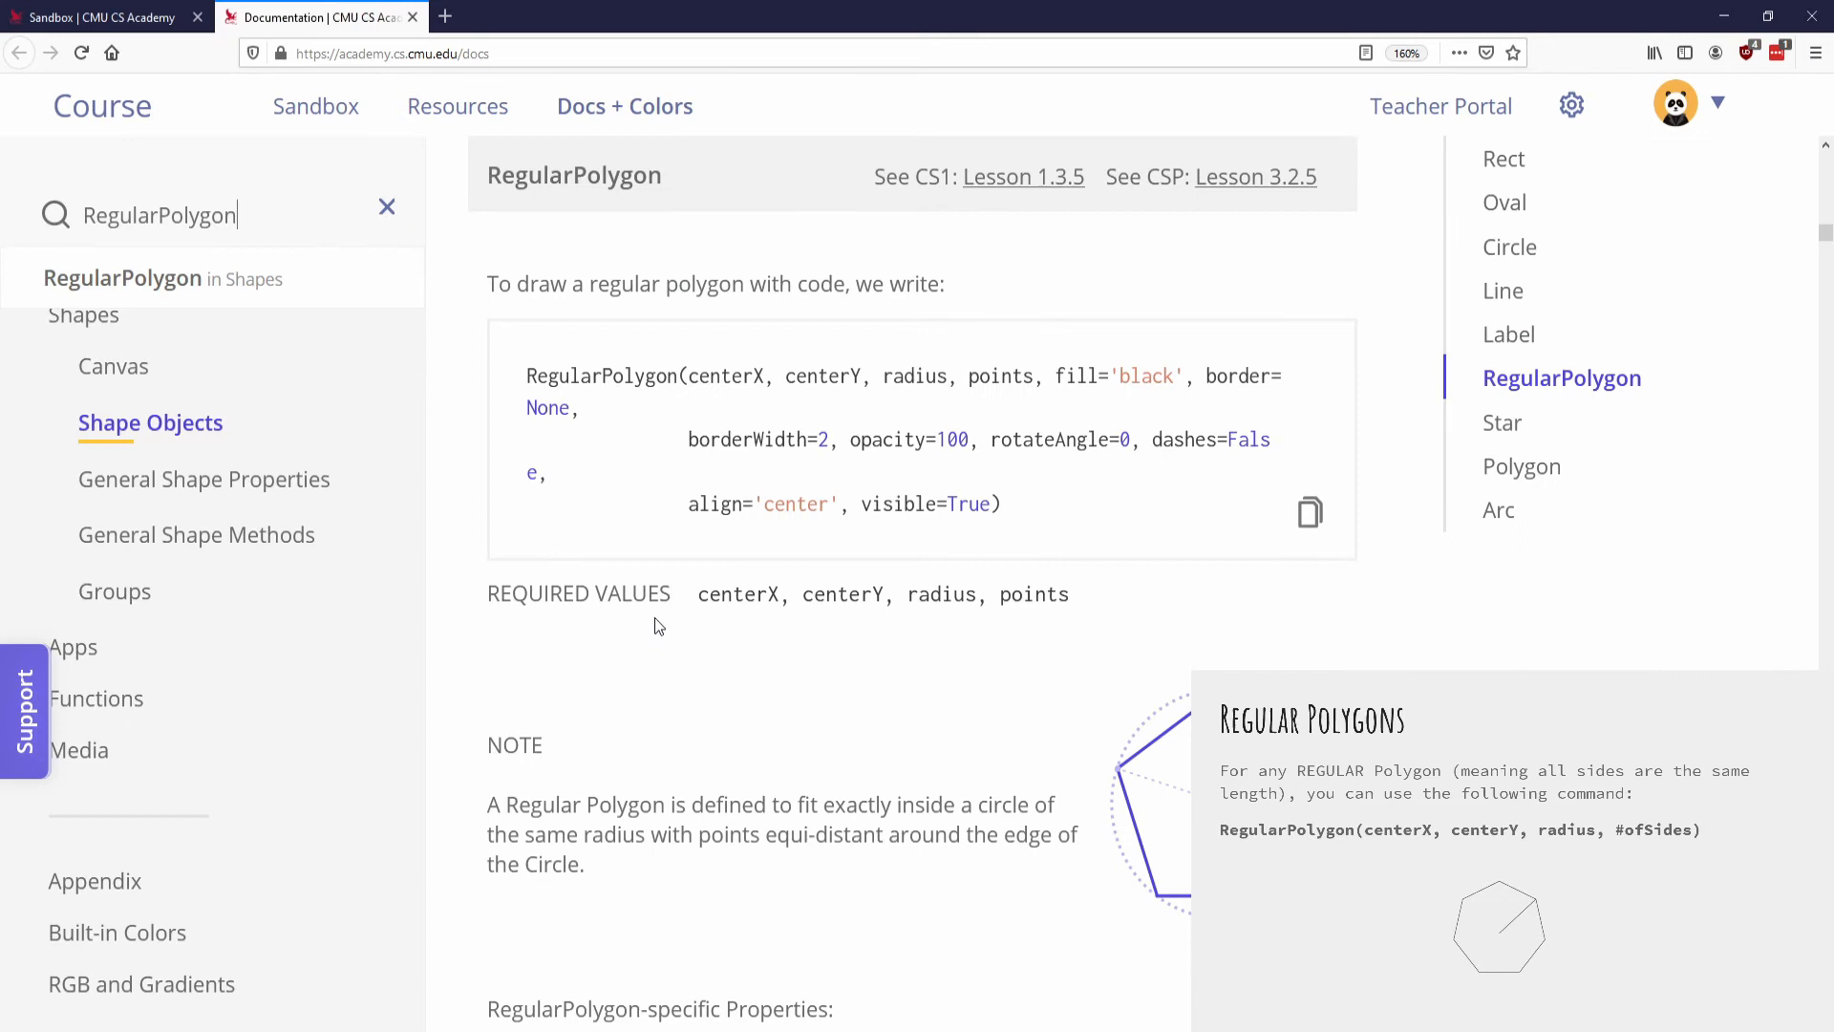
pyautogui.moveTo(908, 617)
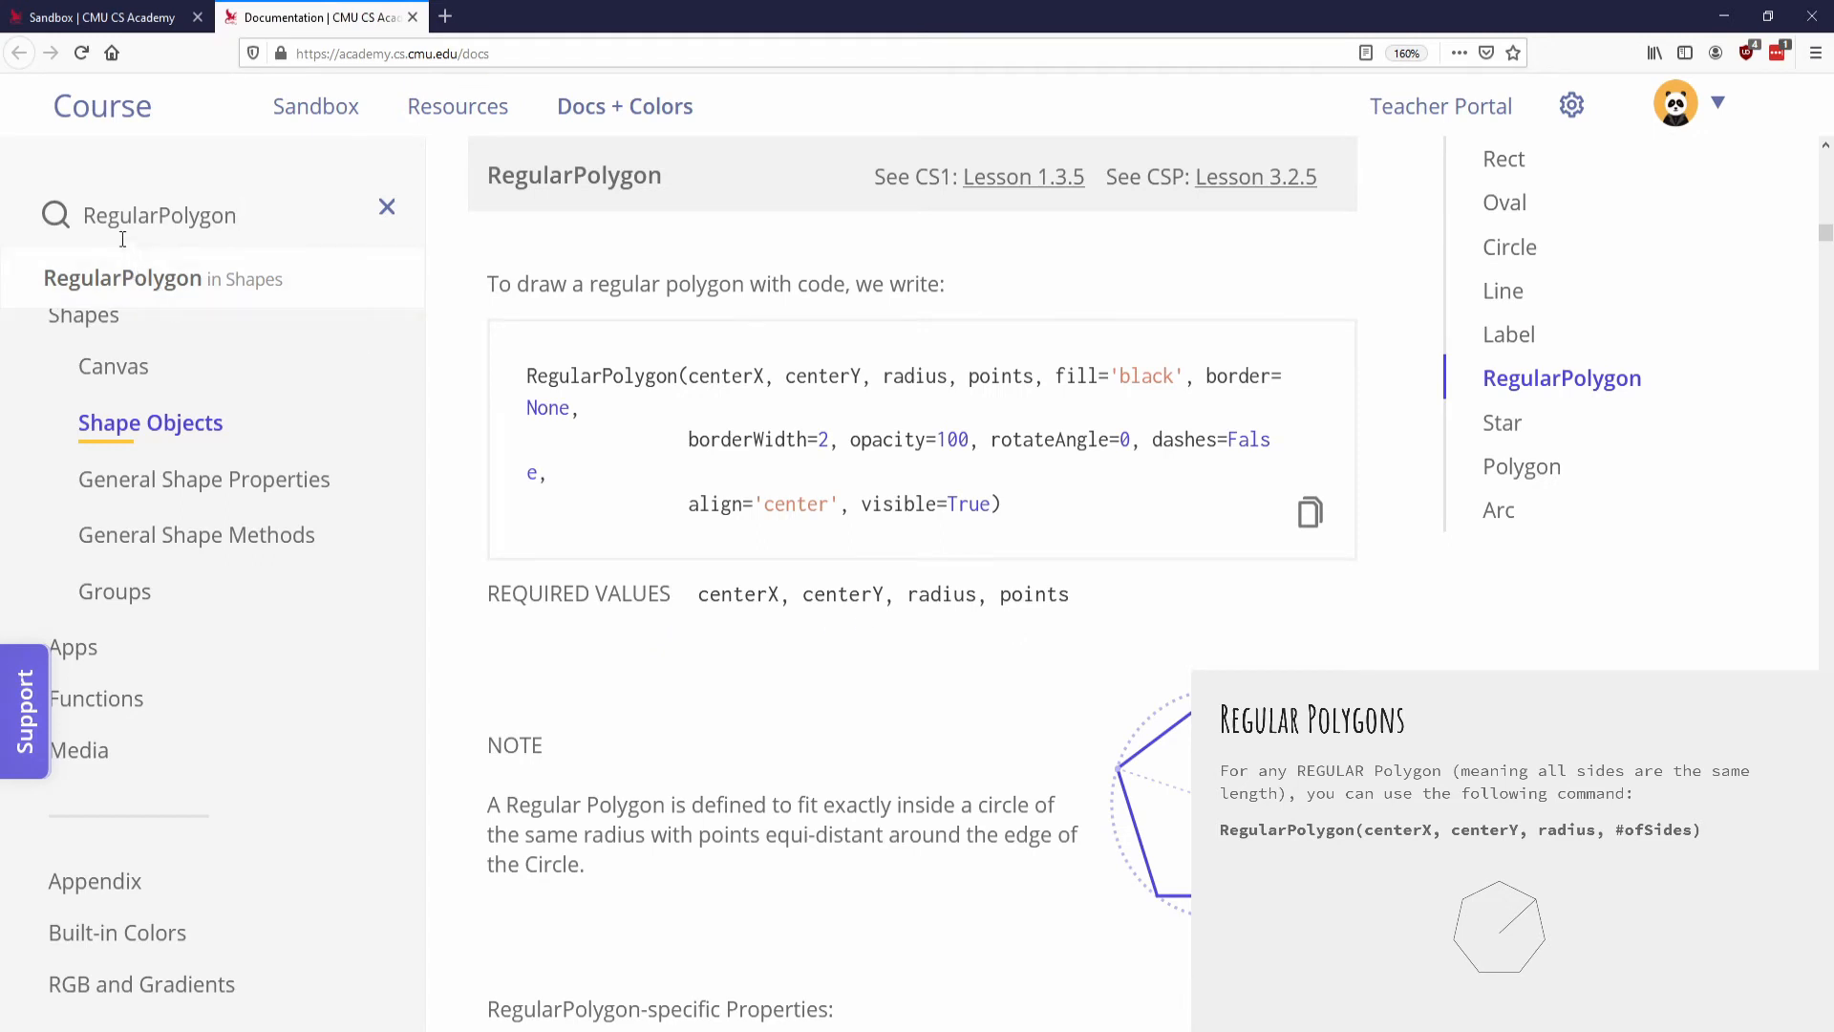
pyautogui.click(105, 17)
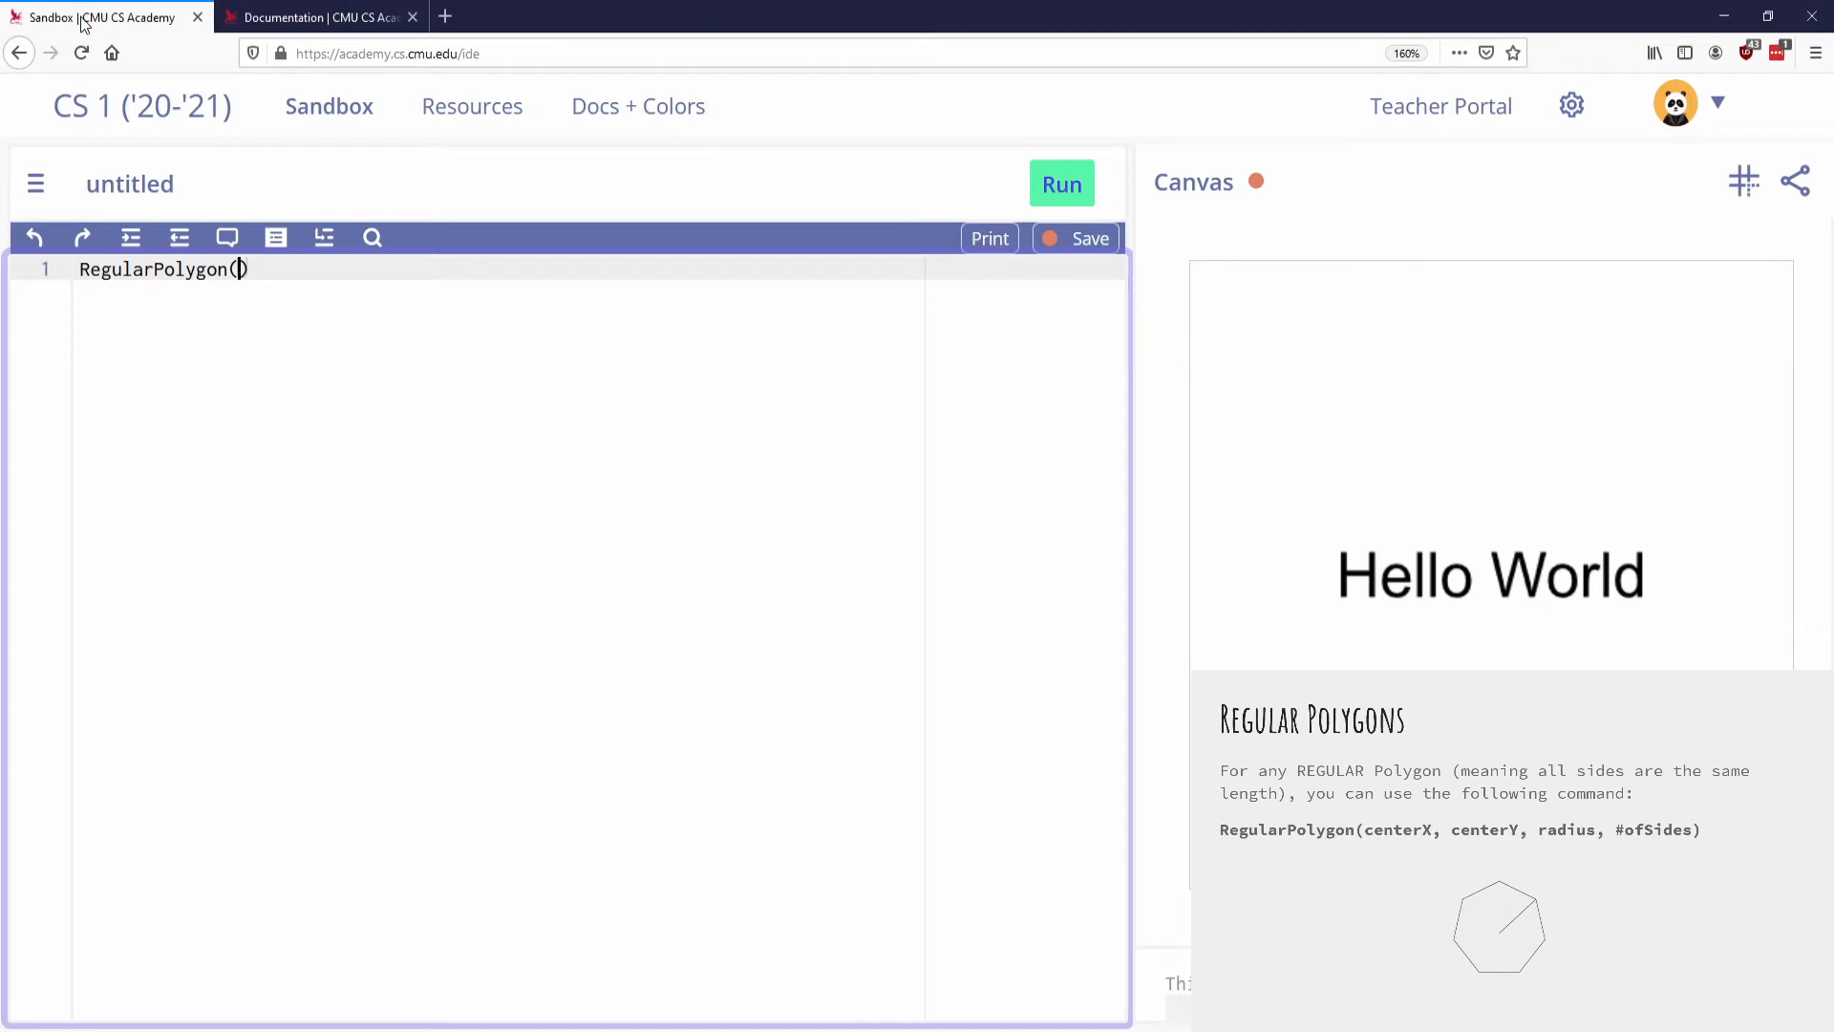
pyautogui.write('200, 200,')
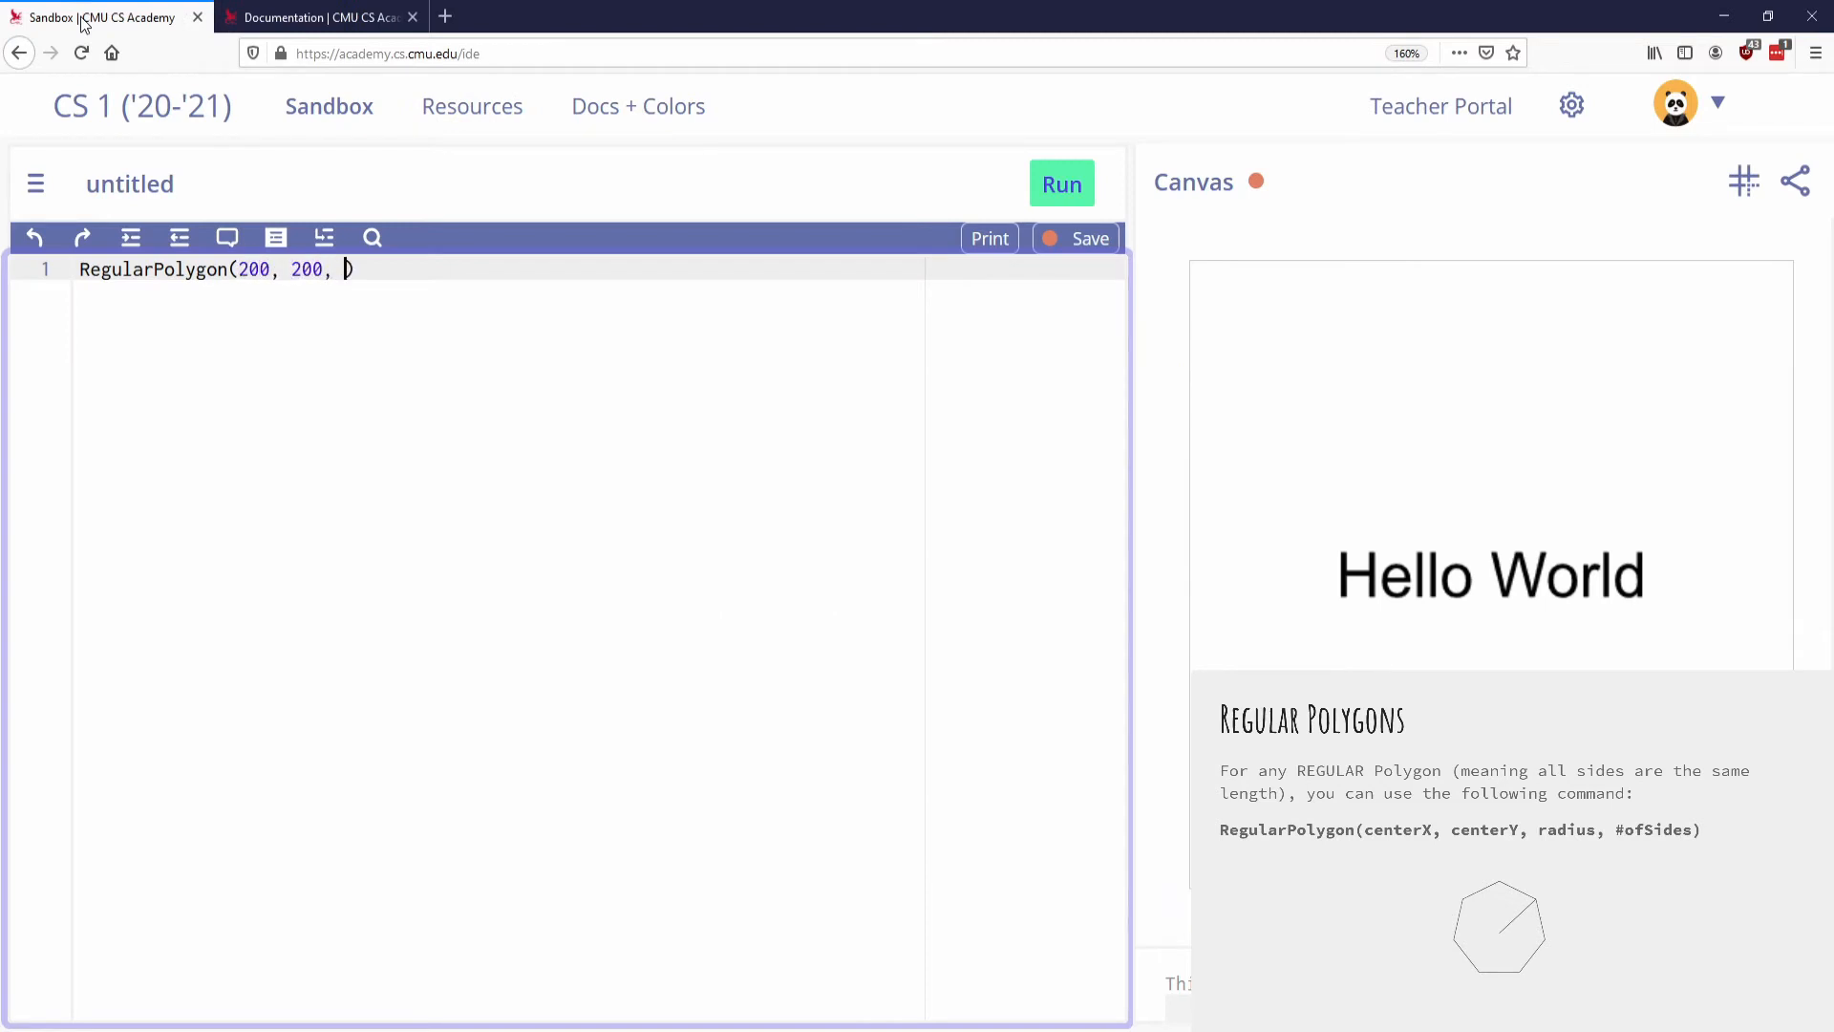
pyautogui.write('50')
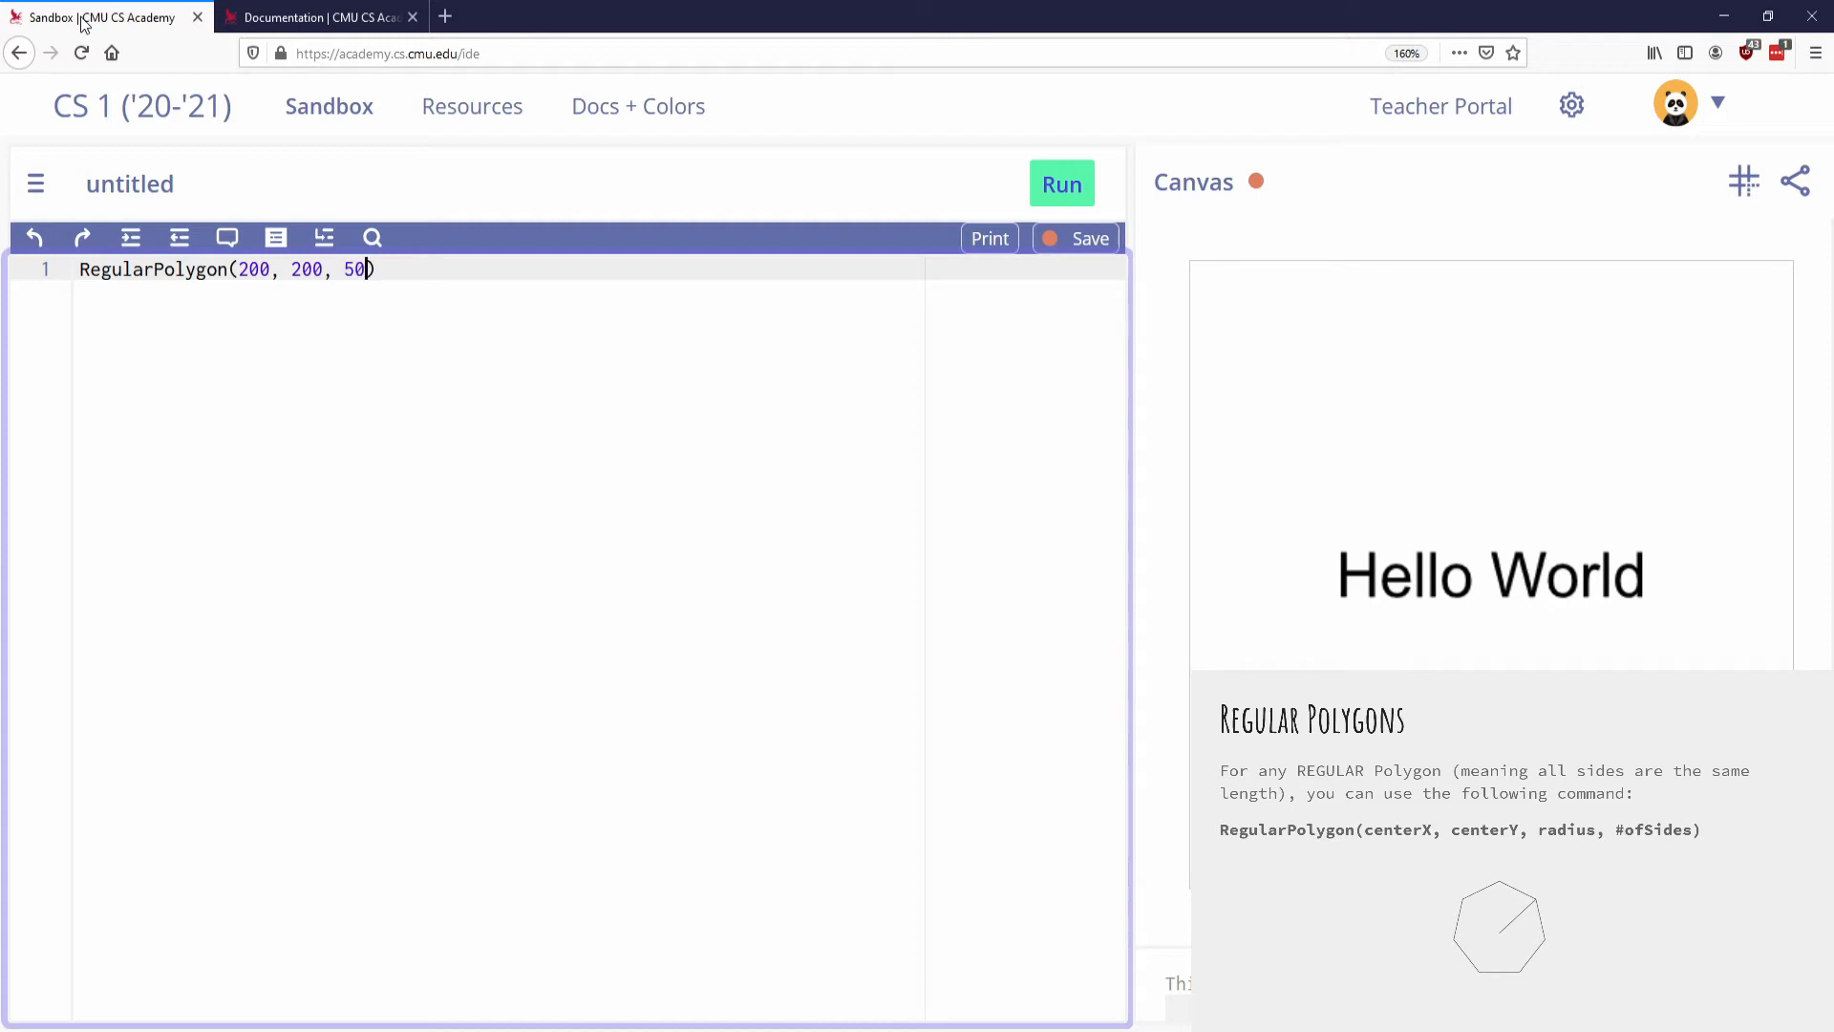
pyautogui.write(', 5')
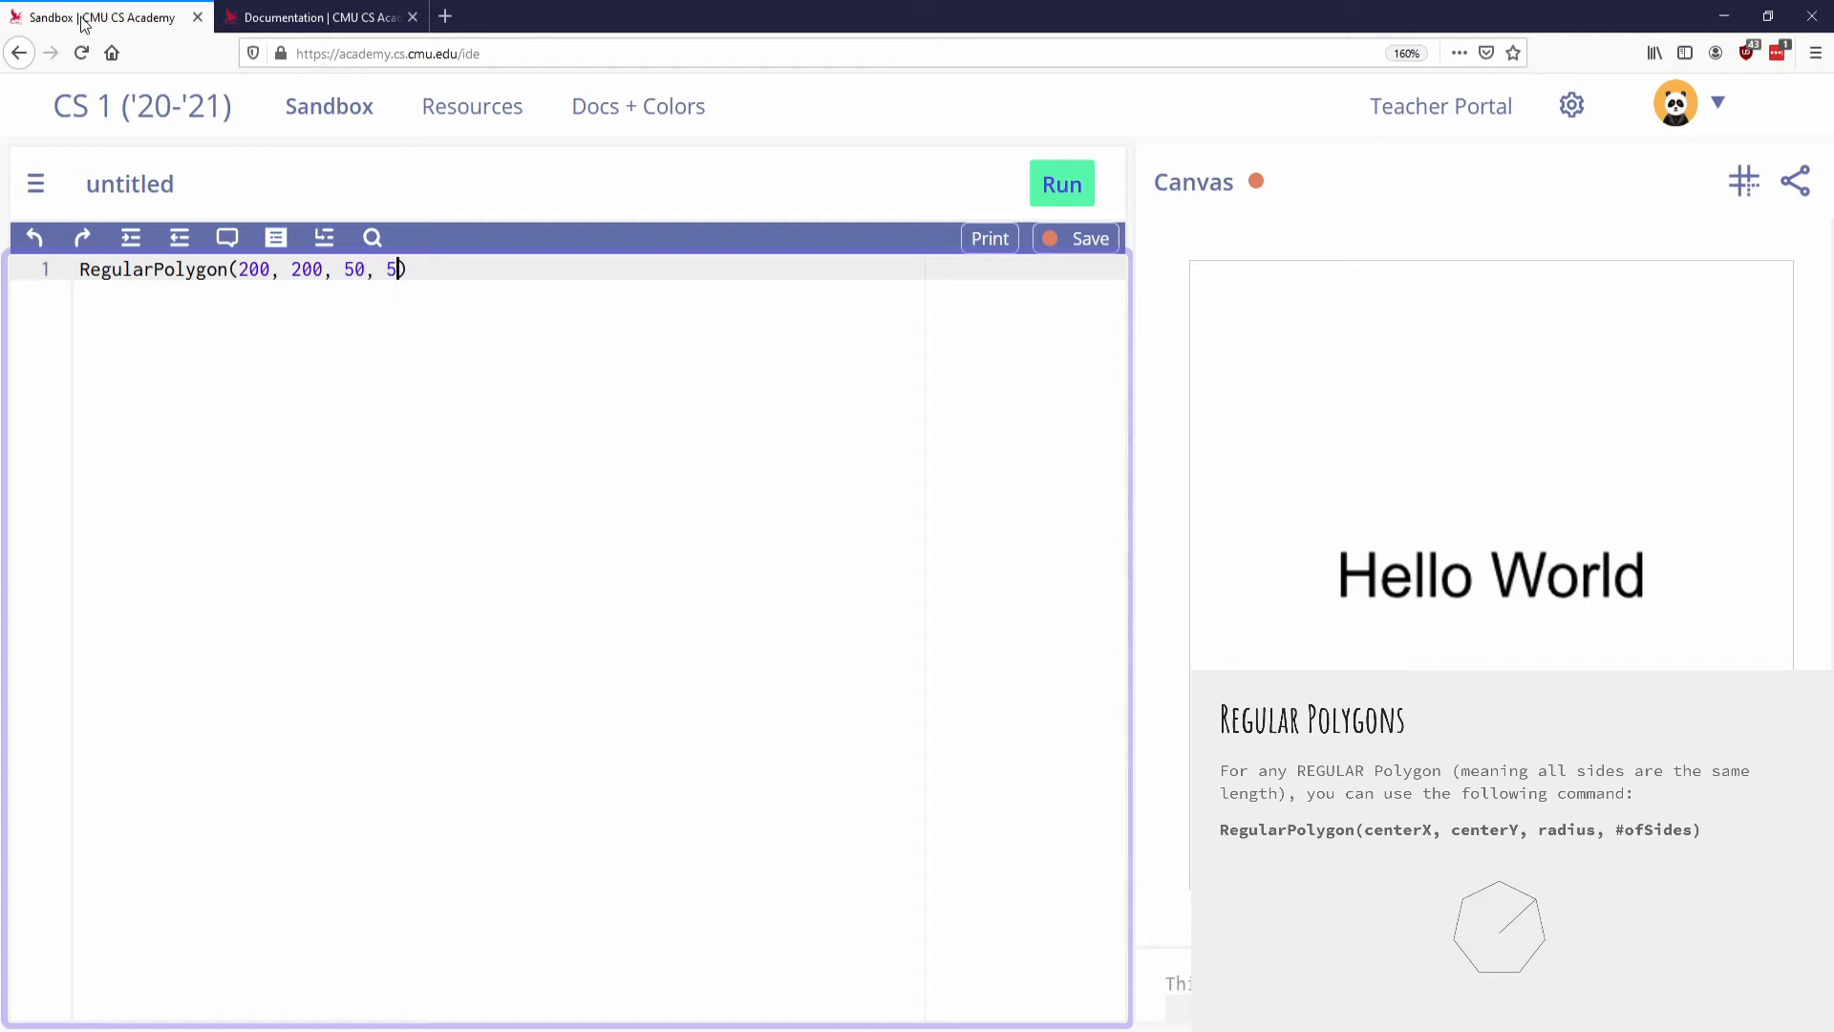
pyautogui.write('6')
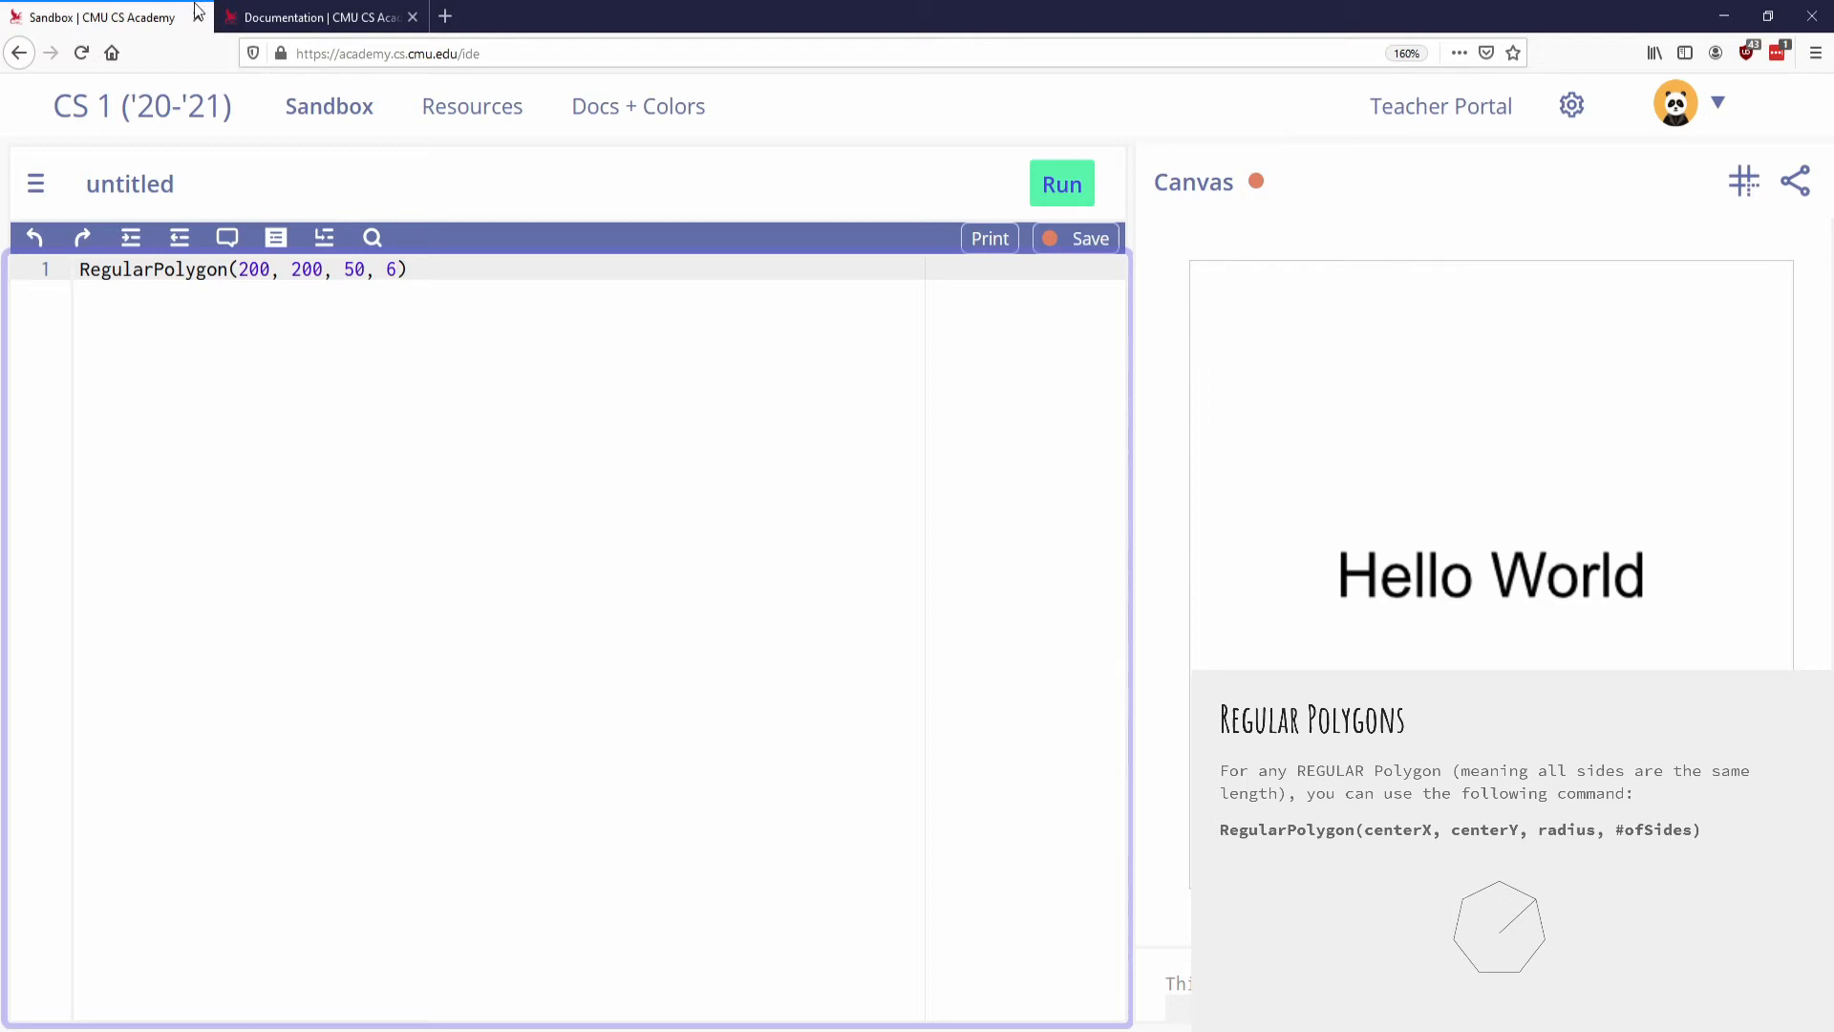
pyautogui.click(1061, 184)
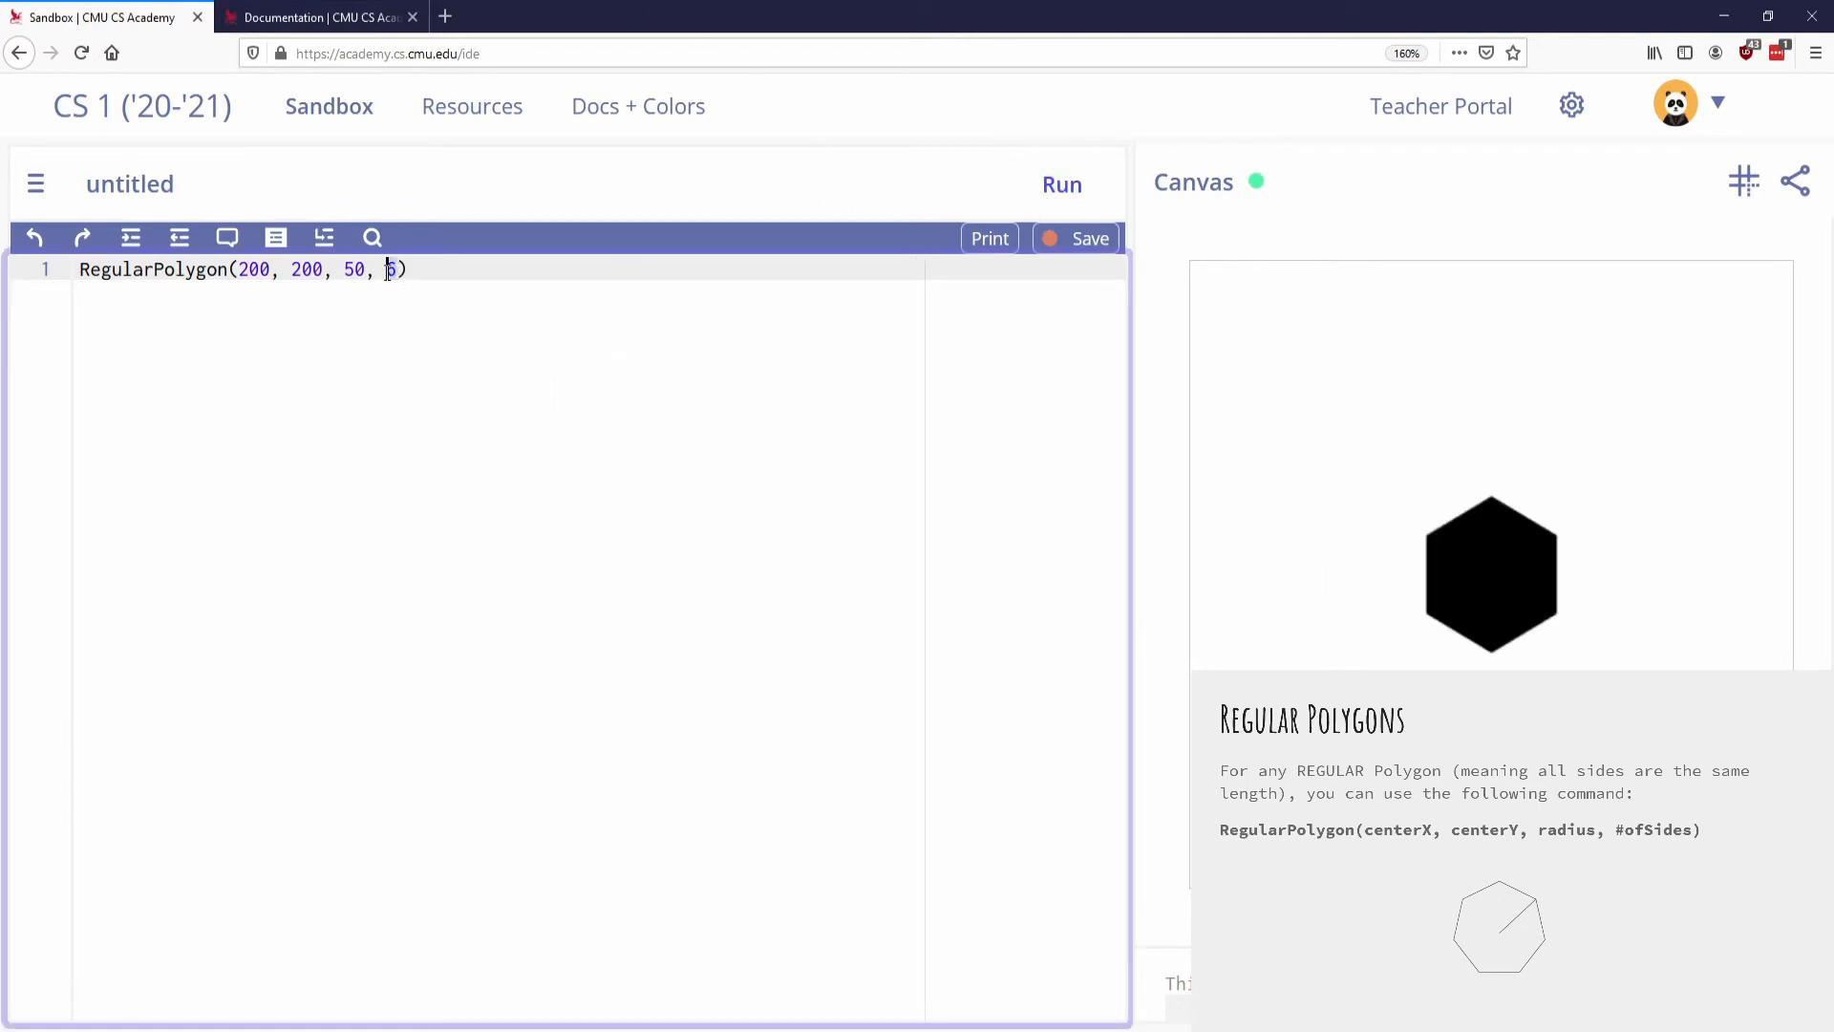
# - Change the polygon to 9 sides and radius 100, rerunning it
pyautogui.write('9')
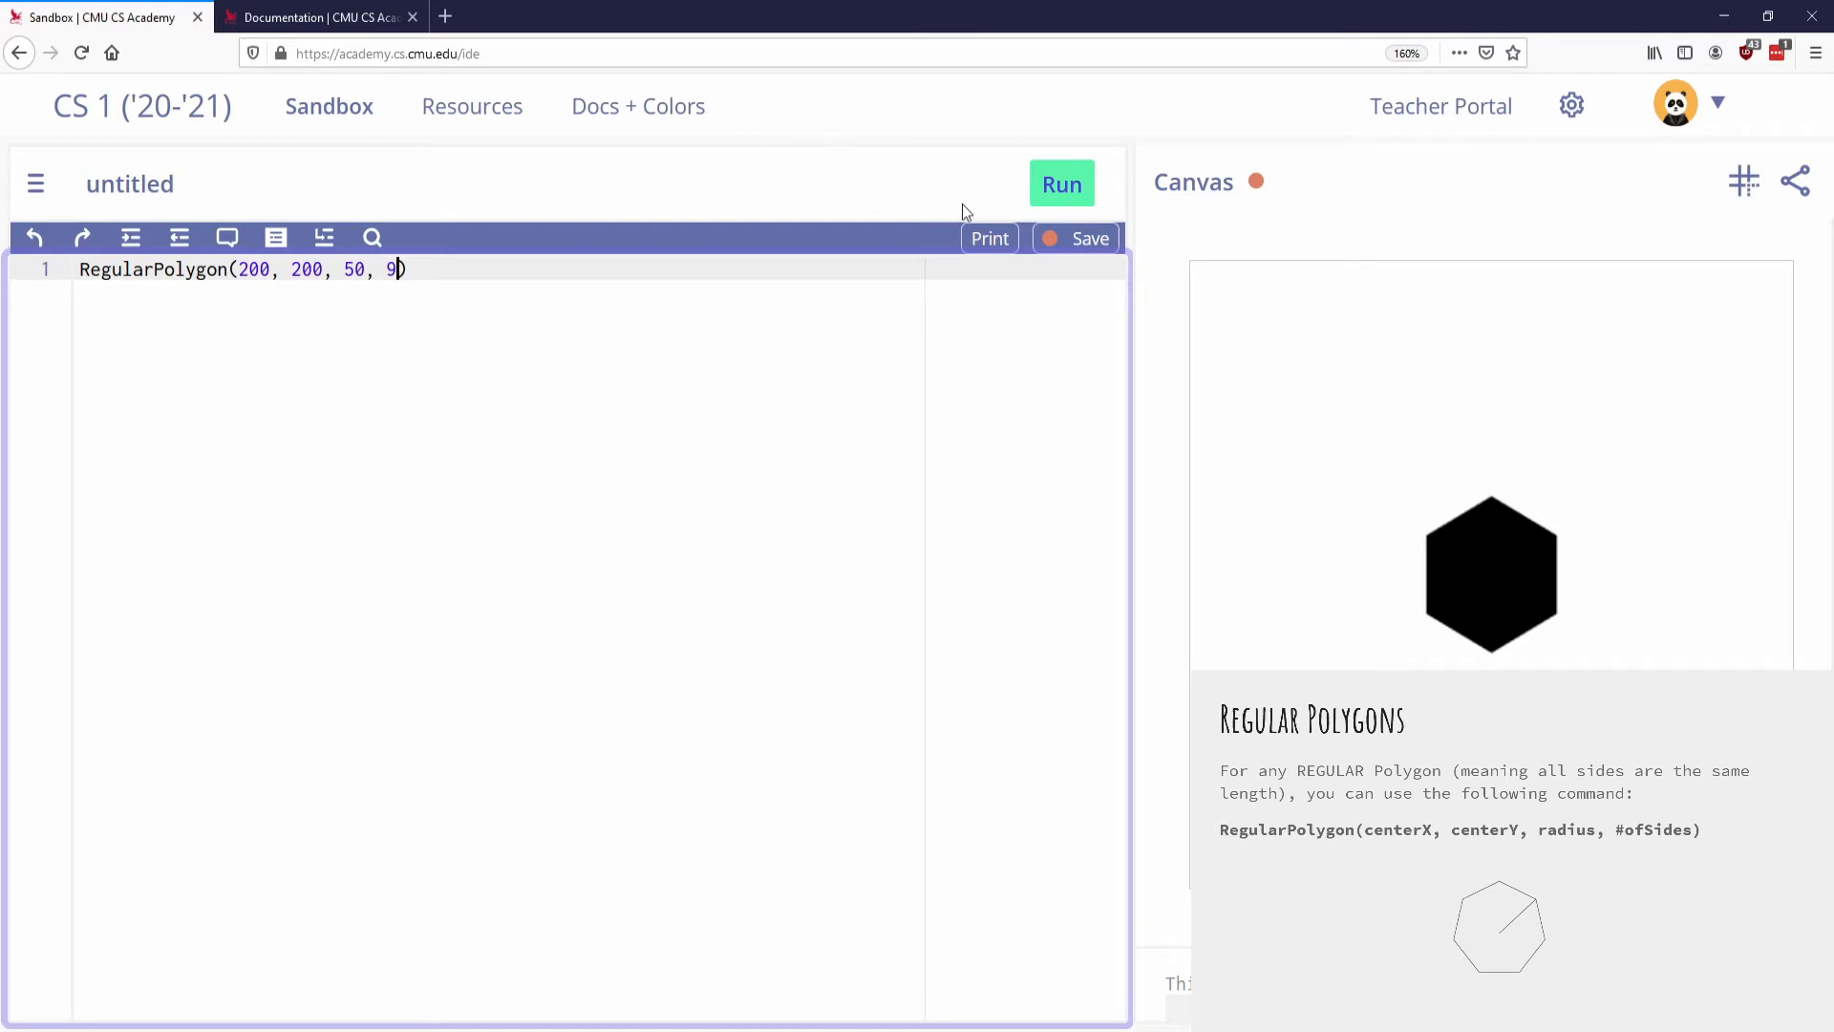
pyautogui.click(1060, 183)
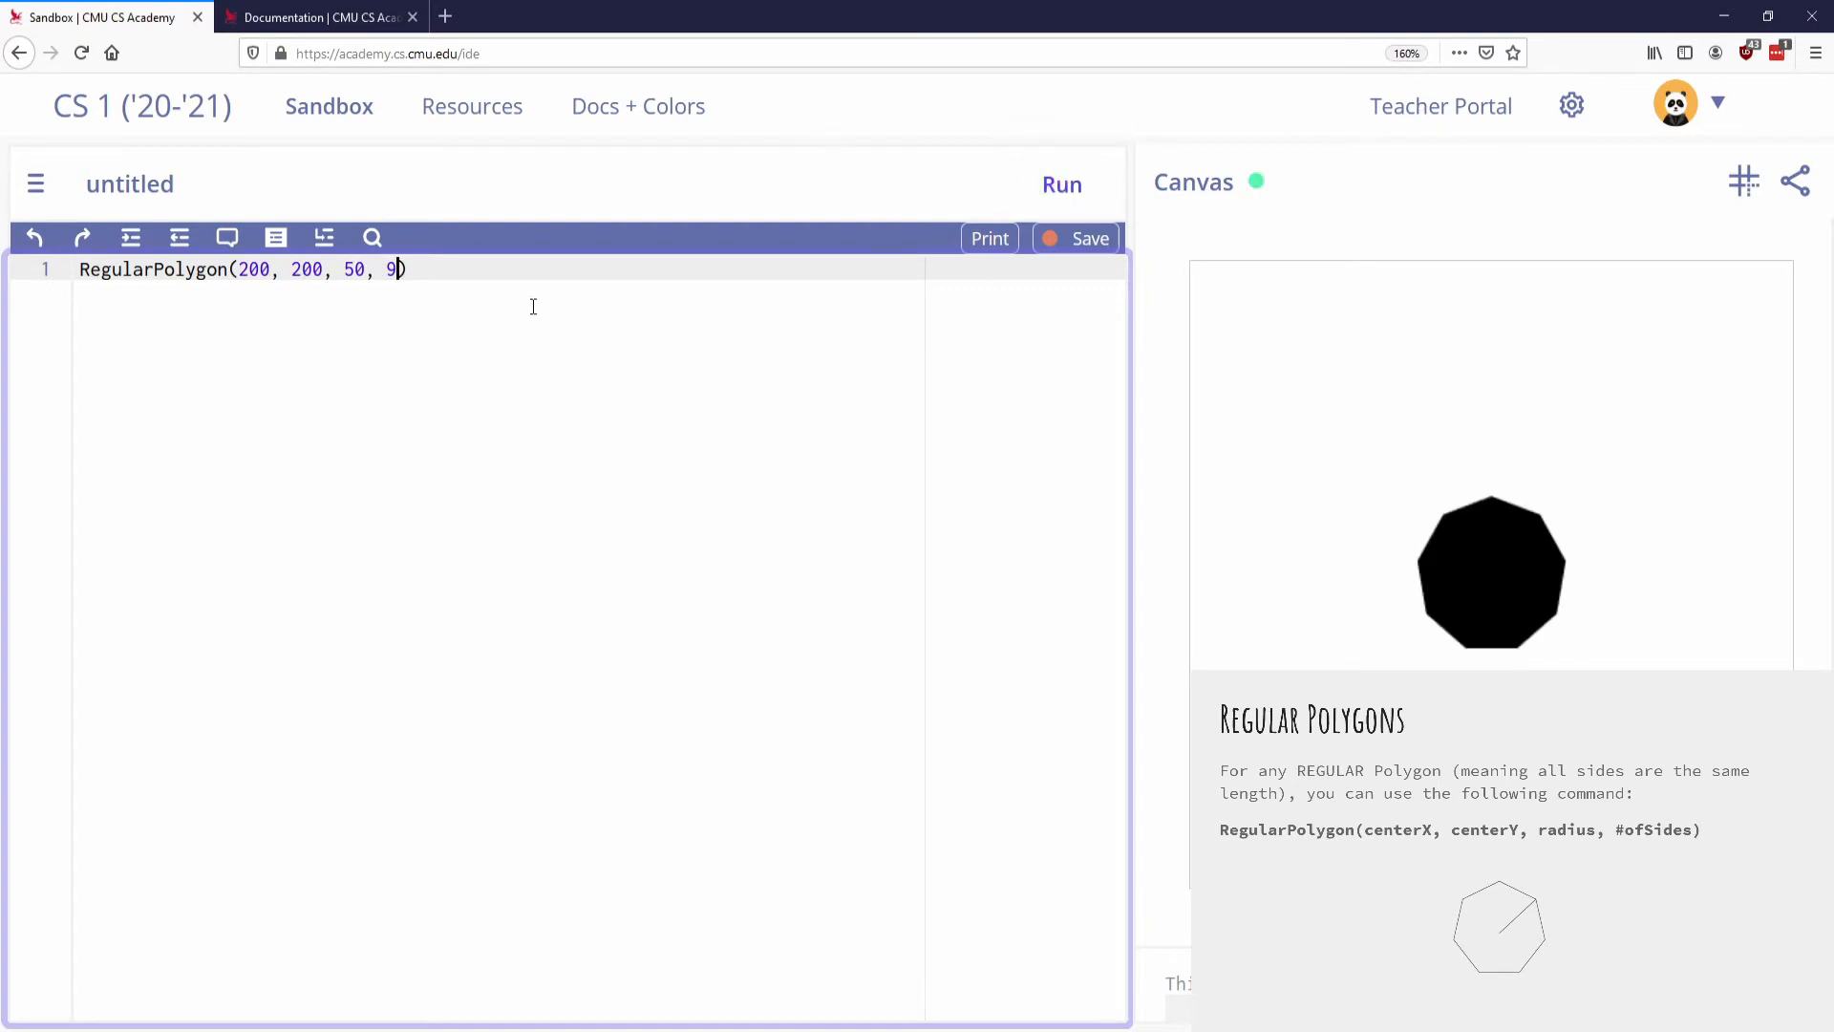
pyautogui.doubleClick(355, 269)
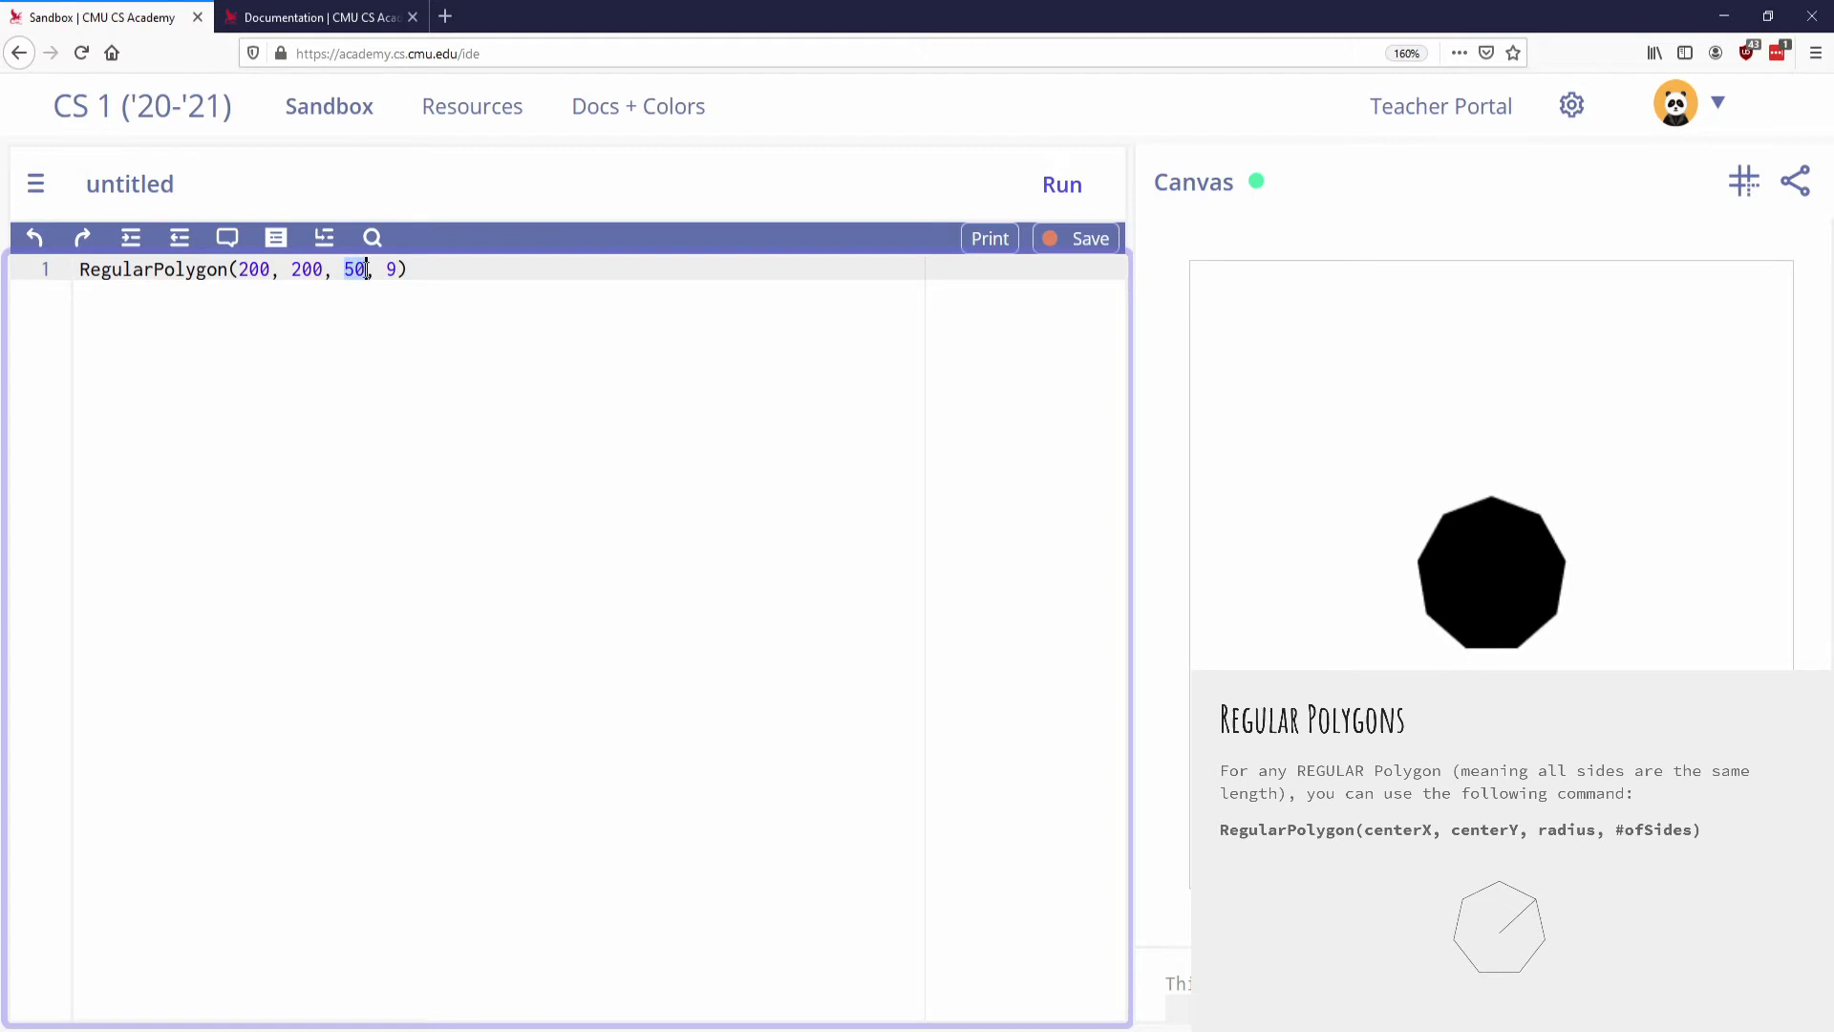
pyautogui.write('100')
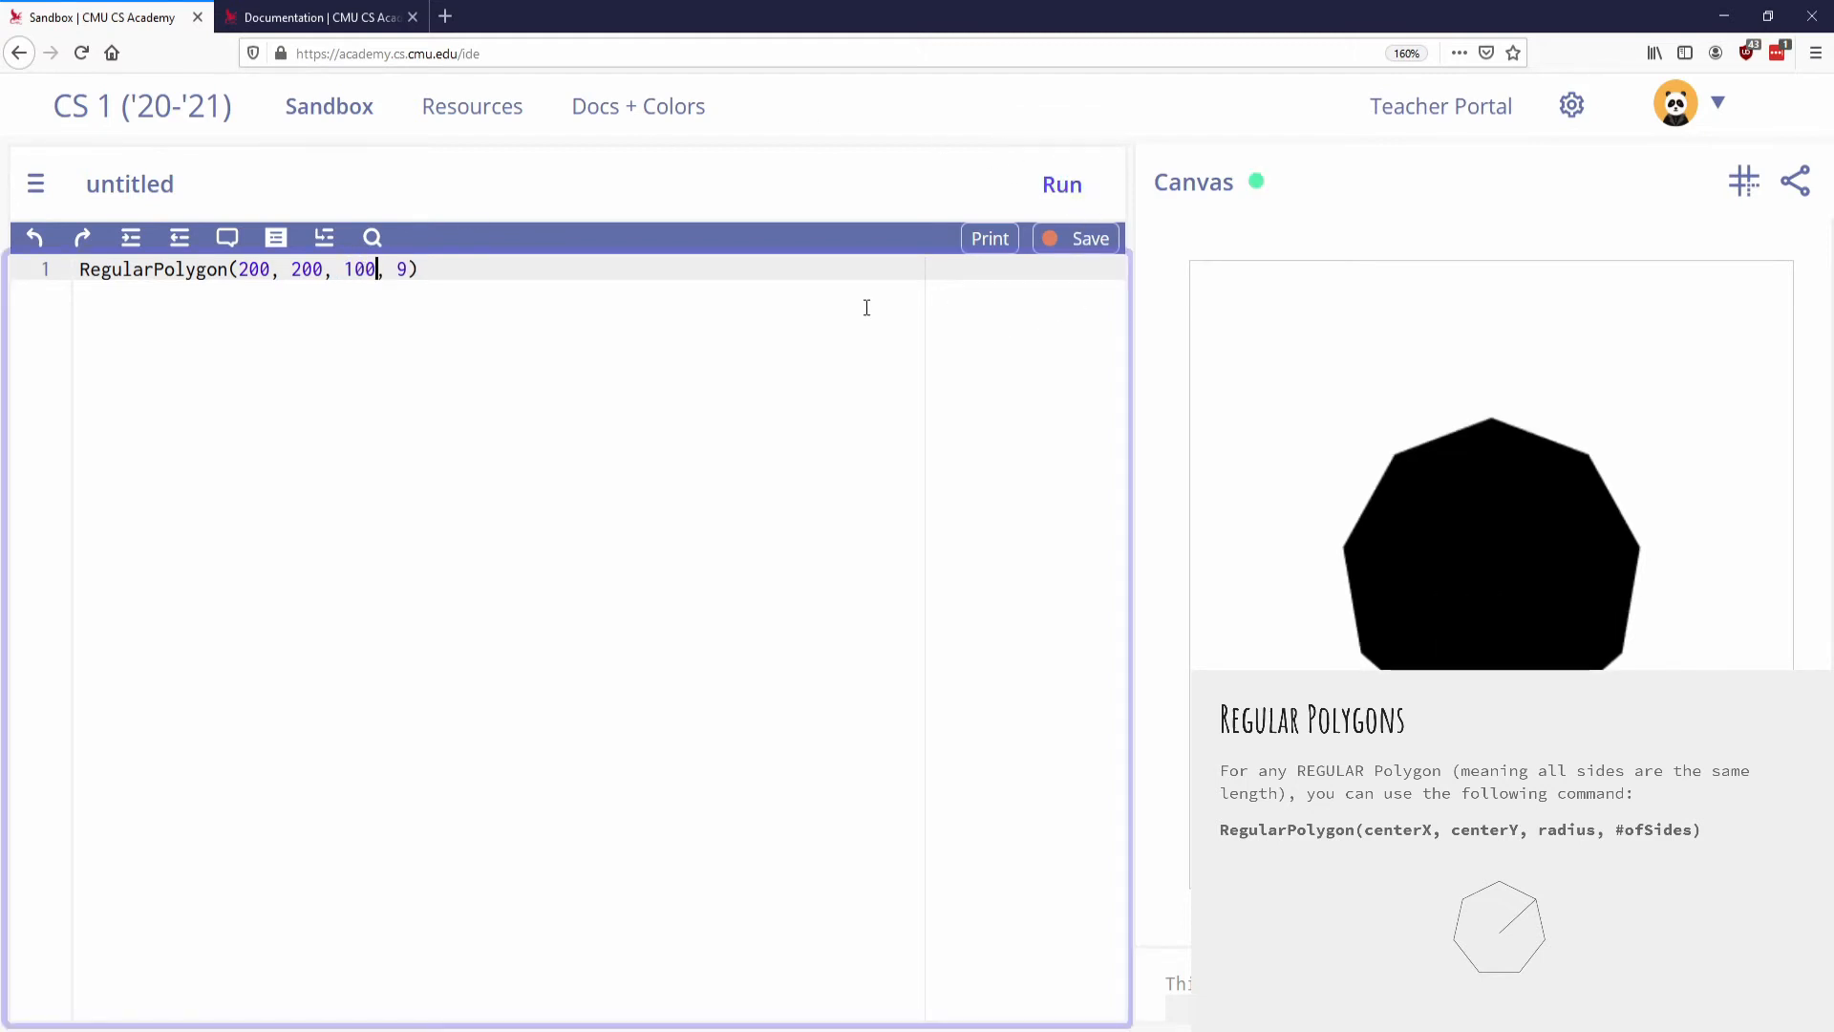
pyautogui.moveTo(264, 181)
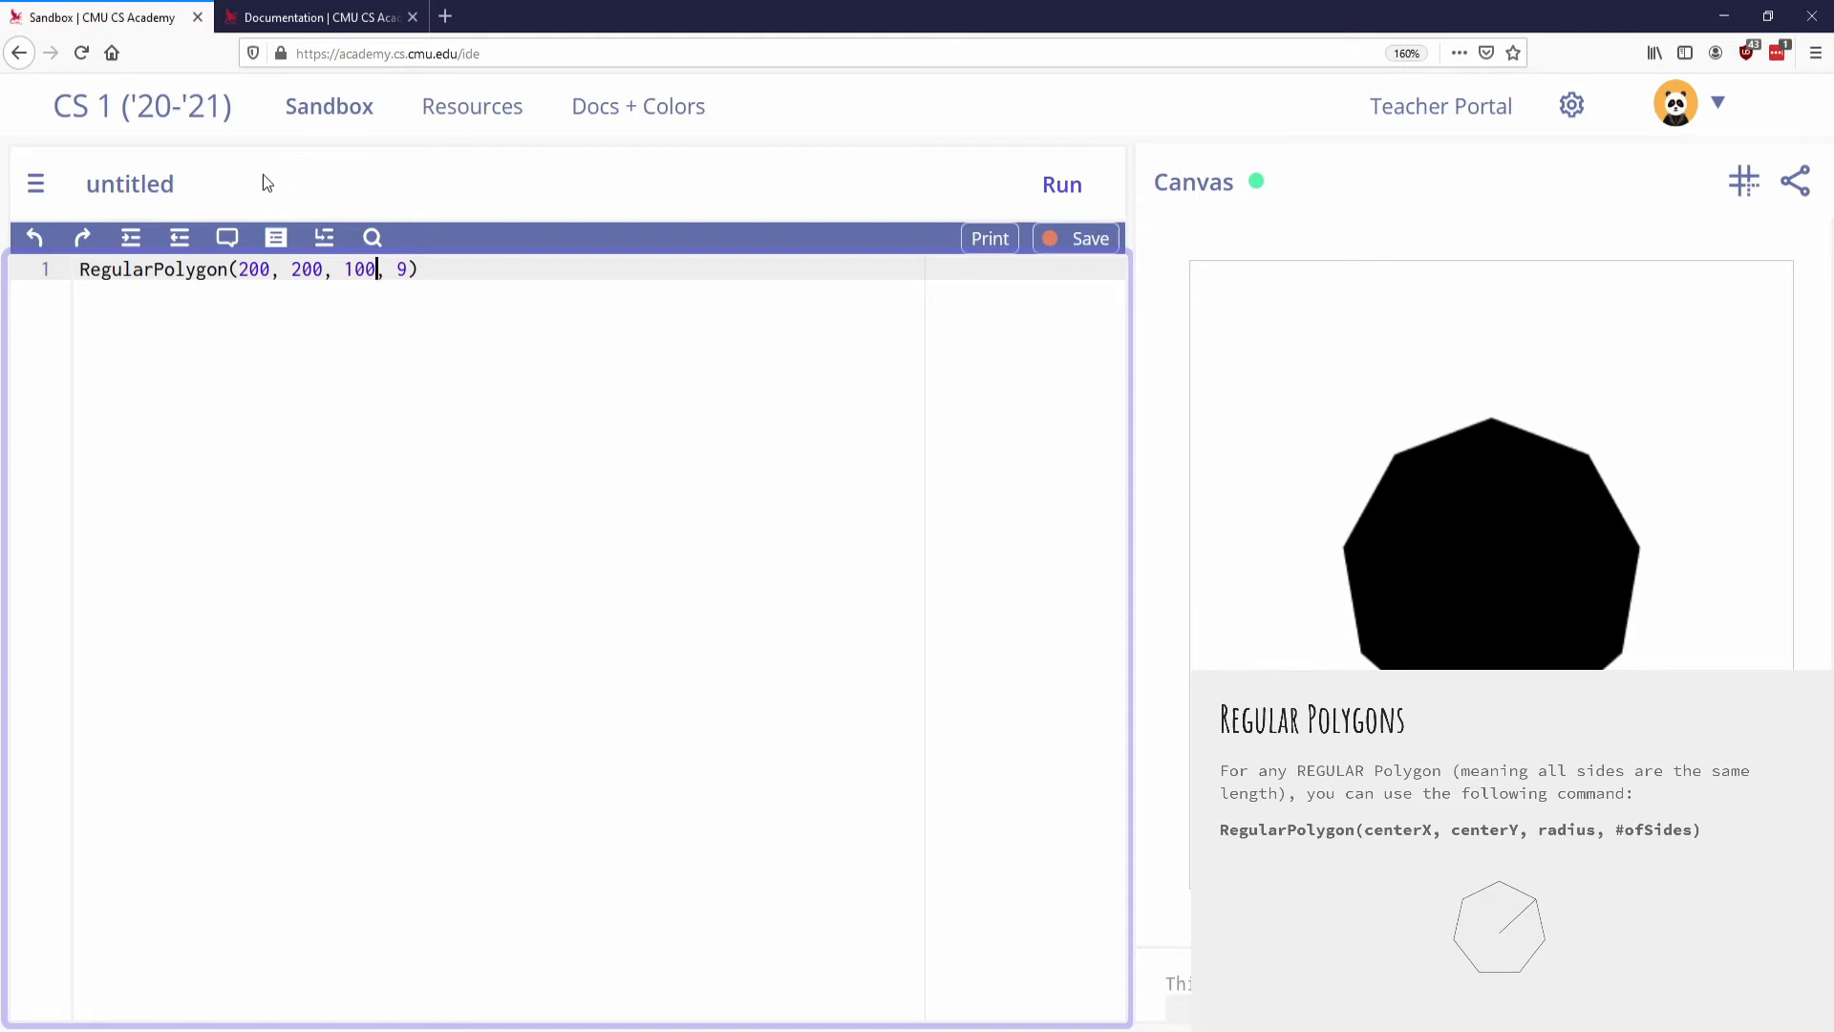
pyautogui.moveTo(1492, 457)
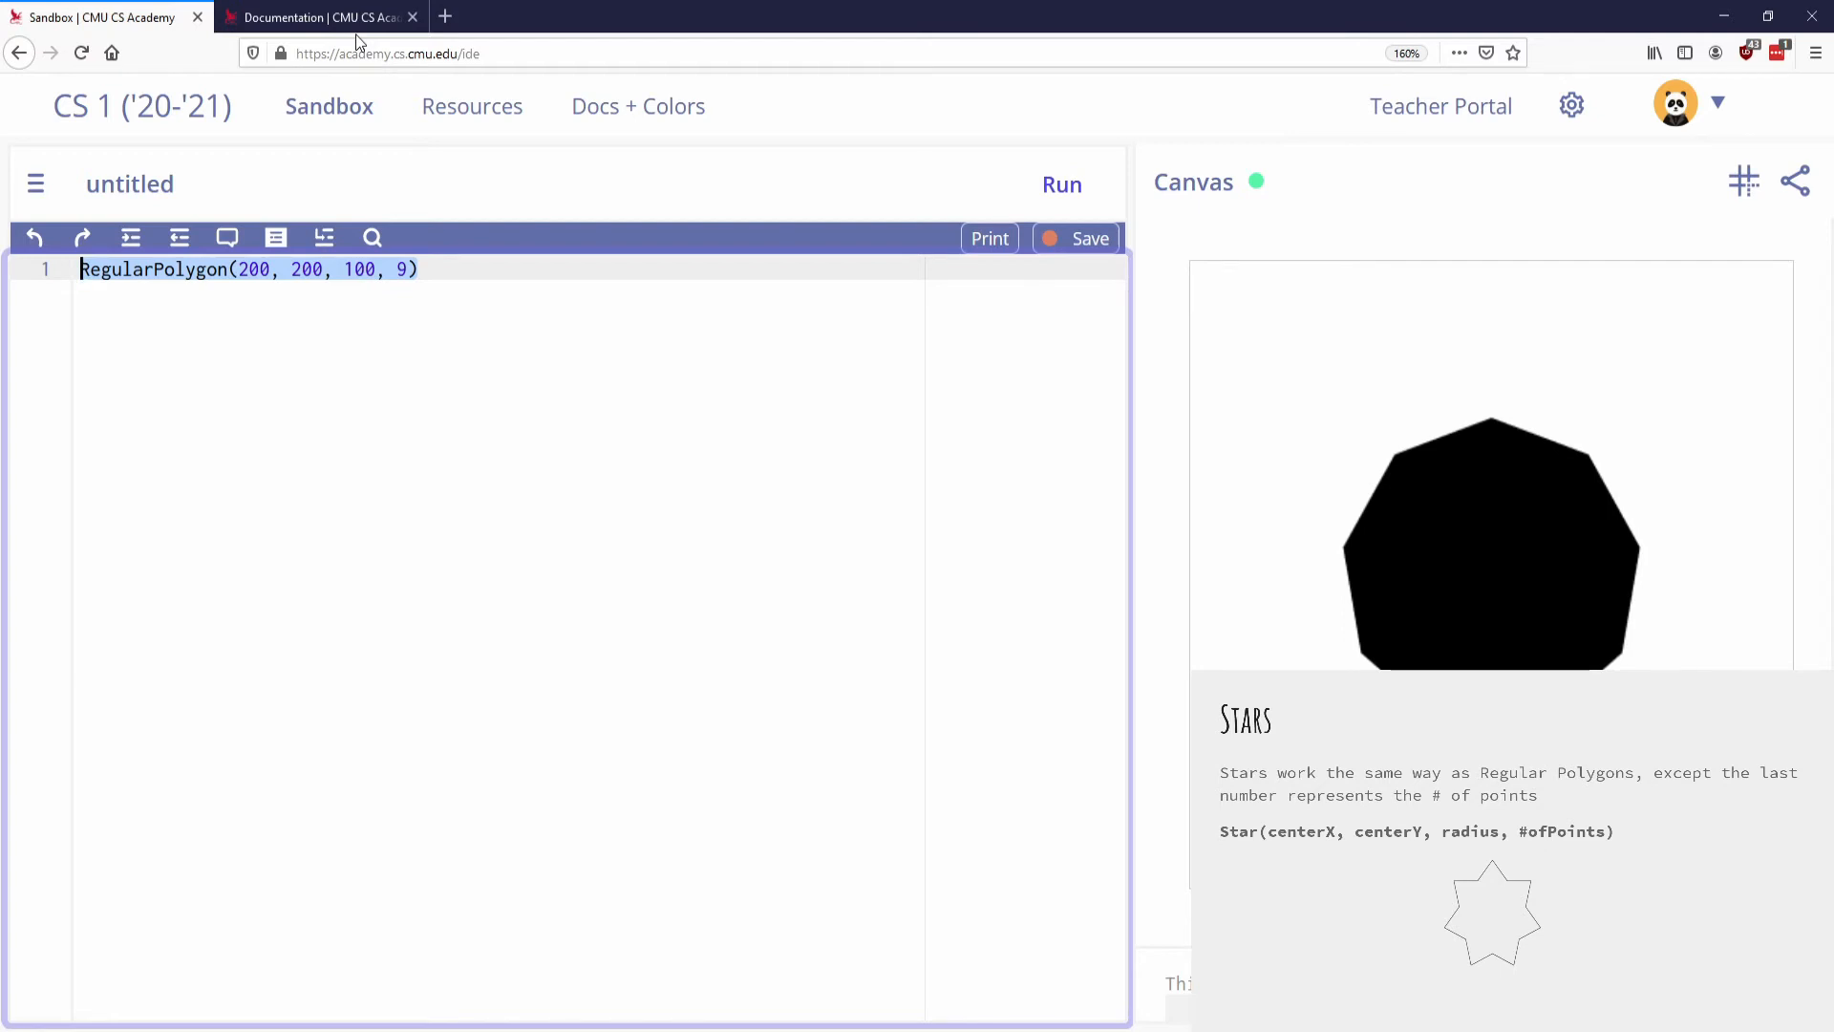
# - Replace the polygon with Star(200, 200, 100, 5) and run it
pyautogui.write('Star(')
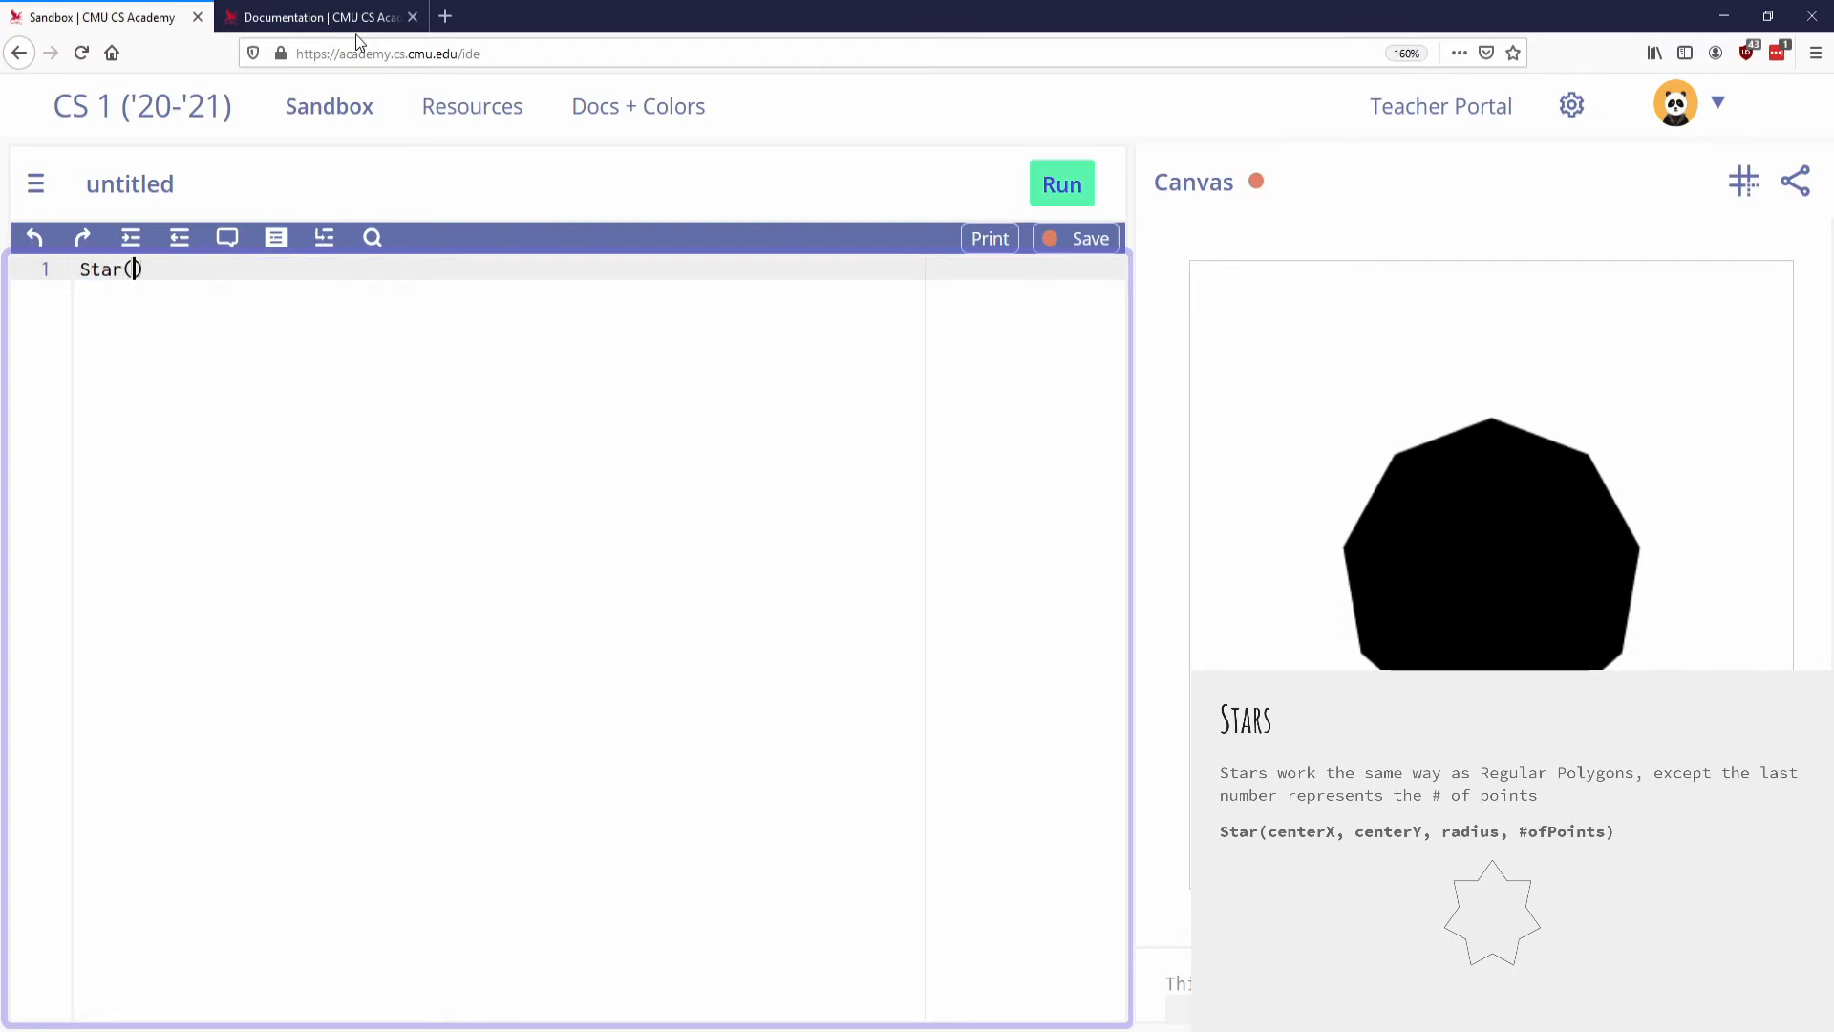
pyautogui.write('200, 200,')
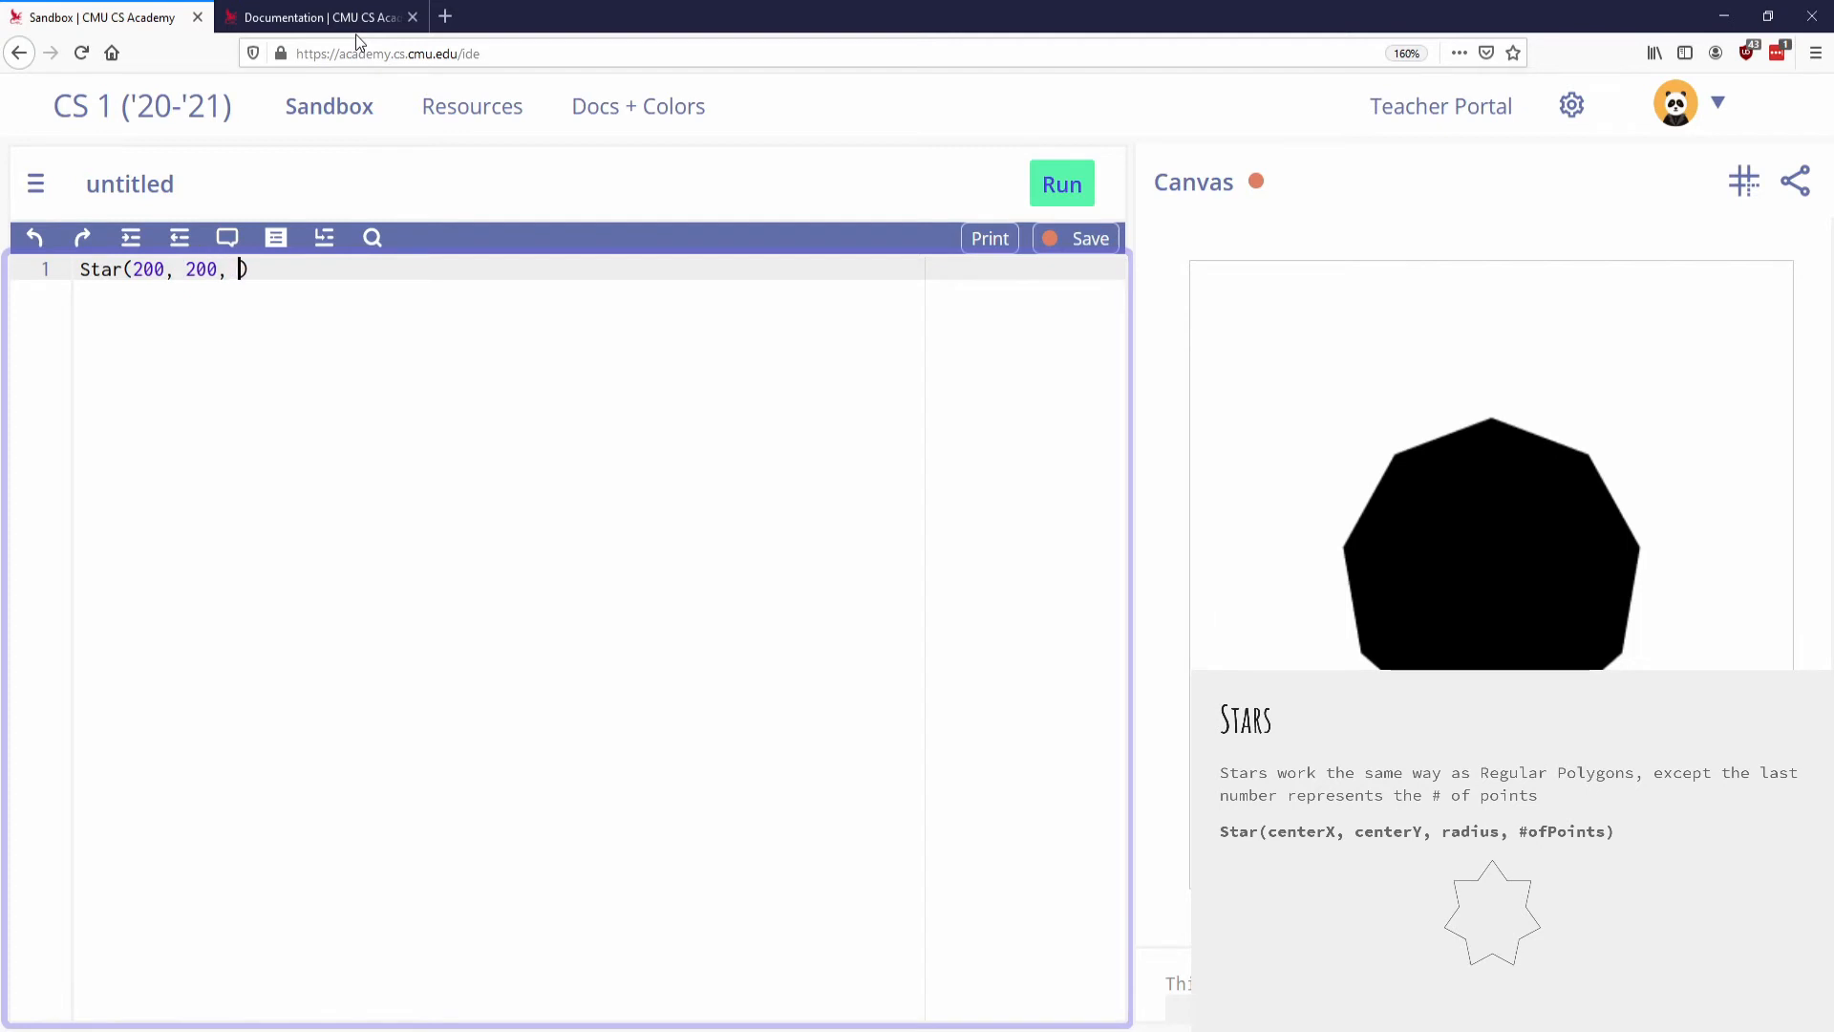
pyautogui.write('100')
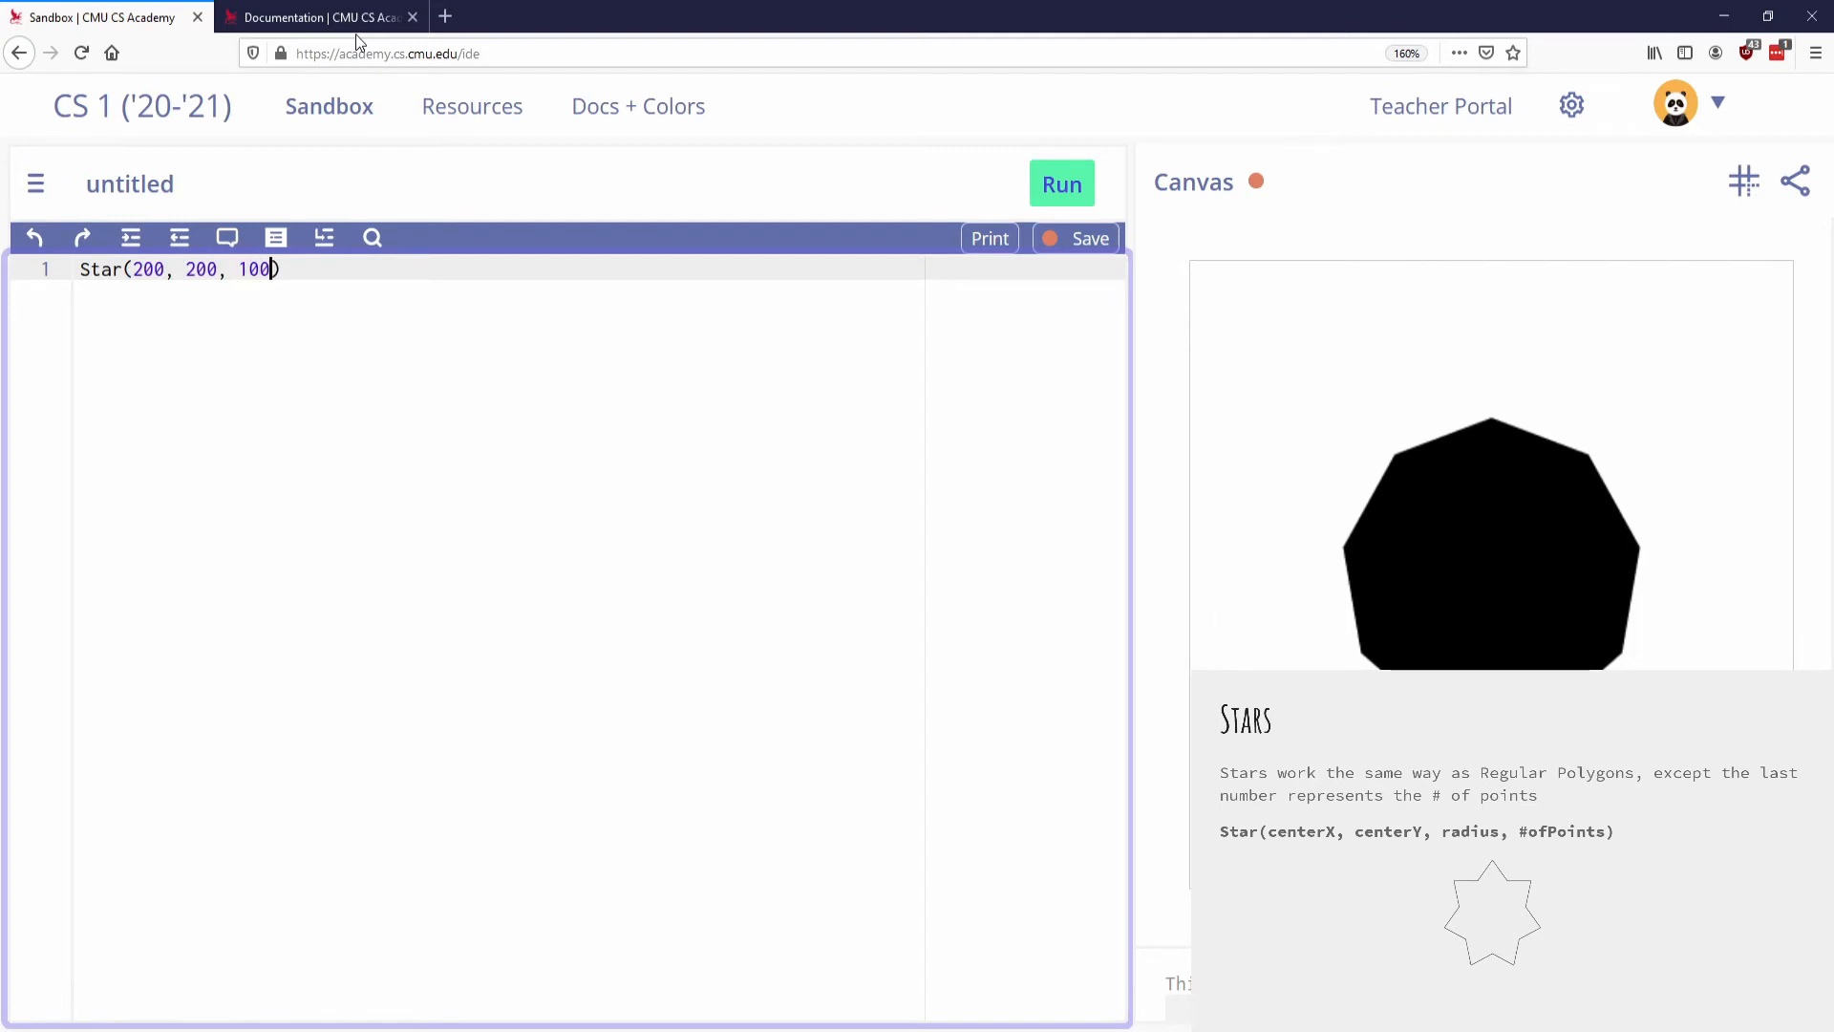
pyautogui.write(', 5')
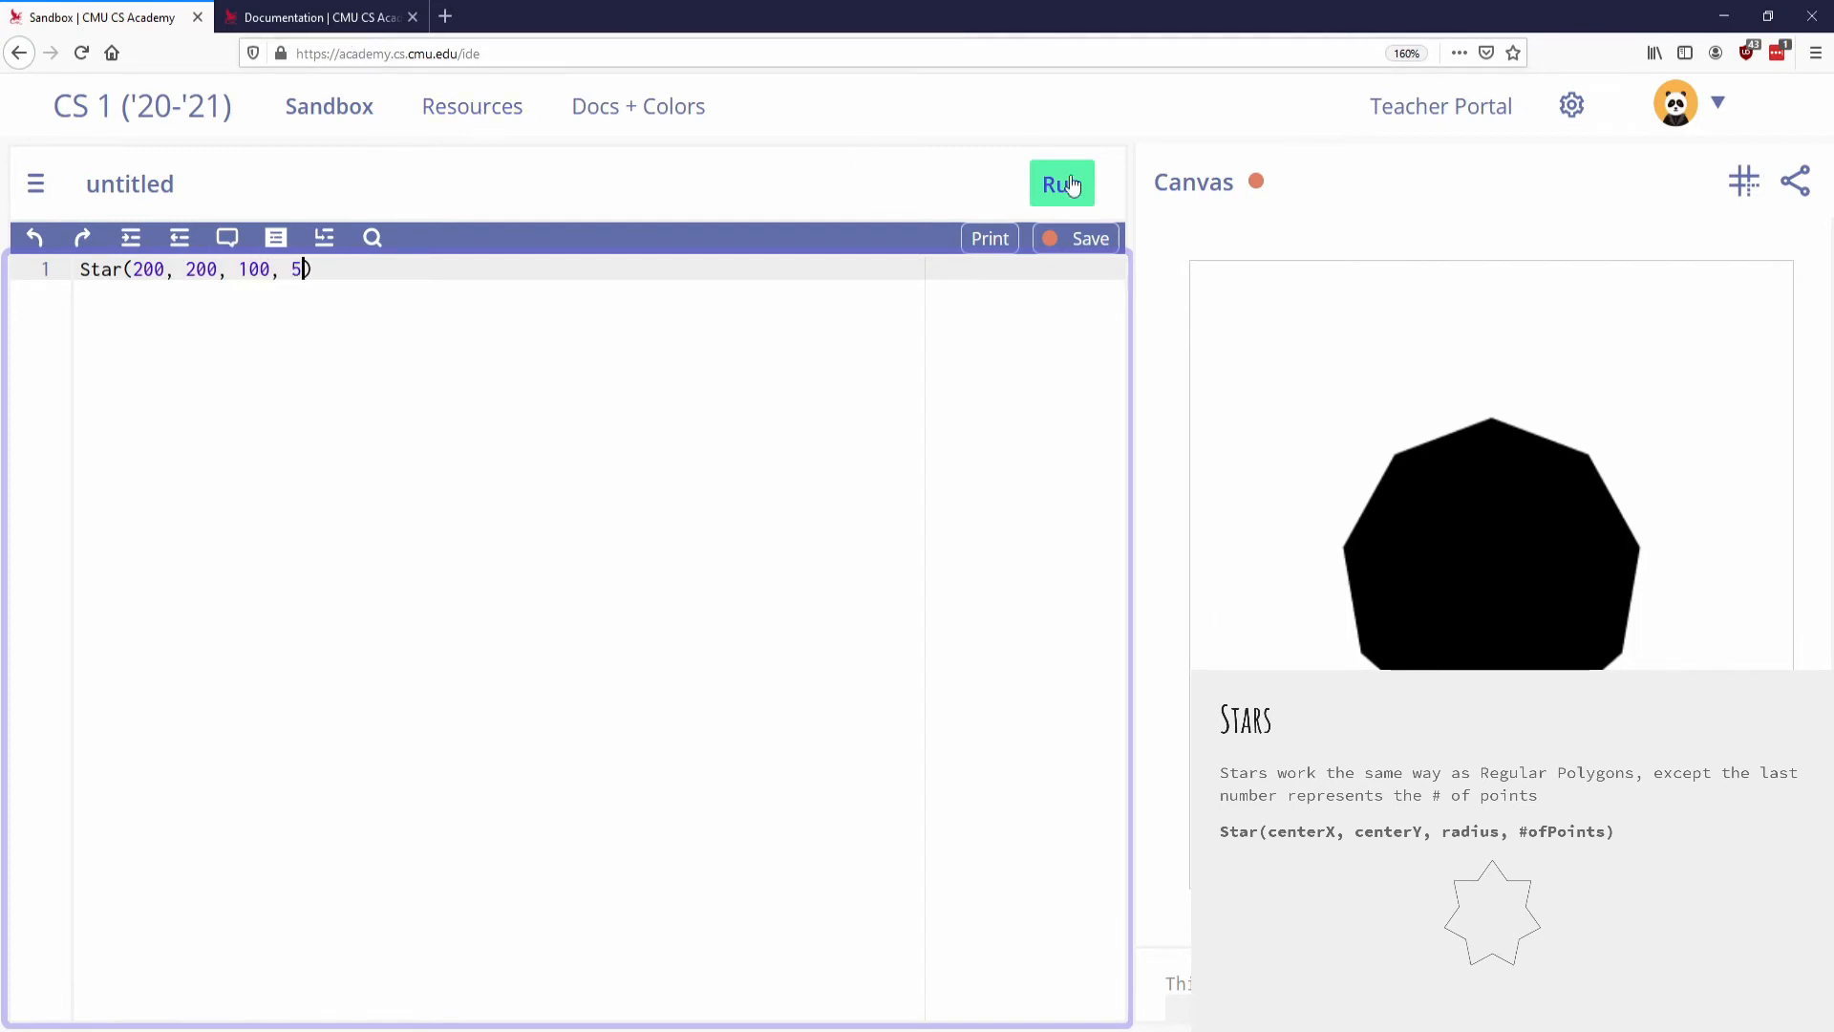
pyautogui.click(1061, 184)
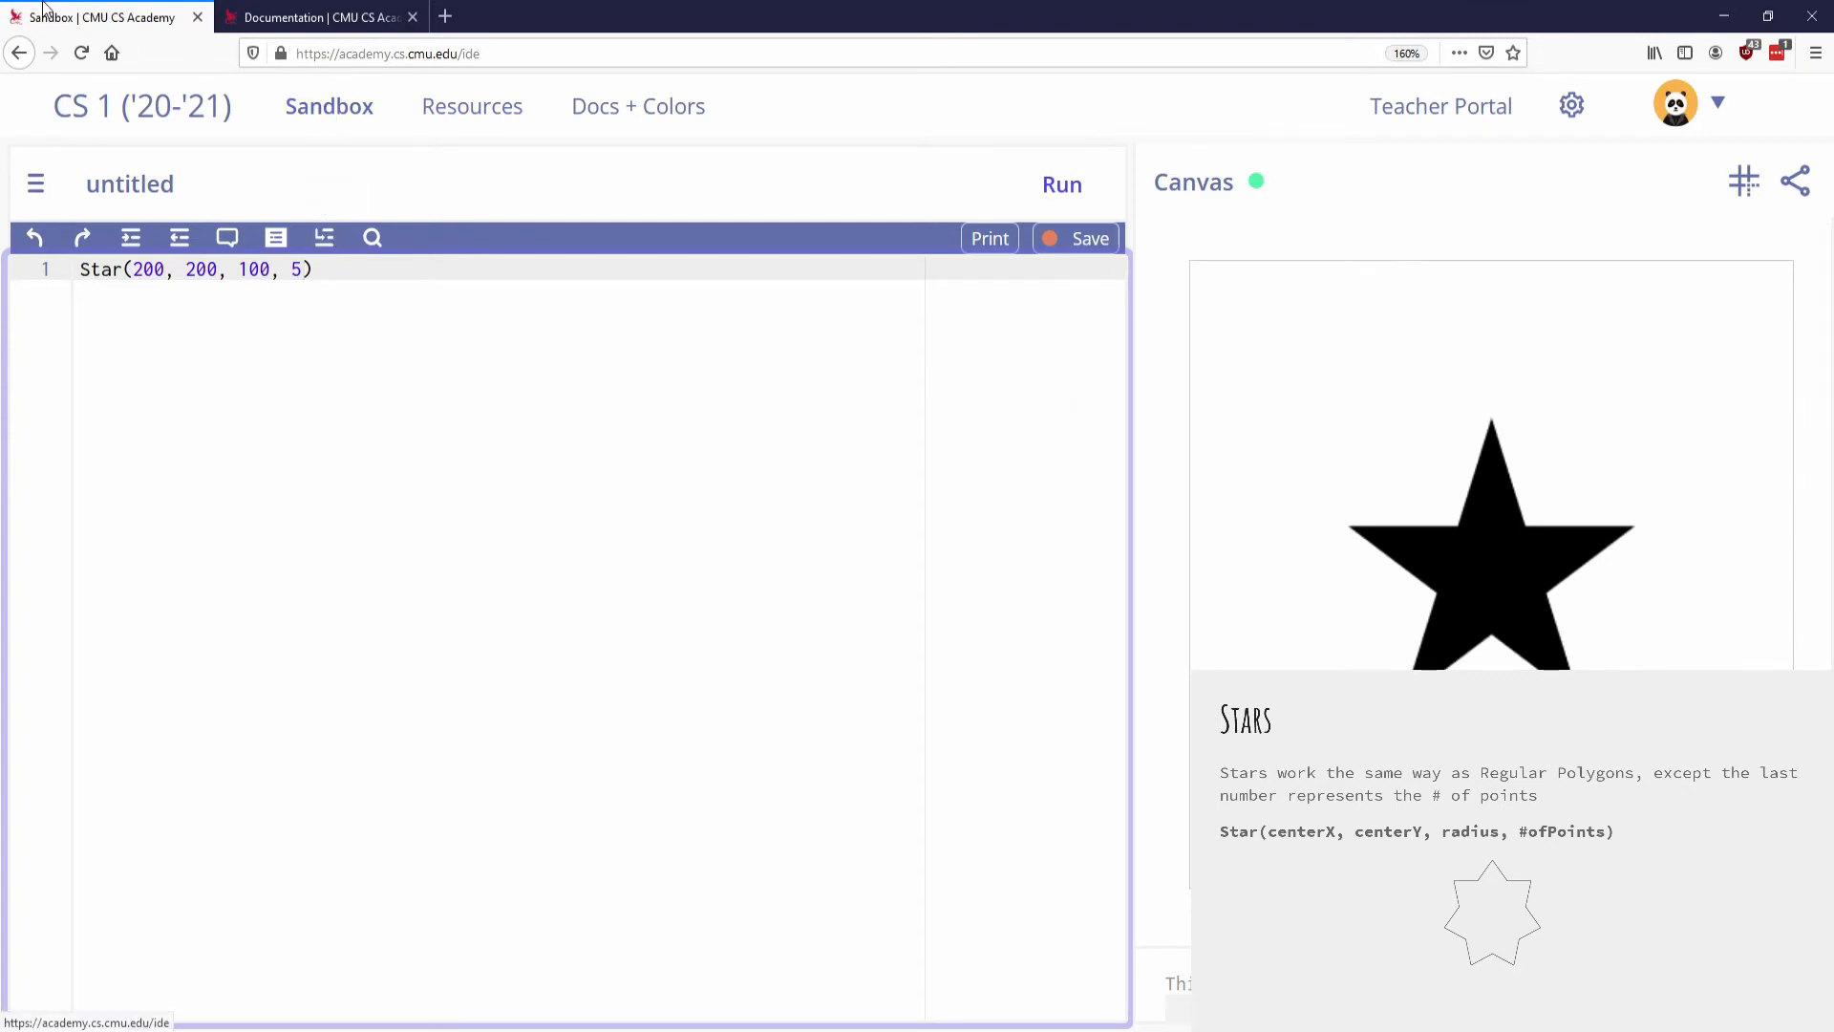
# - Show the Star entry's roundness parameter and its Star-specific properties table (roundness 0-100)
pyautogui.click(319, 17)
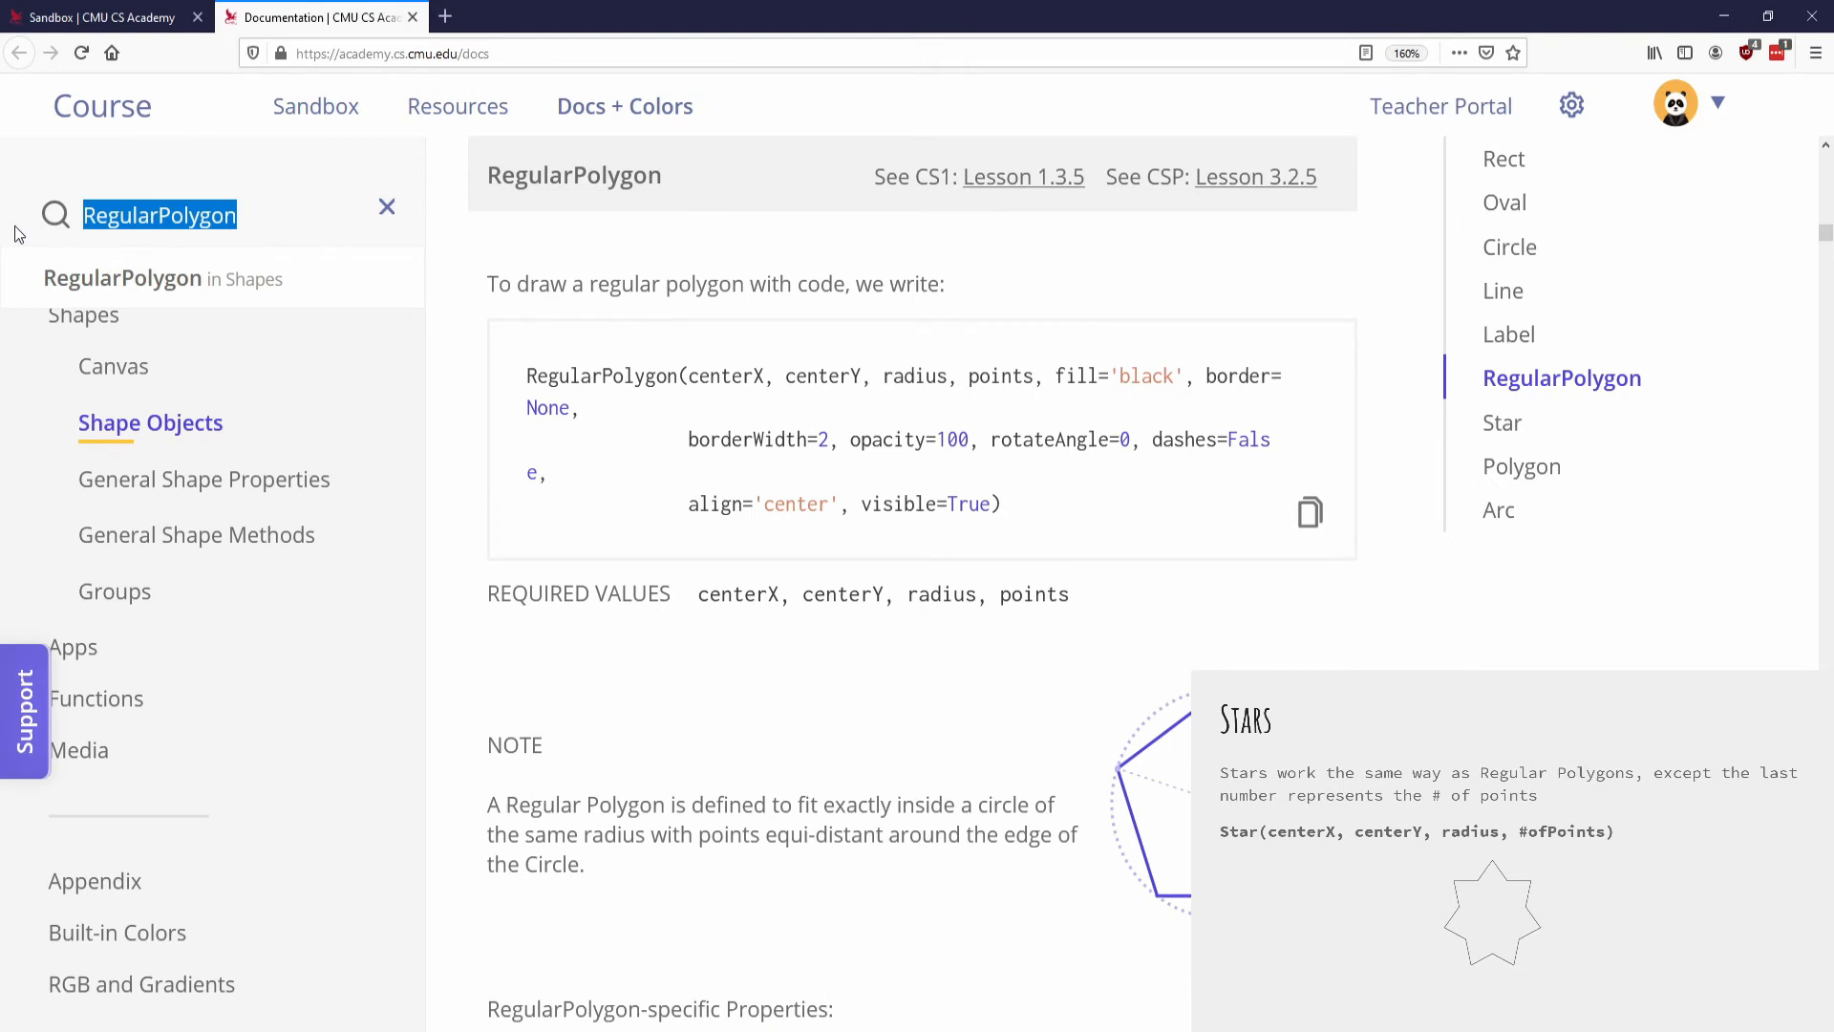
pyautogui.click(1504, 423)
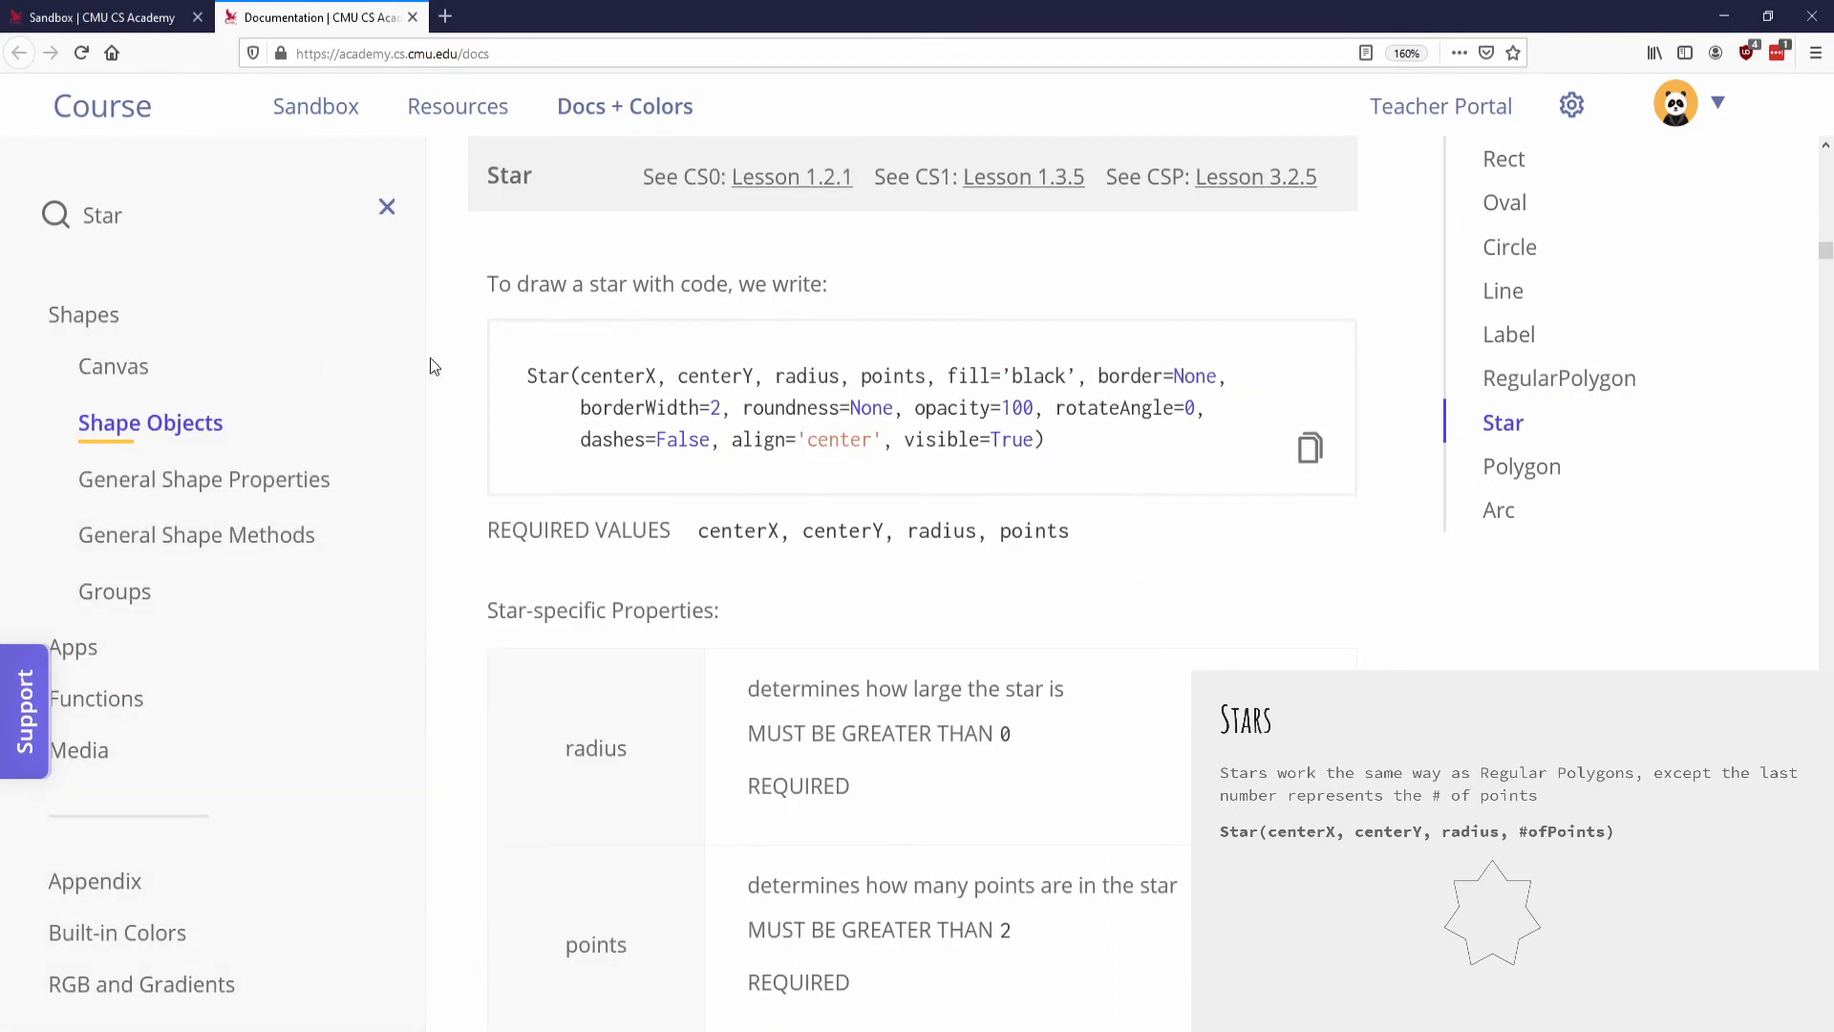
pyautogui.moveTo(890, 377)
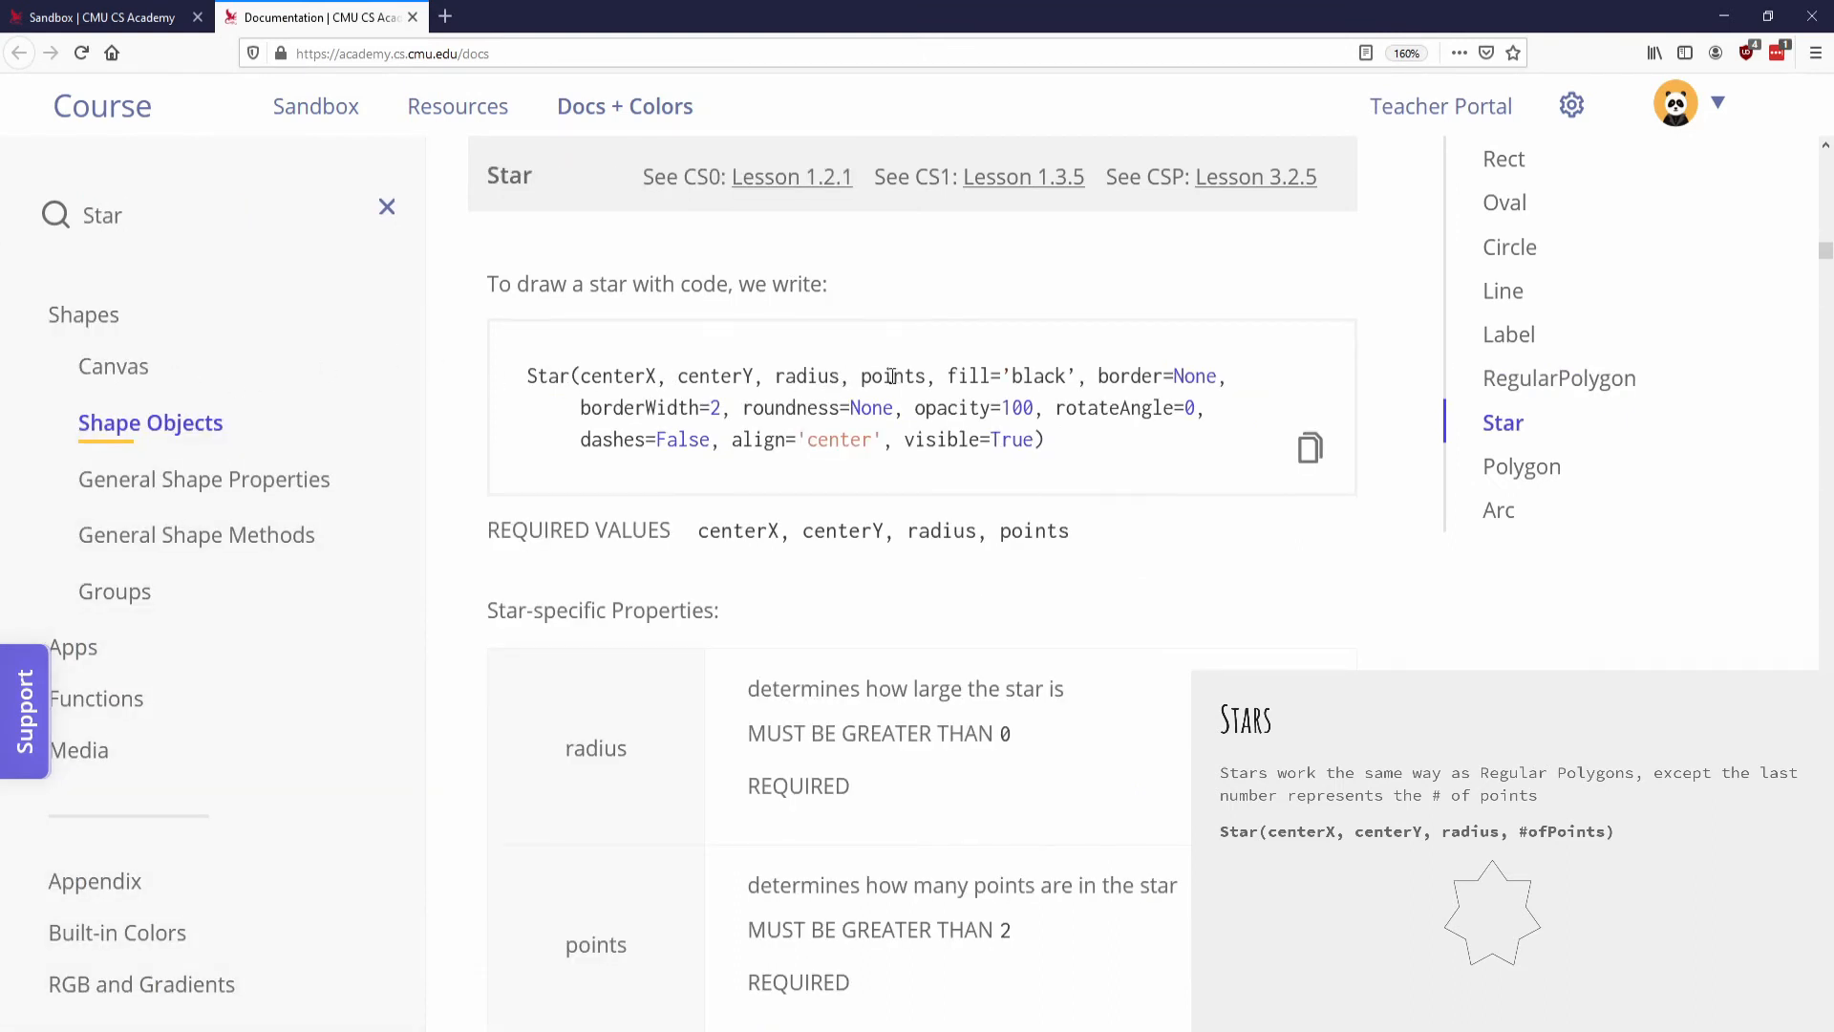
pyautogui.doubleClick(892, 376)
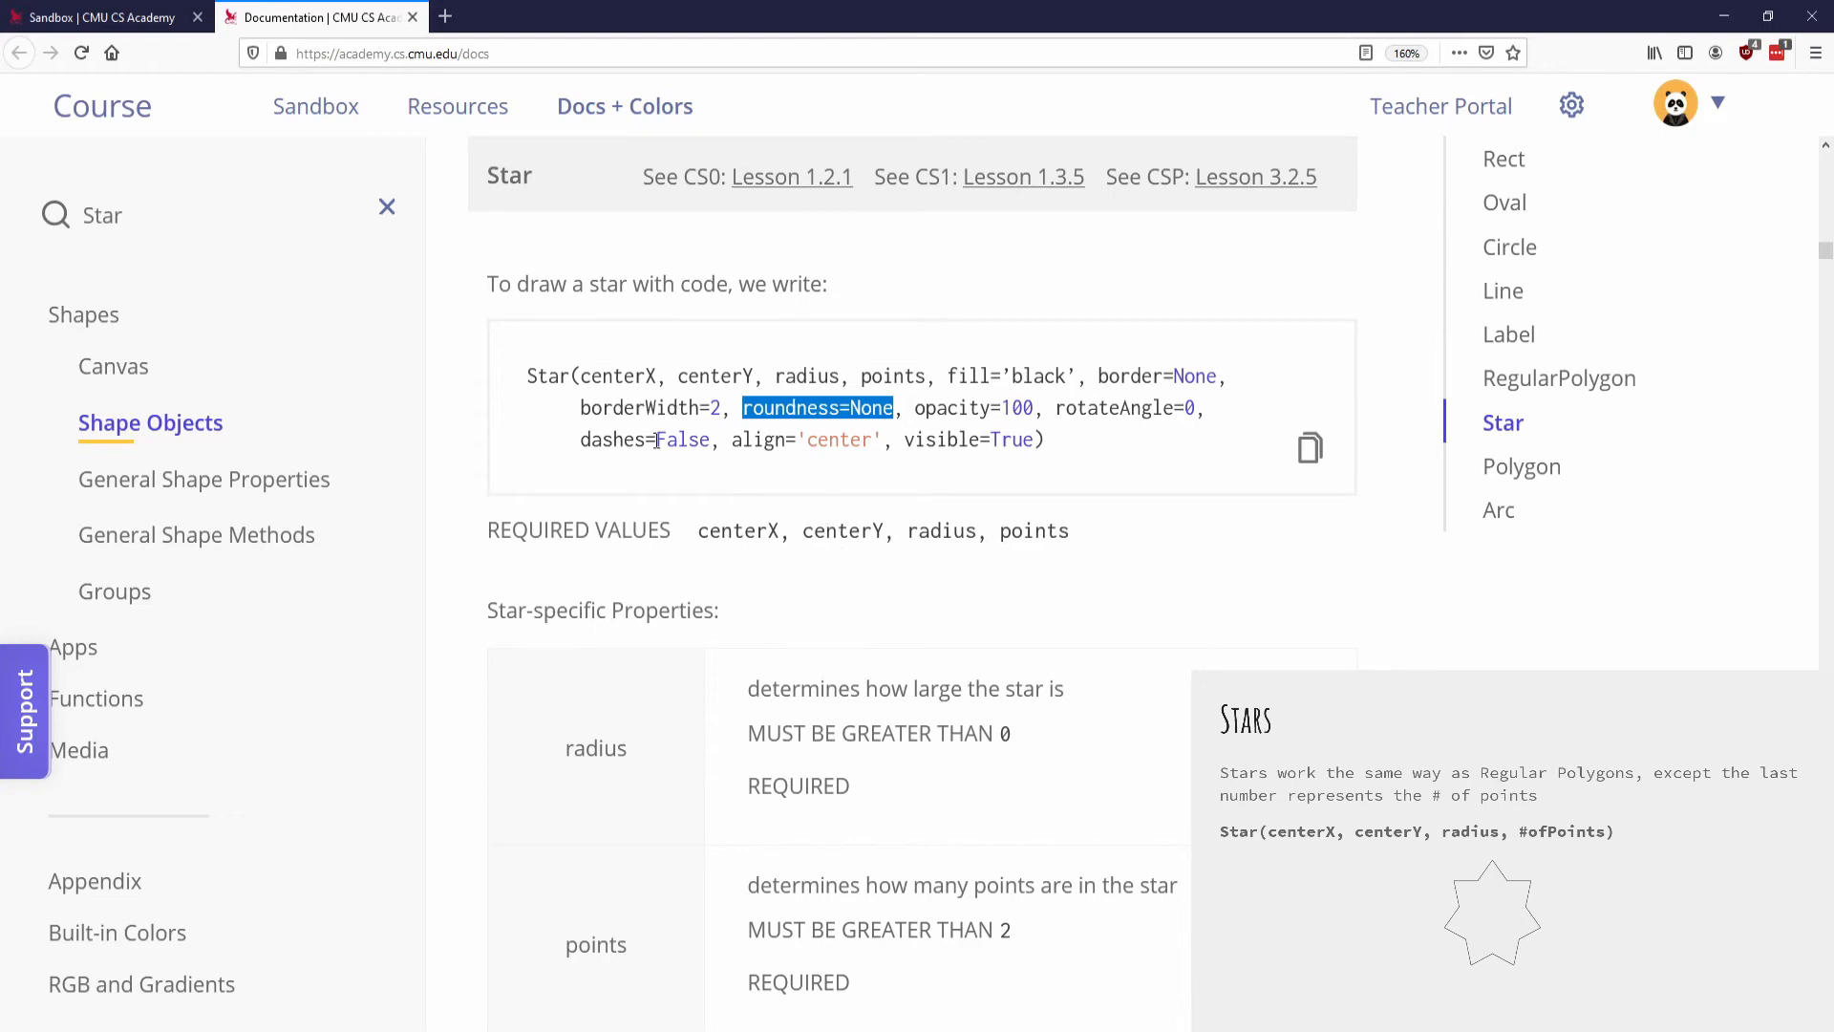
pyautogui.scroll(-3)
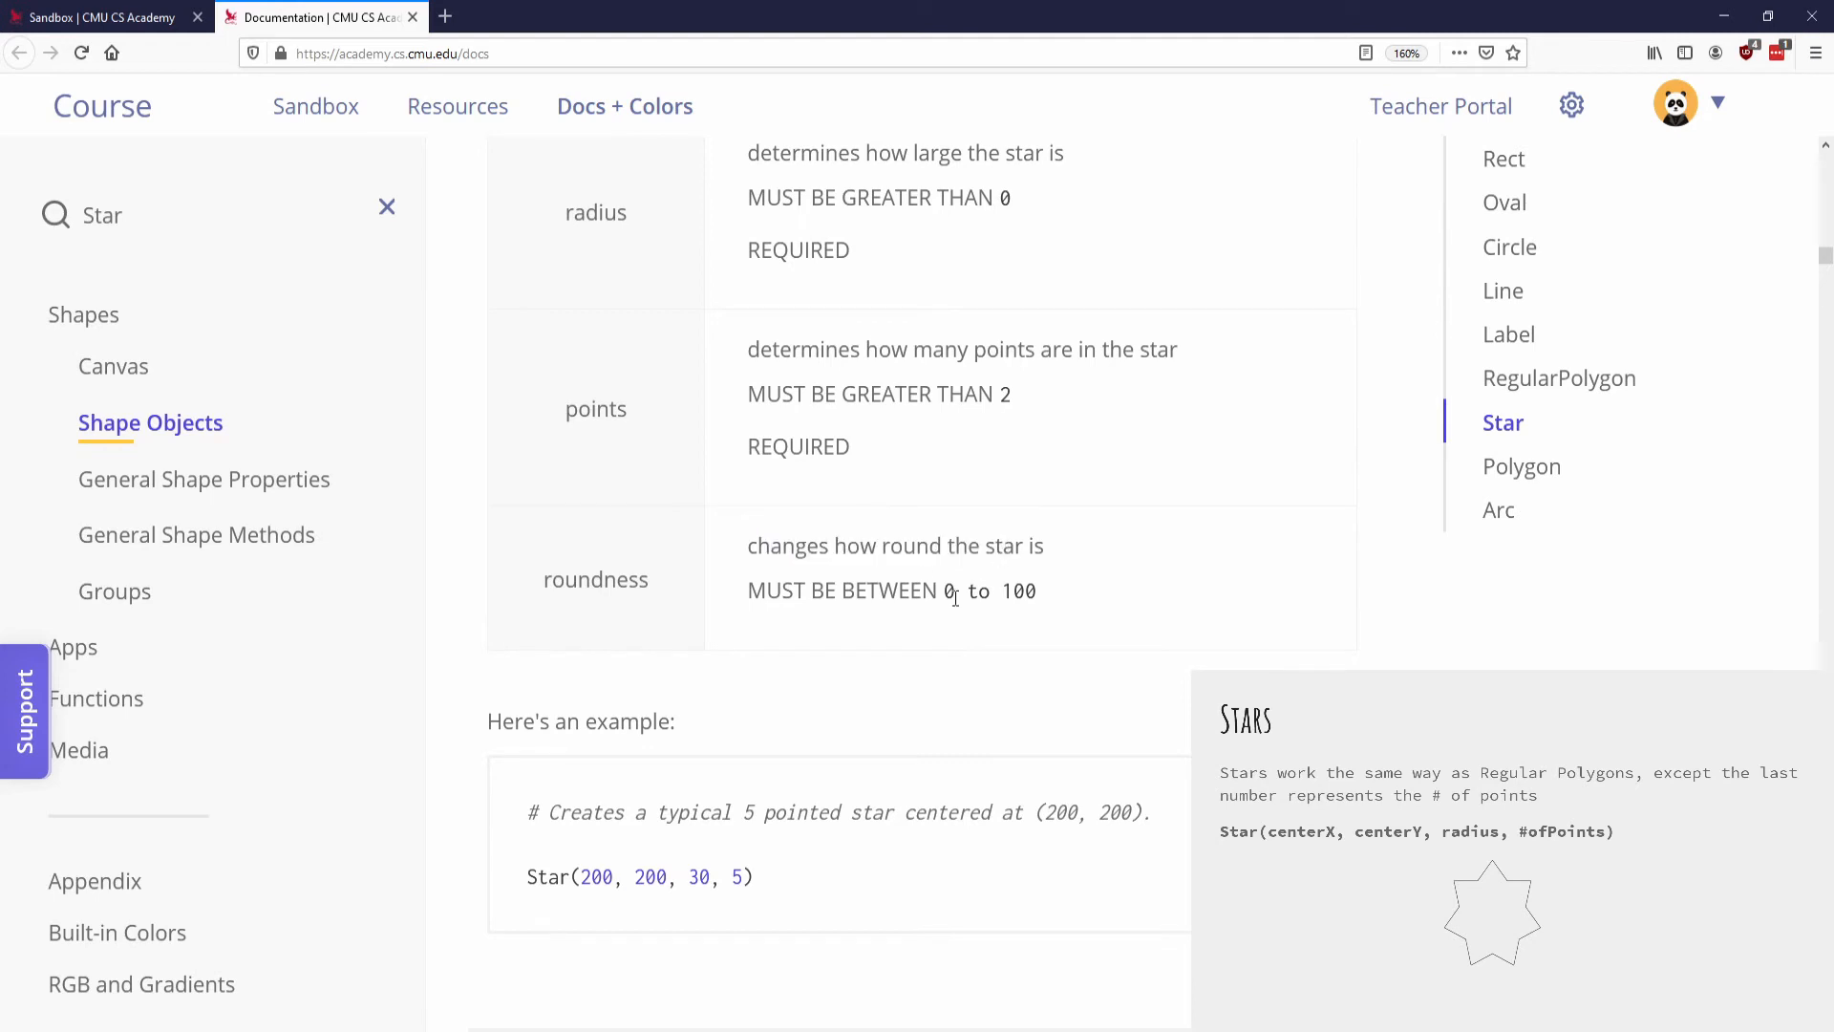
# - Give the star roundness 50, then 90, running the code after each change
pyautogui.click(105, 17)
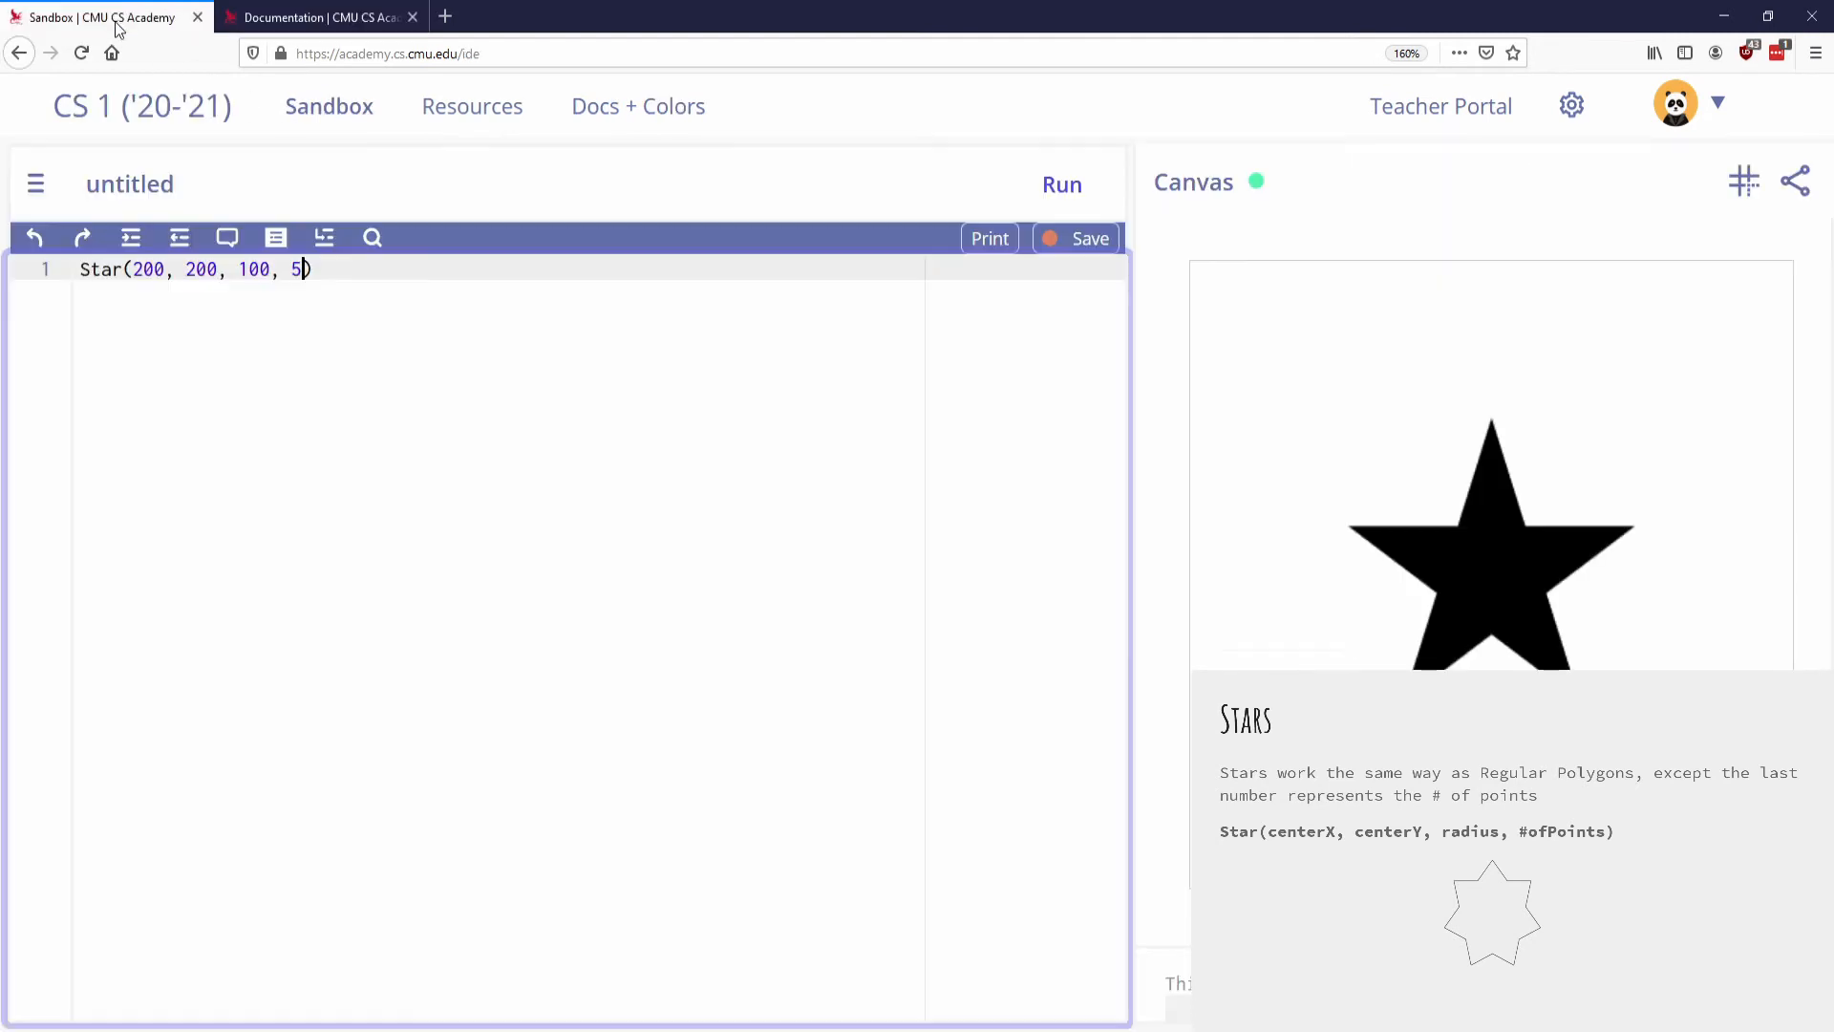
pyautogui.moveTo(466, 262)
pyautogui.write(', roundness =')
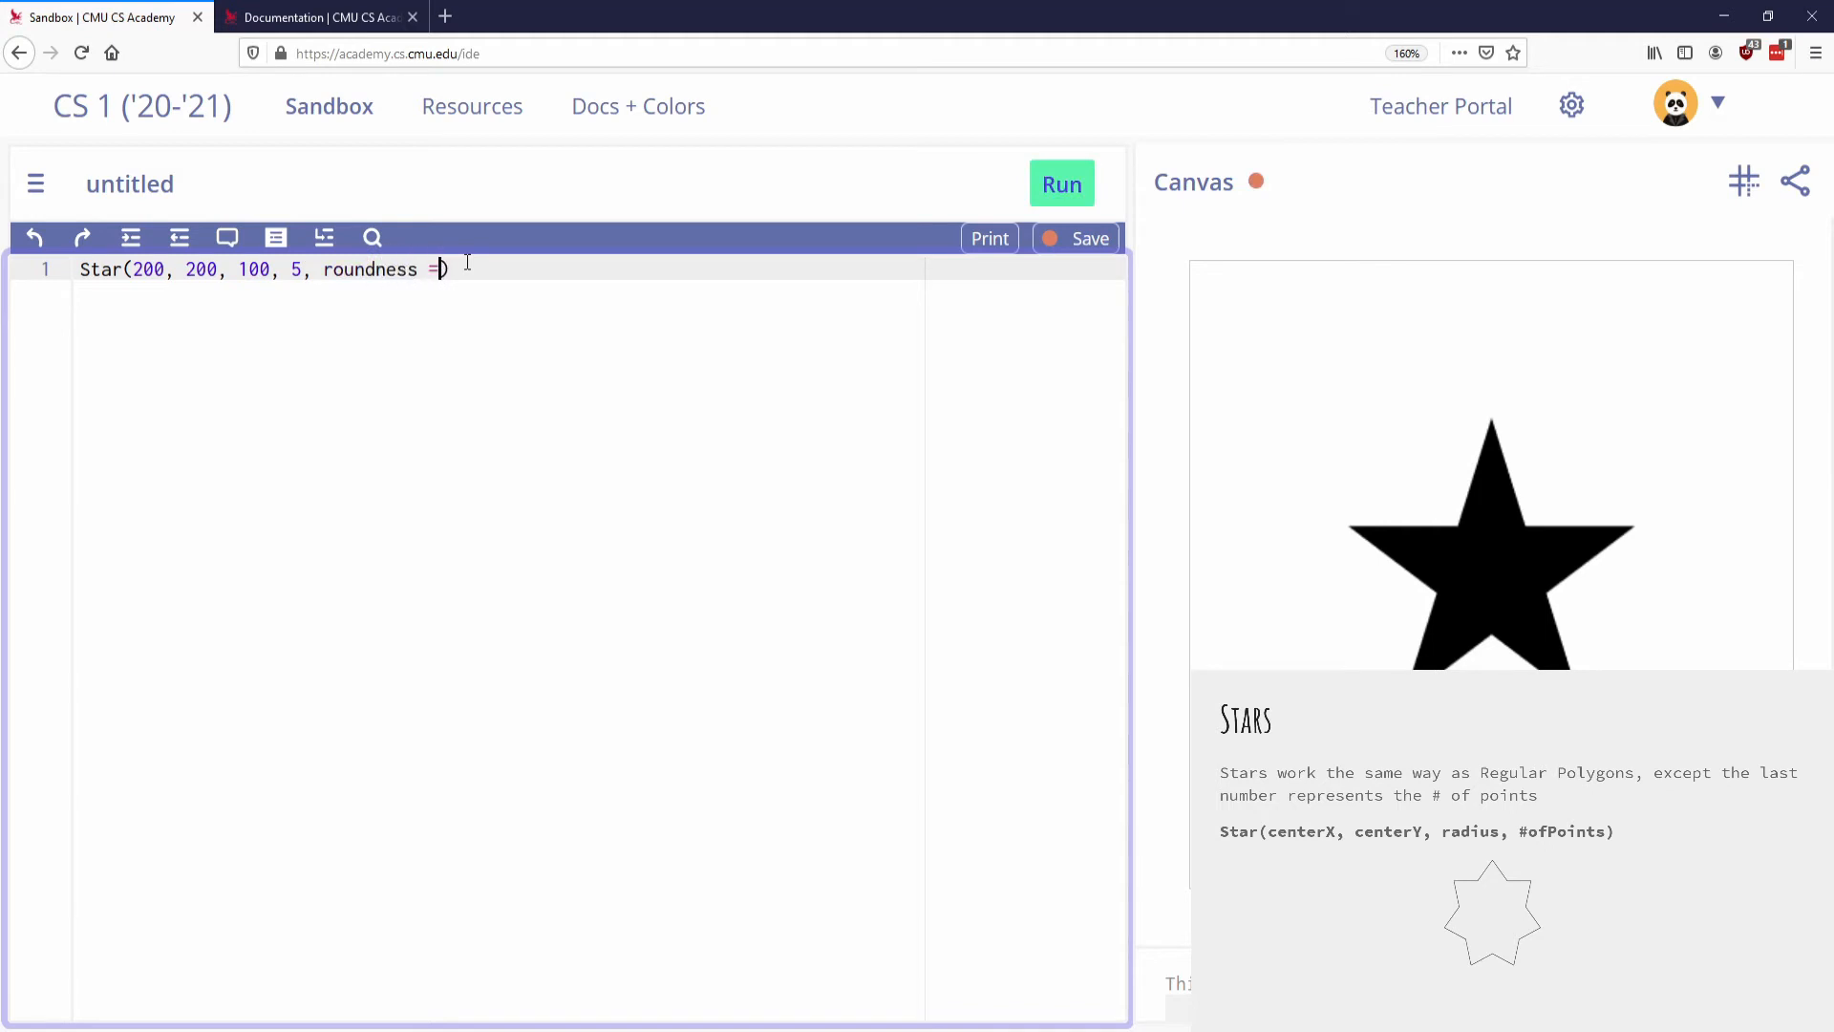
pyautogui.write('50')
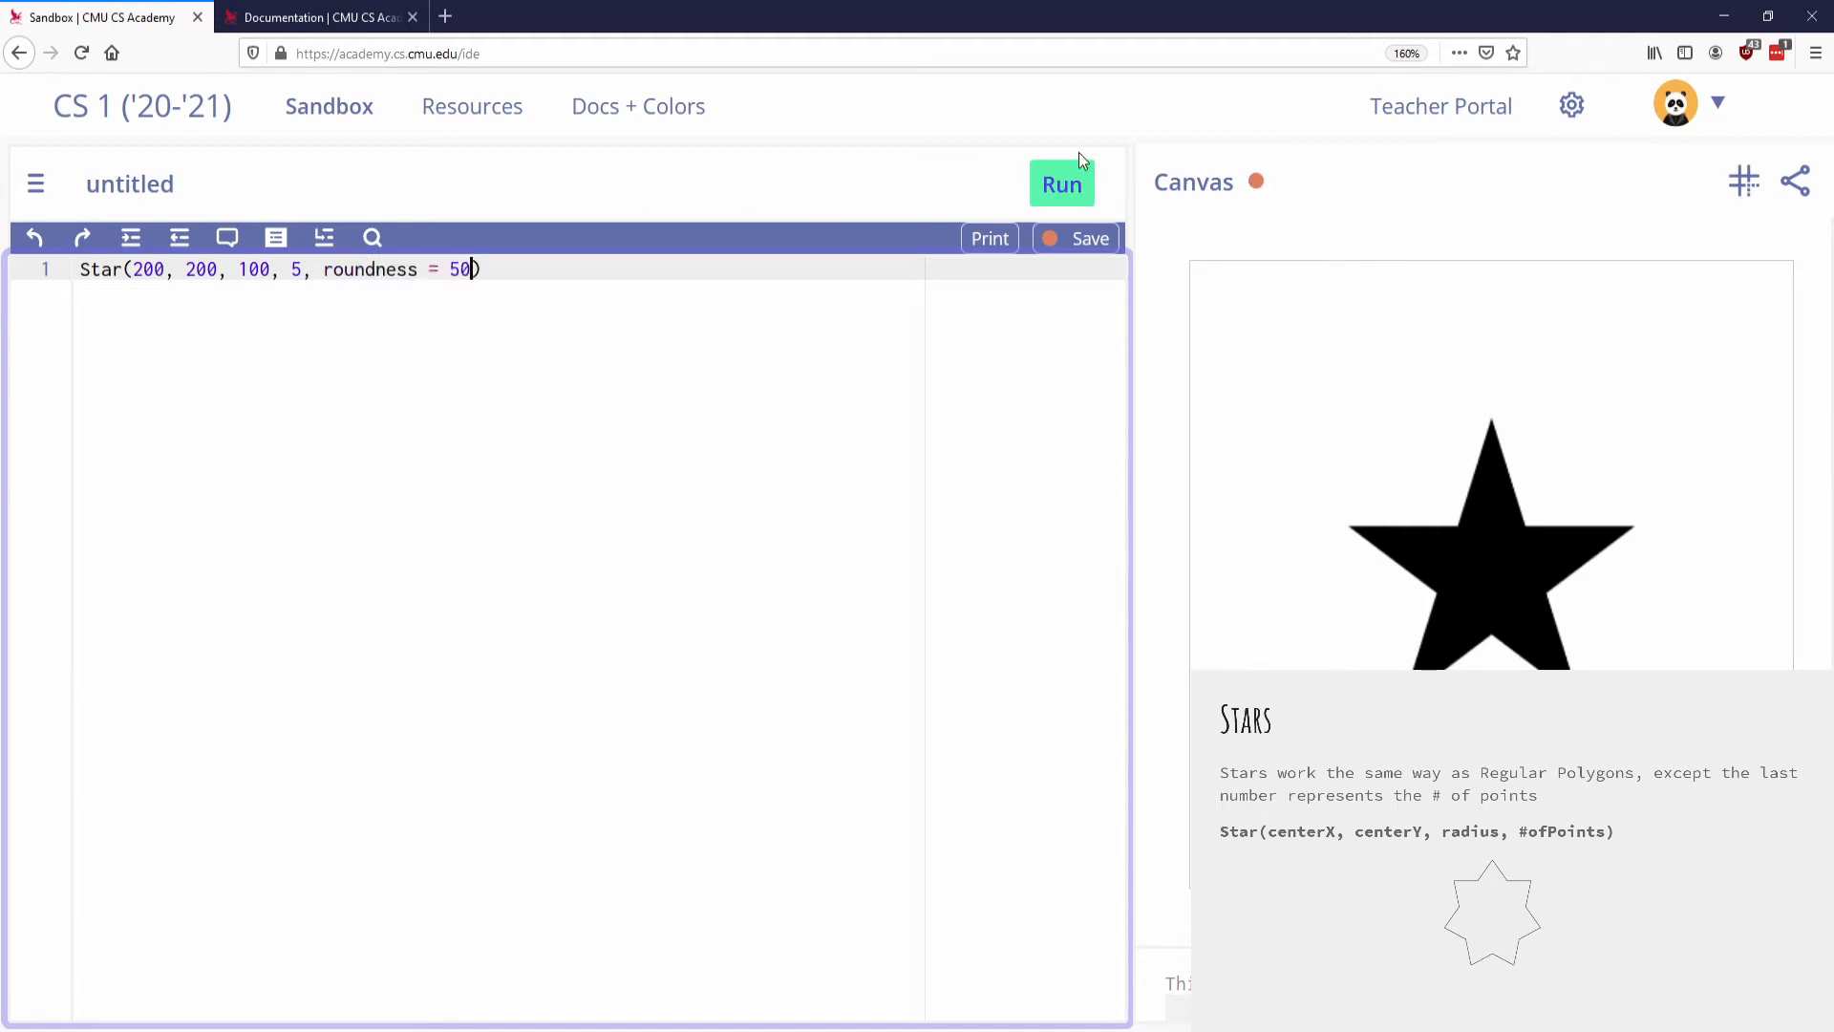
pyautogui.click(1060, 184)
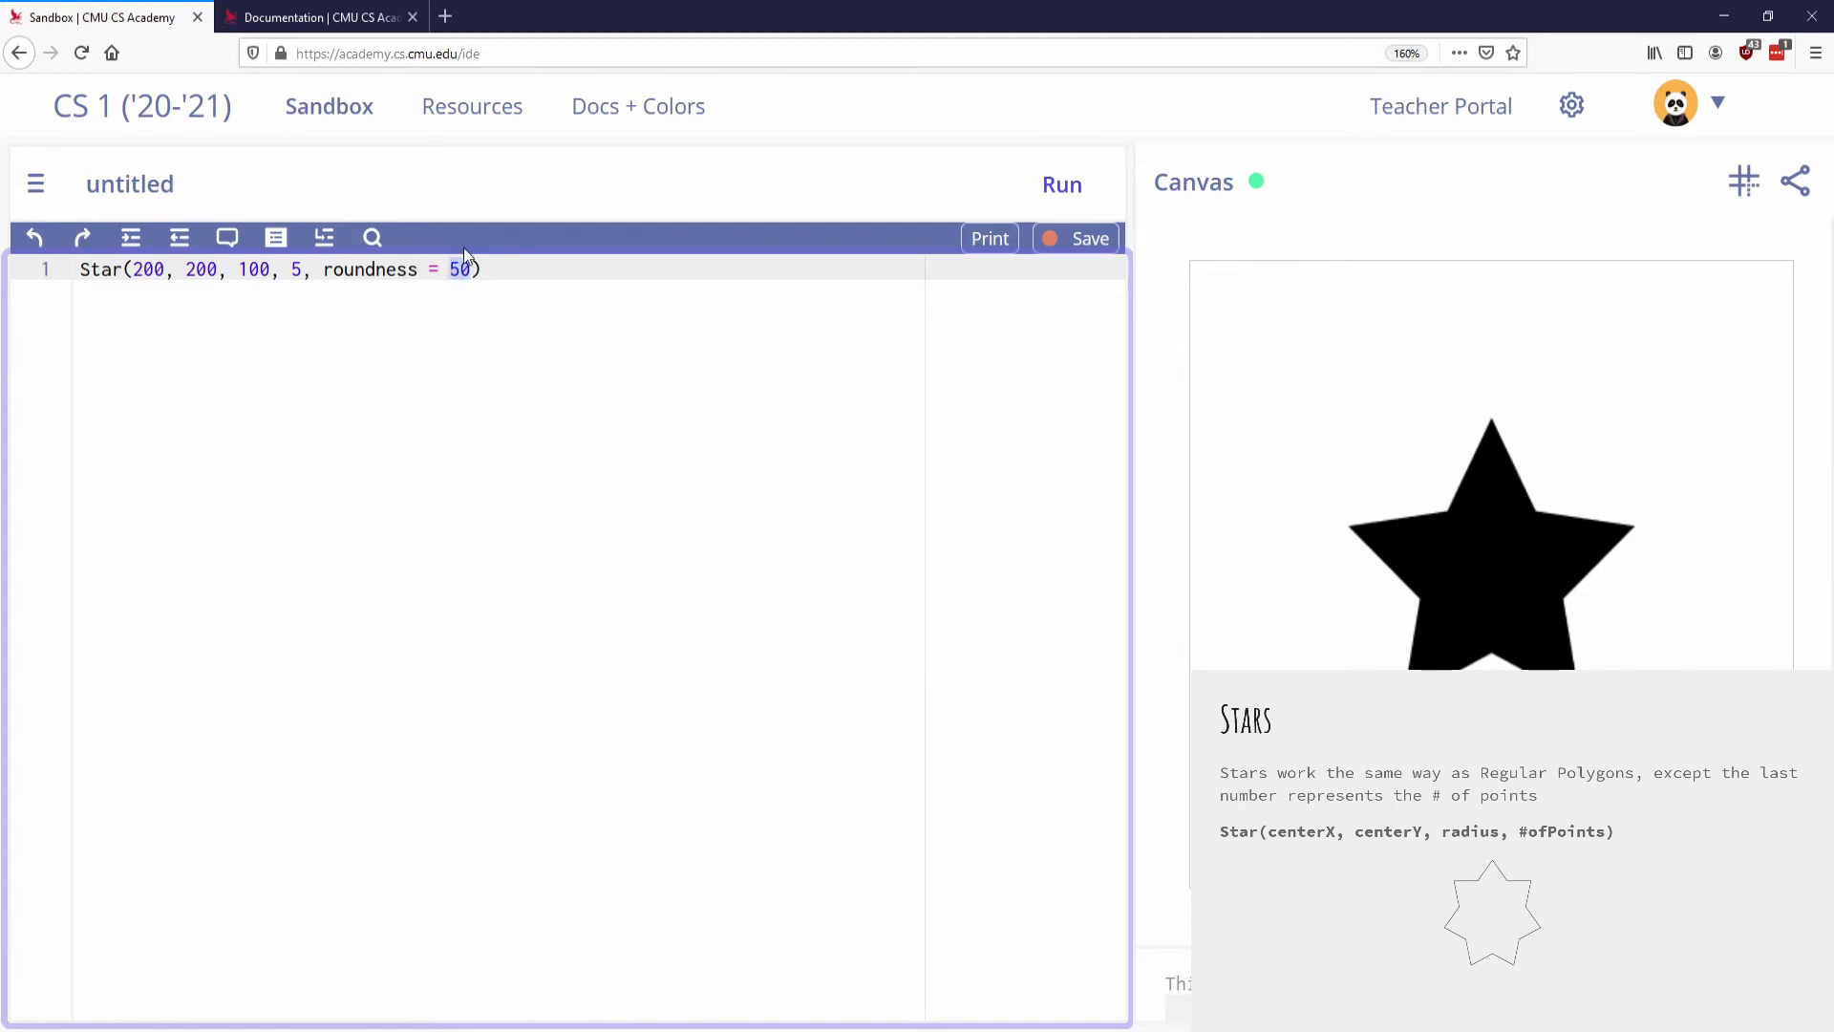
pyautogui.write('90')
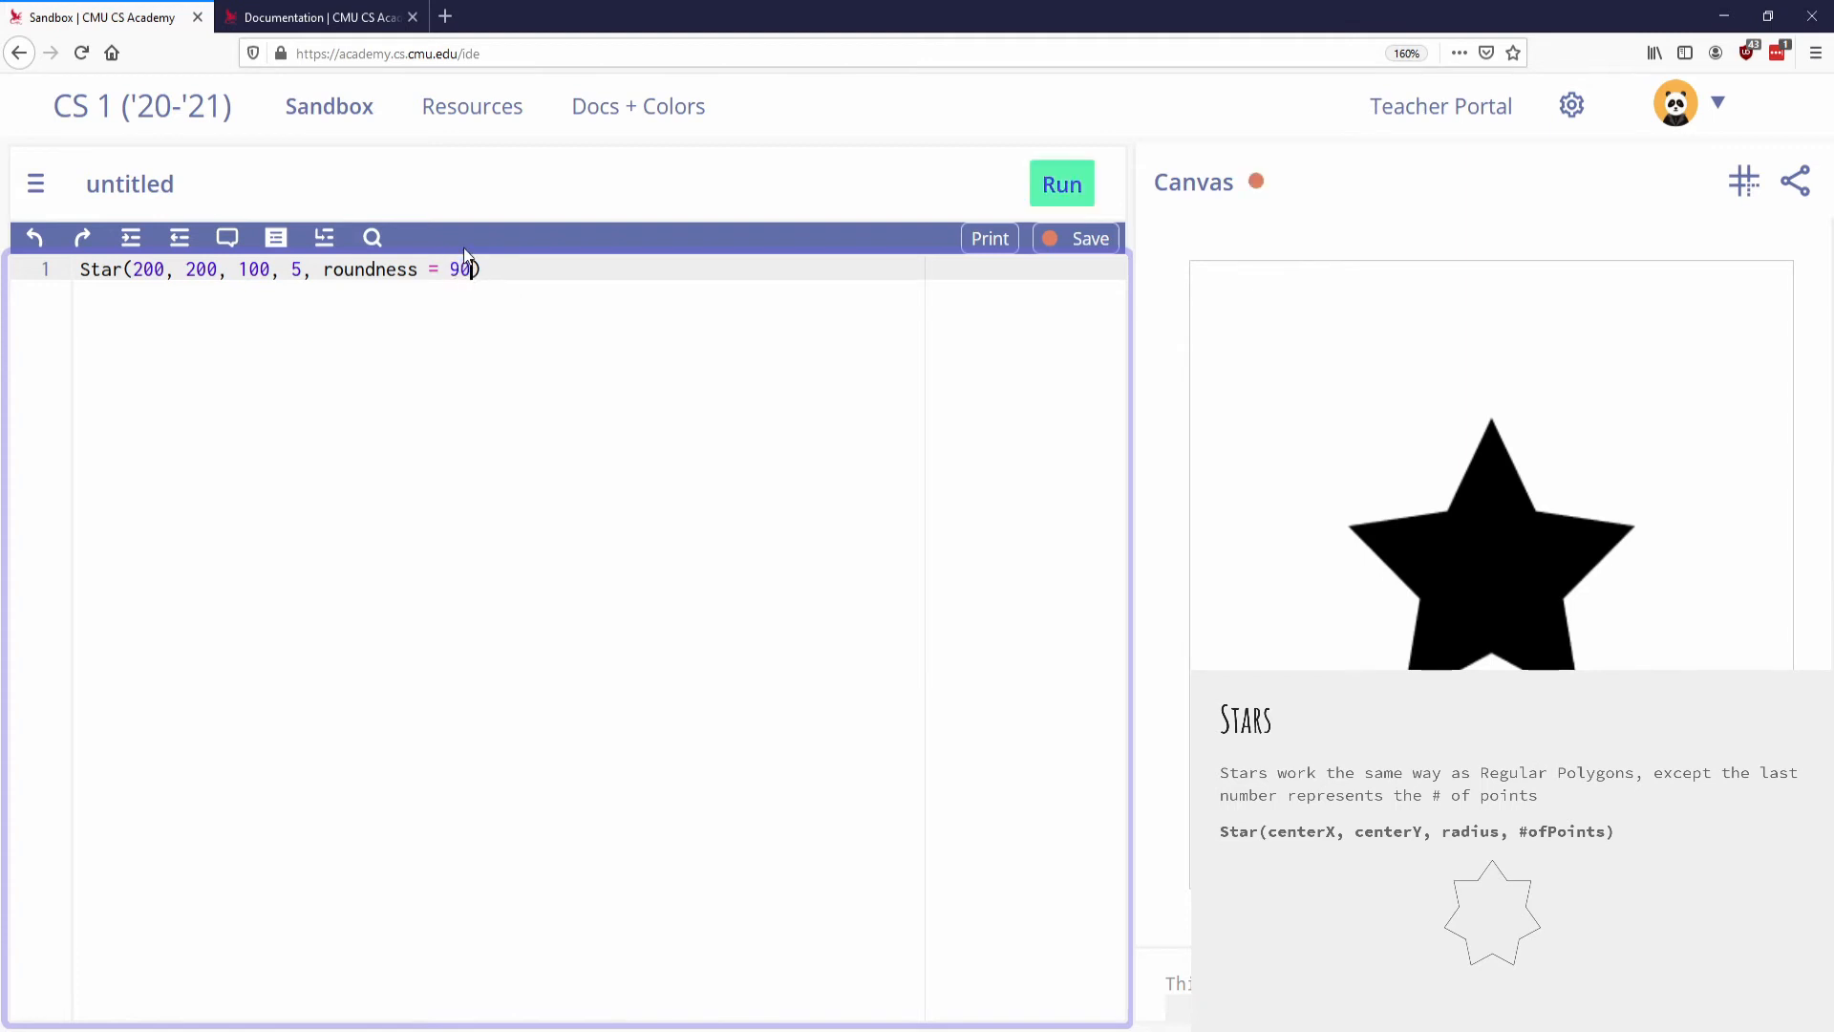
pyautogui.click(1060, 183)
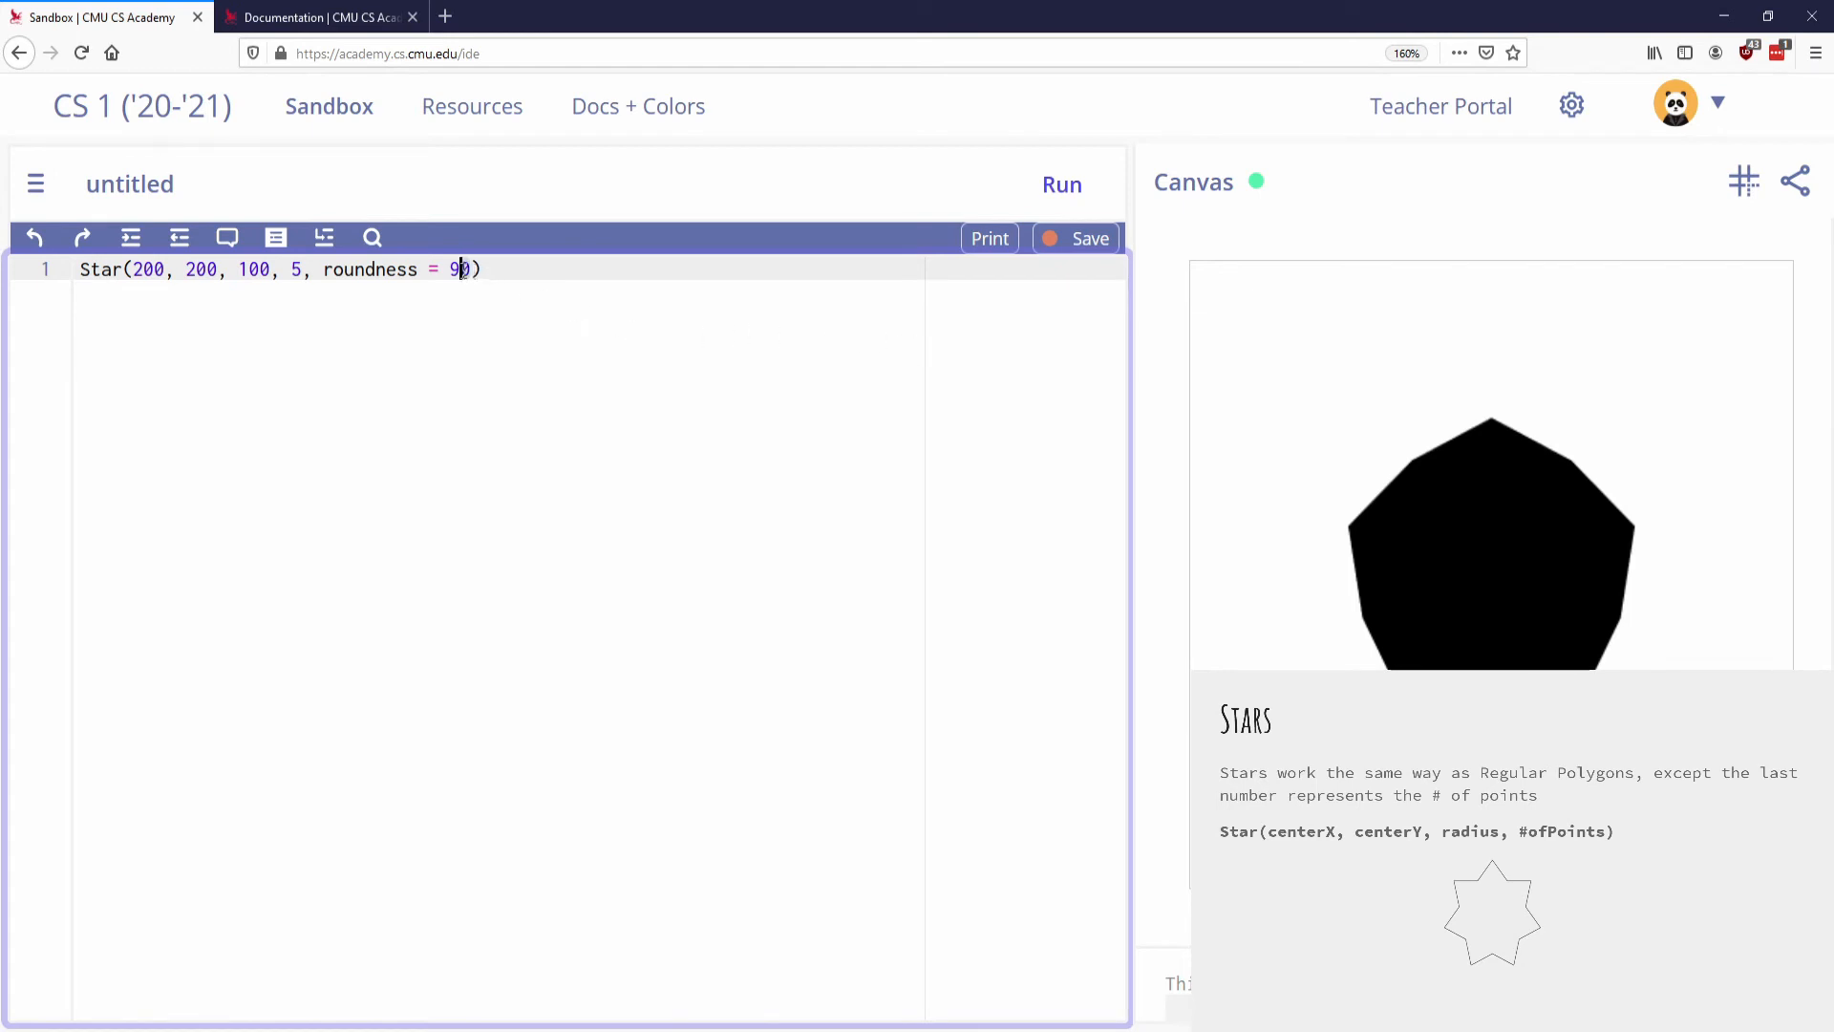
# - Try roundness 100, then settle on 10 for a thin spiky star
pyautogui.write('0')
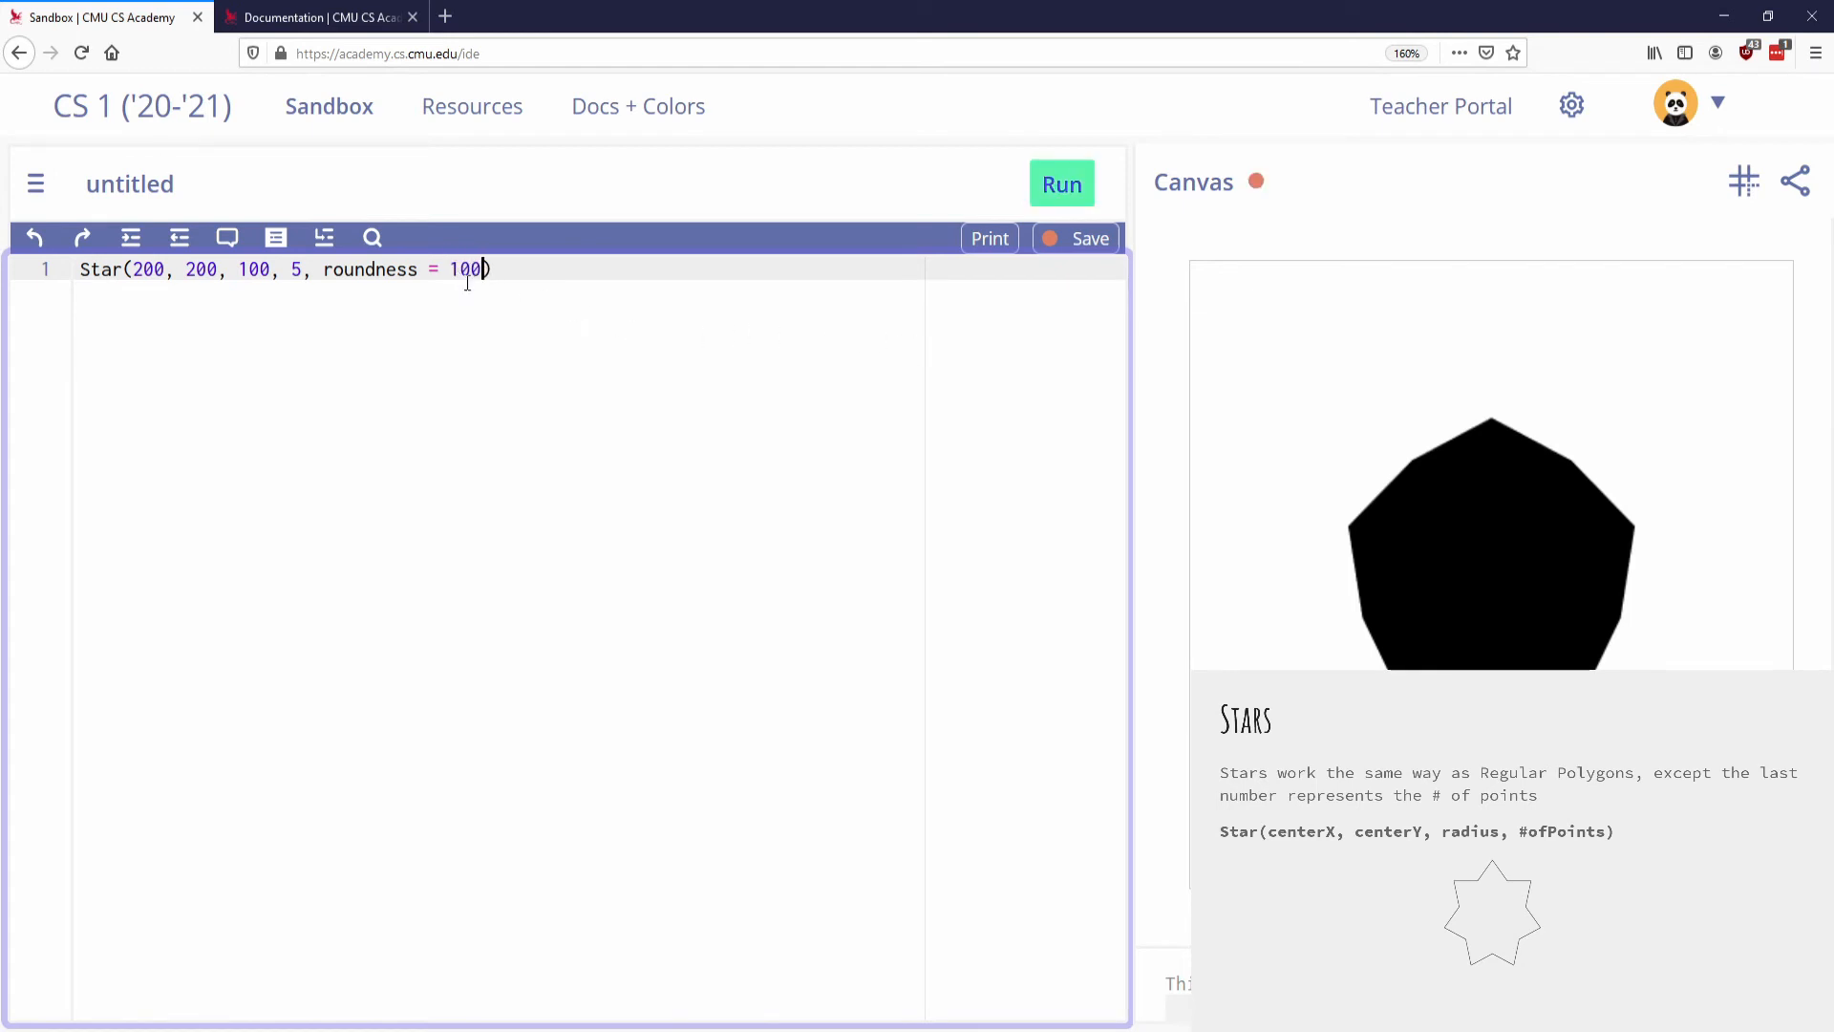
pyautogui.click(1060, 183)
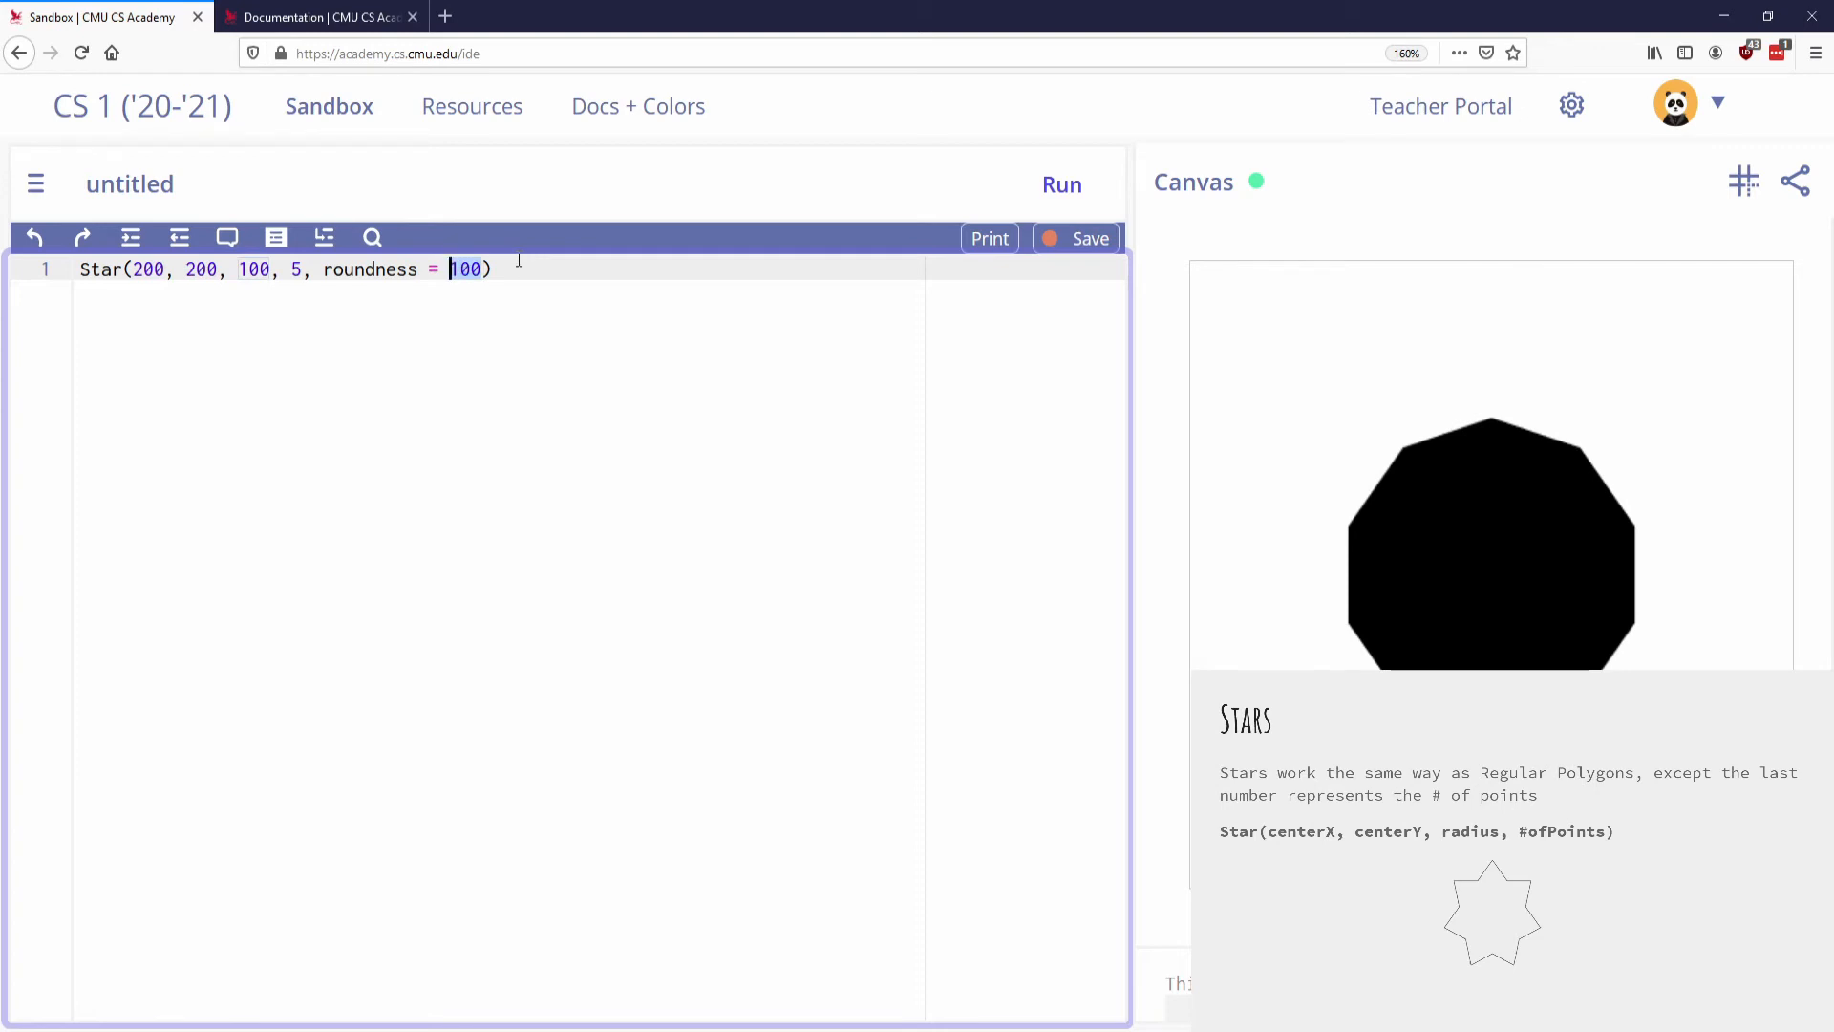
pyautogui.click(1060, 186)
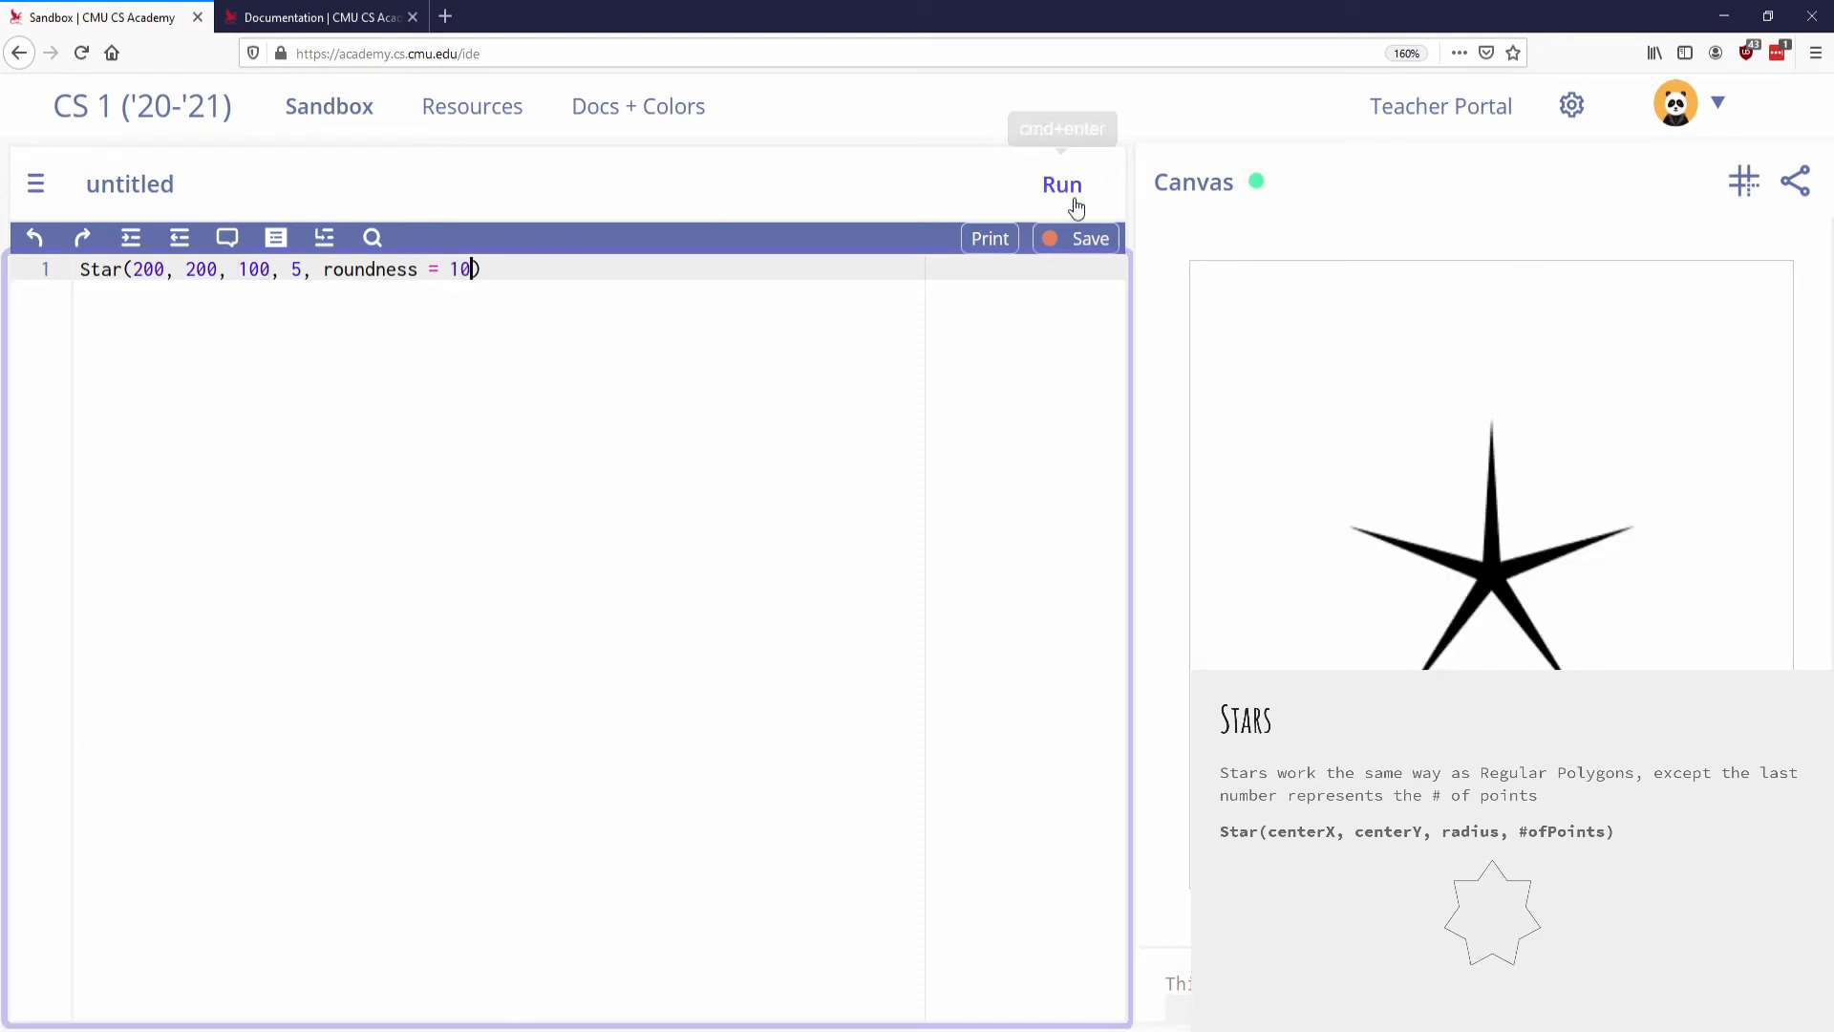
pyautogui.moveTo(912, 266)
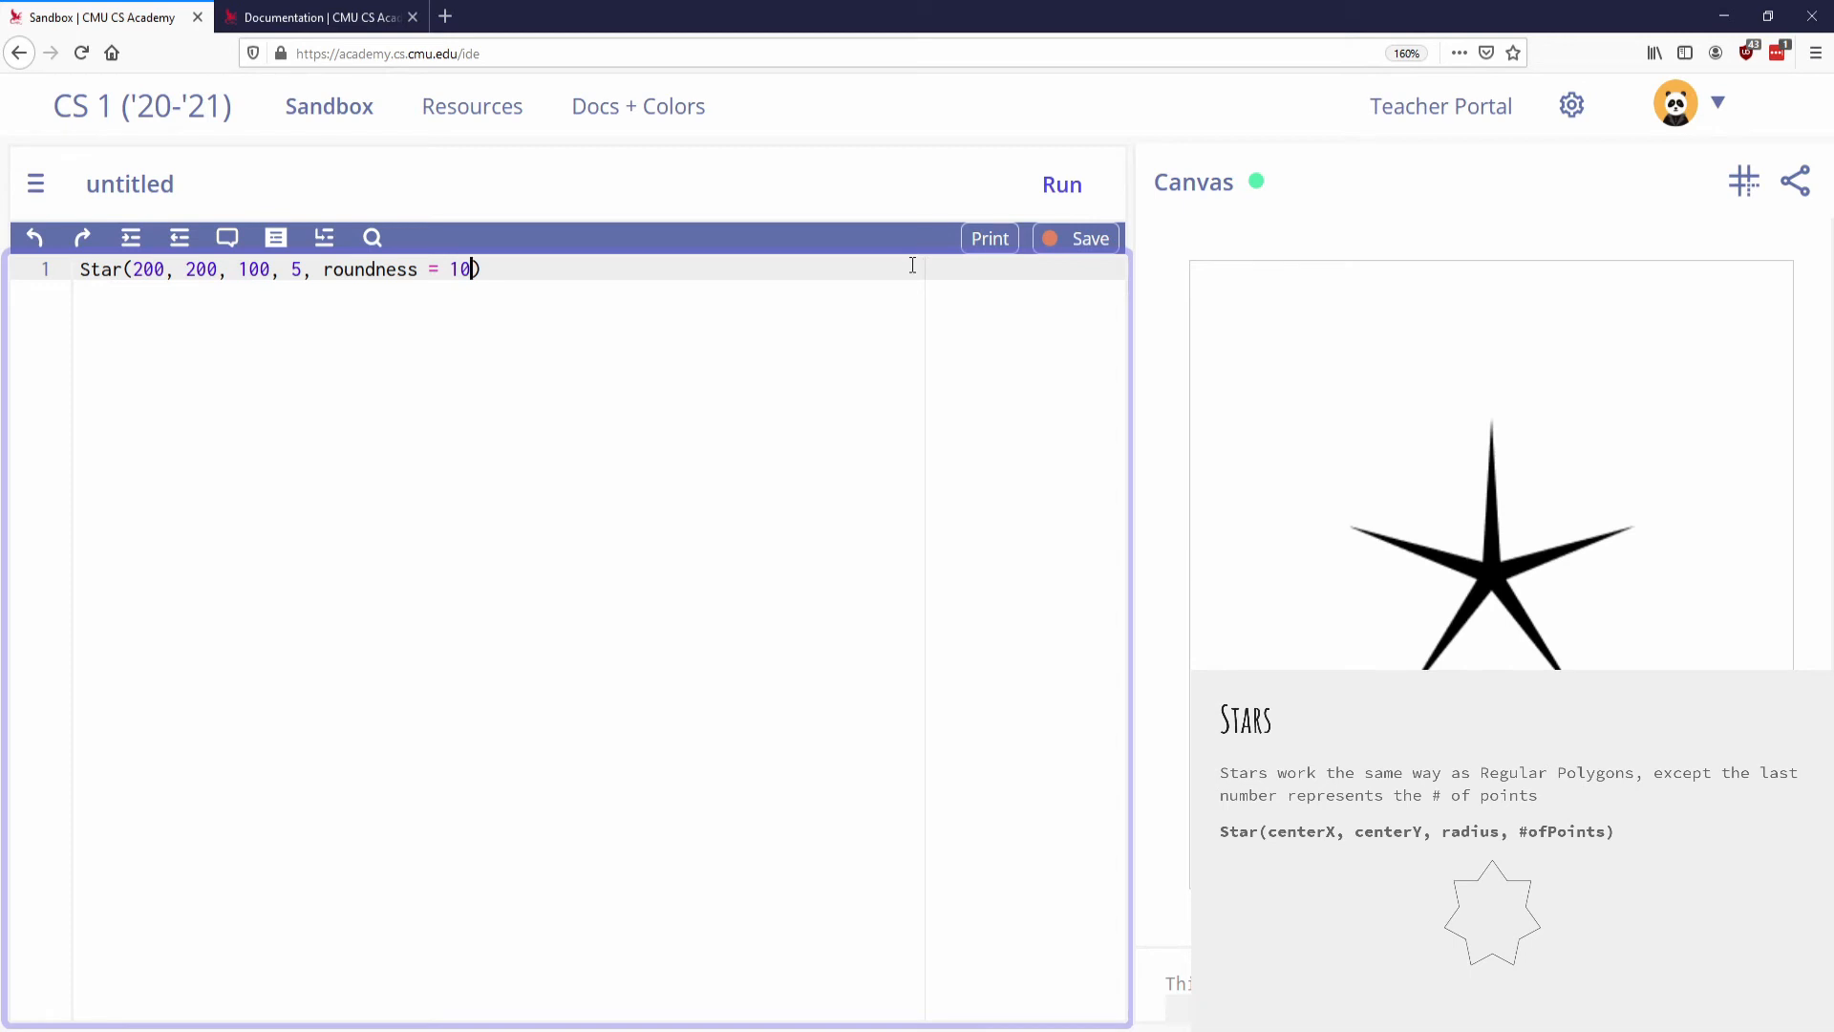
pyautogui.moveTo(1390, 820)
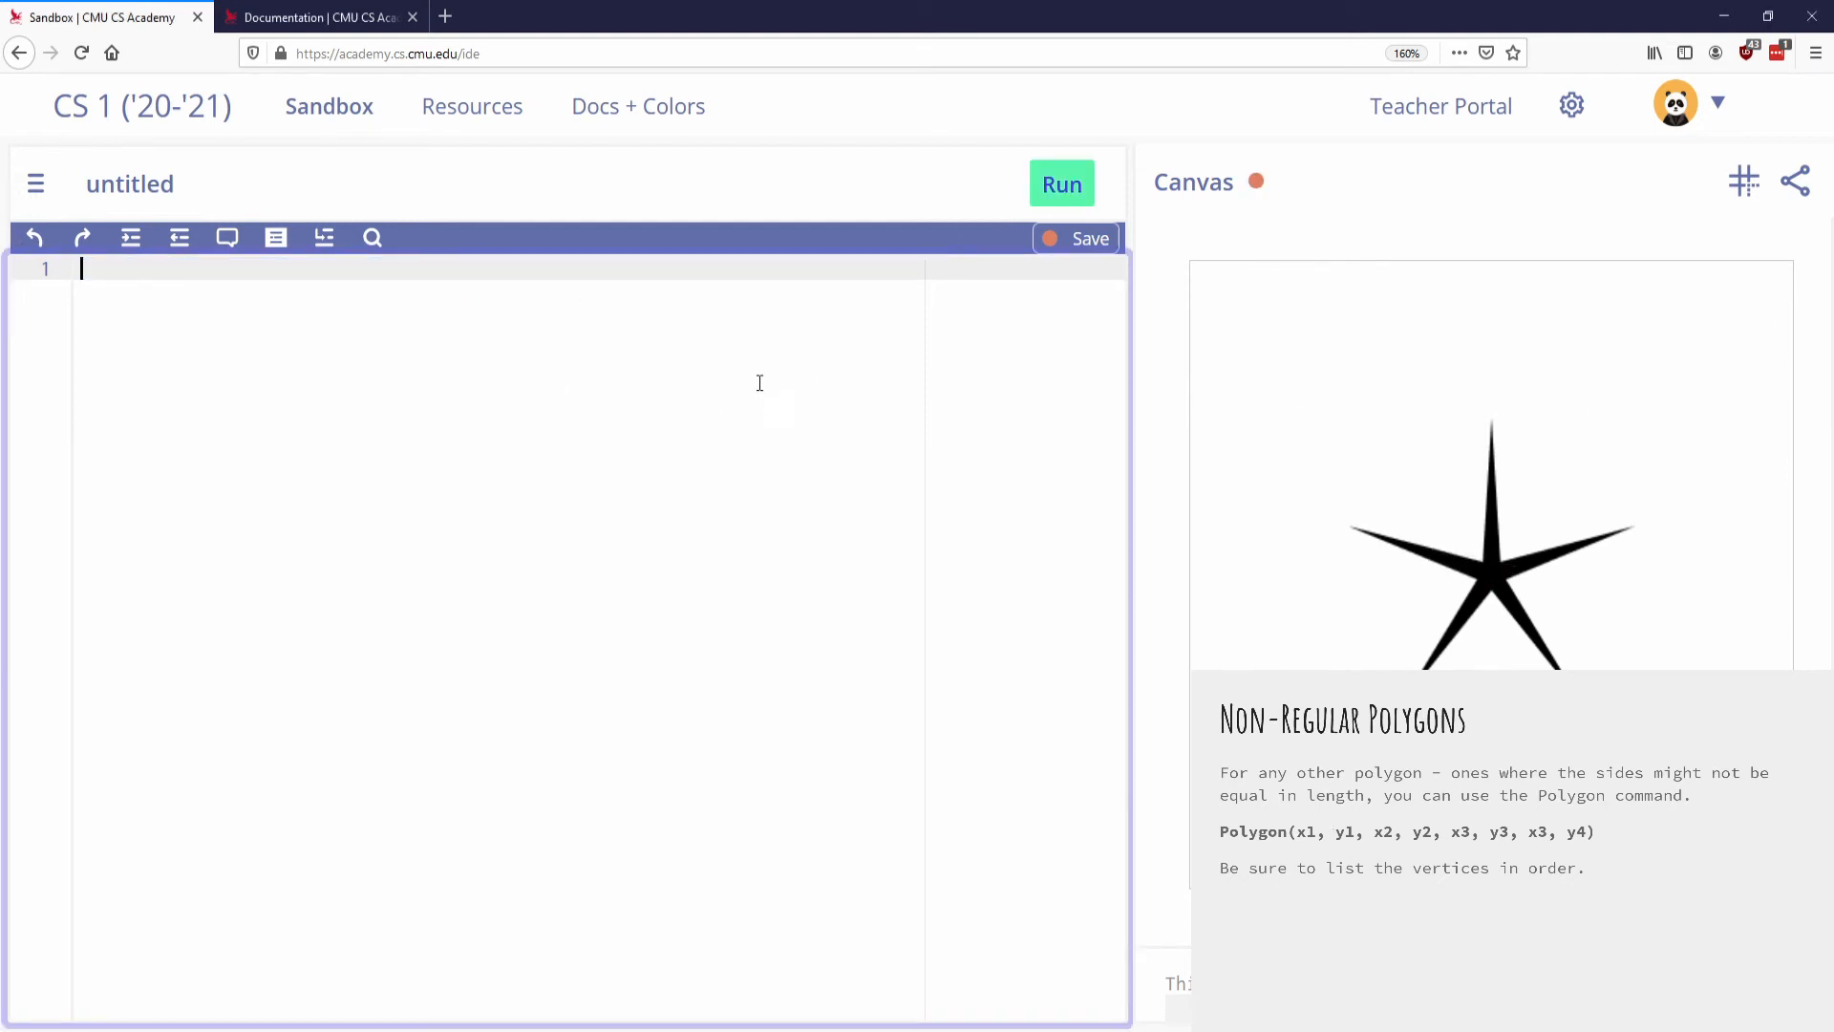
pyautogui.moveTo(850, 373)
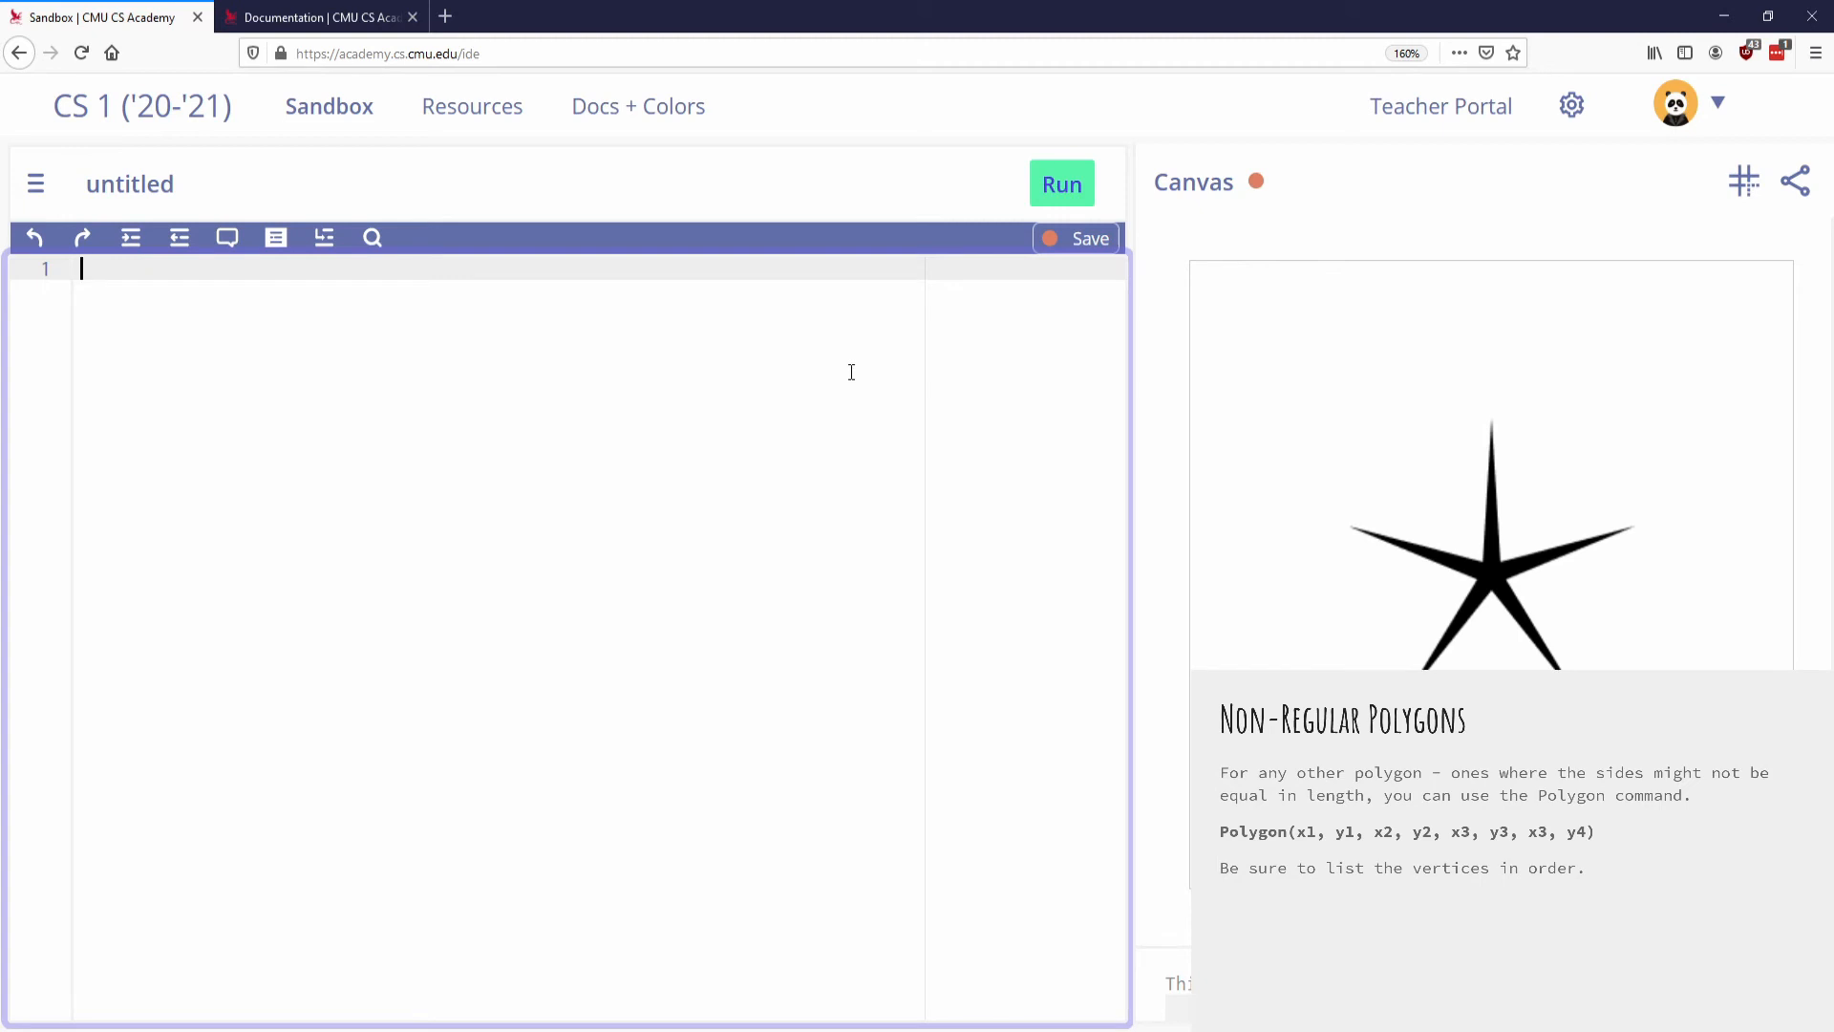
# - Enter Polygon(0, 0, 200, 200, 100, 300, 0, 400) in place of the star code
pyautogui.write('Poy')
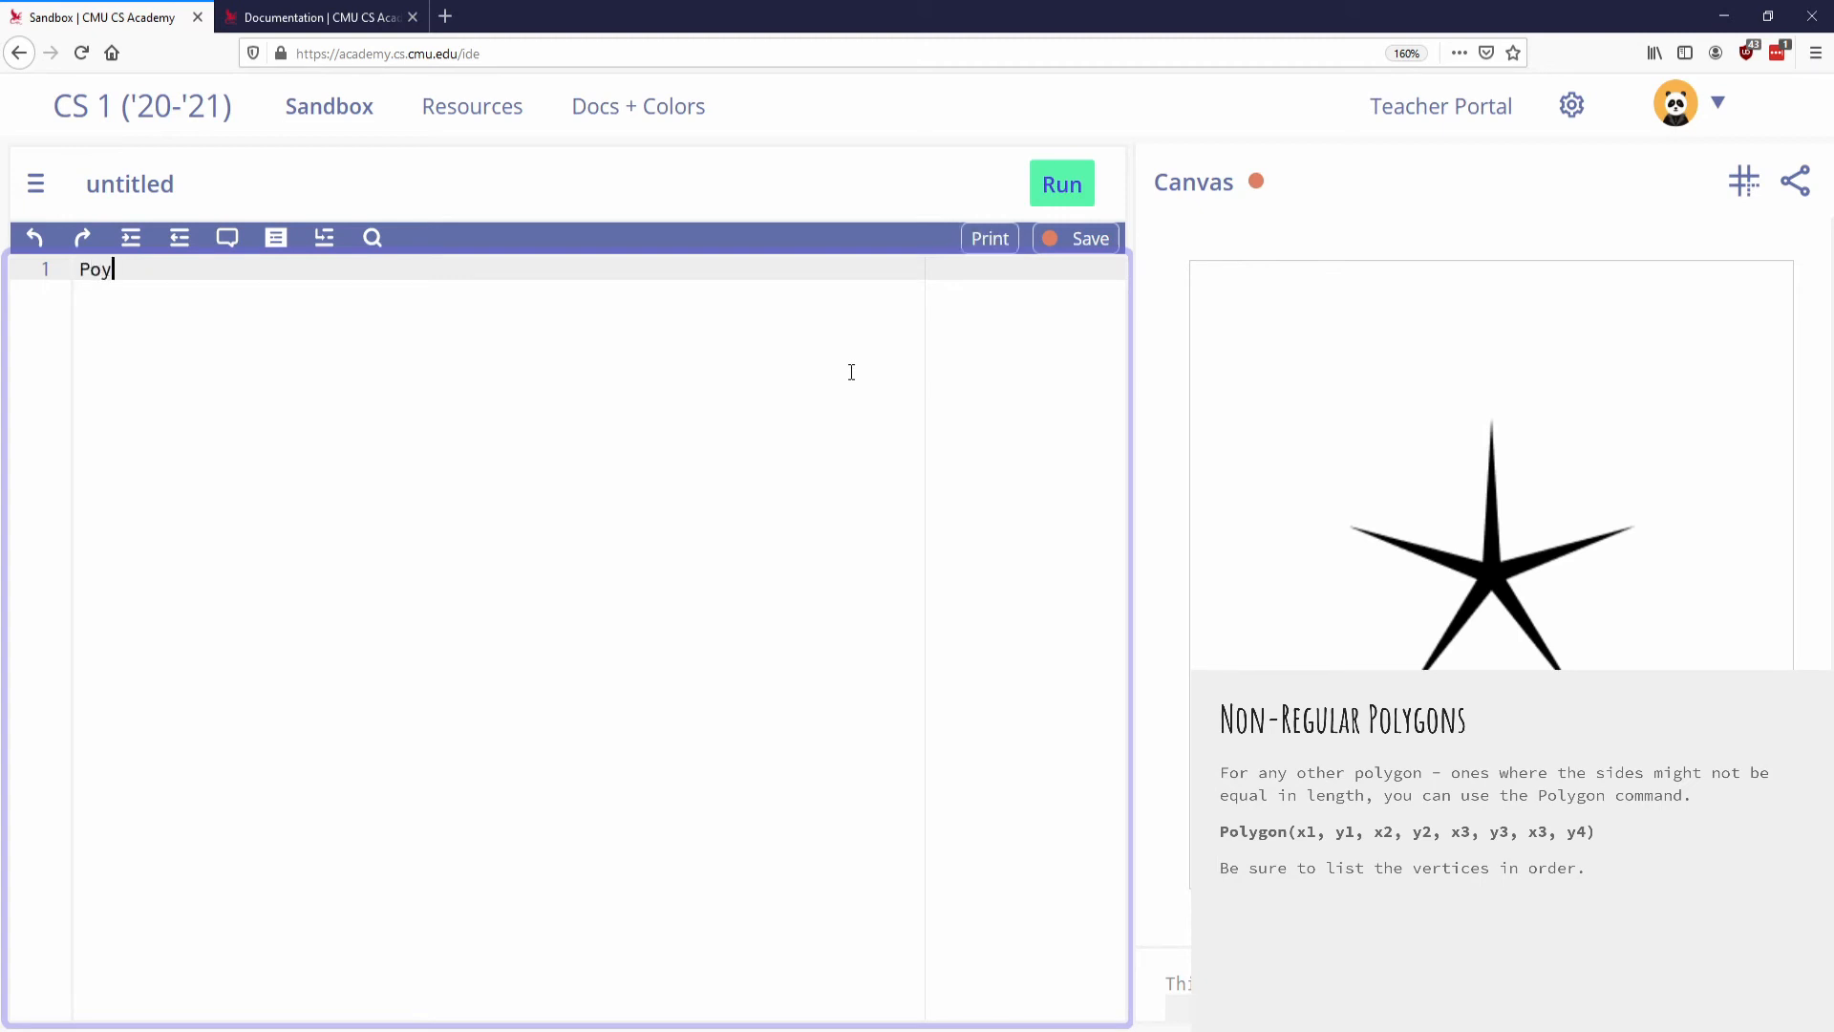
pyautogui.write('ygon')
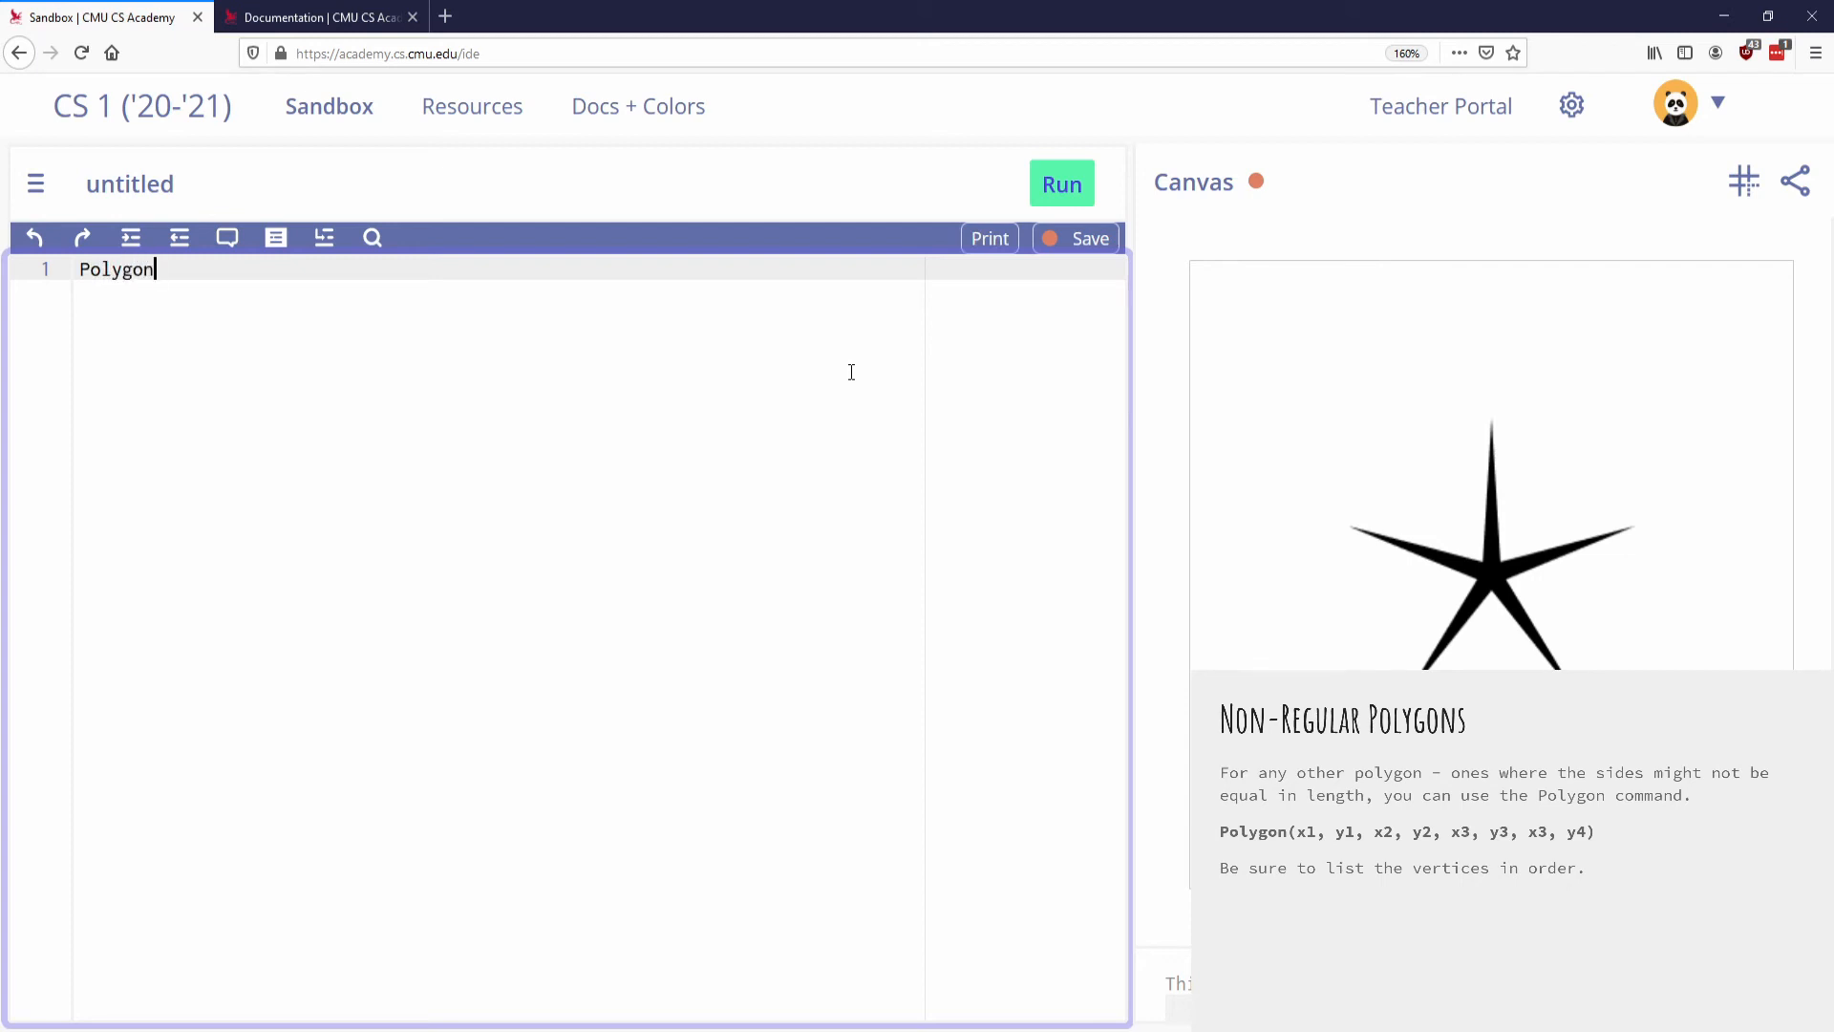
pyautogui.write('()')
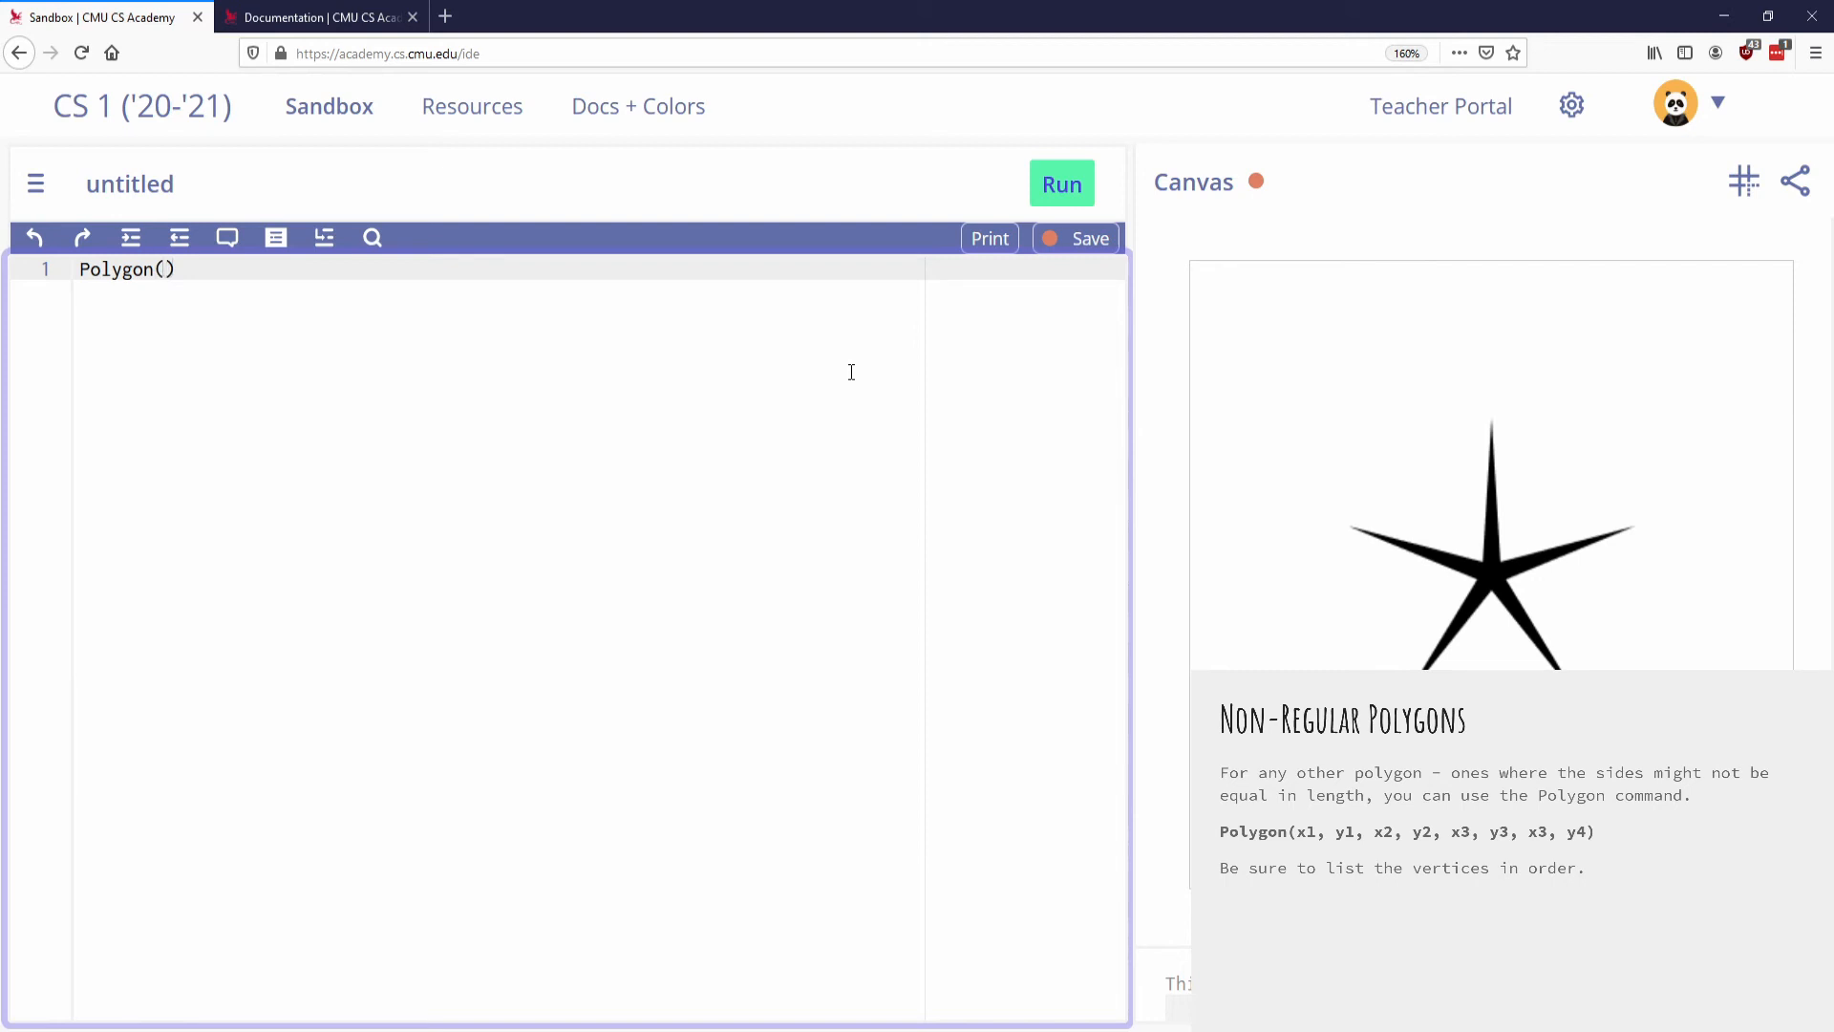
pyautogui.write('0, 0,')
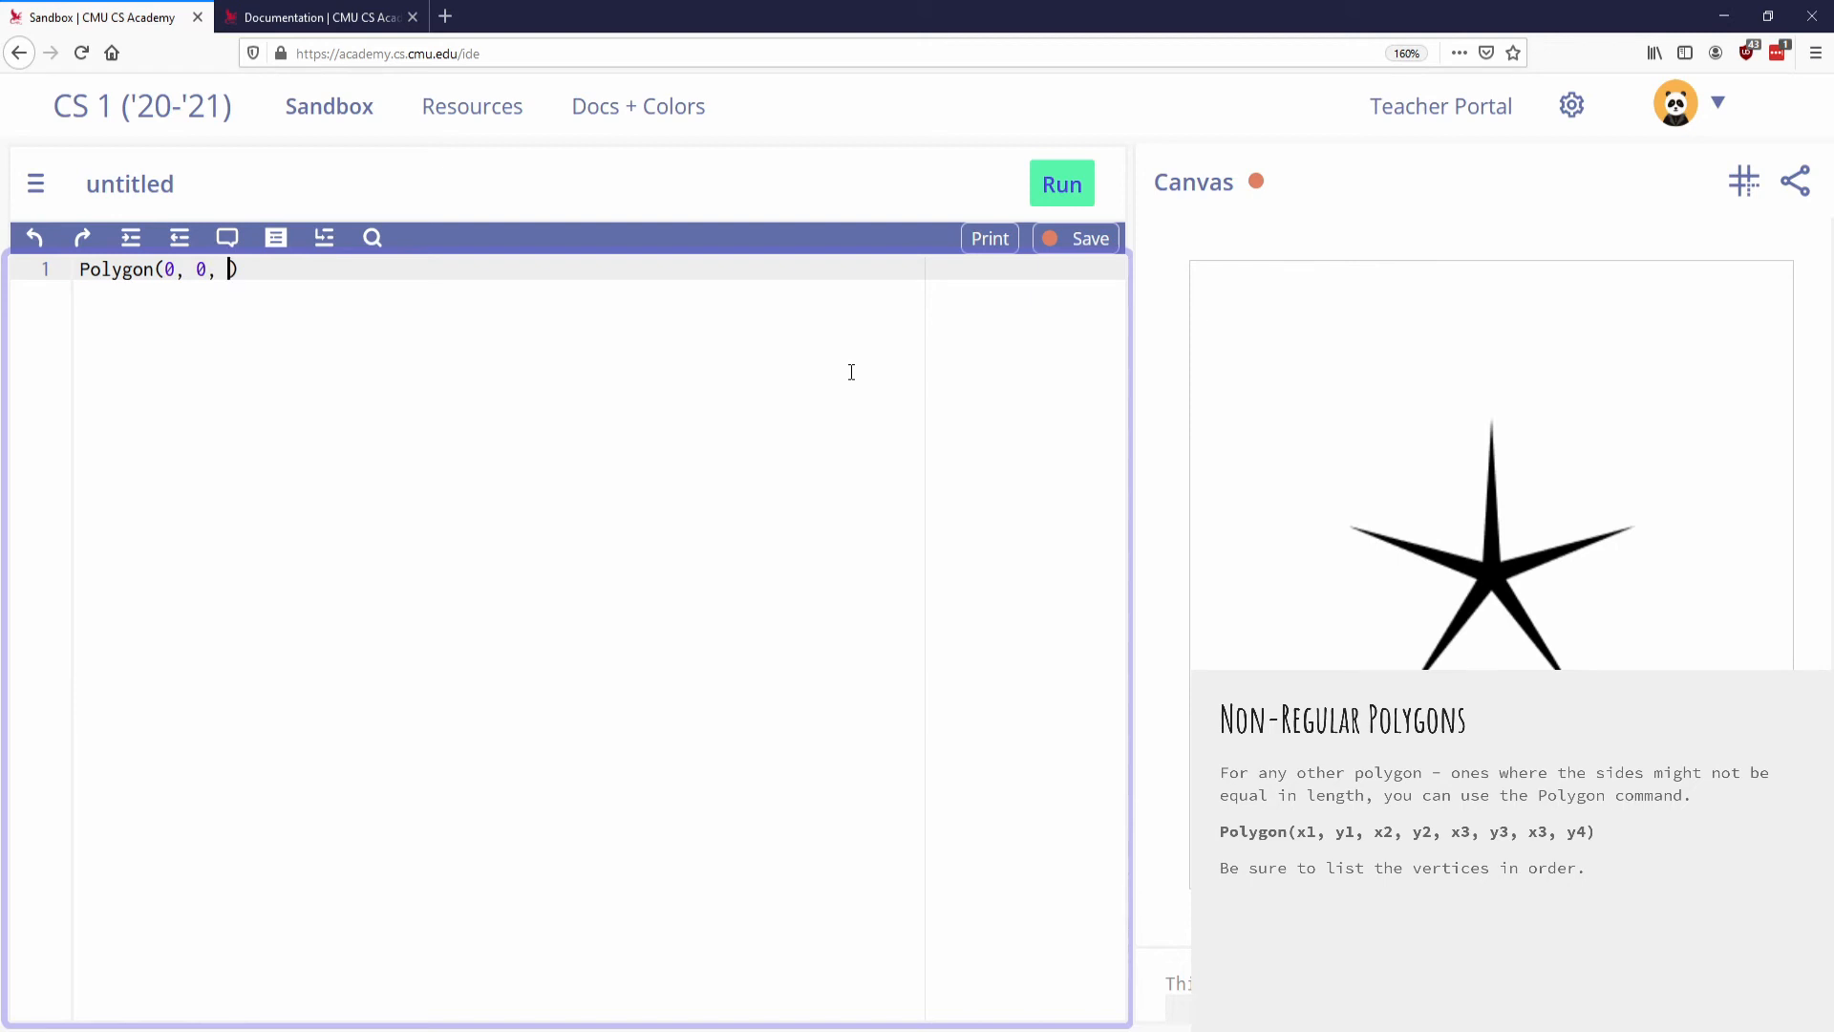
pyautogui.write('200, 200,')
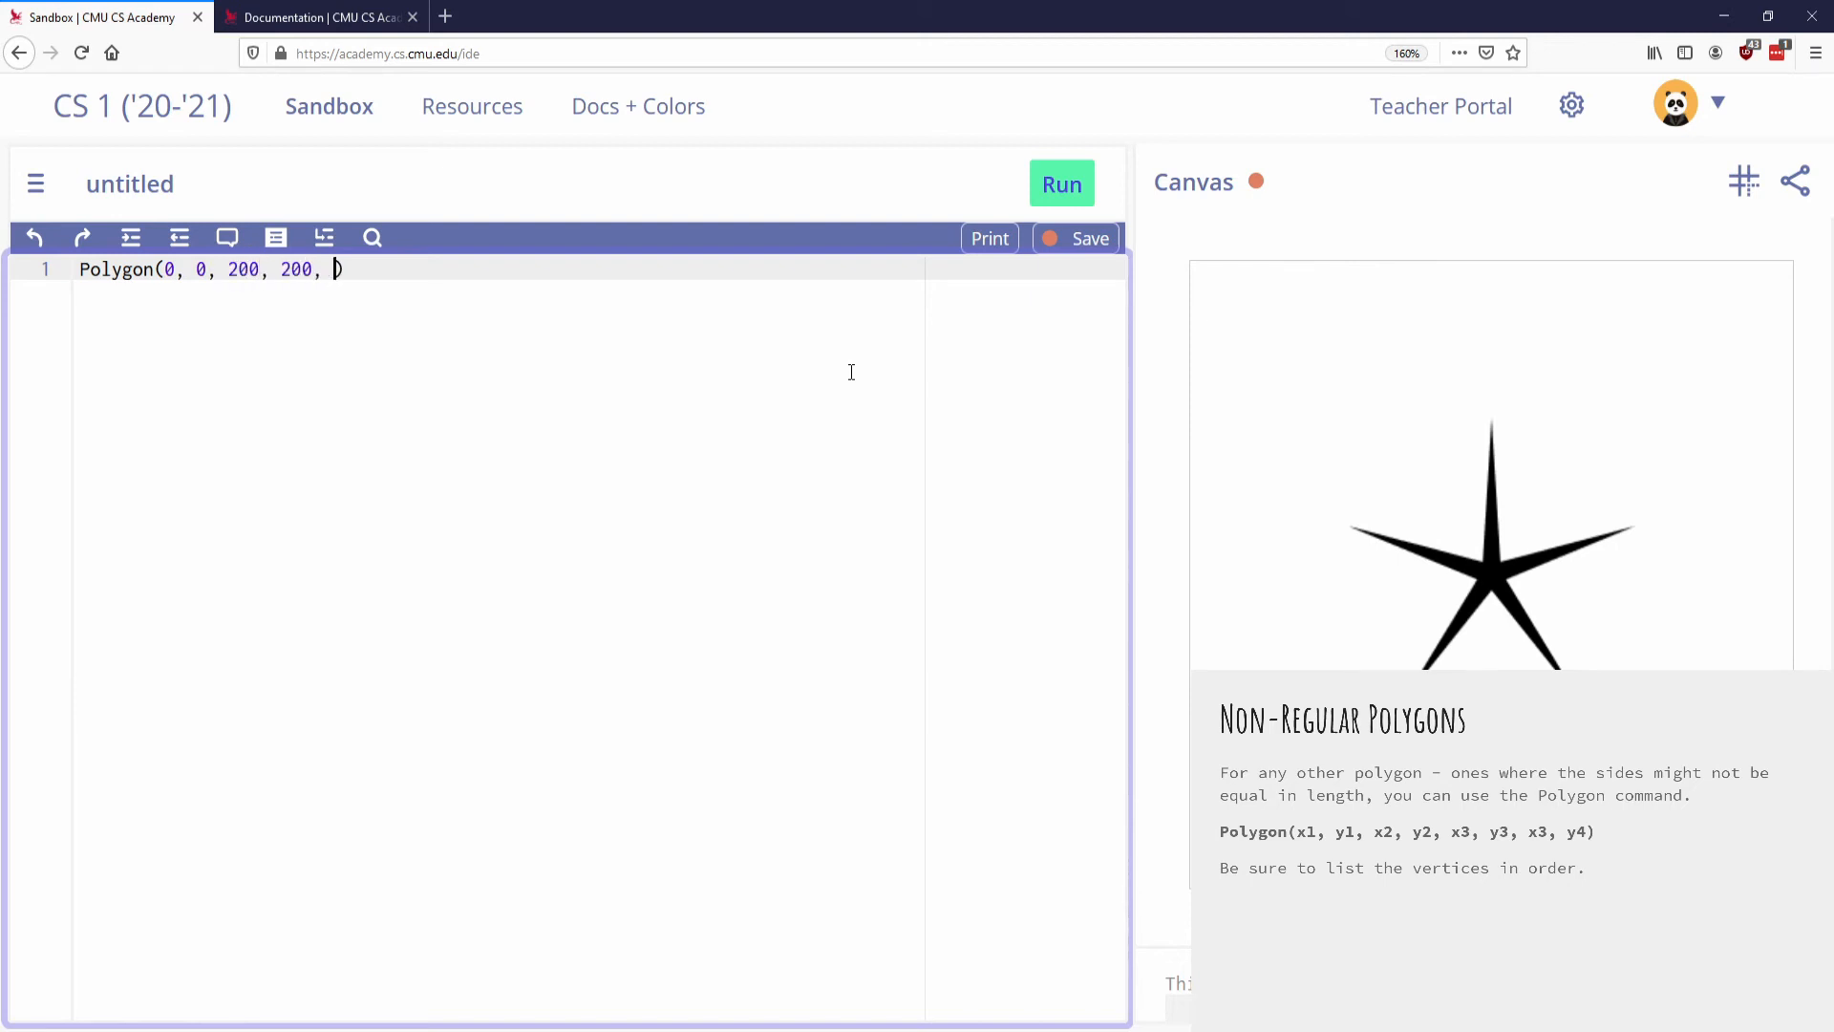
pyautogui.write('100, 3')
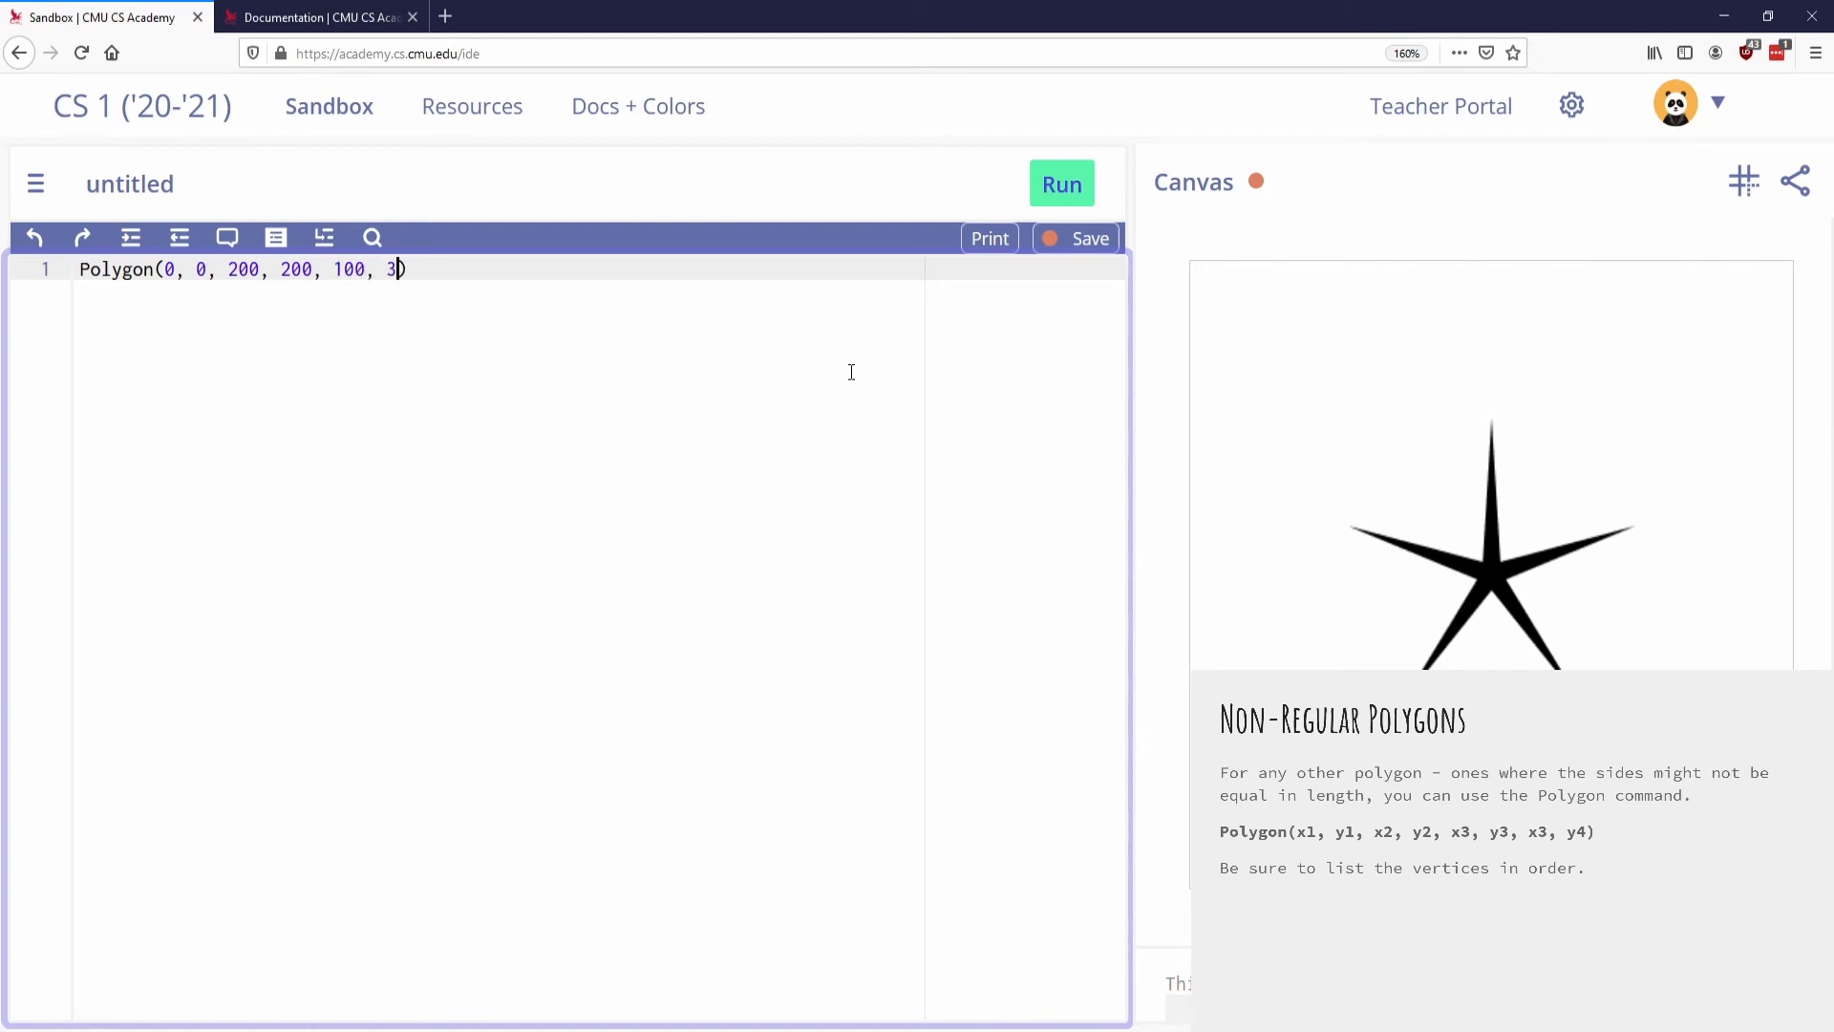
pyautogui.write('00,')
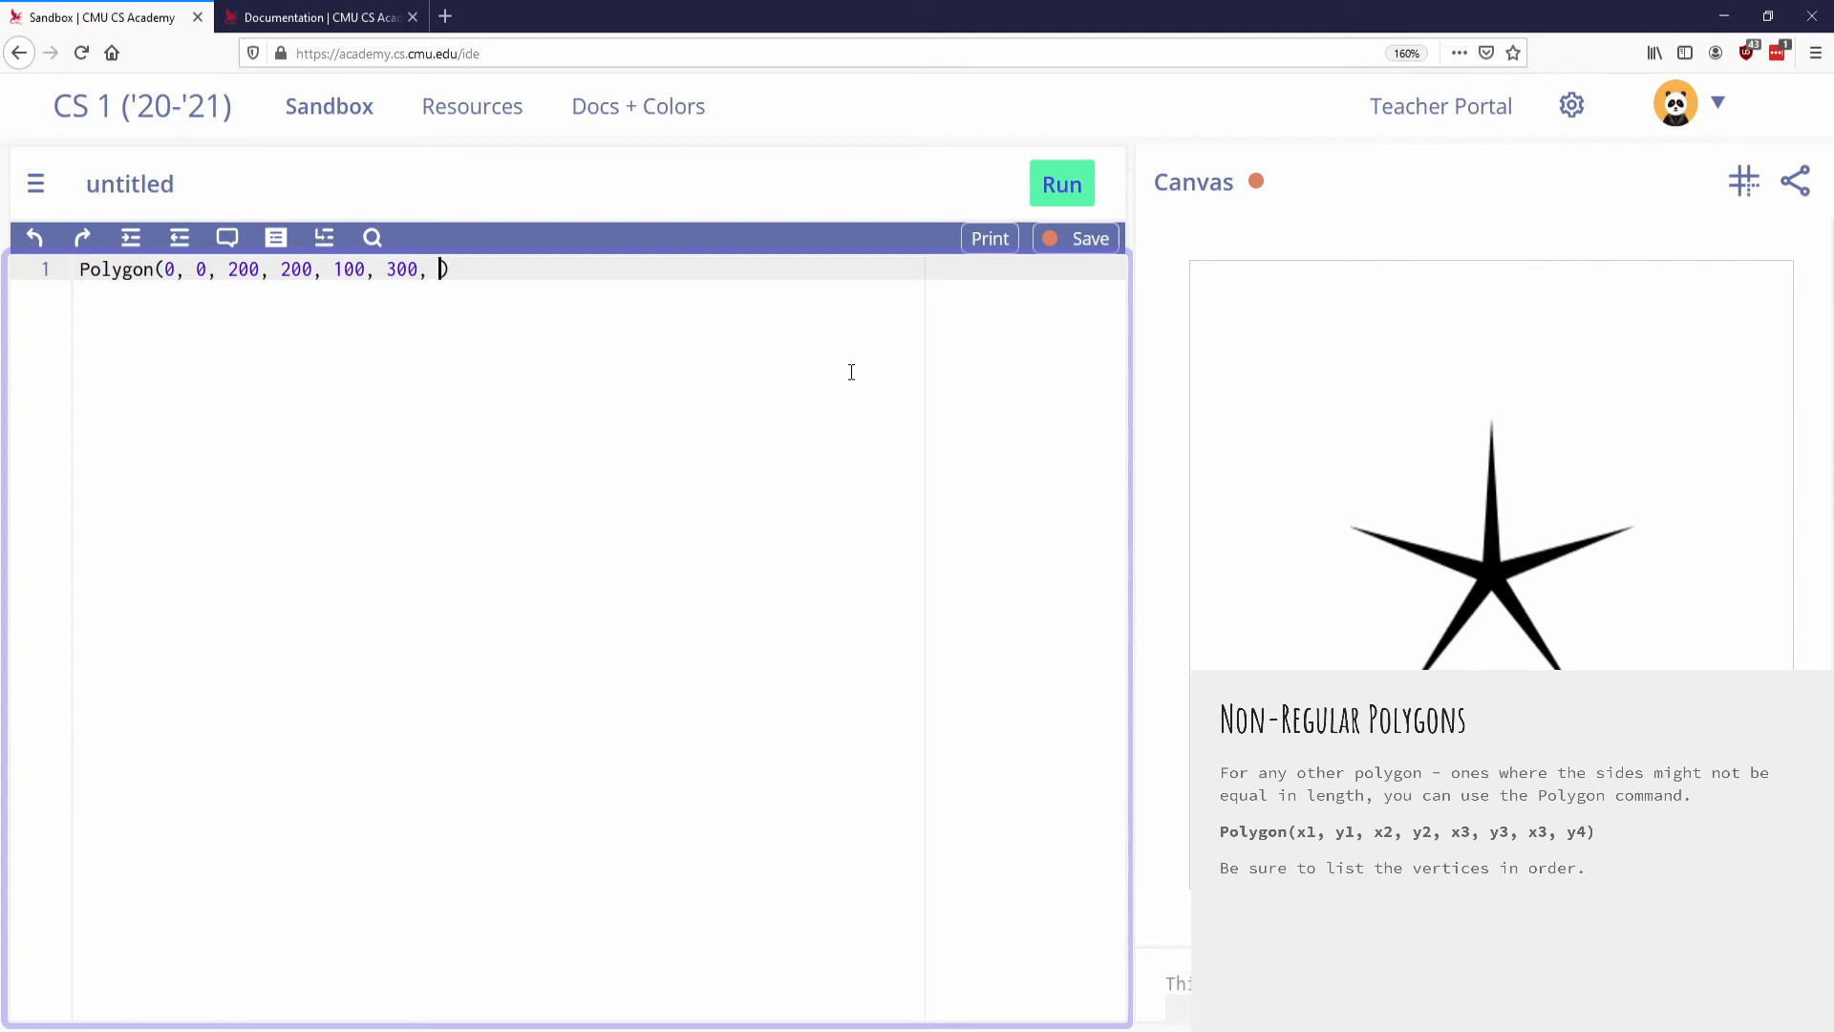
pyautogui.write('0,')
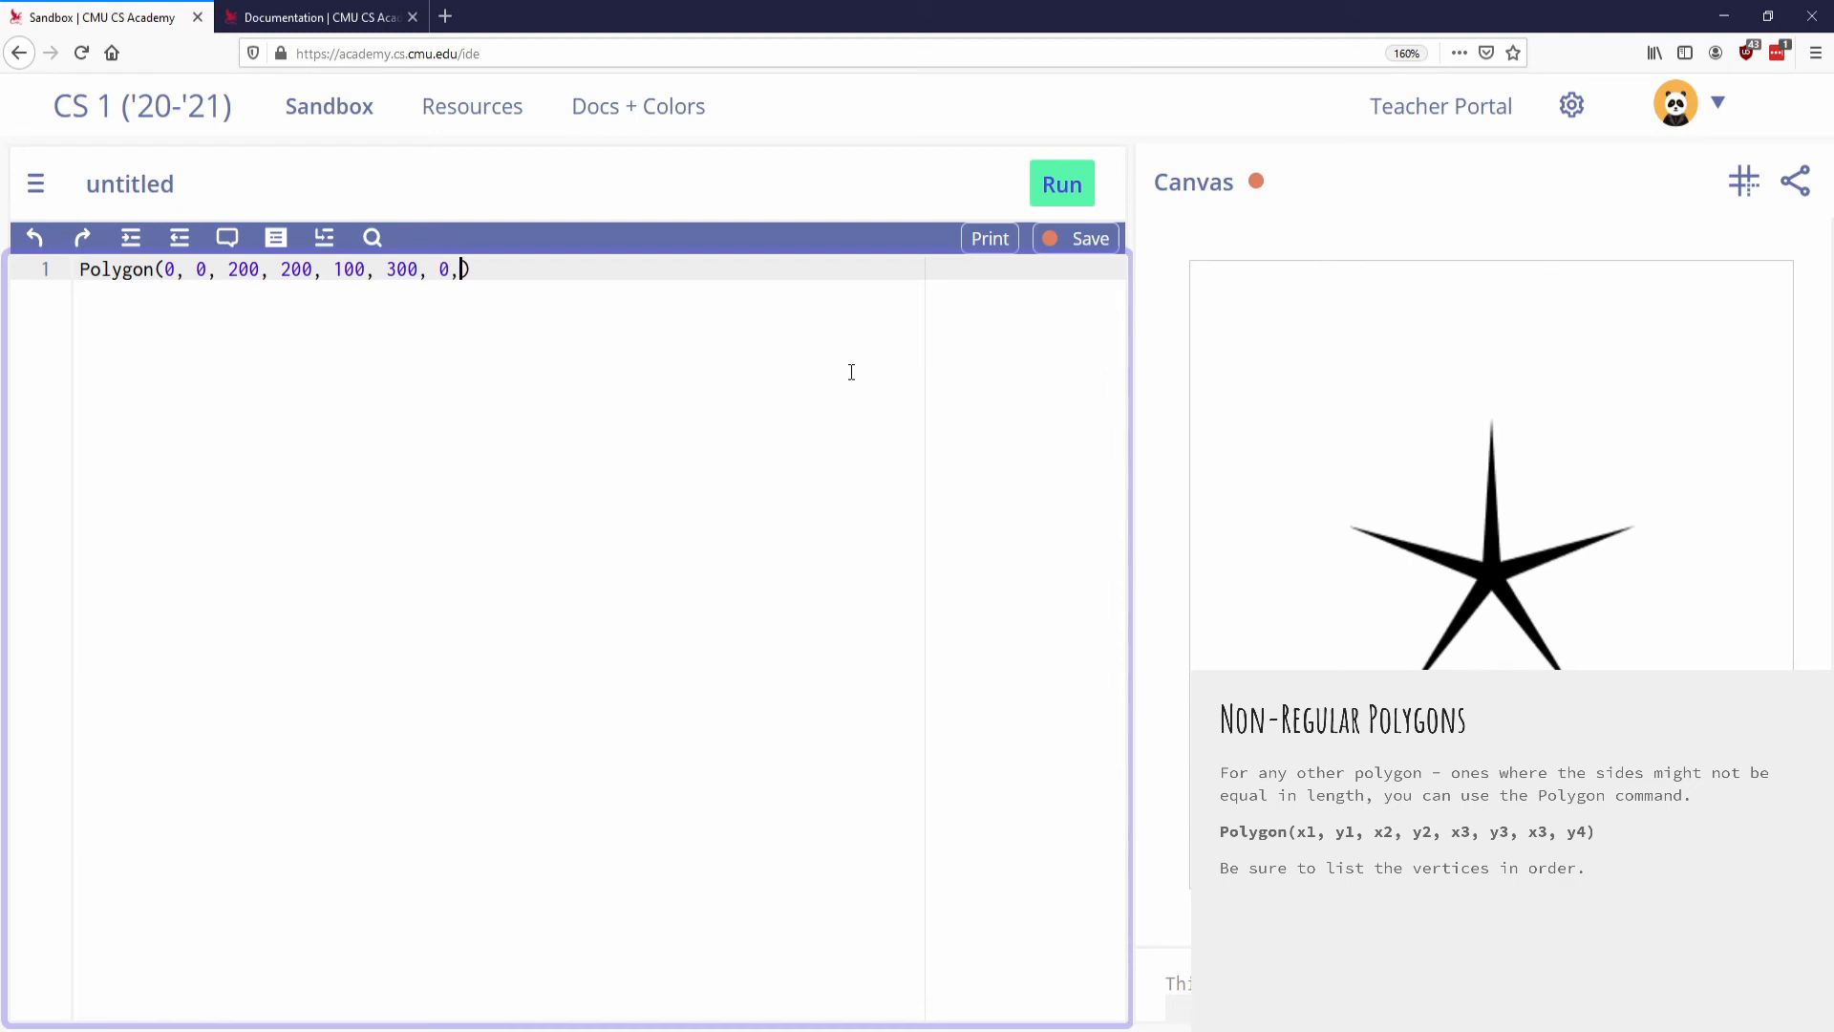
pyautogui.write('400)')
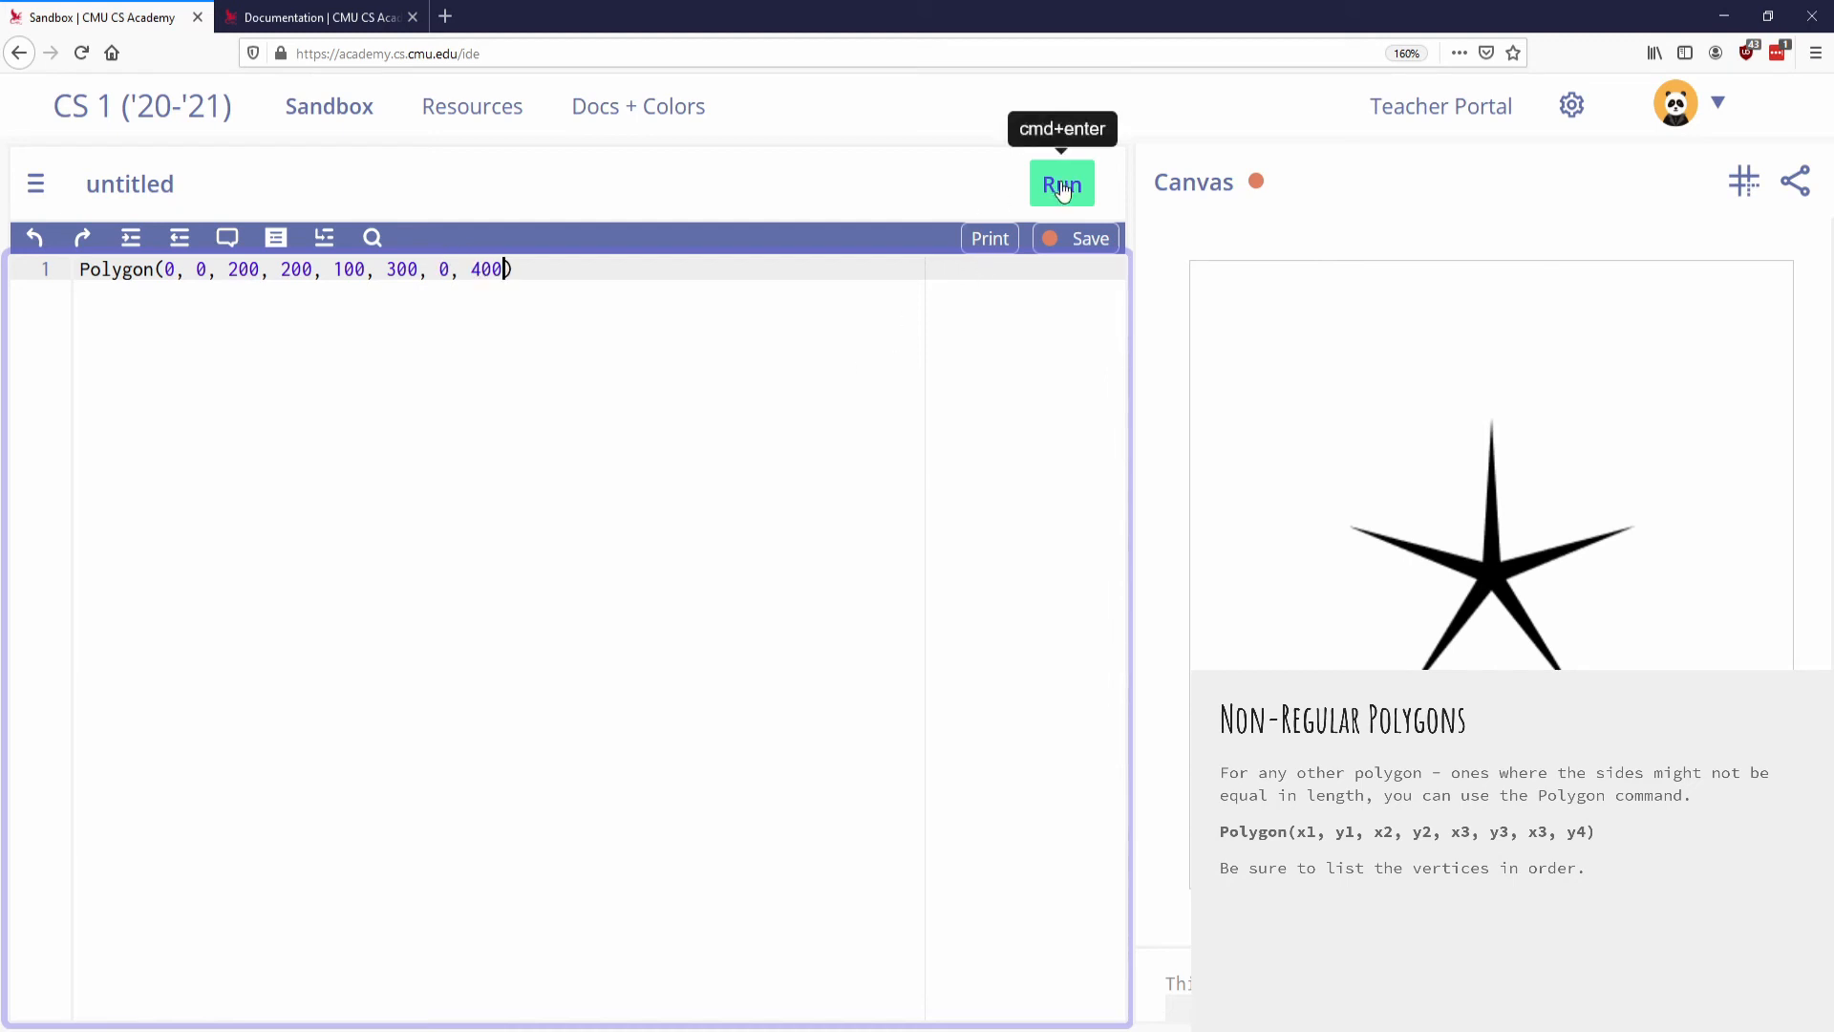
# - Run the polygon, then change its third vertex to (200, 300) to square the lower edge
pyautogui.click(1061, 184)
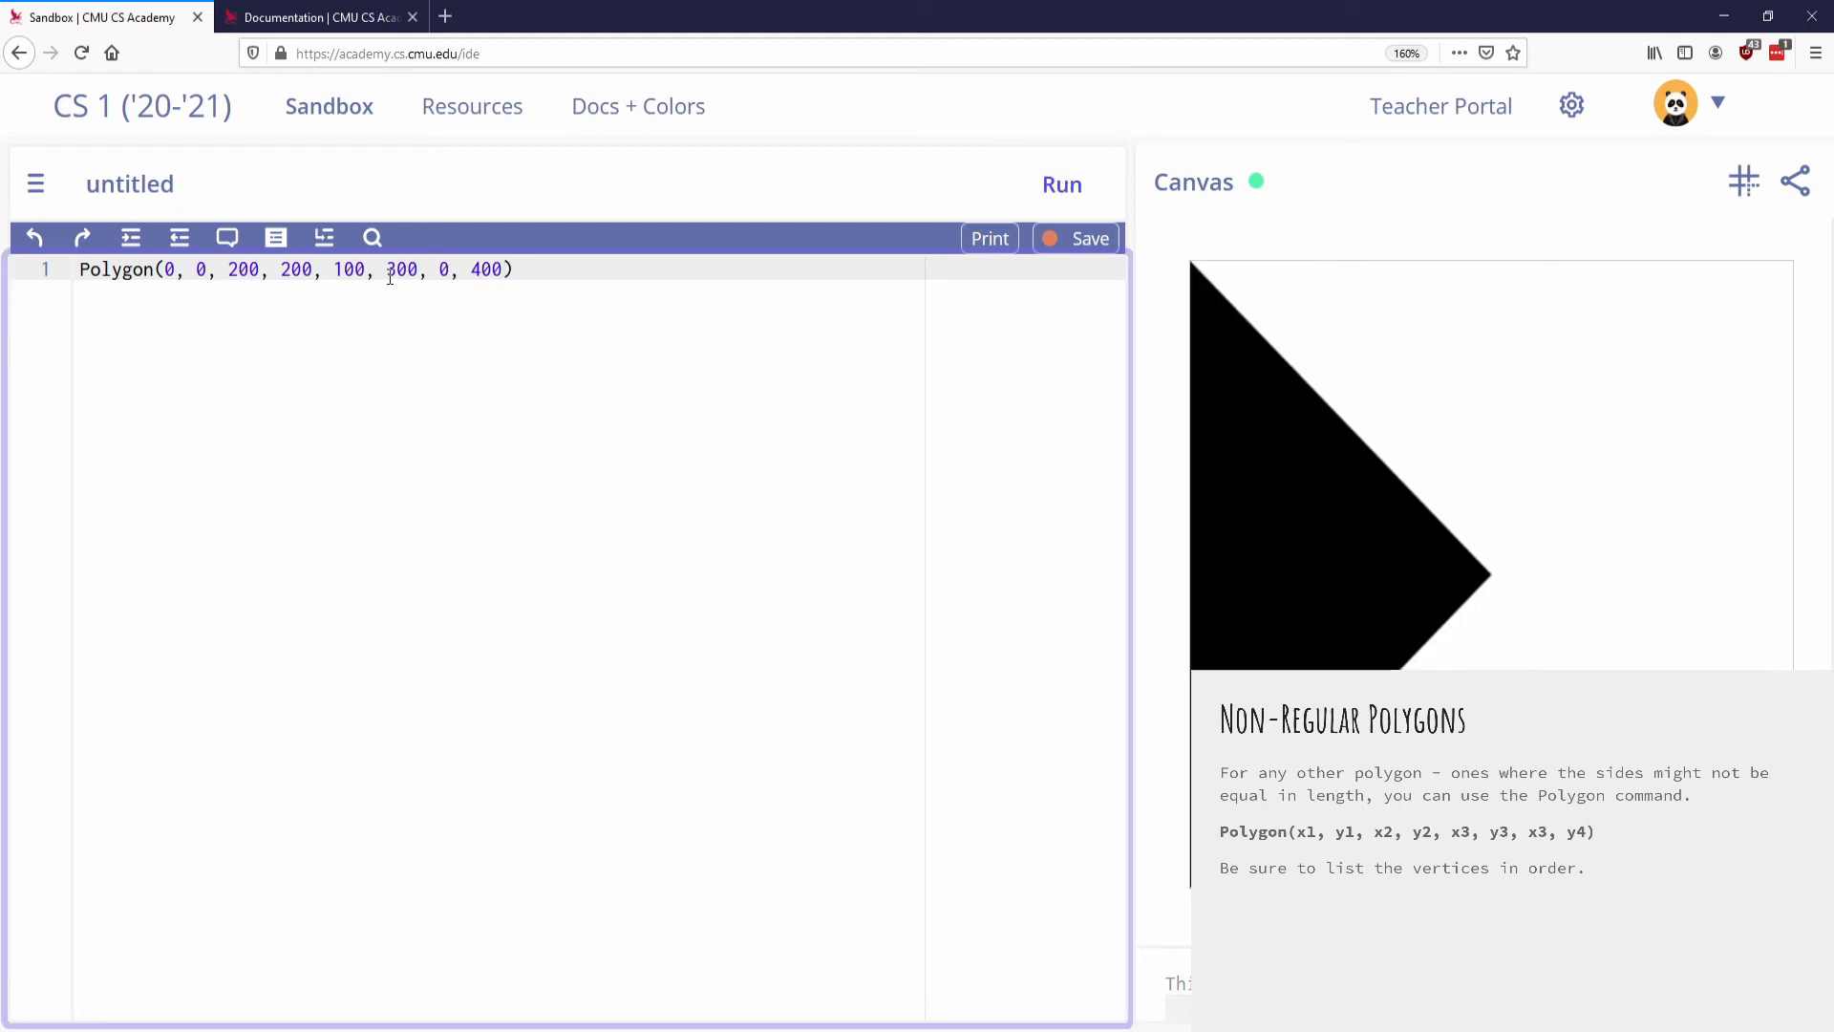
pyautogui.click(210, 269)
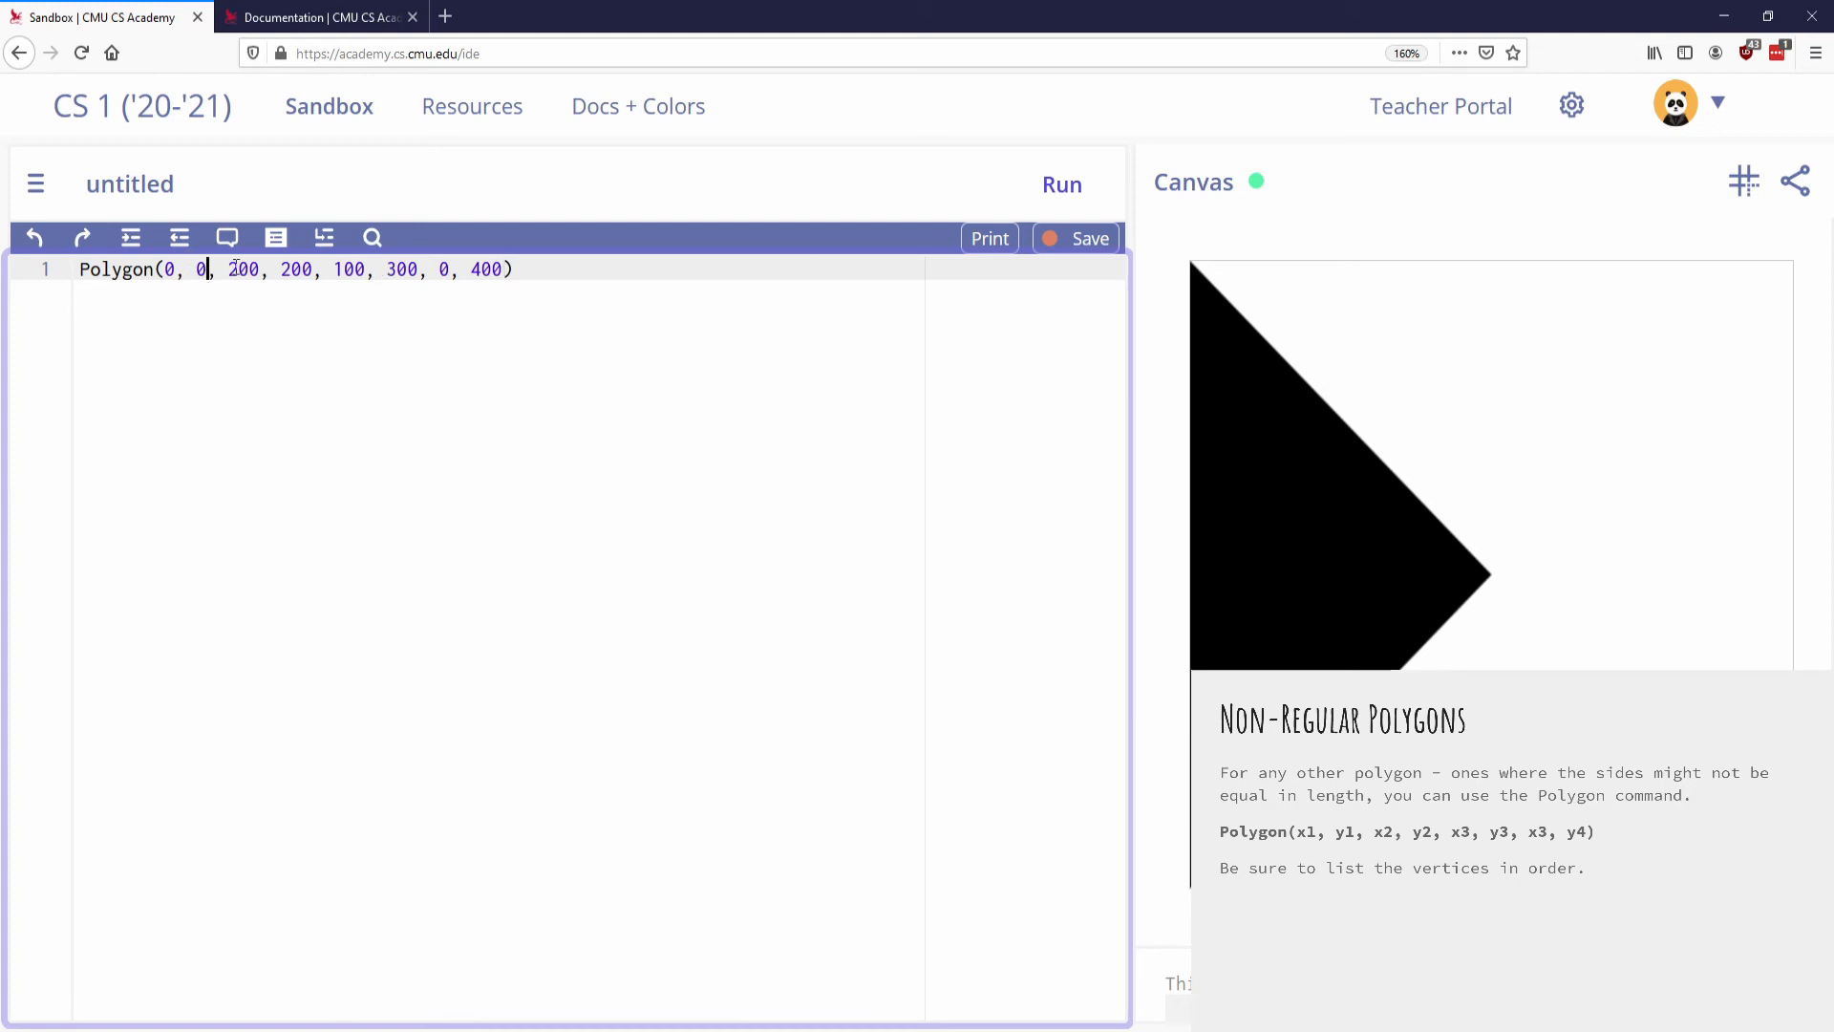
pyautogui.moveTo(1492, 575)
pyautogui.write('2')
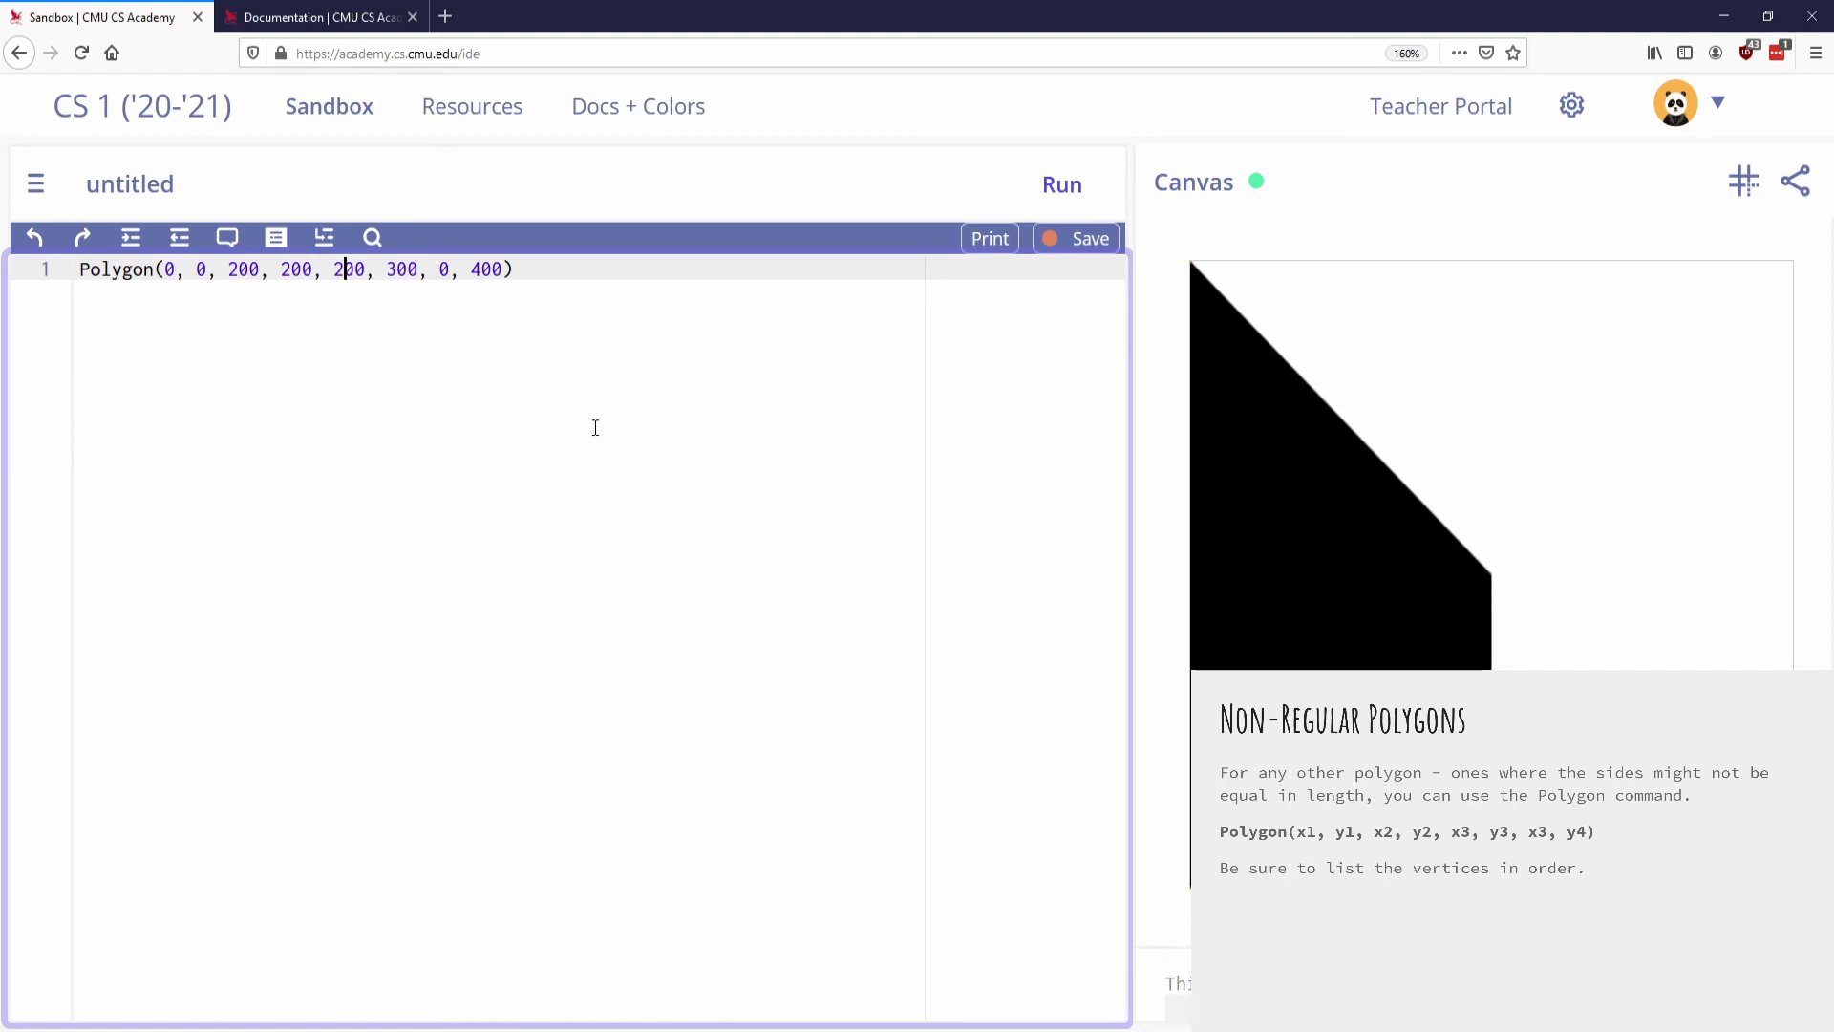
pyautogui.click(199, 270)
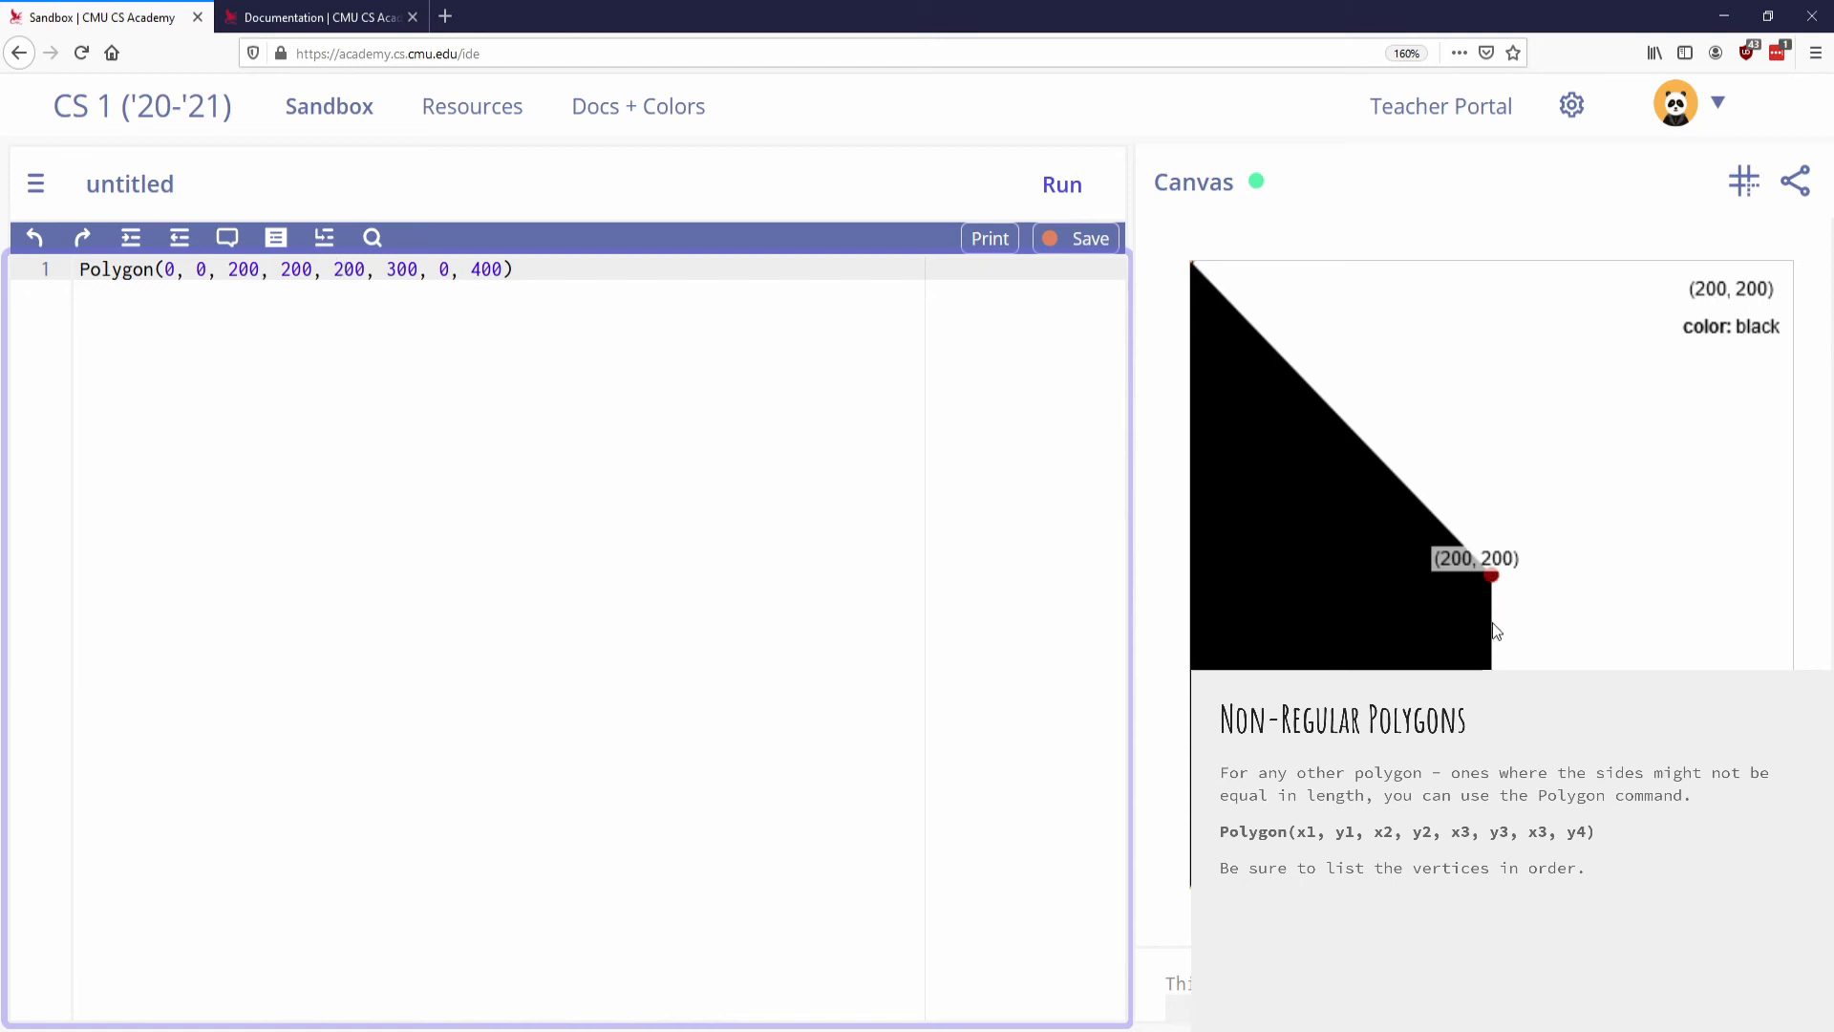
pyautogui.moveTo(1492, 573)
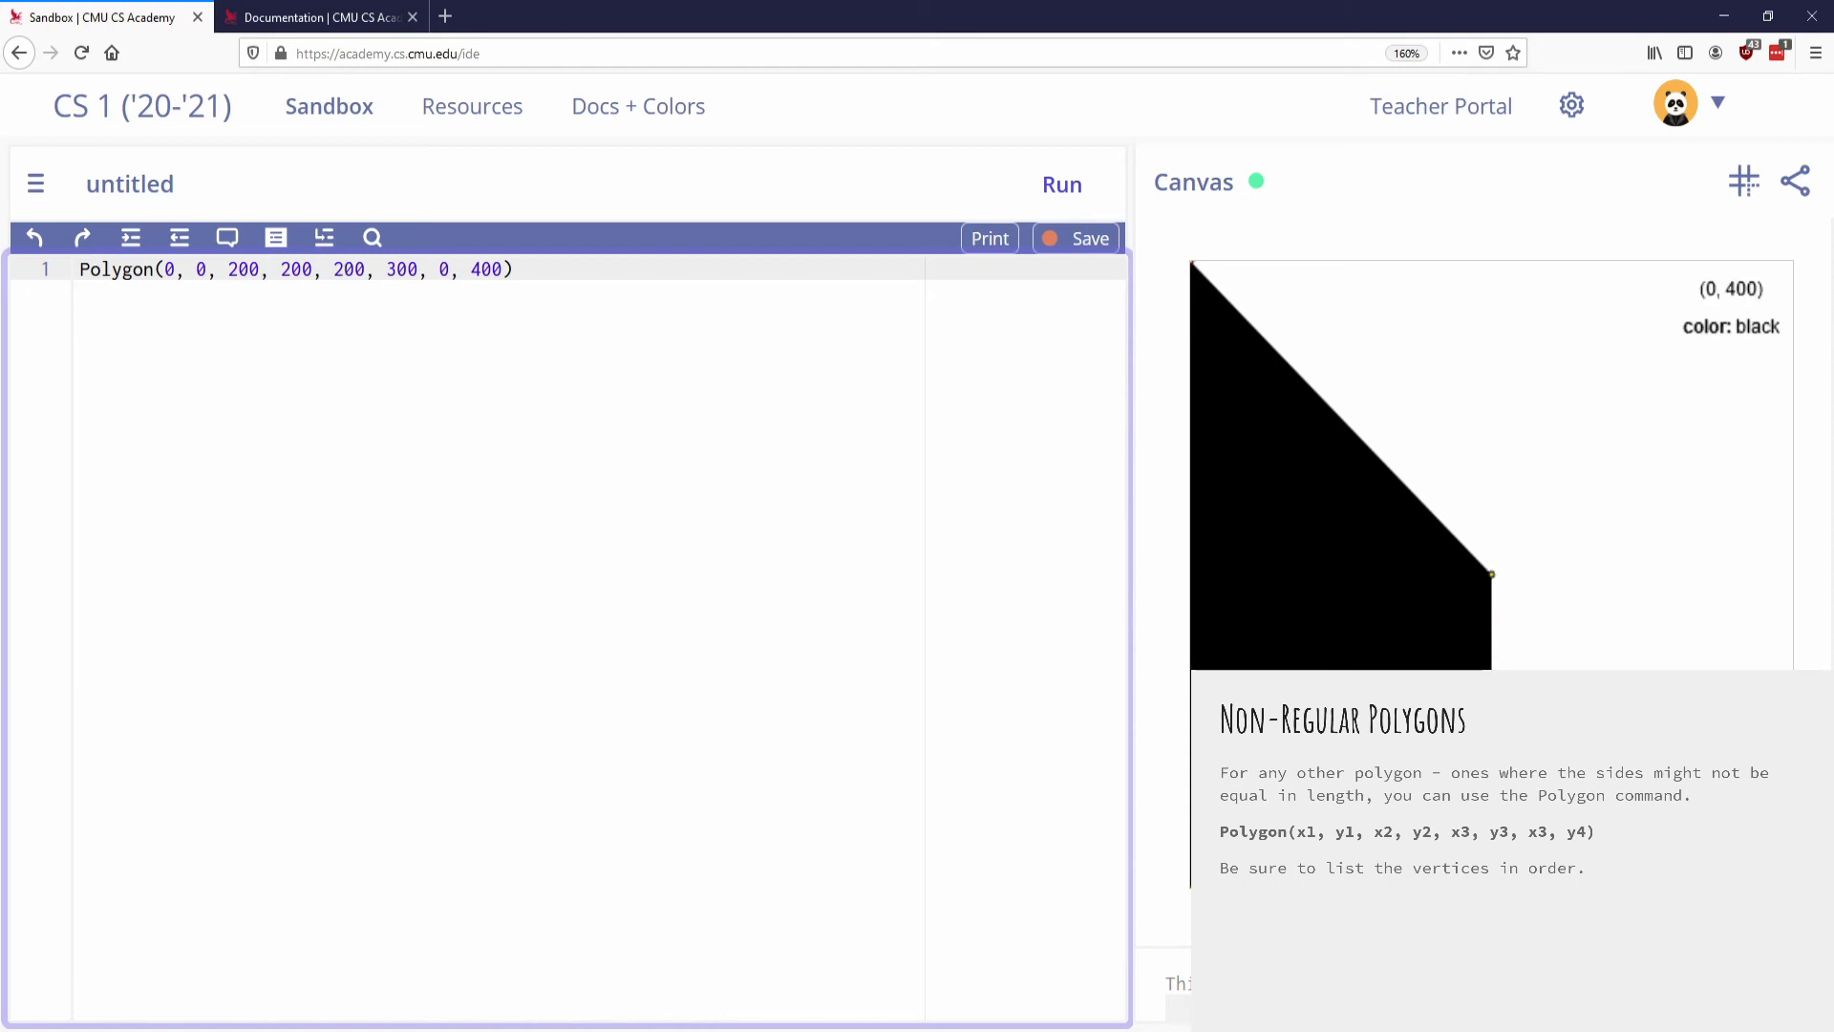
pyautogui.moveTo(892, 296)
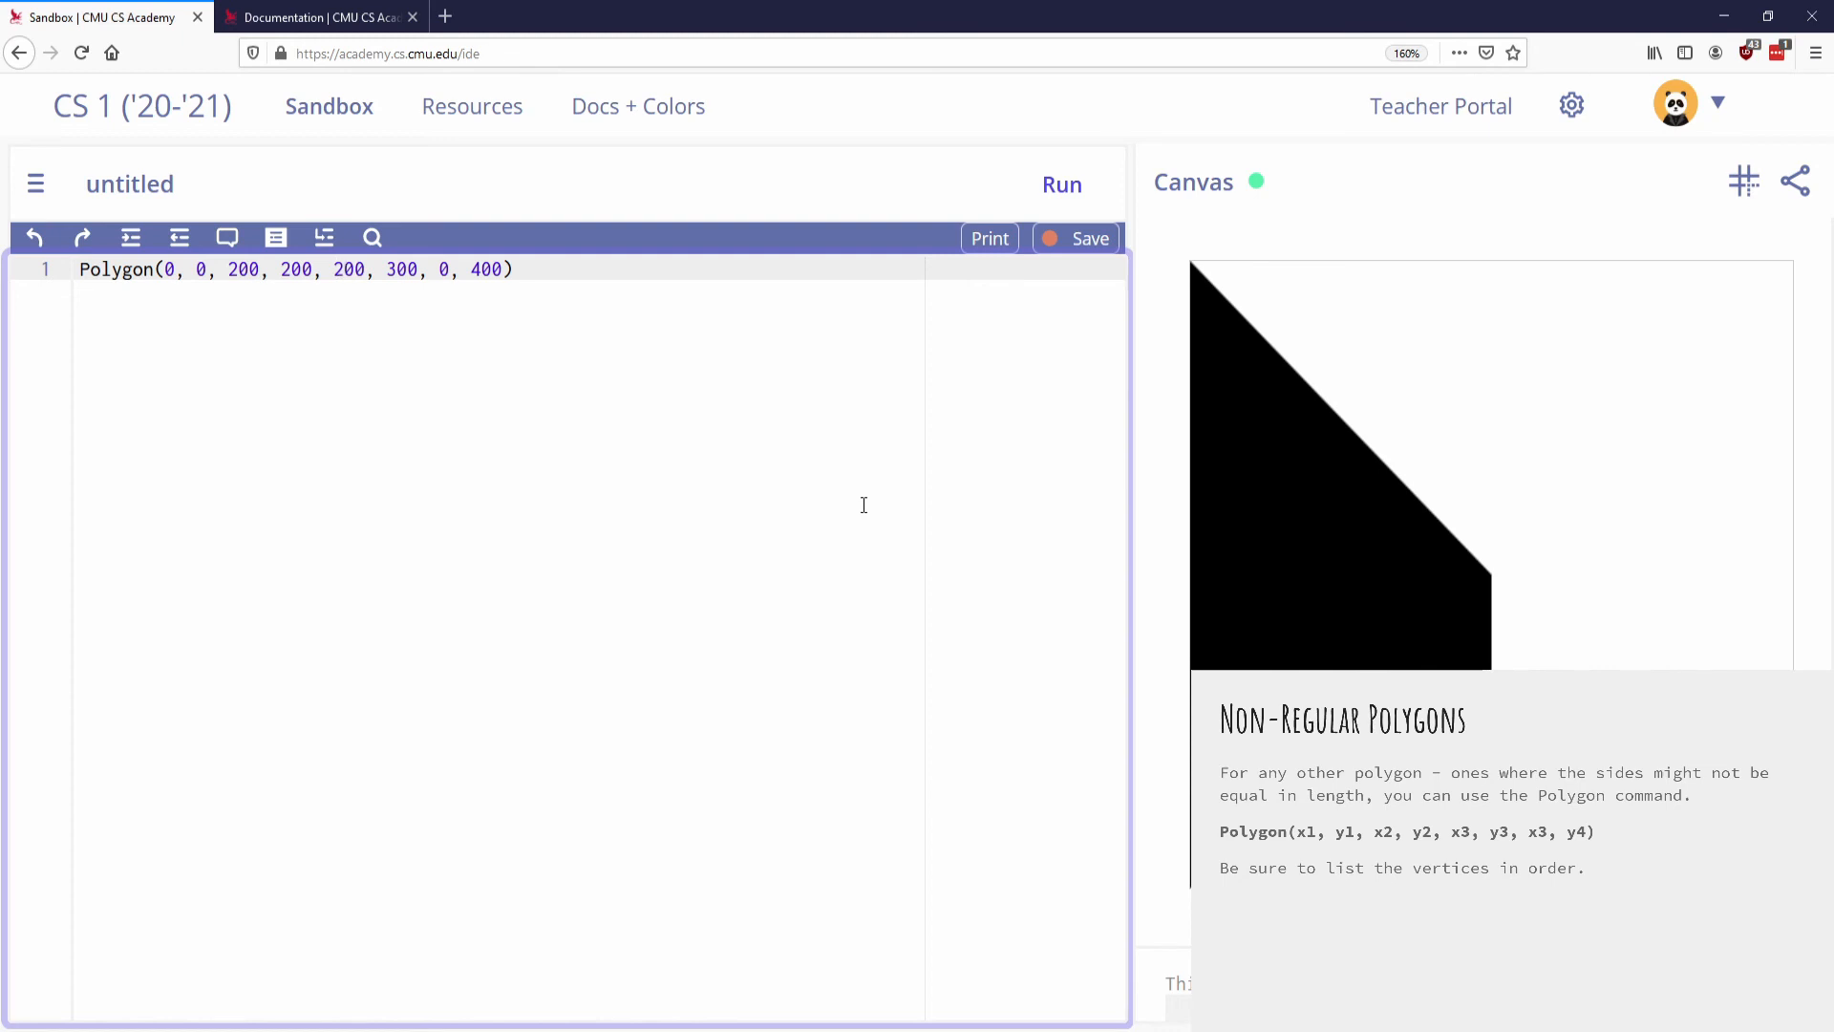
pyautogui.moveTo(749, 429)
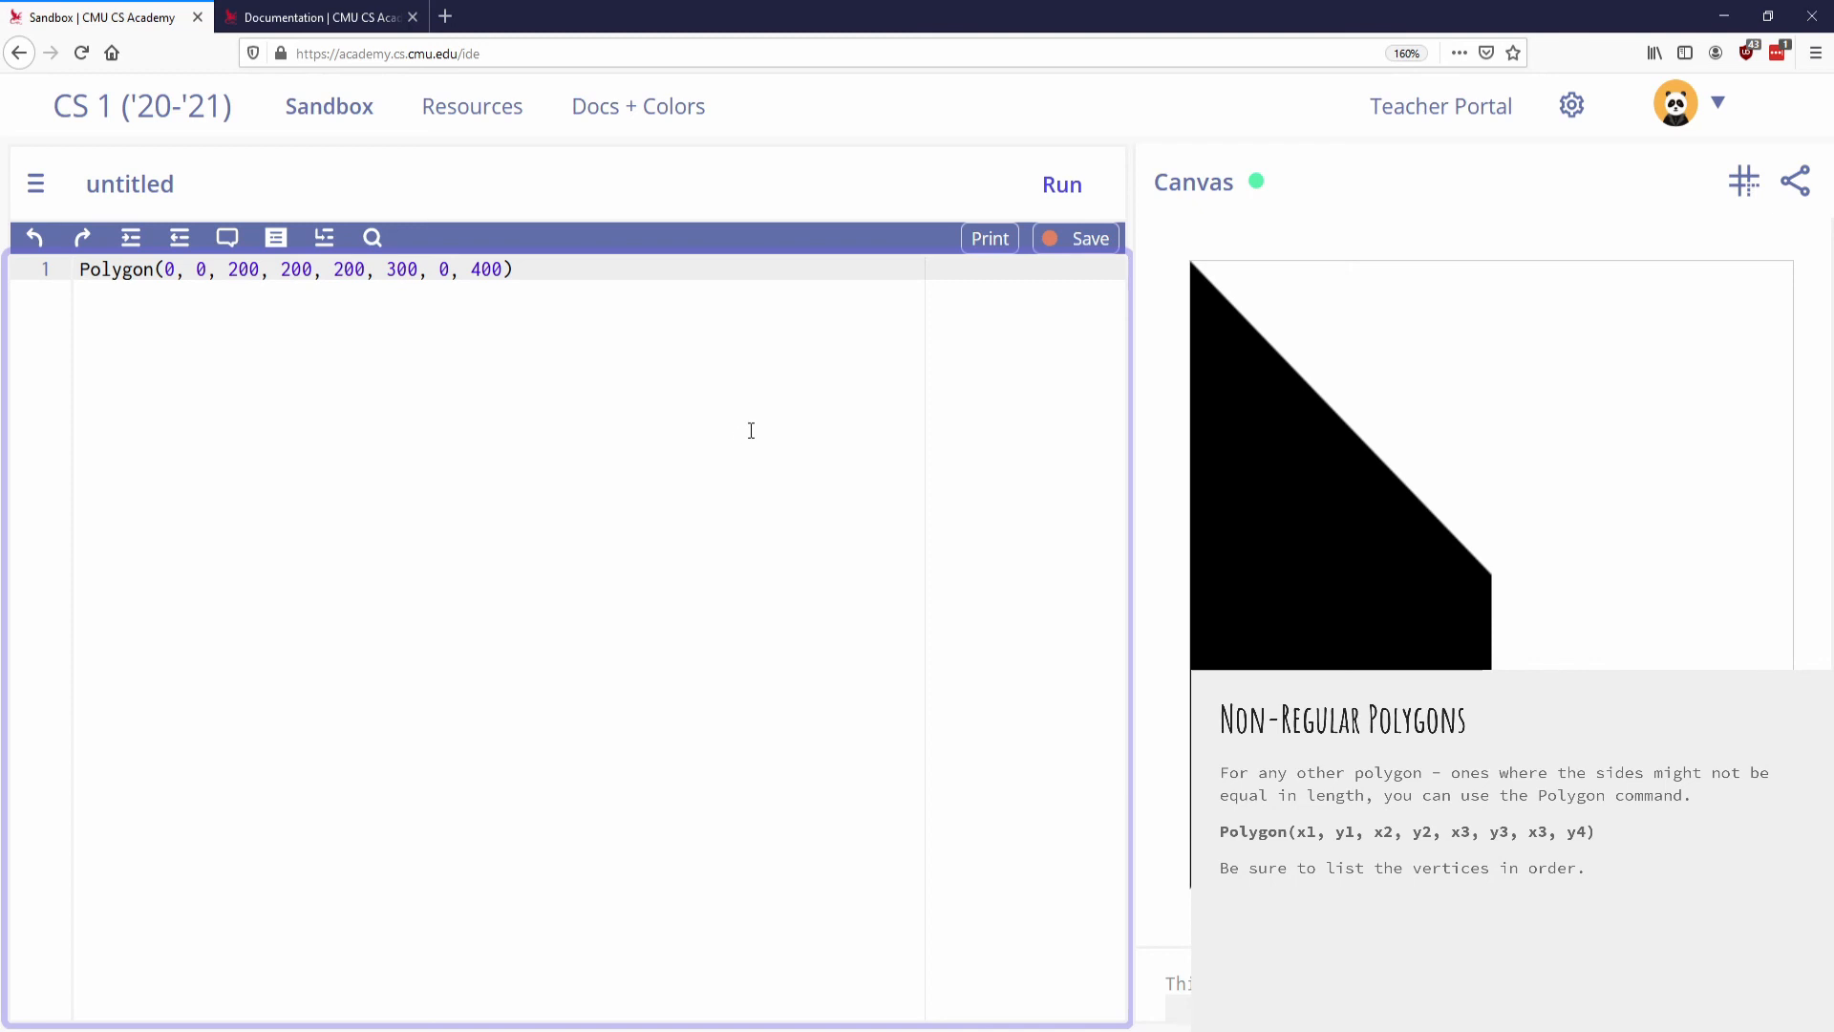
# - Highlight the Star entry's required centerX, centerY and radius arguments in the documentation
pyautogui.click(316, 17)
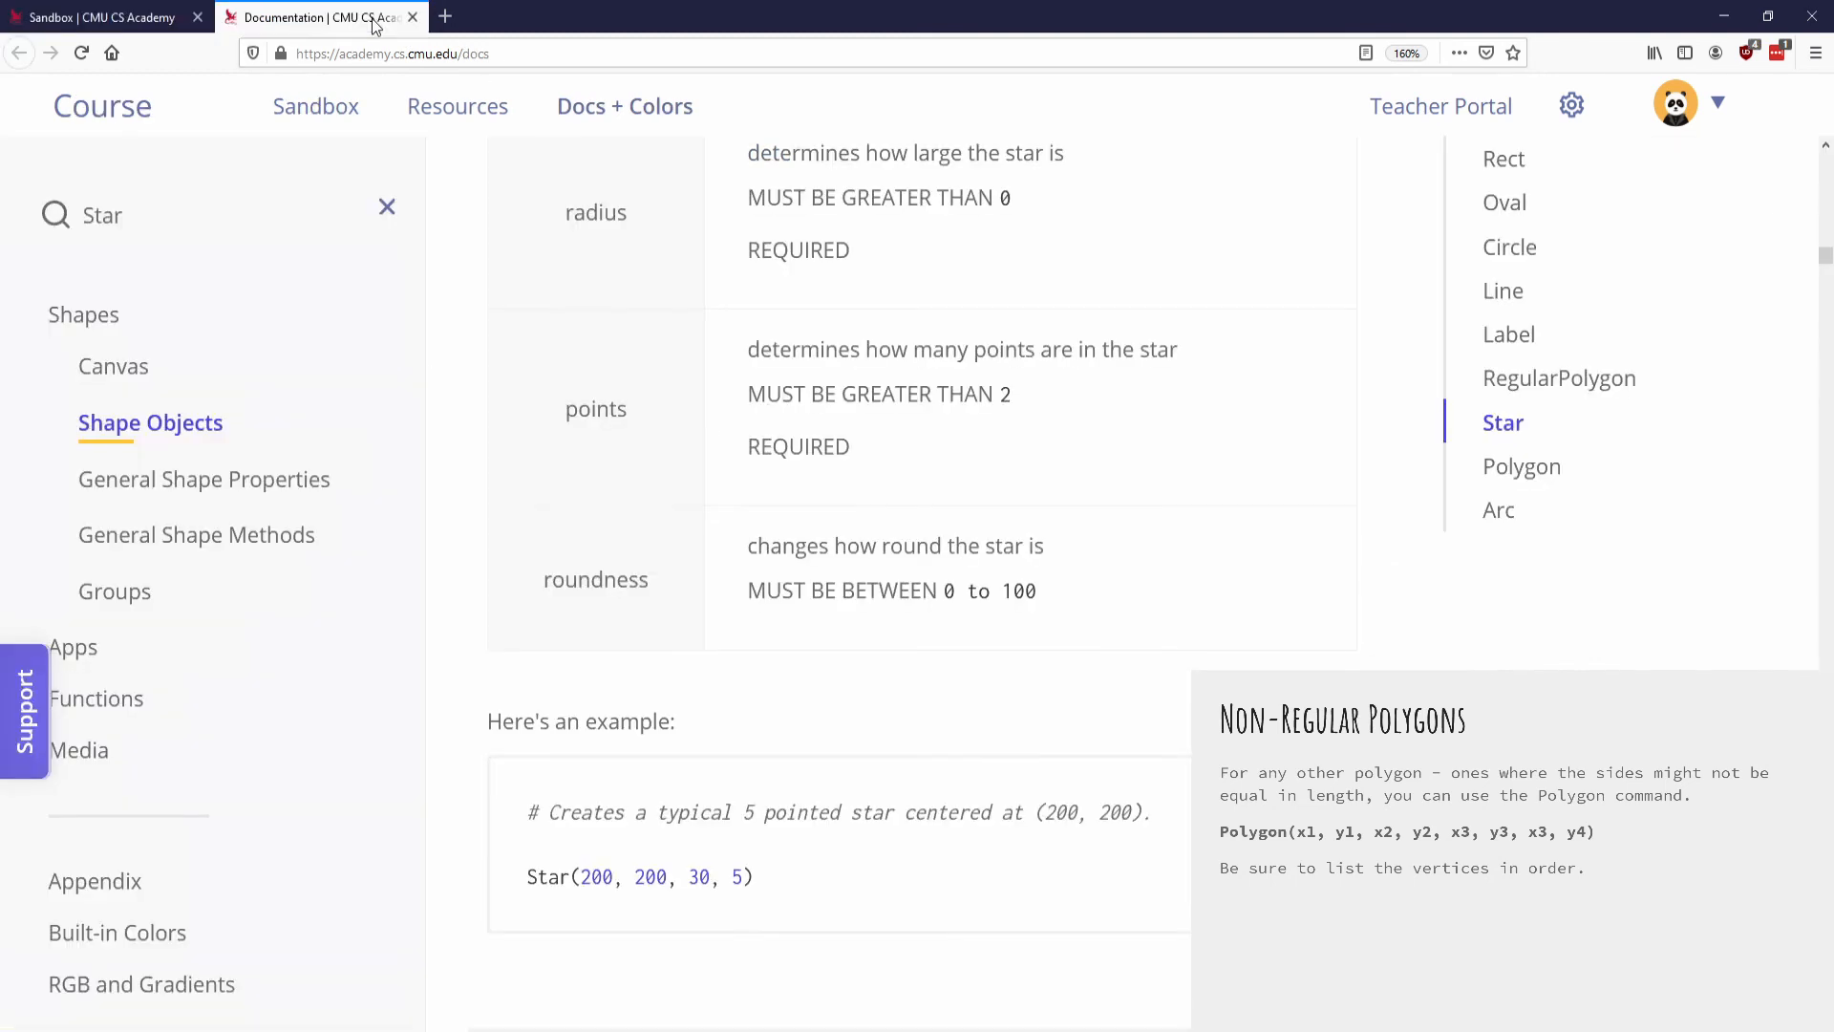
pyautogui.moveTo(434, 376)
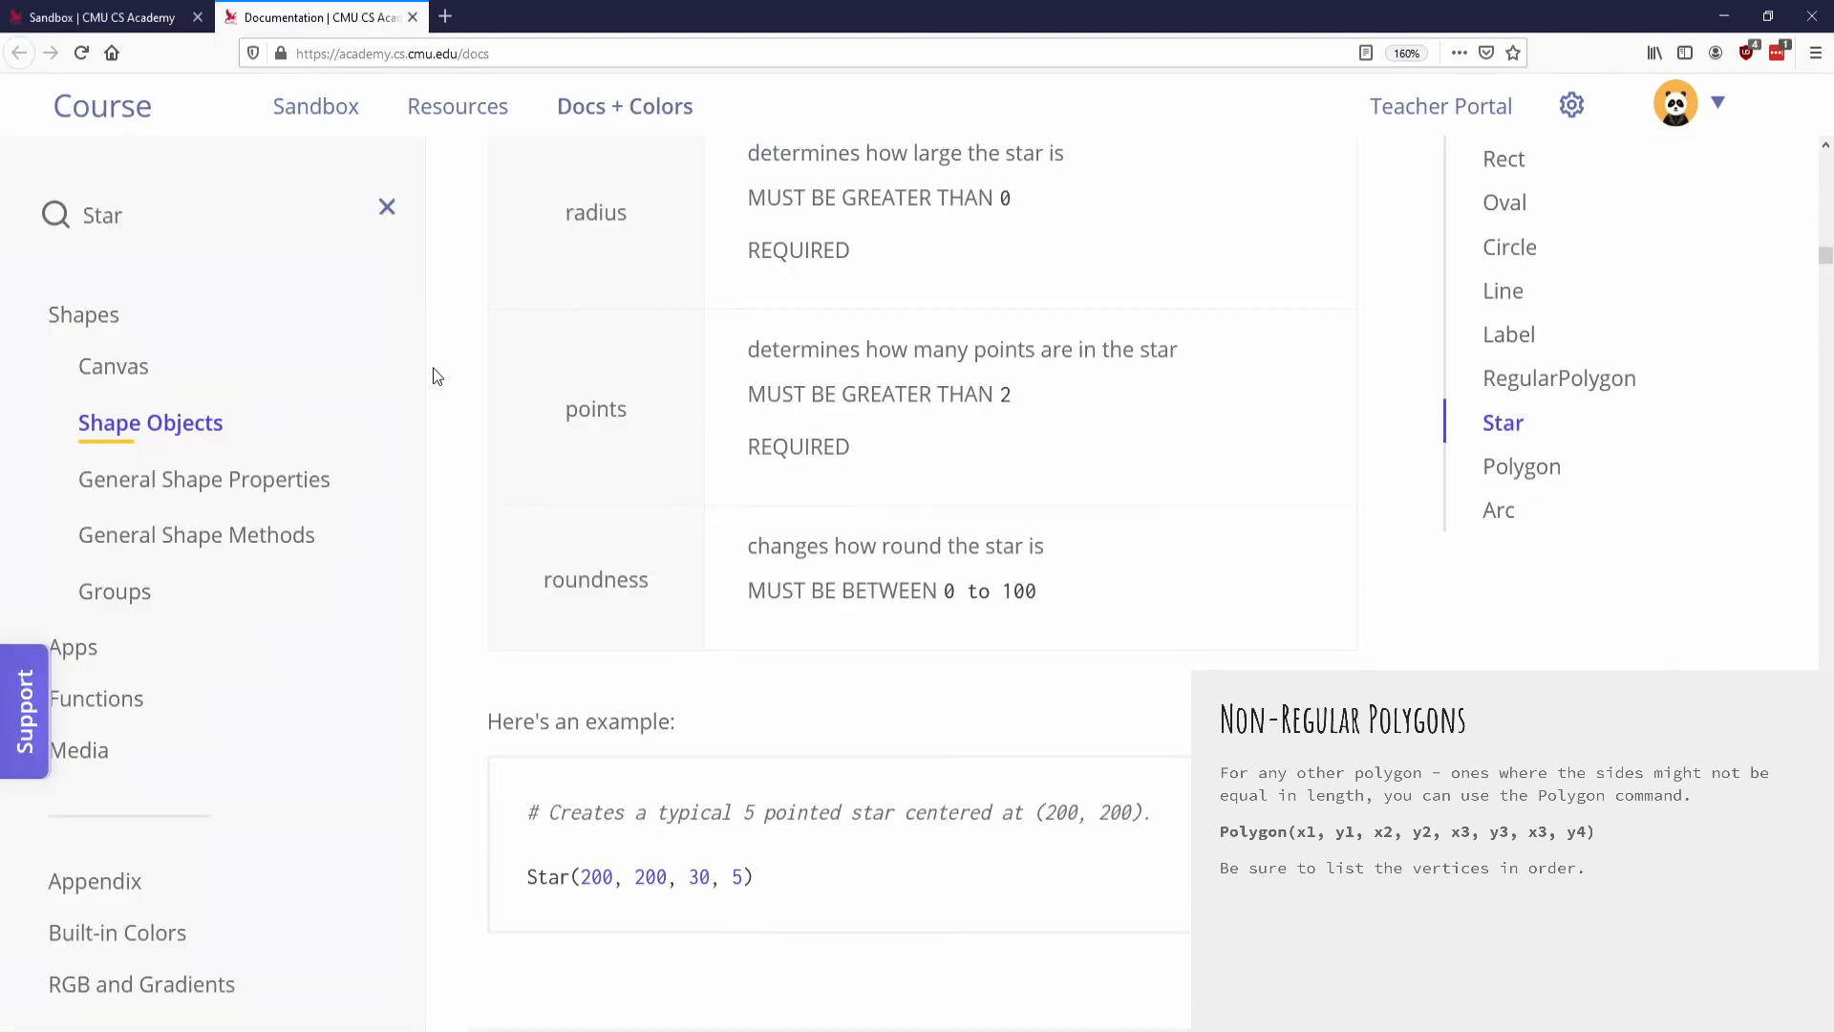
pyautogui.scroll(3)
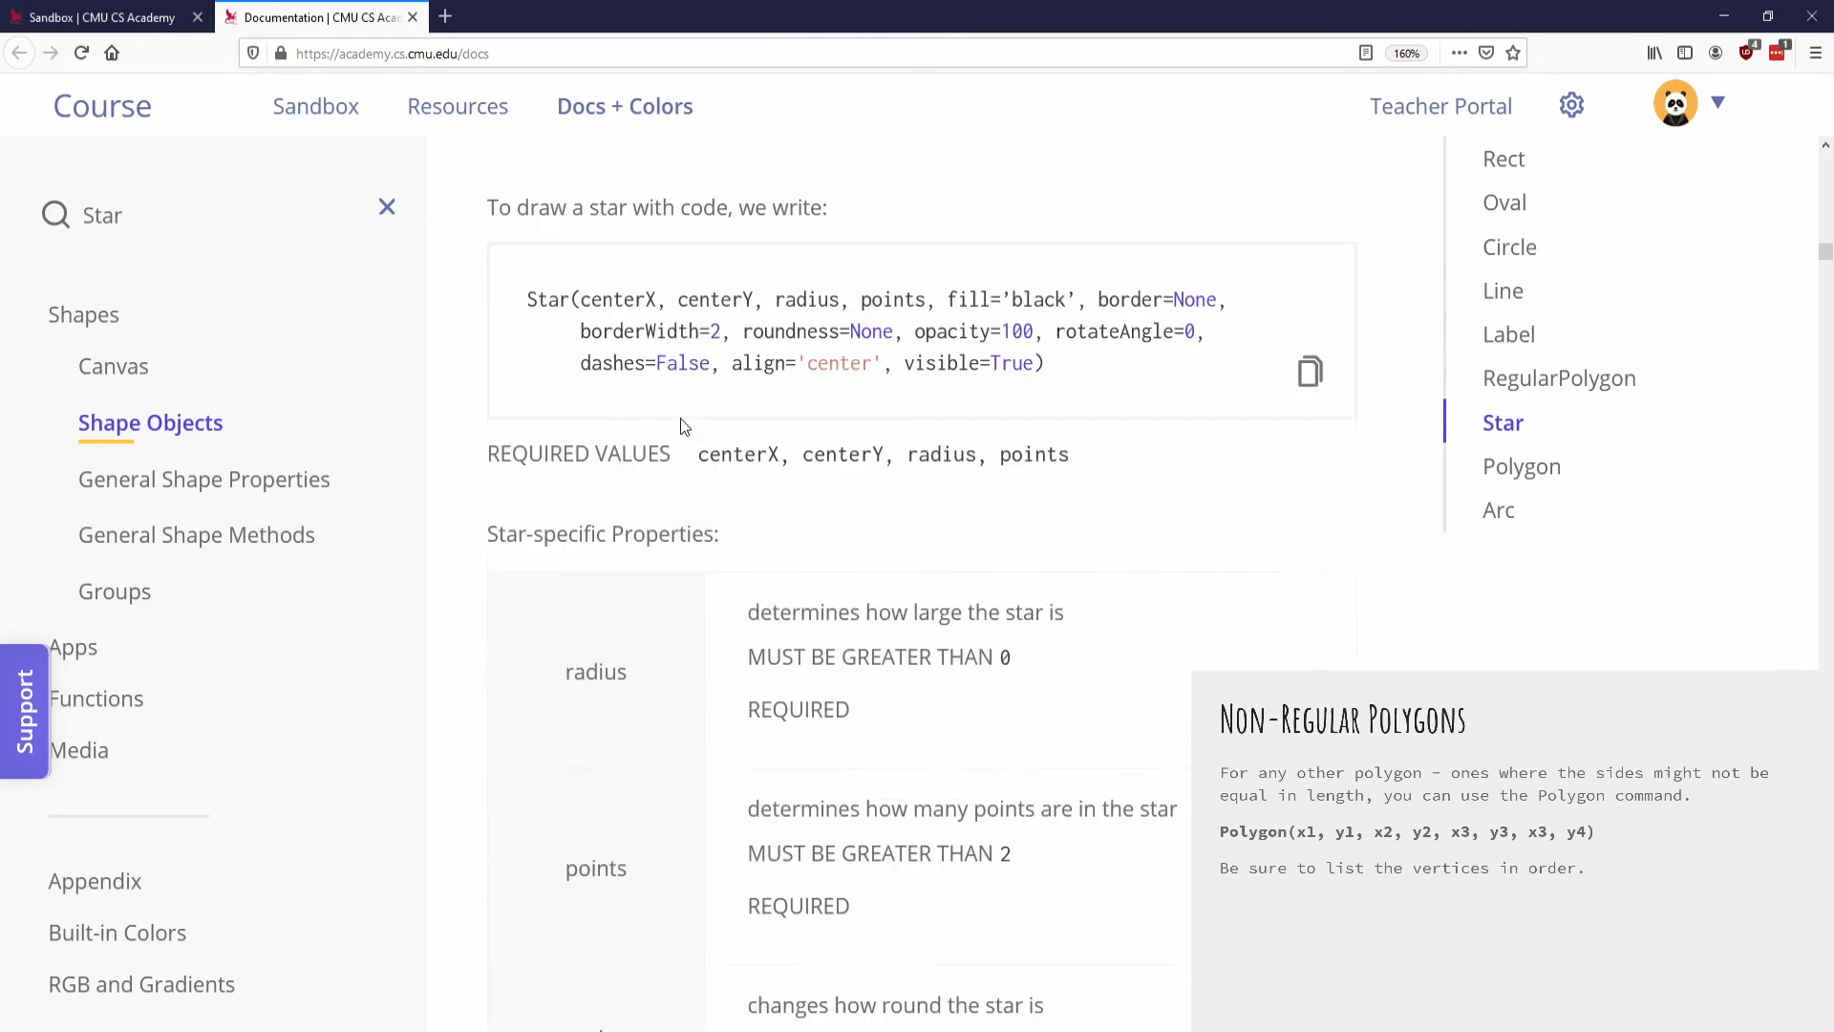
pyautogui.scroll(3)
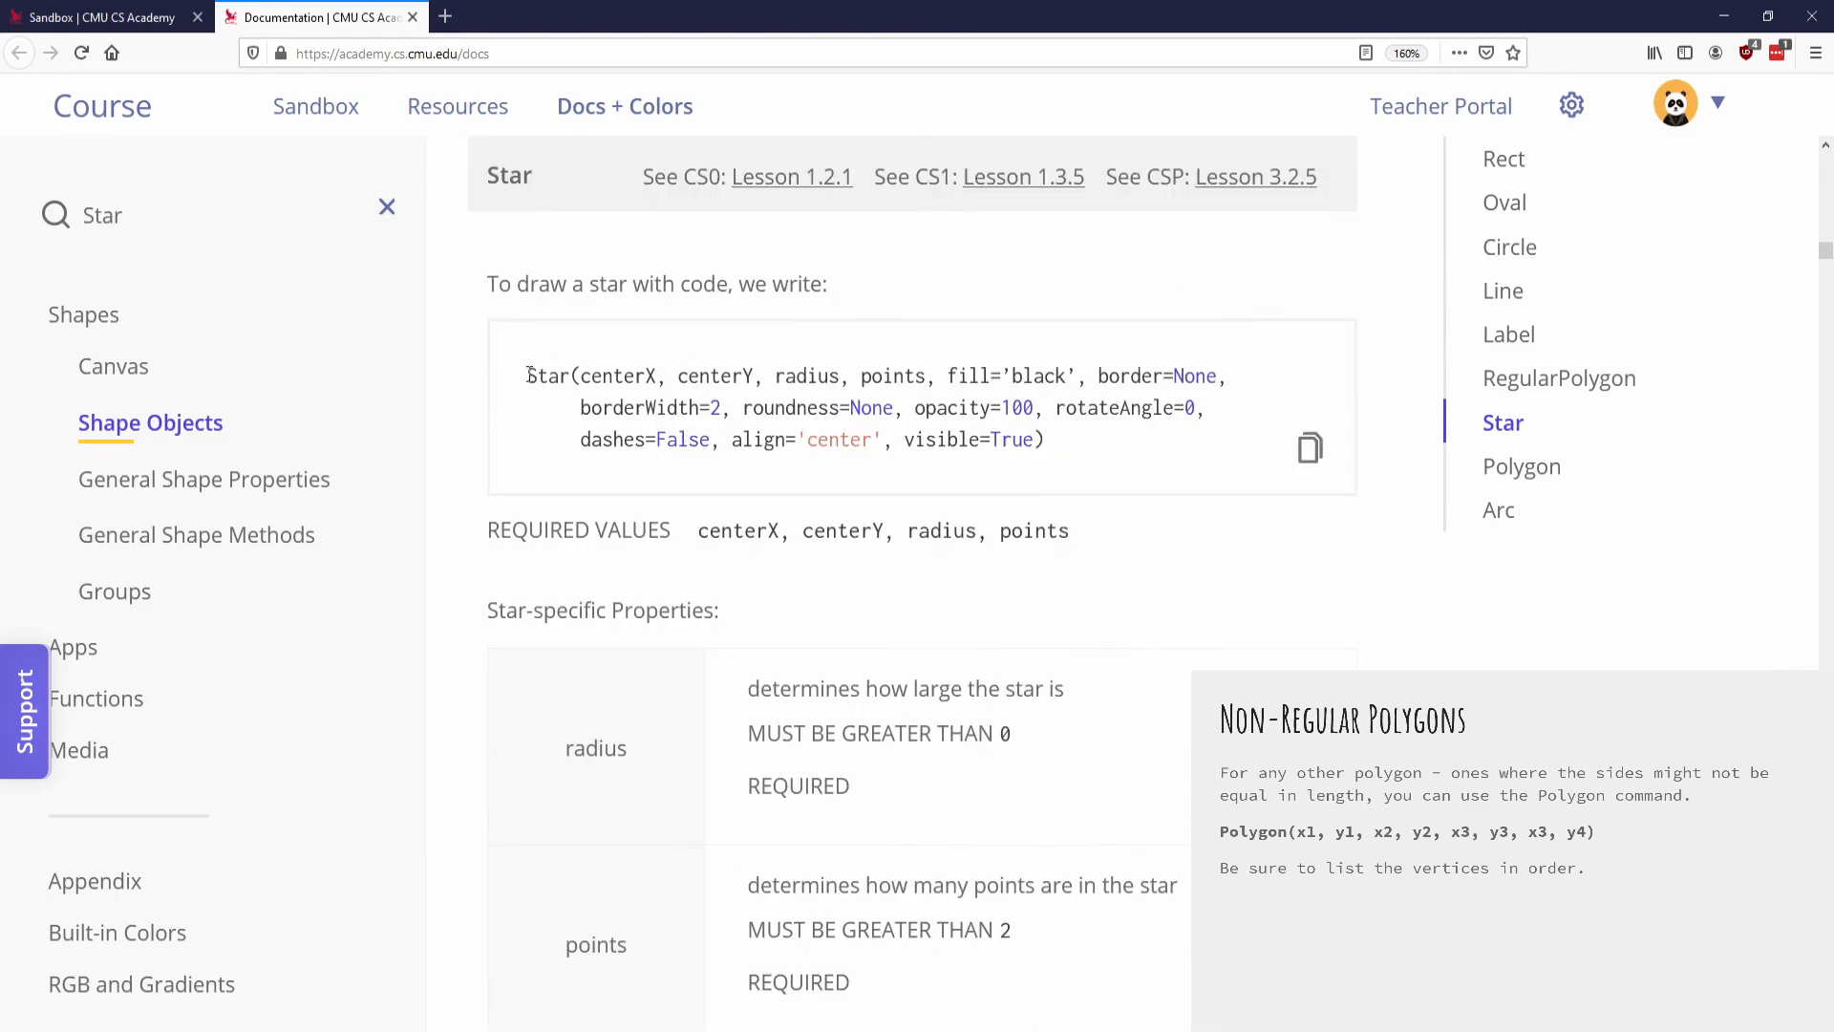
pyautogui.doubleClick(547, 376)
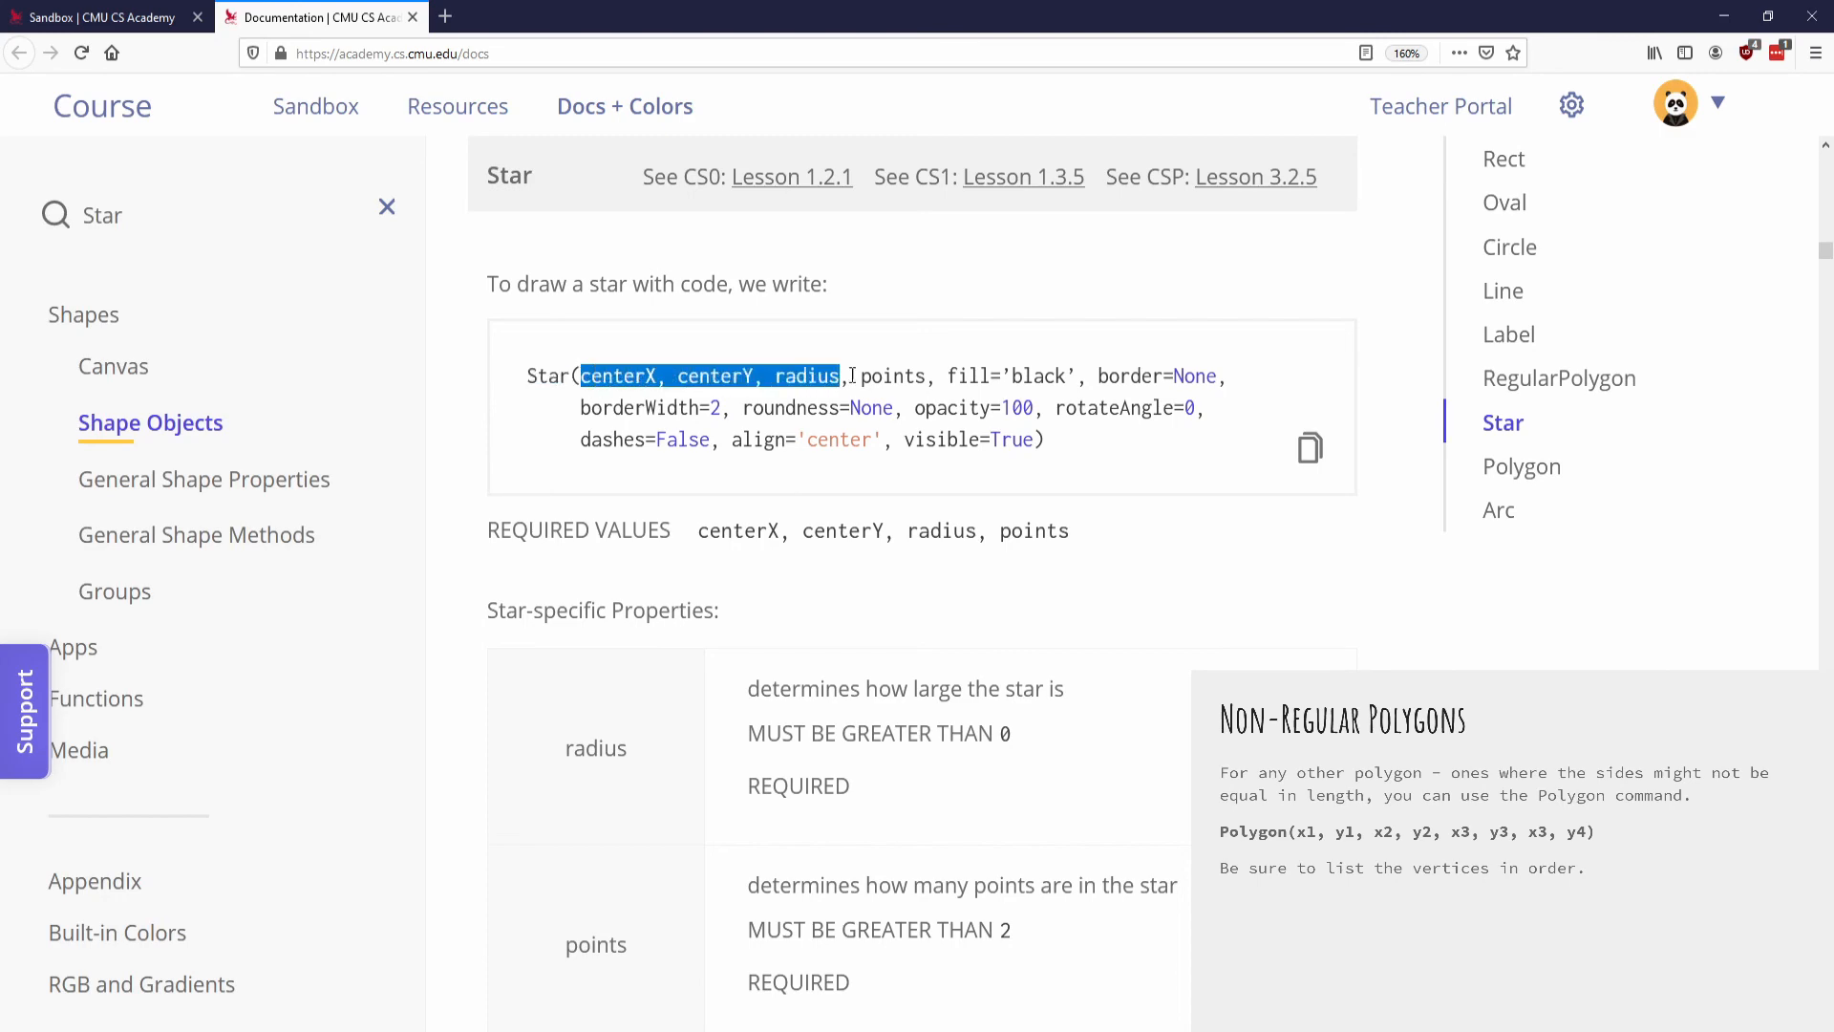
# - Highlight the Star-specific Properties heading and review its table
pyautogui.scroll(-3)
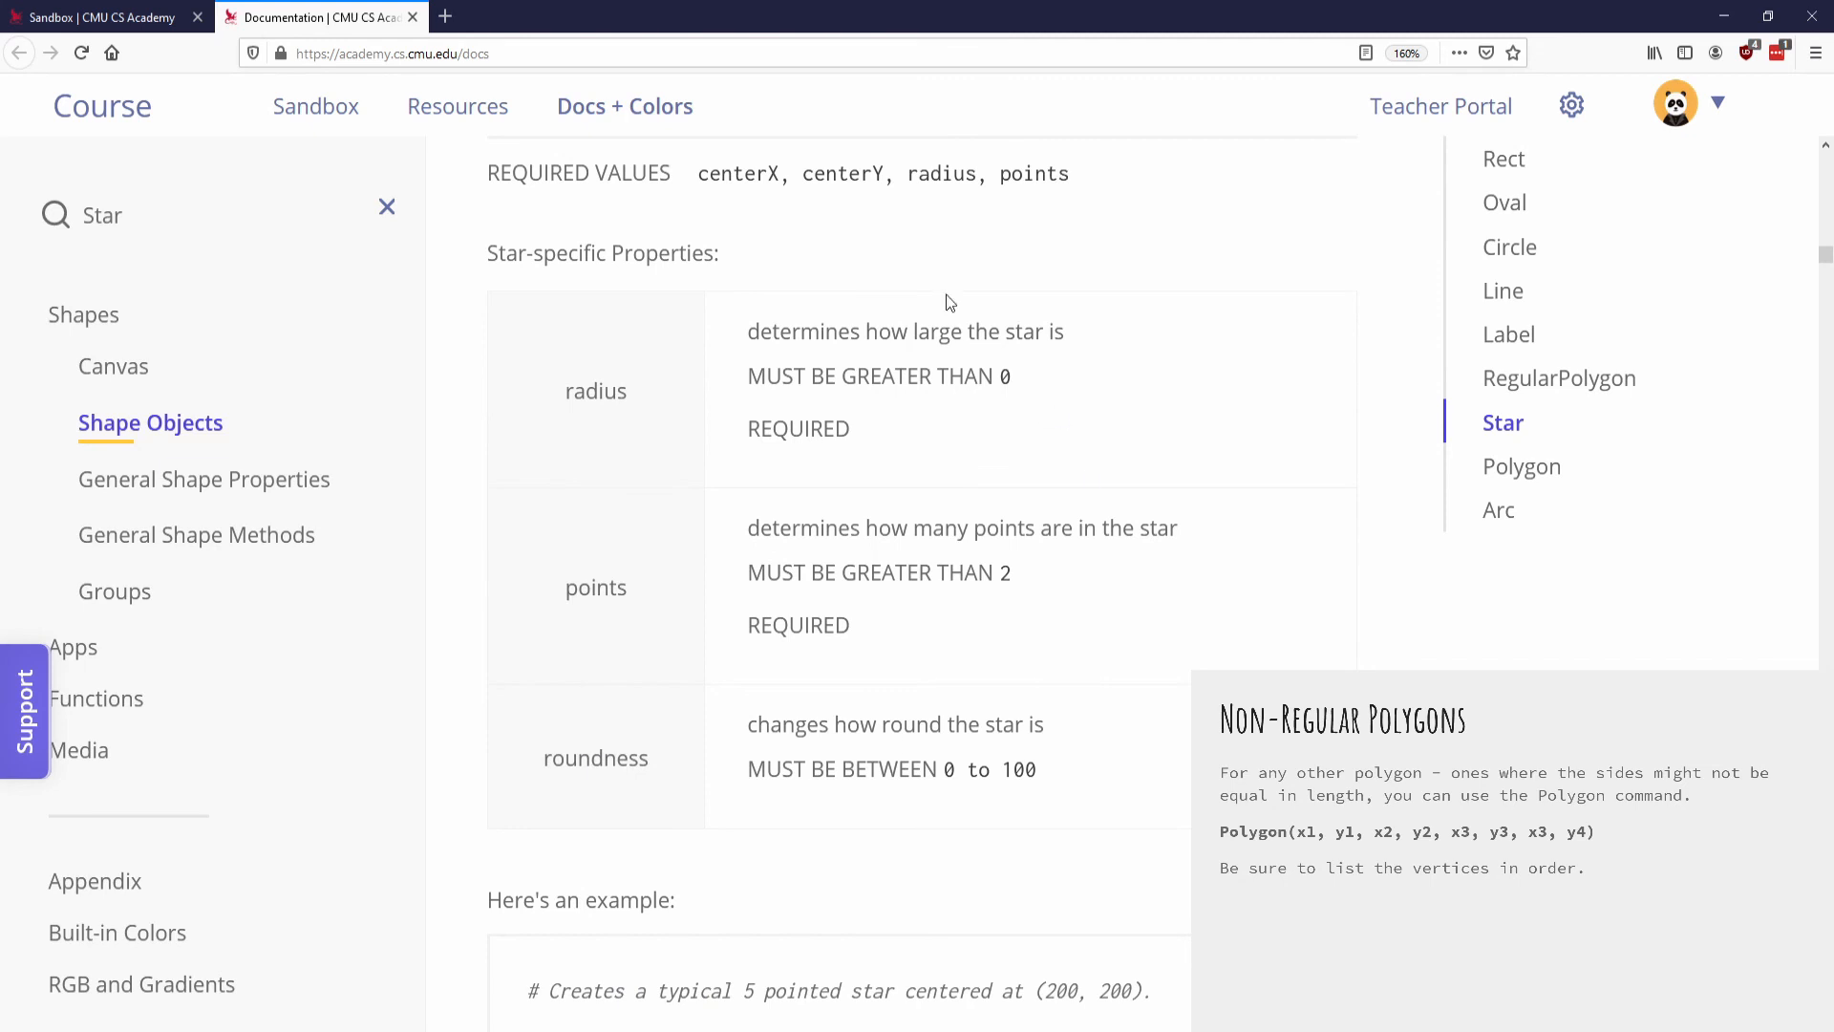
pyautogui.doubleClick(601, 252)
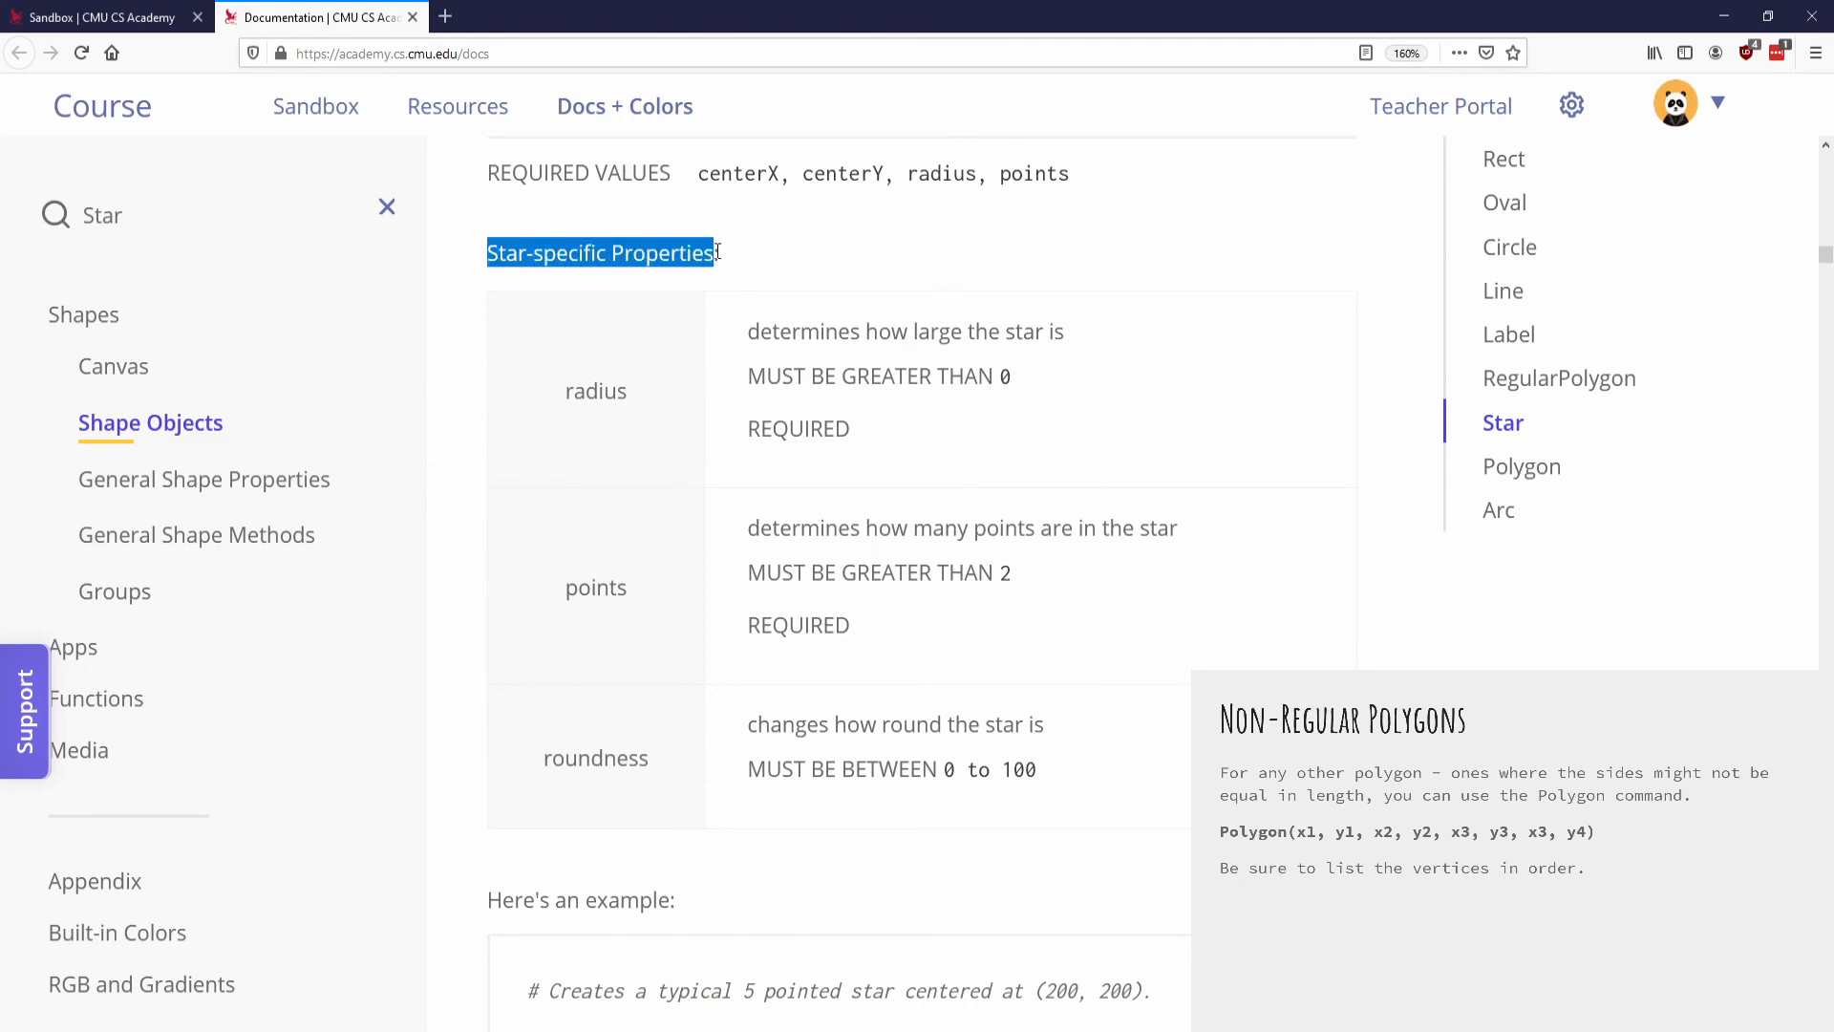
pyautogui.scroll(-3)
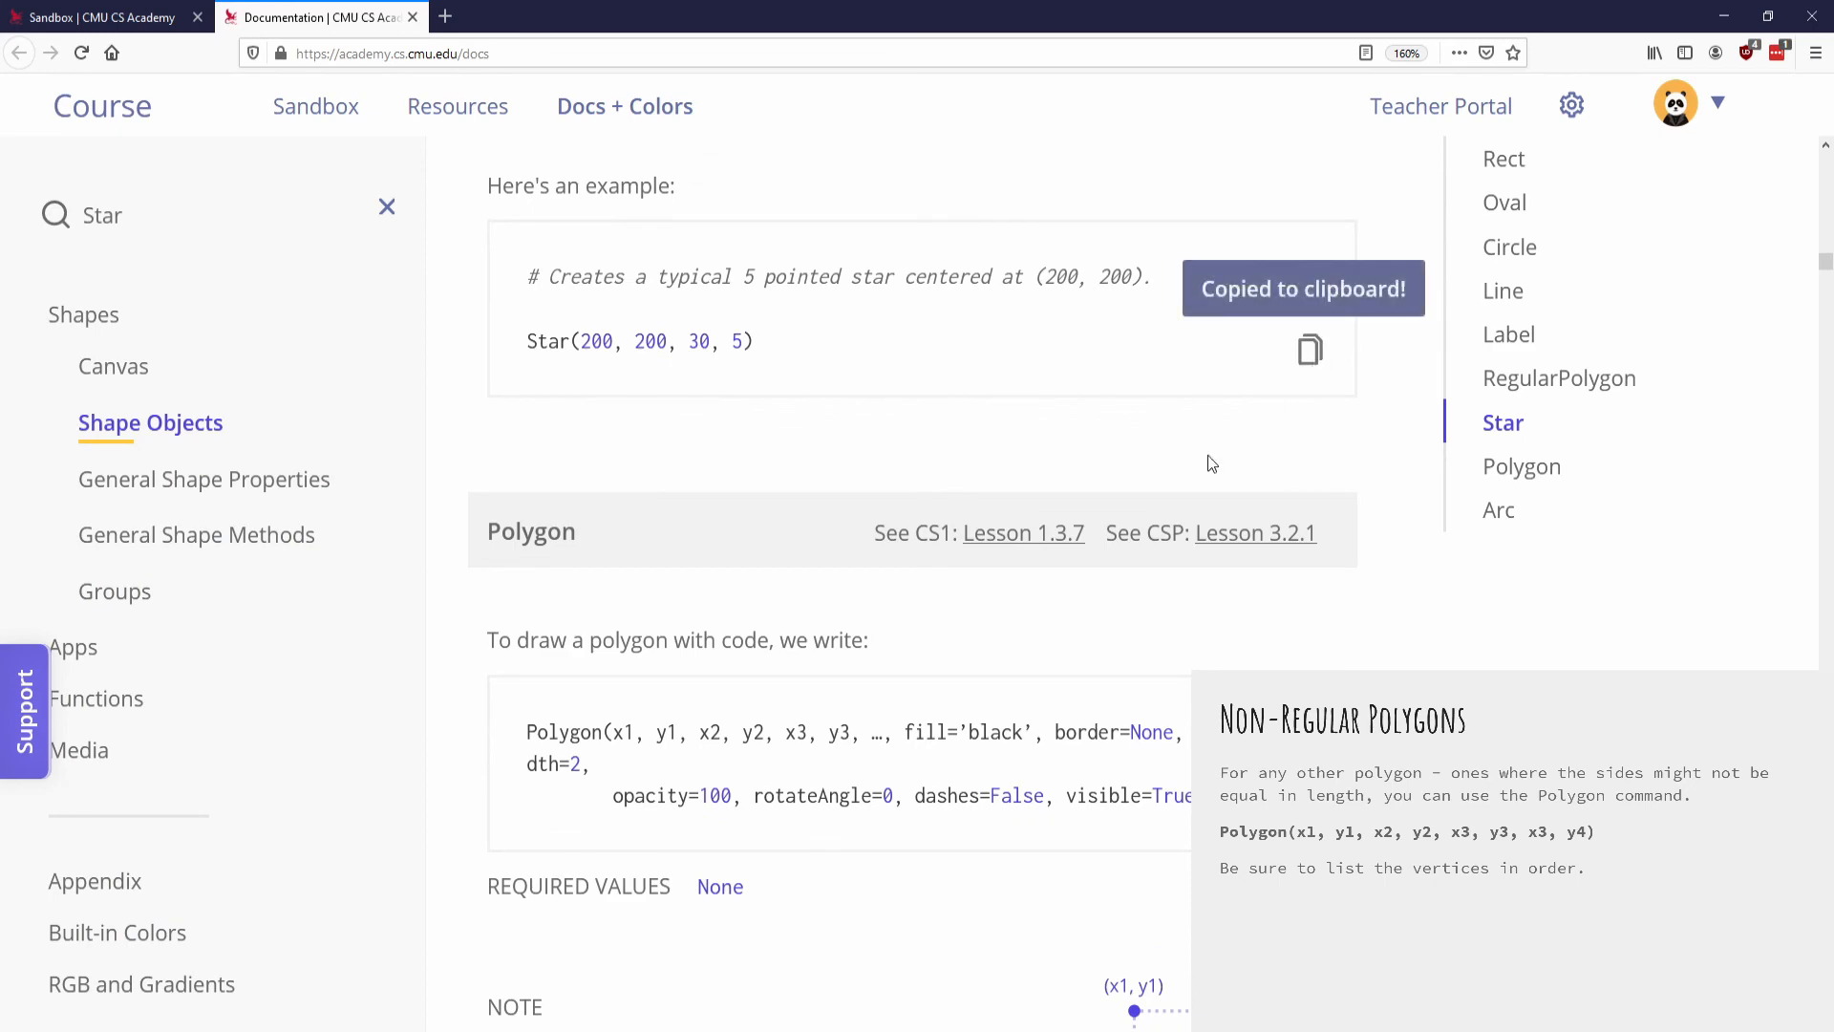
pyautogui.moveTo(787, 537)
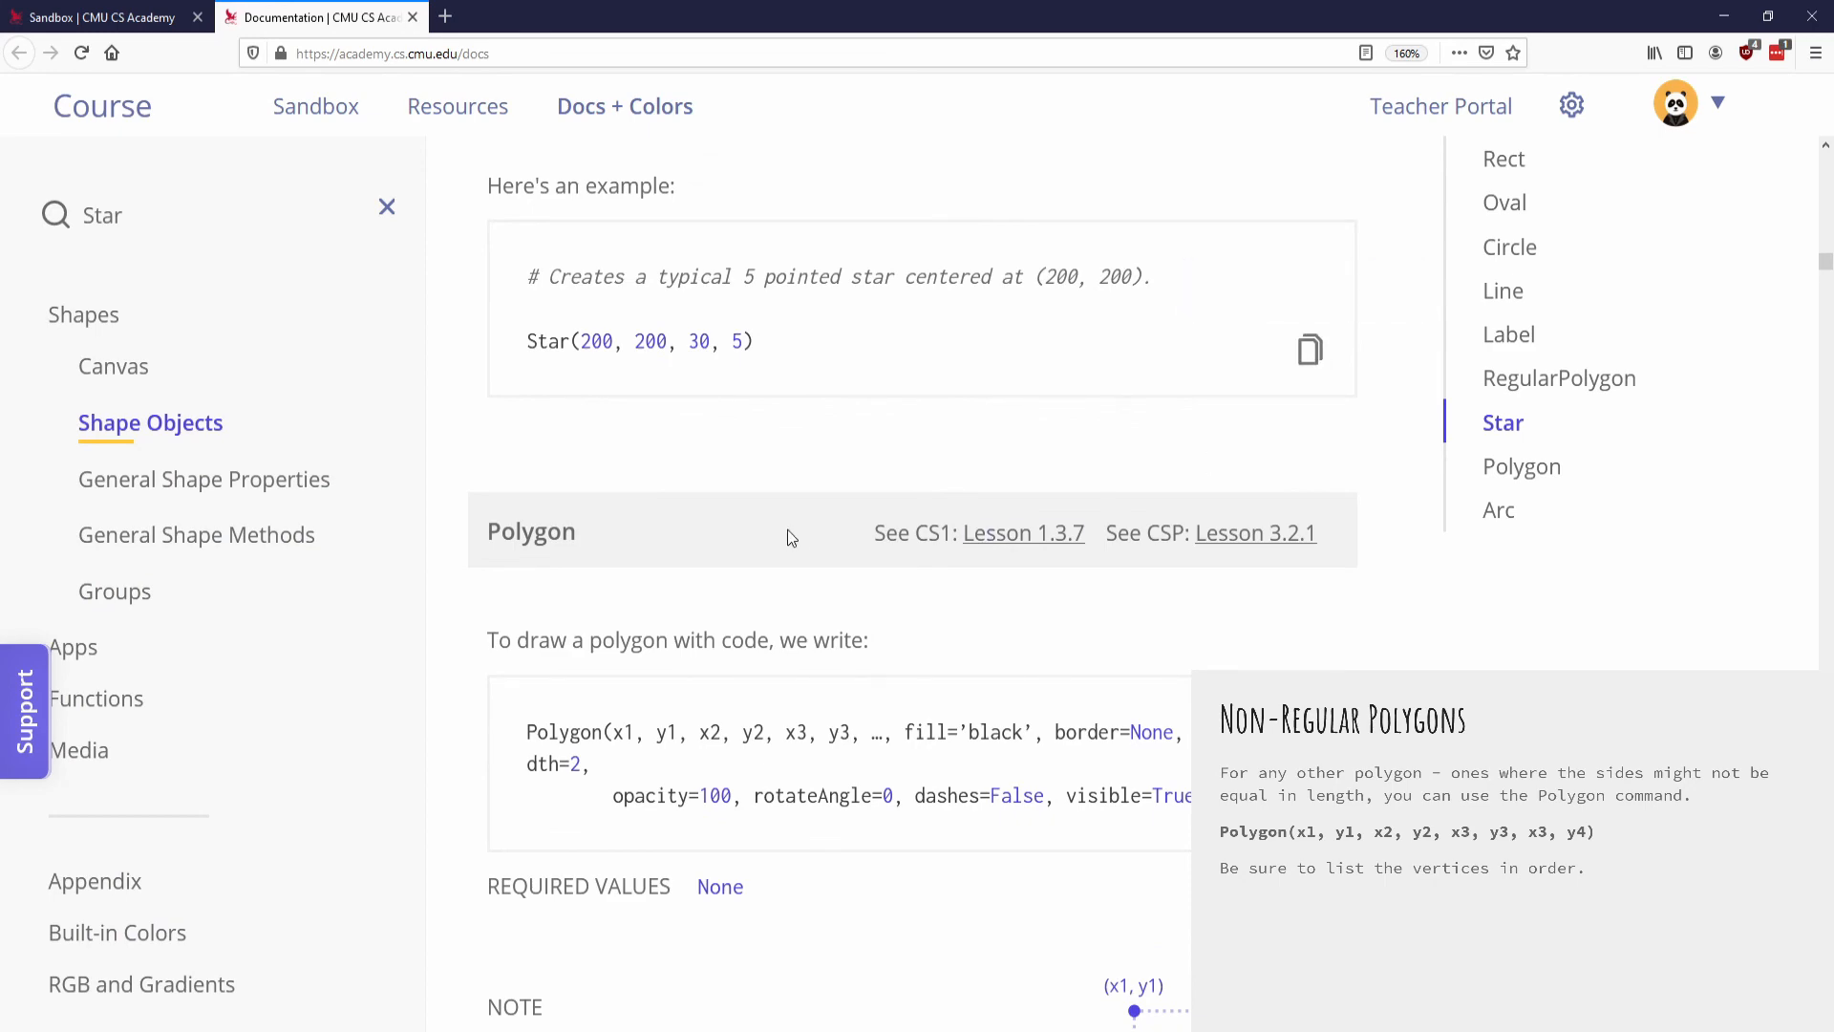
pyautogui.scroll(3)
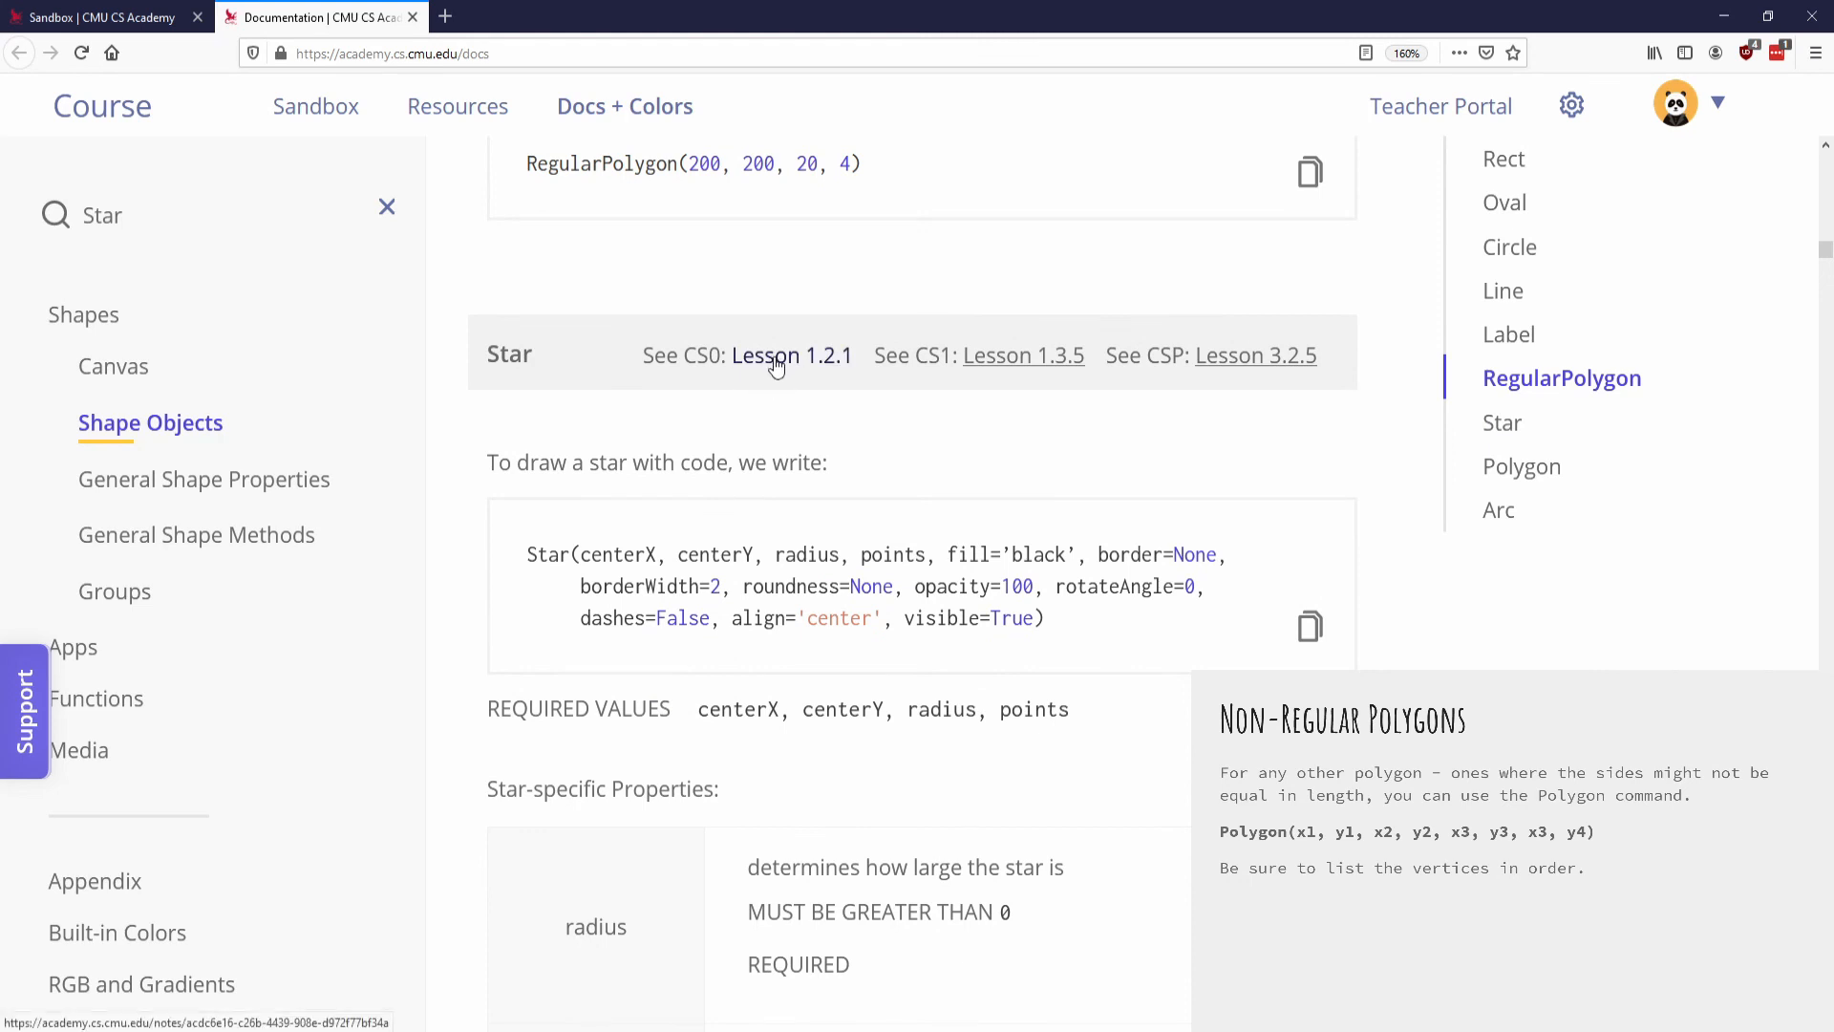
pyautogui.moveTo(917, 355)
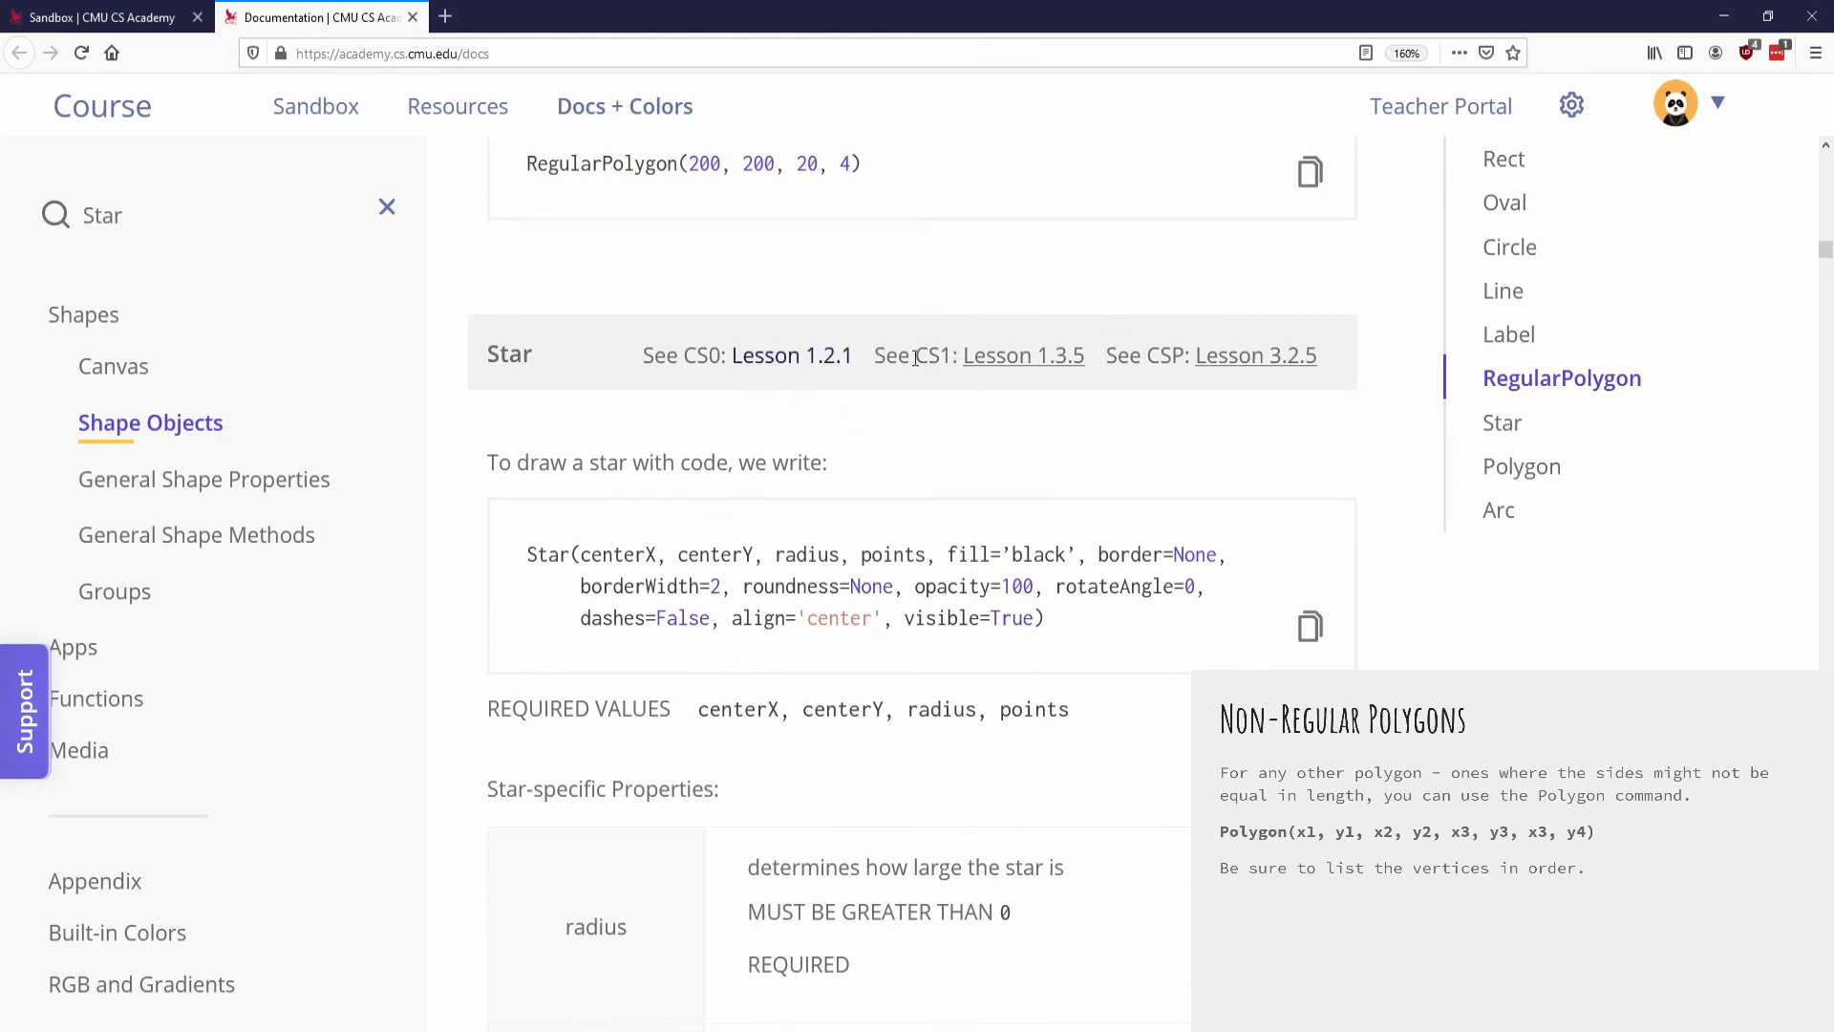
# - Run the hexagon example in lesson 1.3.5 Regular Polygons and Stars, then return to the course outline
pyautogui.click(1022, 356)
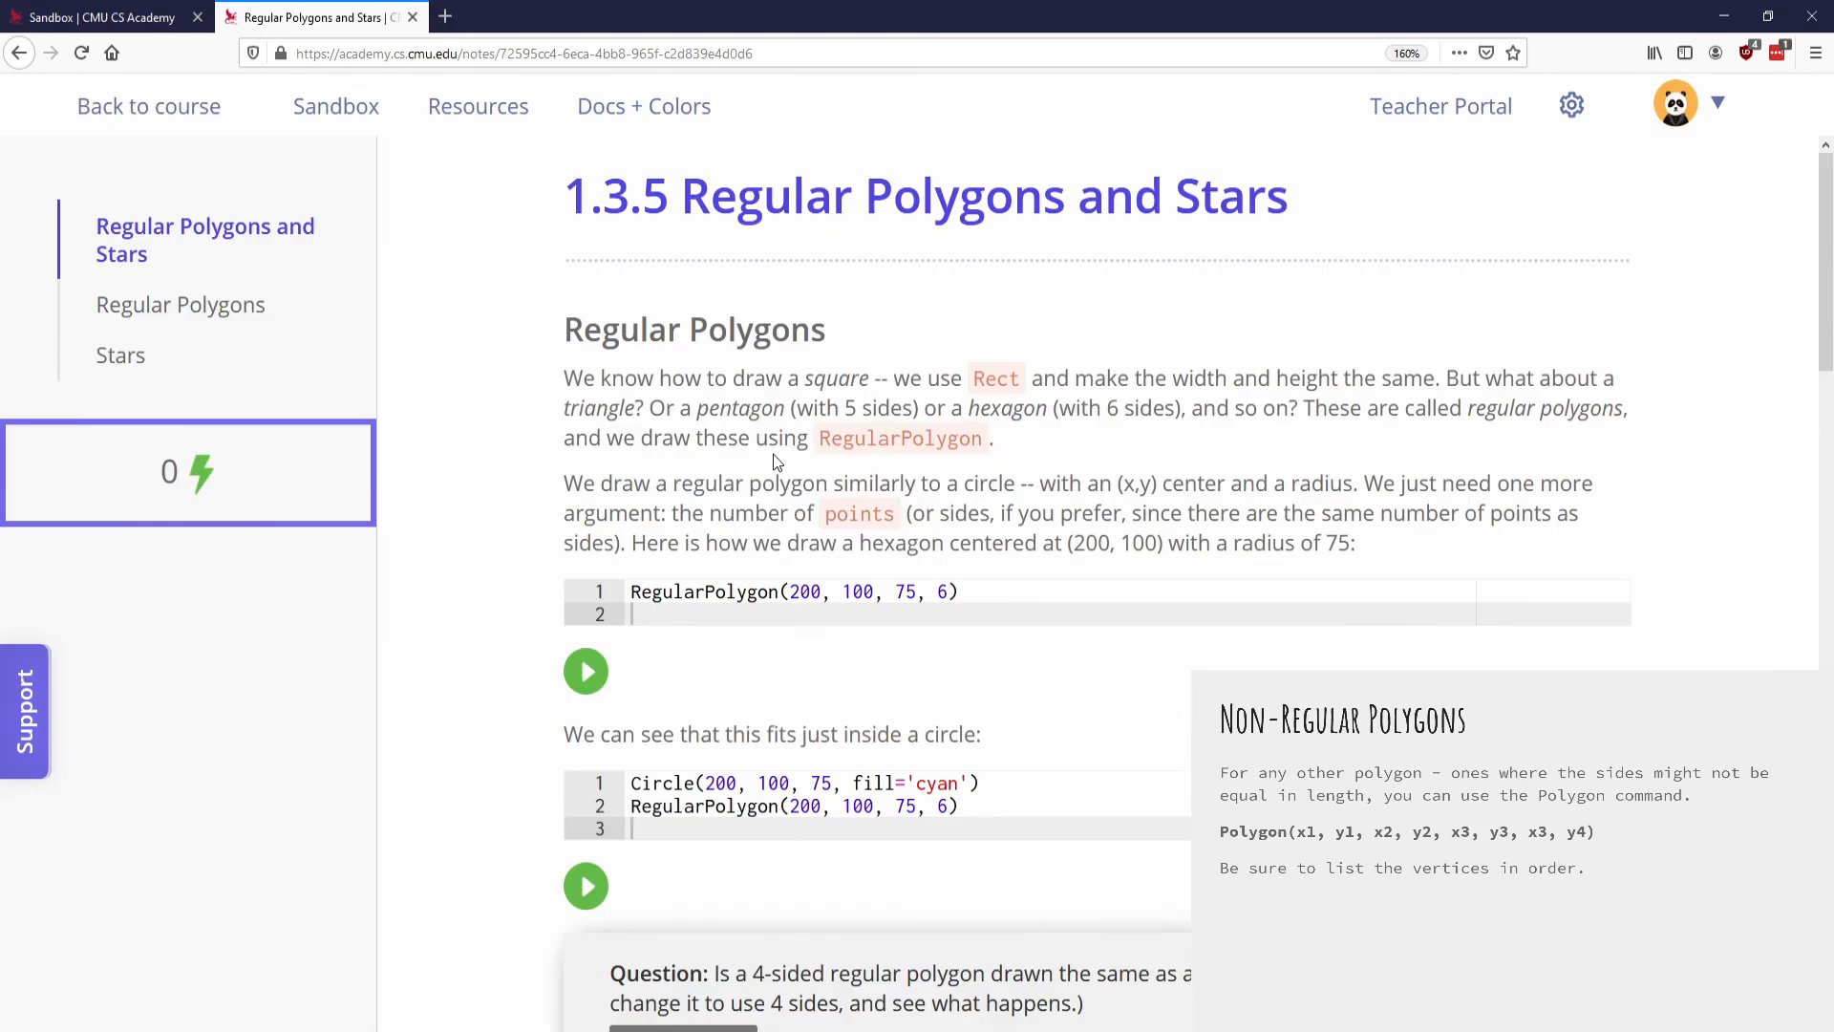
pyautogui.scroll(-3)
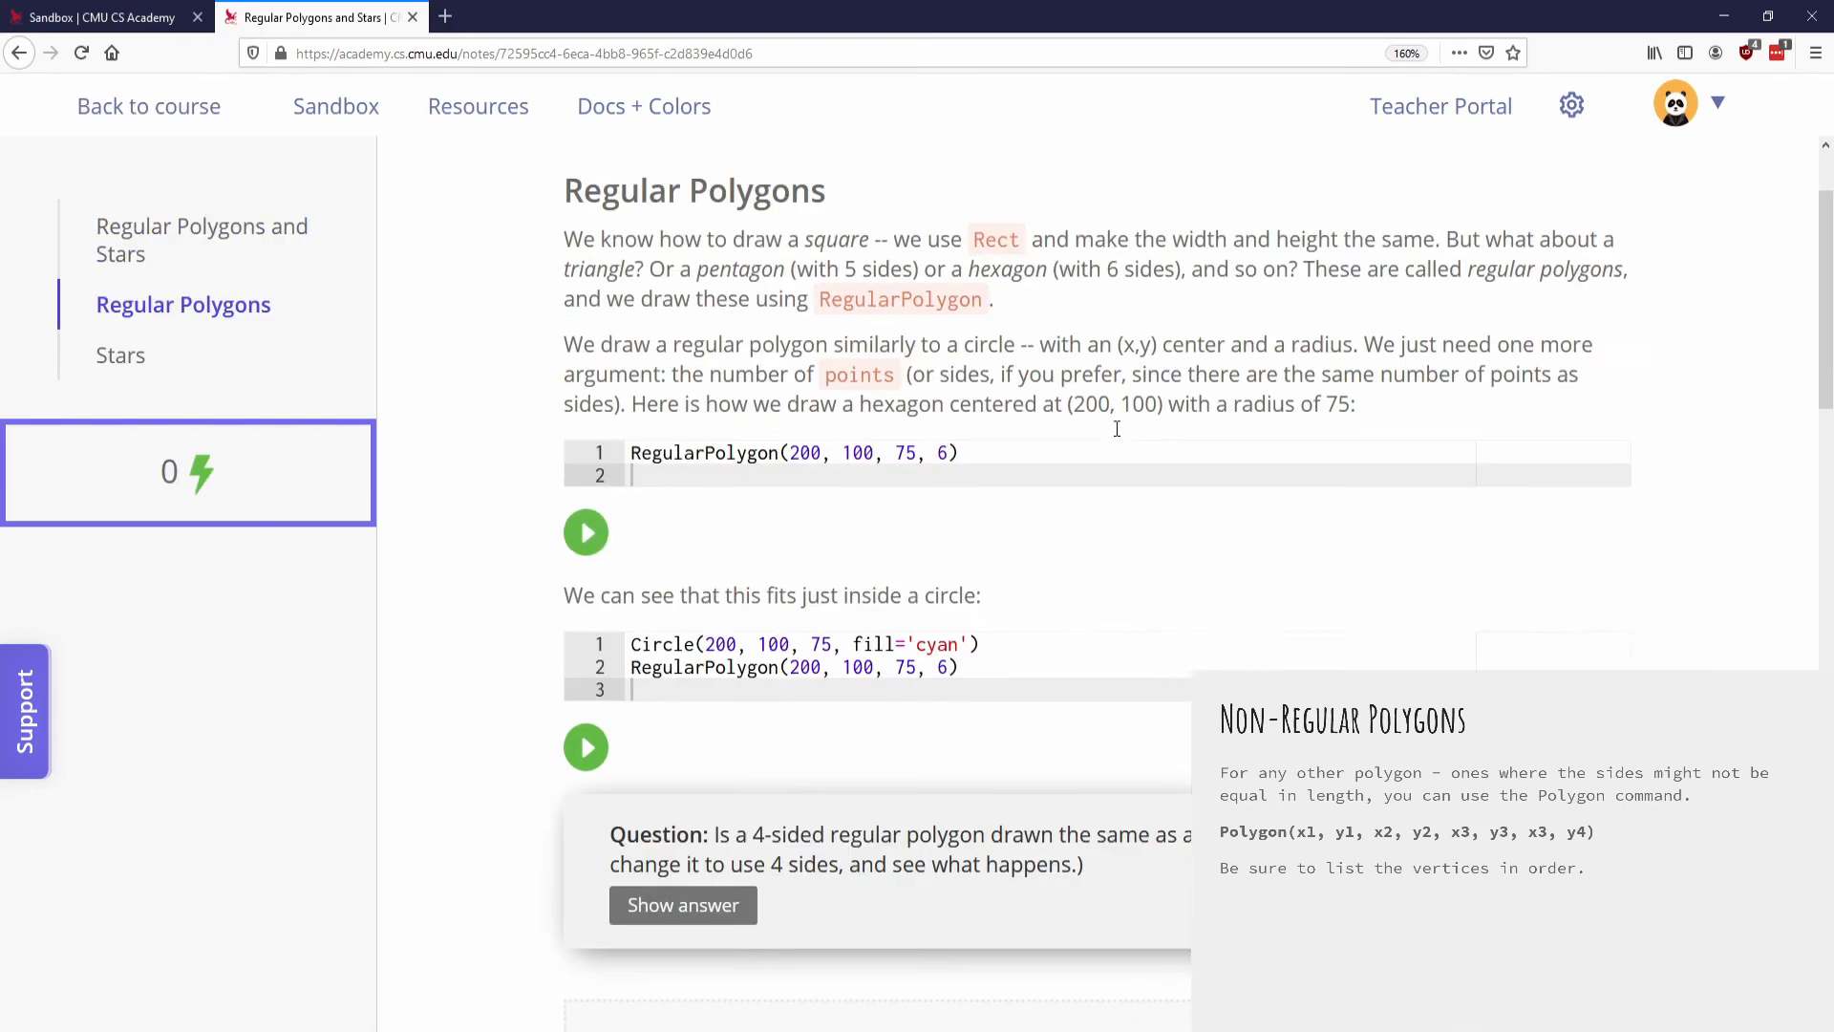
pyautogui.click(585, 533)
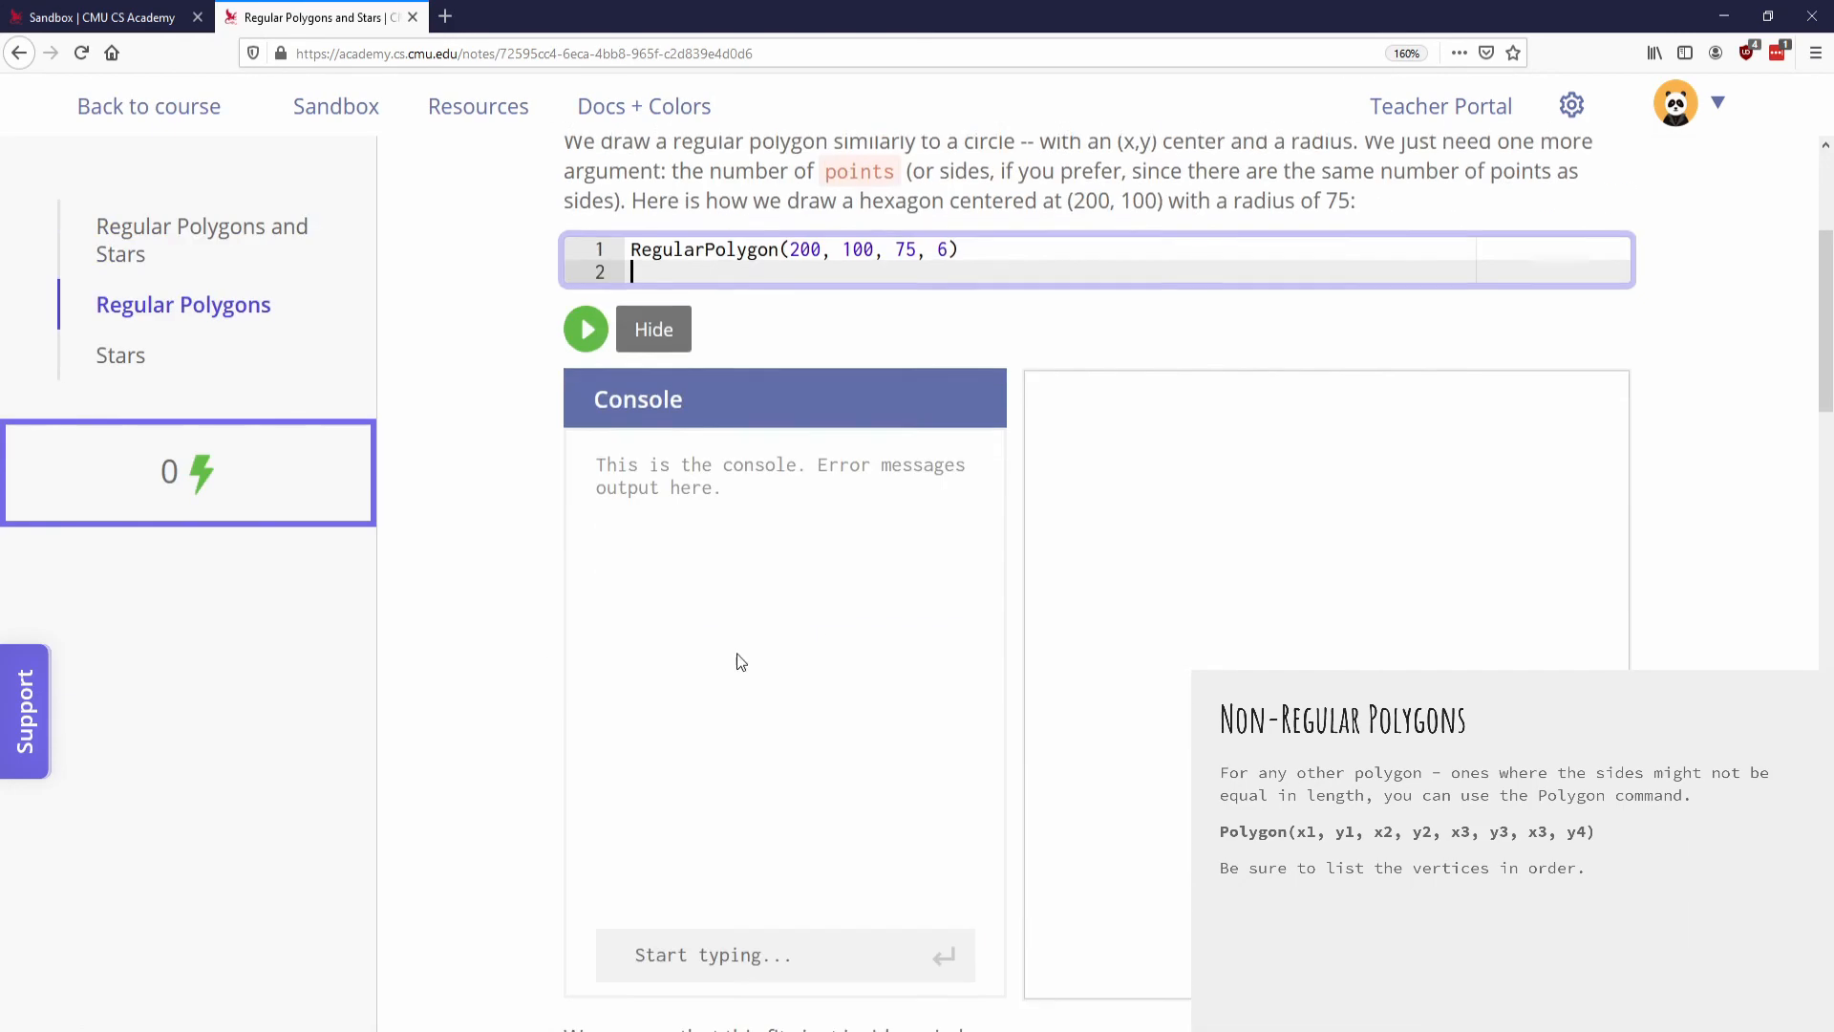
pyautogui.scroll(3)
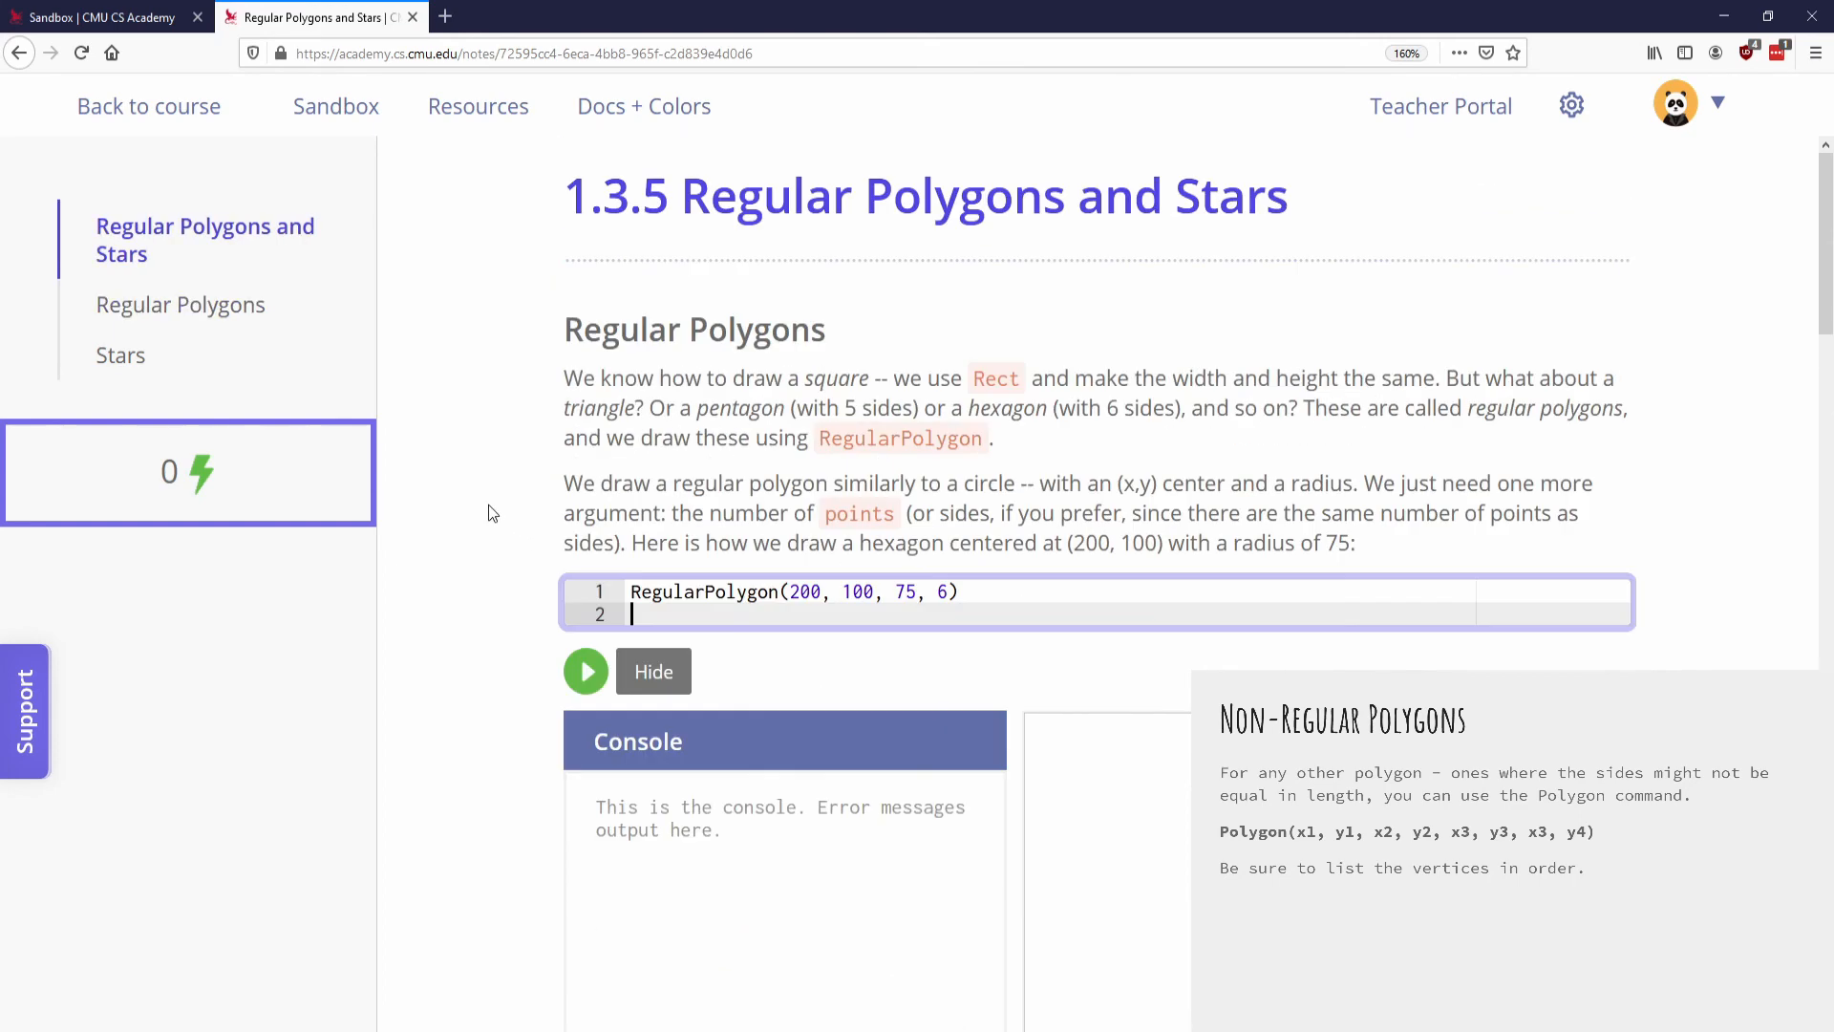
pyautogui.moveTo(518, 465)
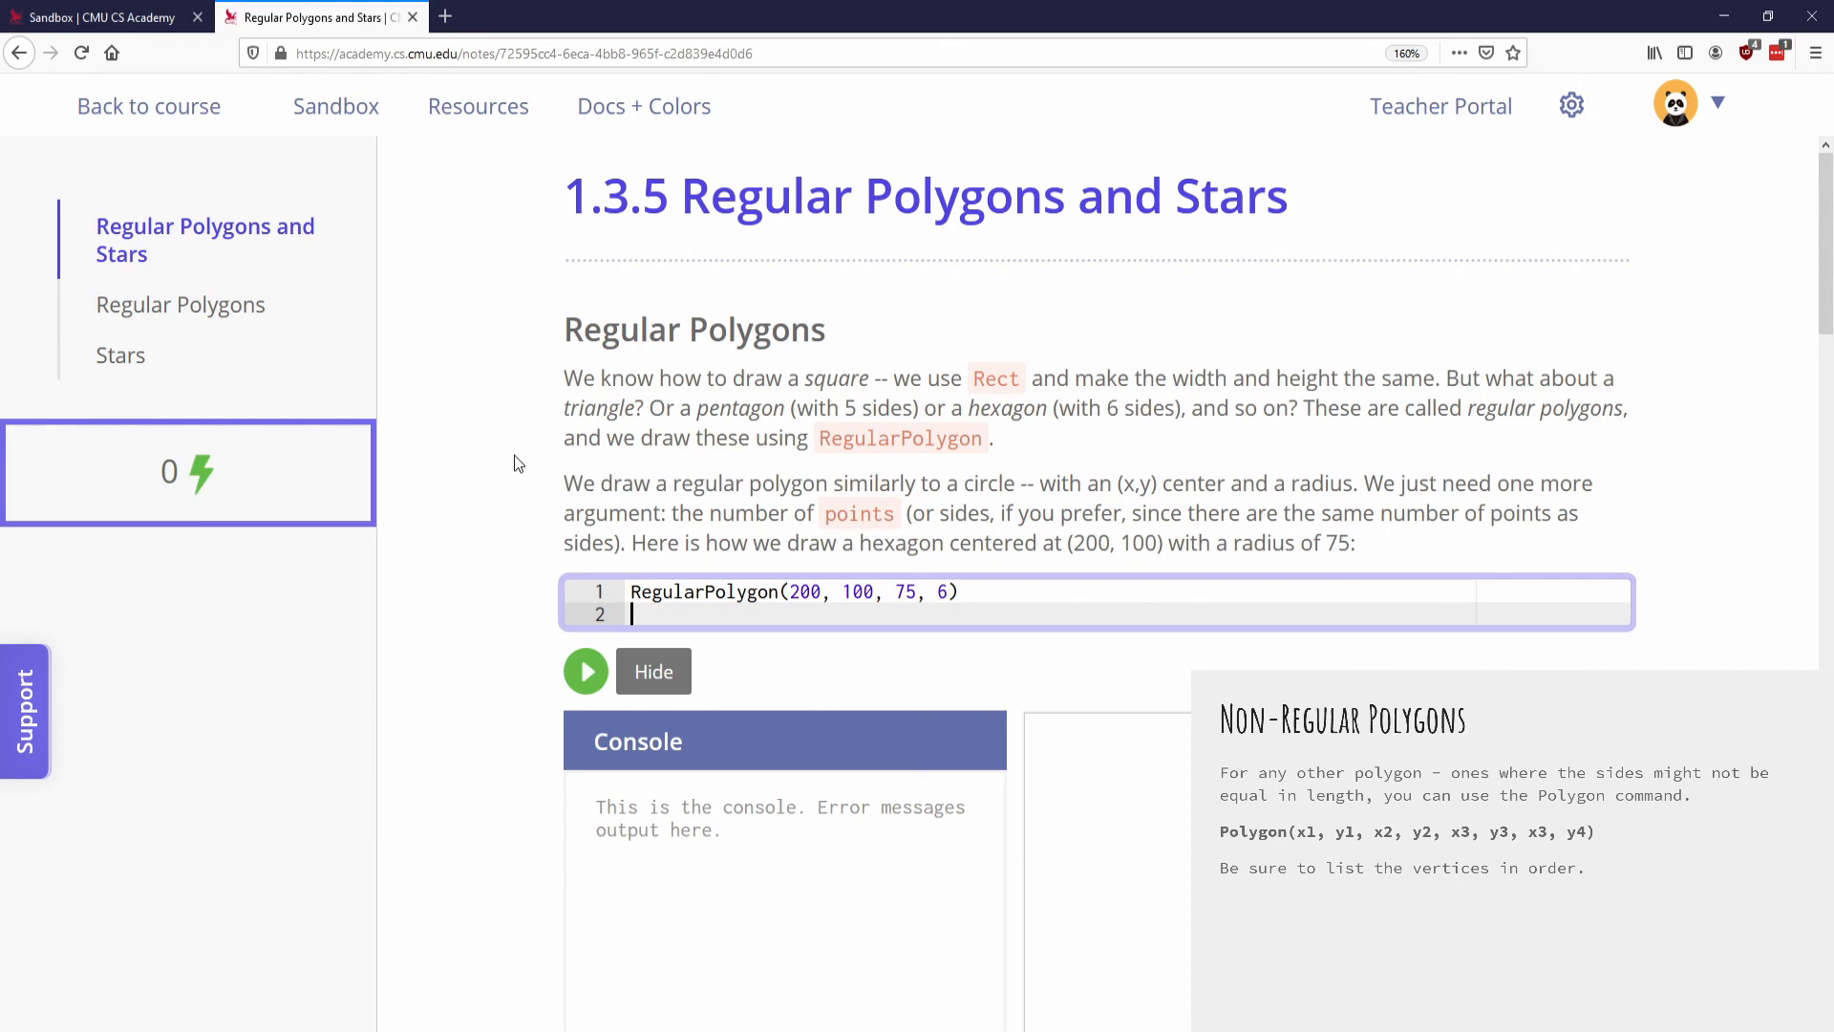
pyautogui.click(149, 107)
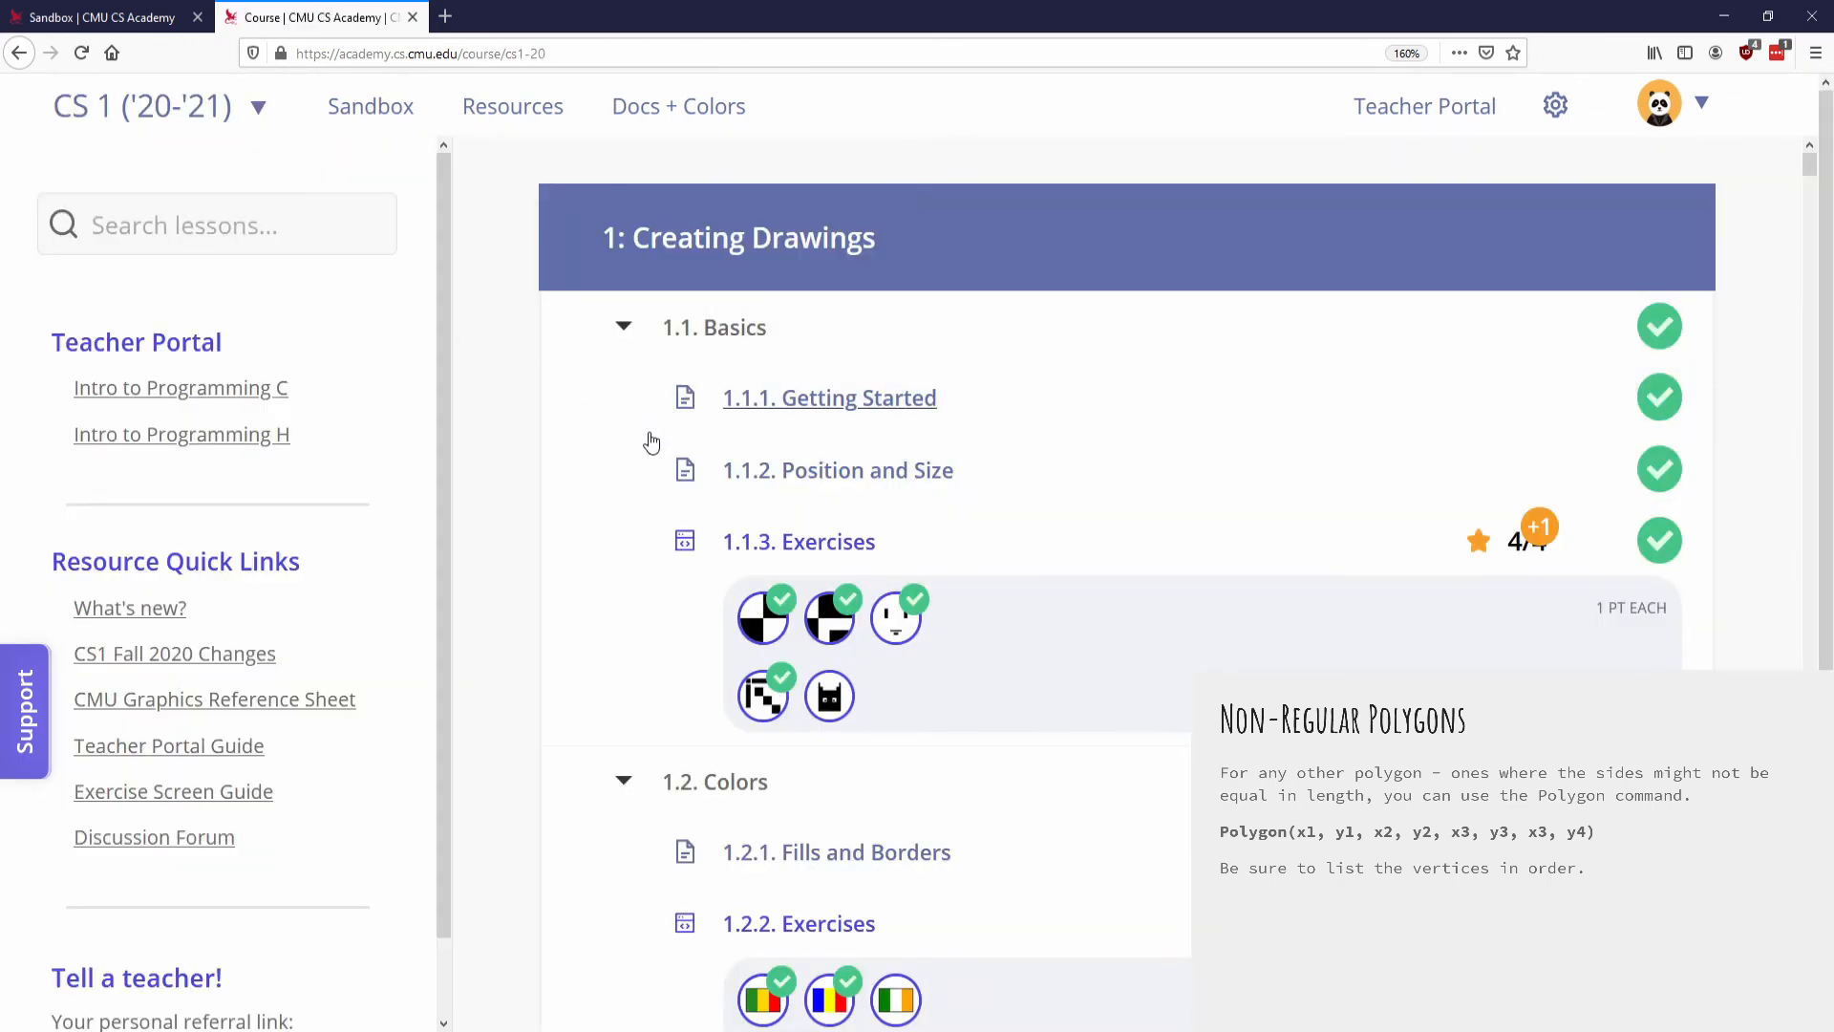
pyautogui.scroll(-3)
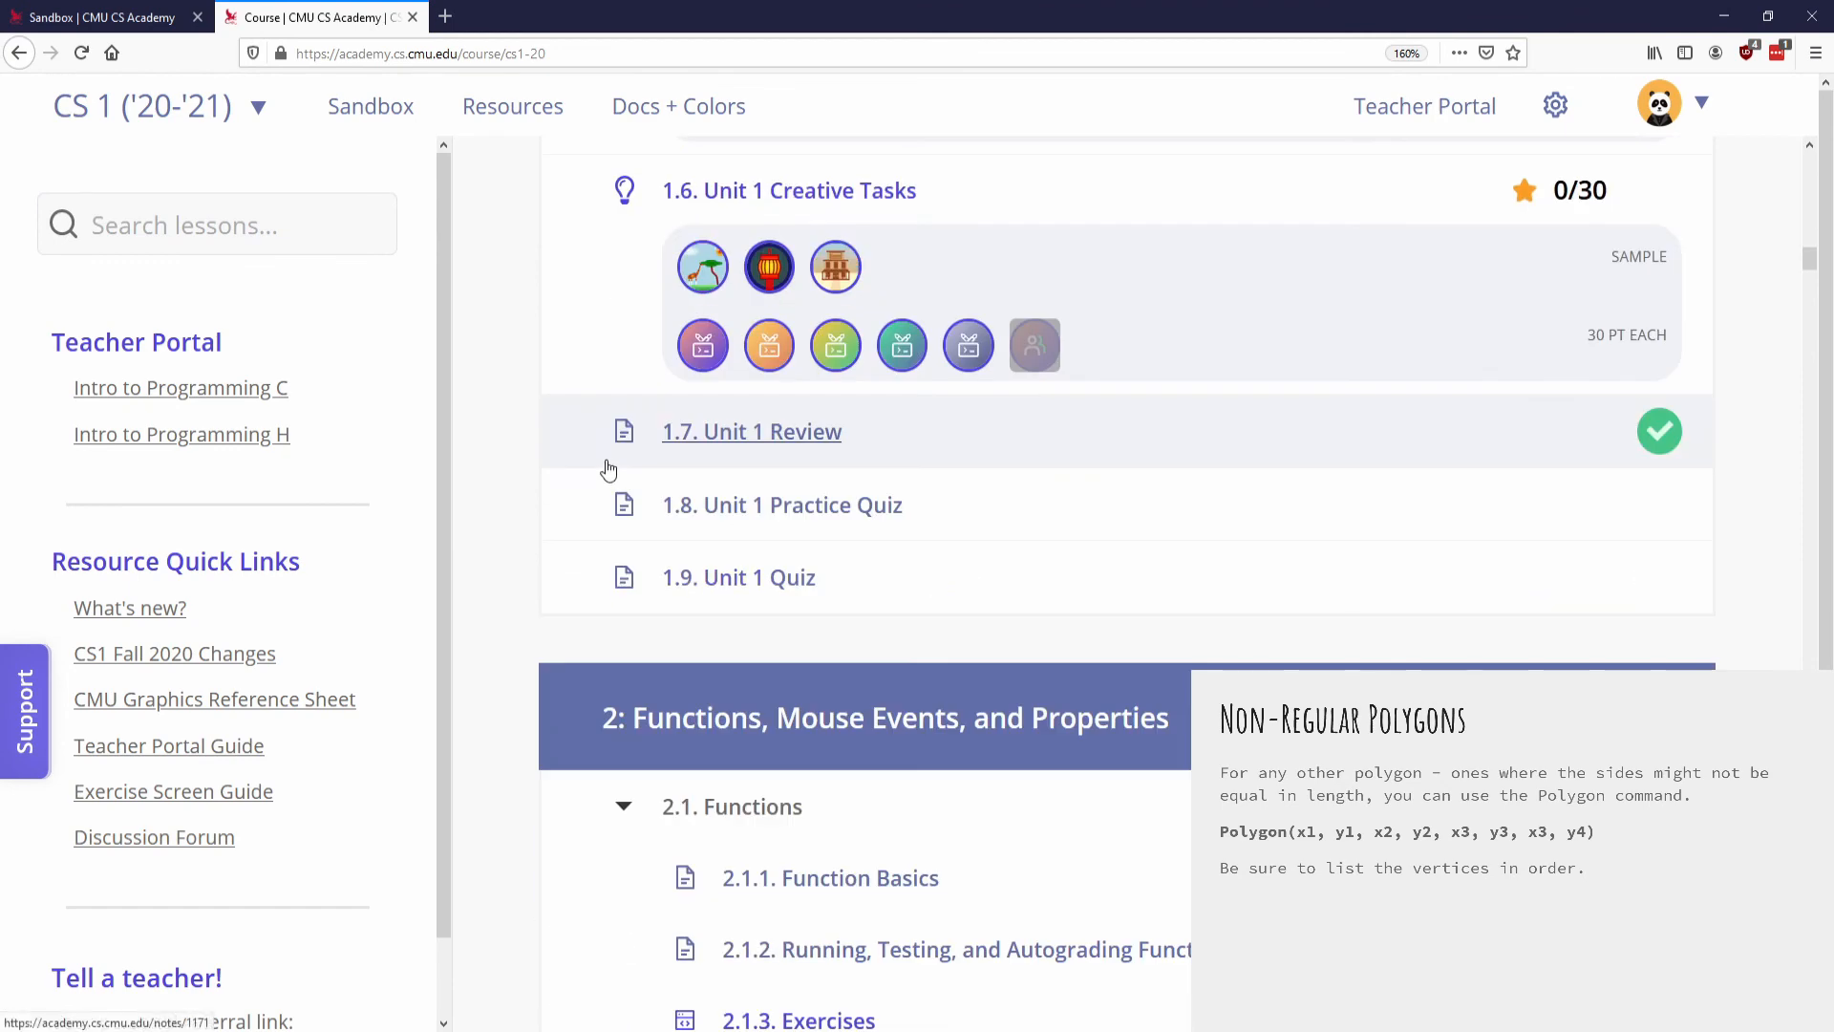
pyautogui.scroll(-3)
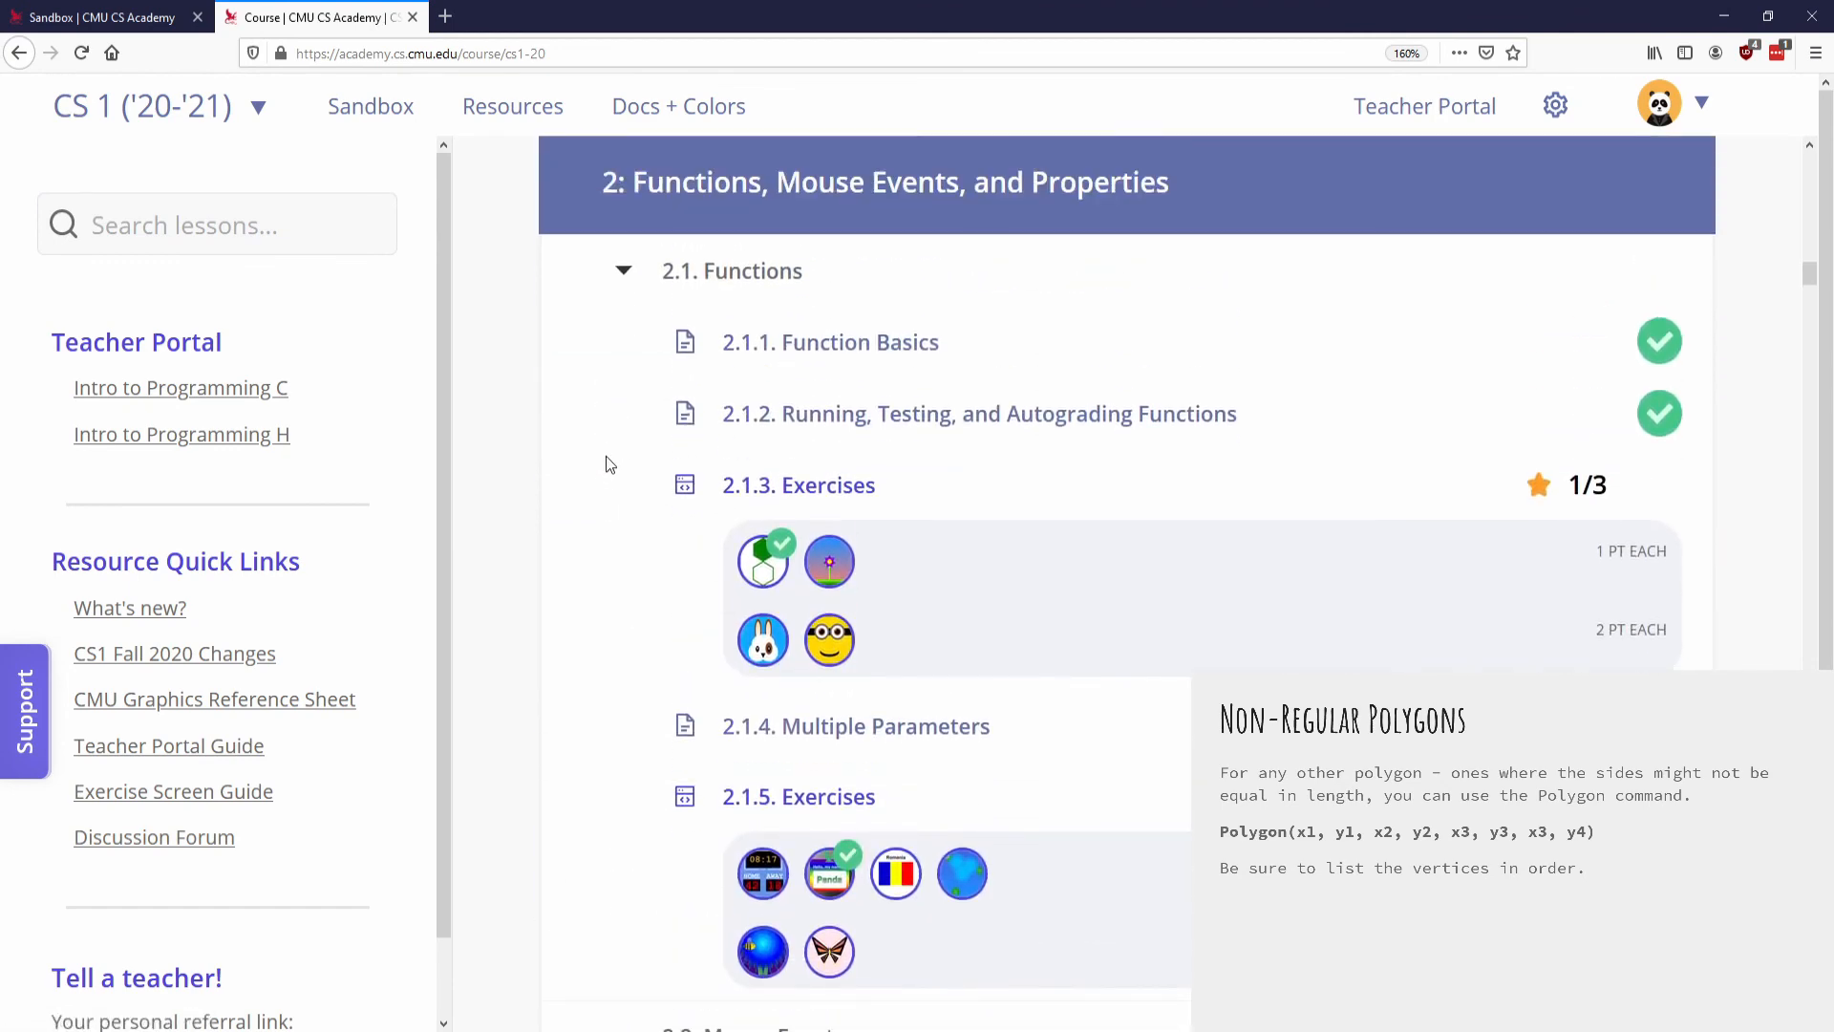
pyautogui.moveTo(762, 640)
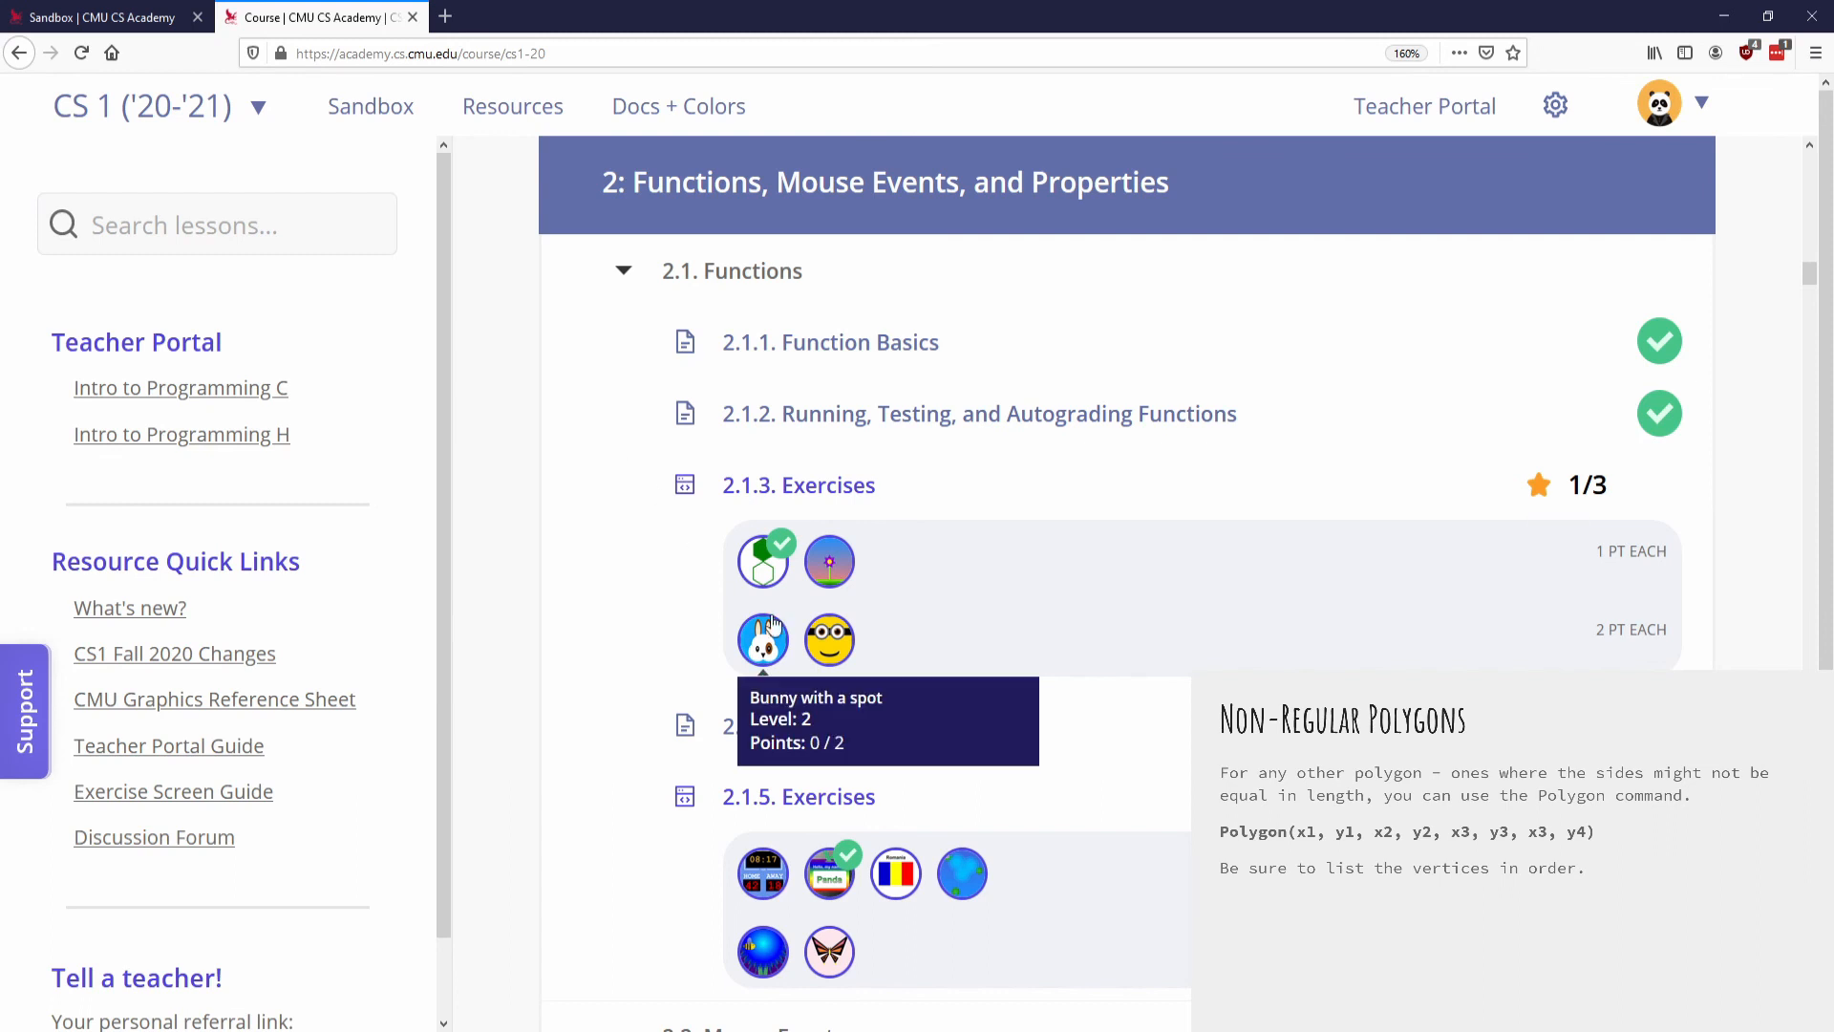
pyautogui.scroll(-3)
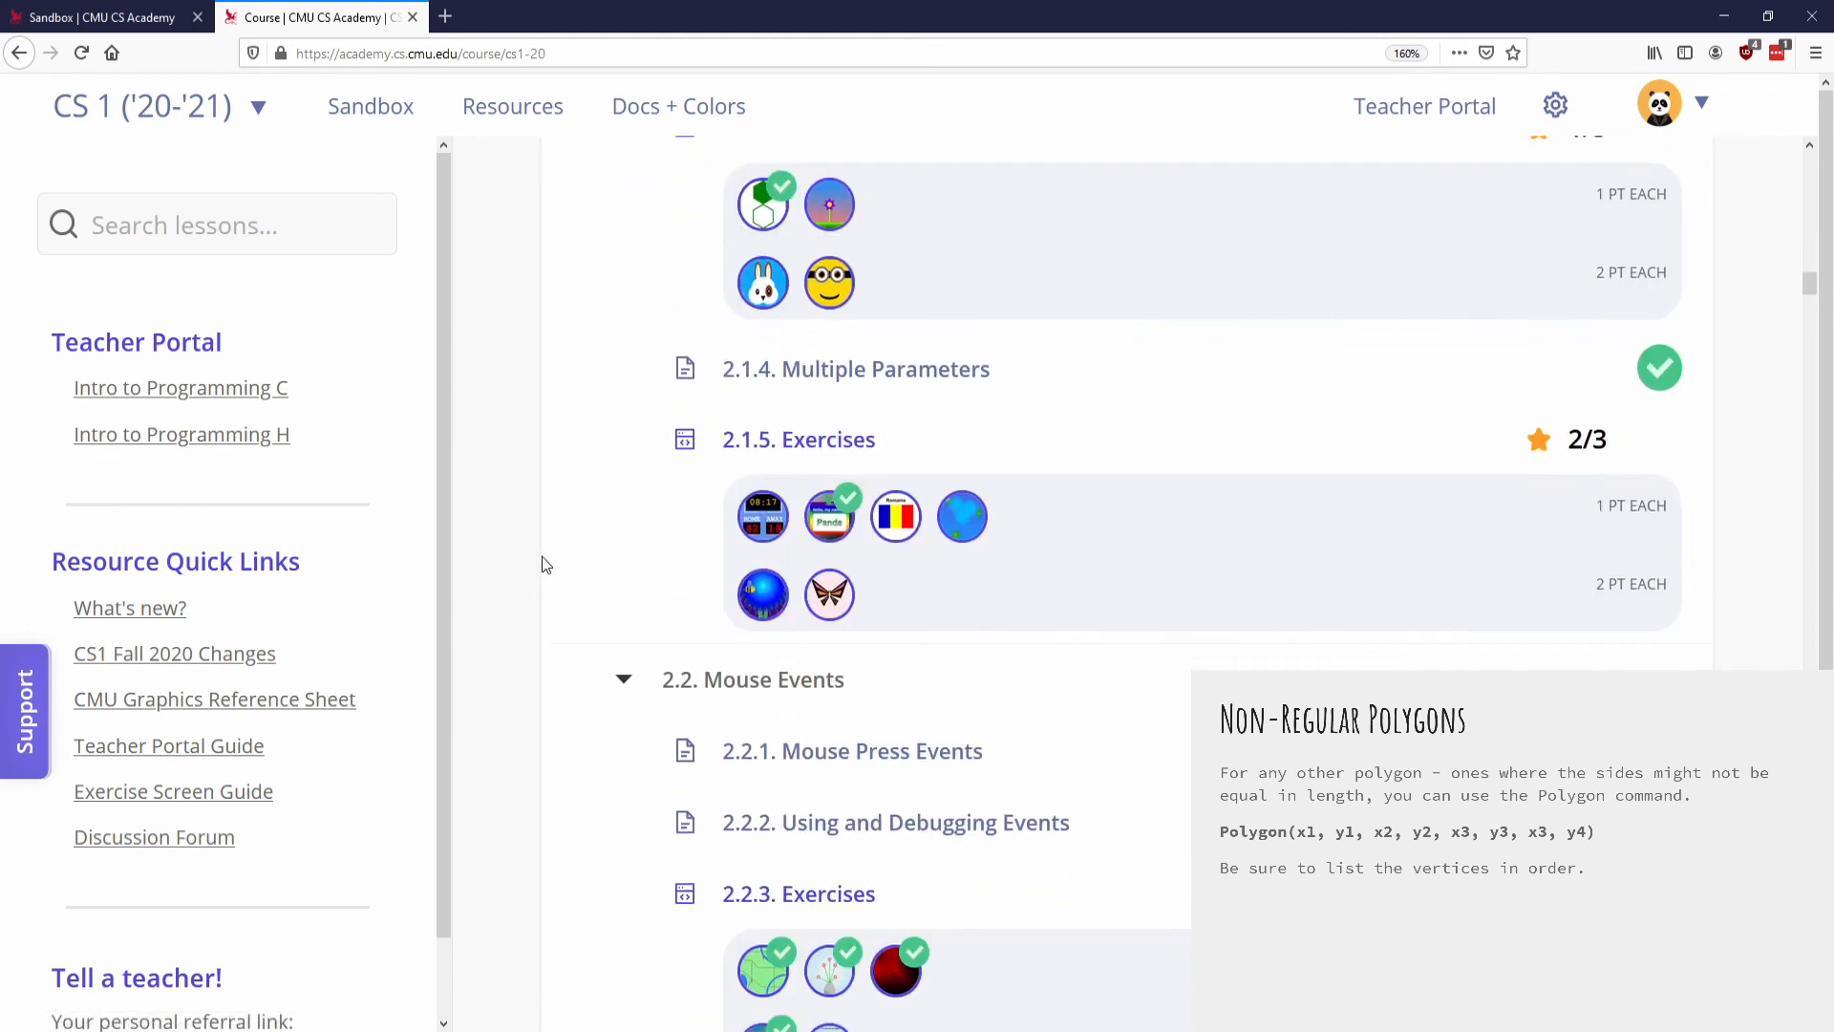